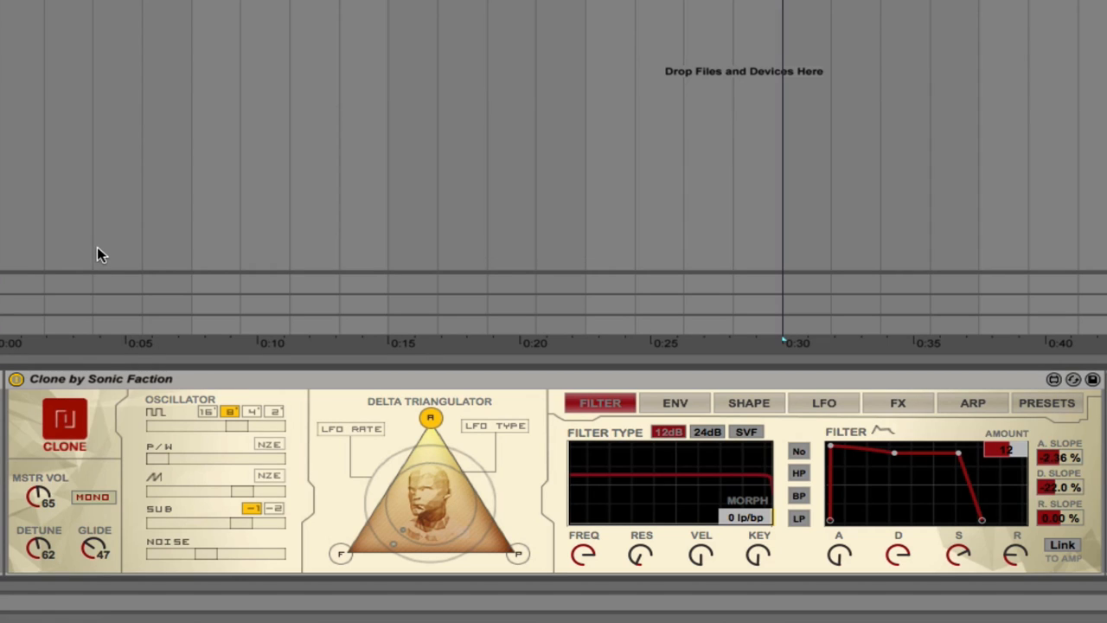
mouse_move(25, 493)
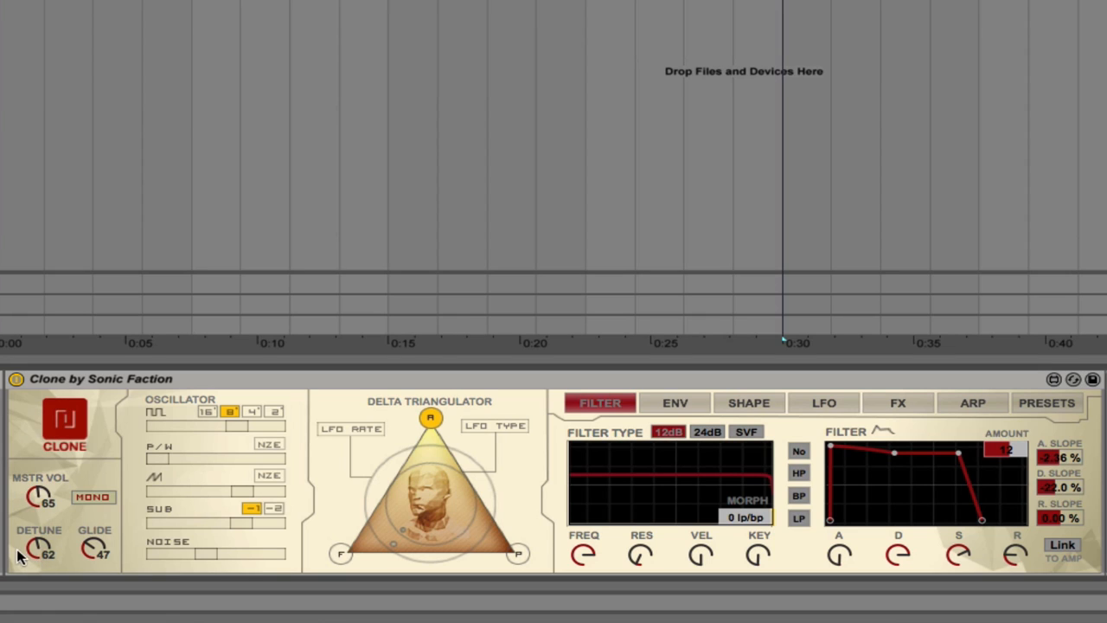
mouse_move(96, 505)
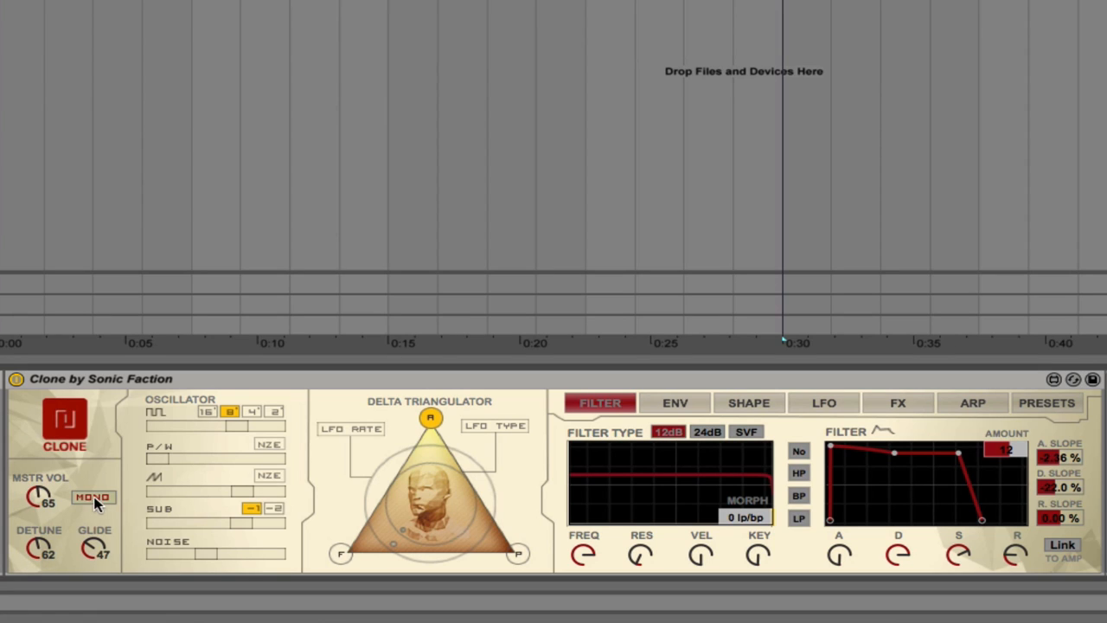
Toggle polyphonic and back to mono, then view the ENV, SHAPE, LFO, ARP and PRESETS pages
click(93, 497)
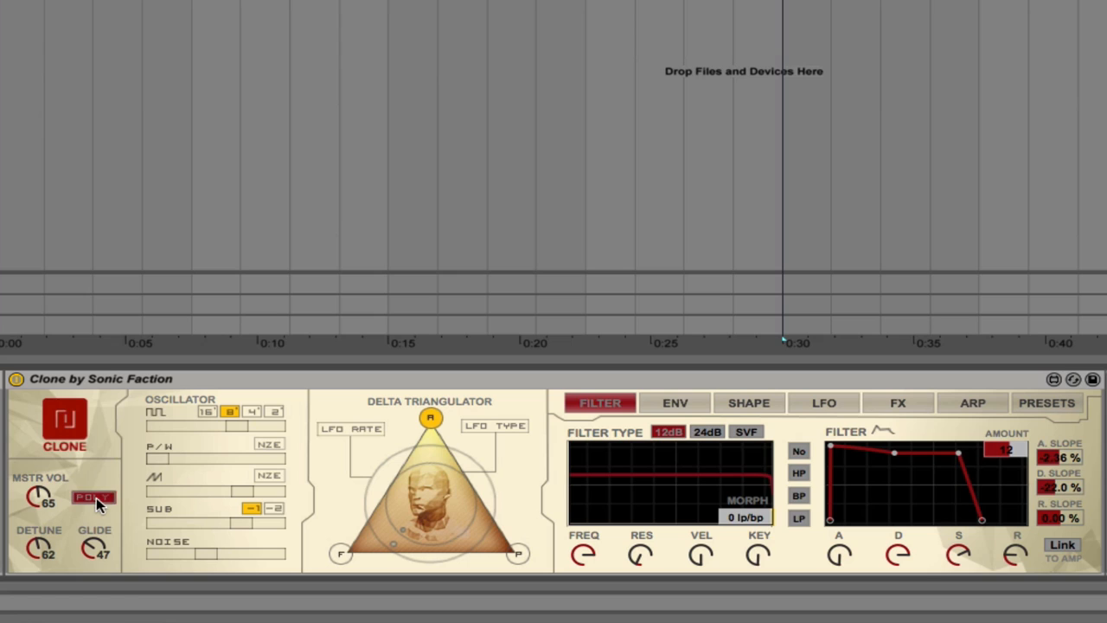
click(93, 496)
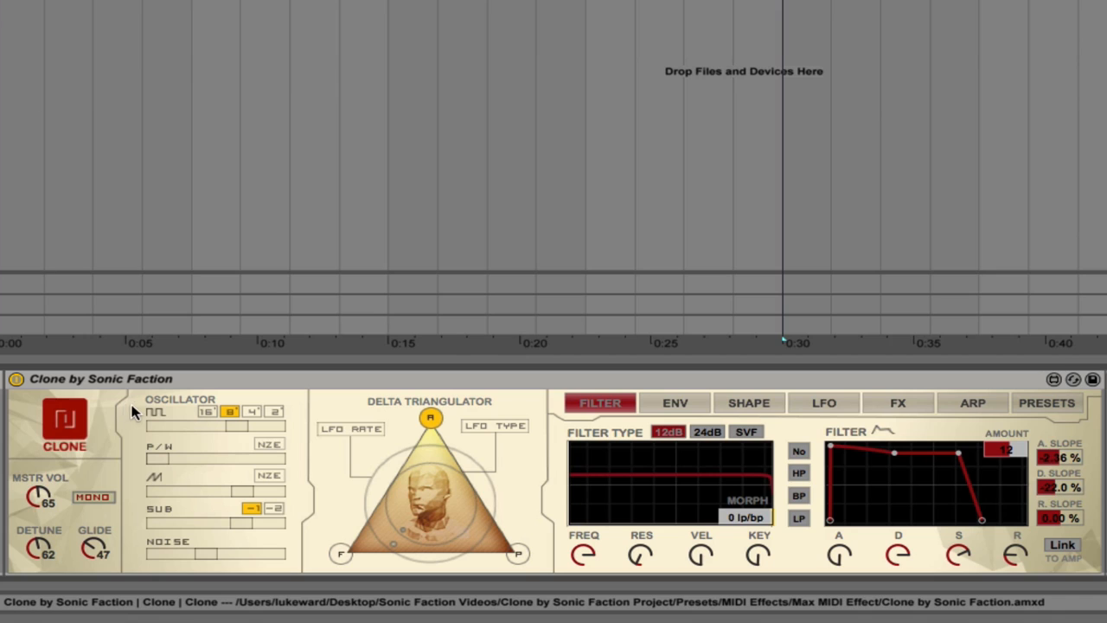
mouse_move(176, 437)
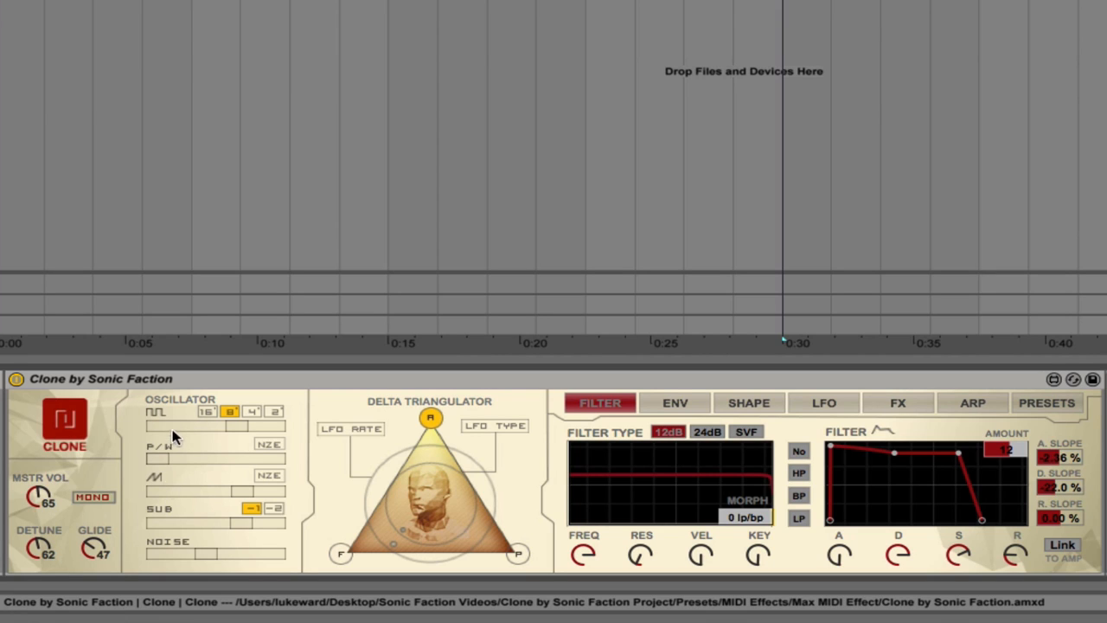
mouse_move(180, 413)
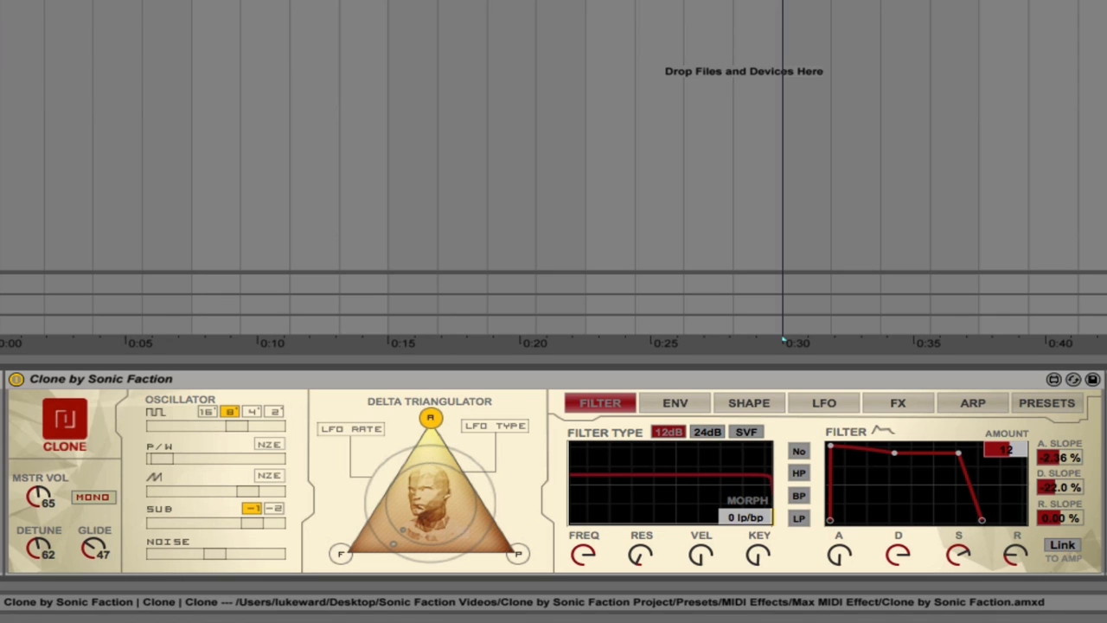
mouse_move(265, 479)
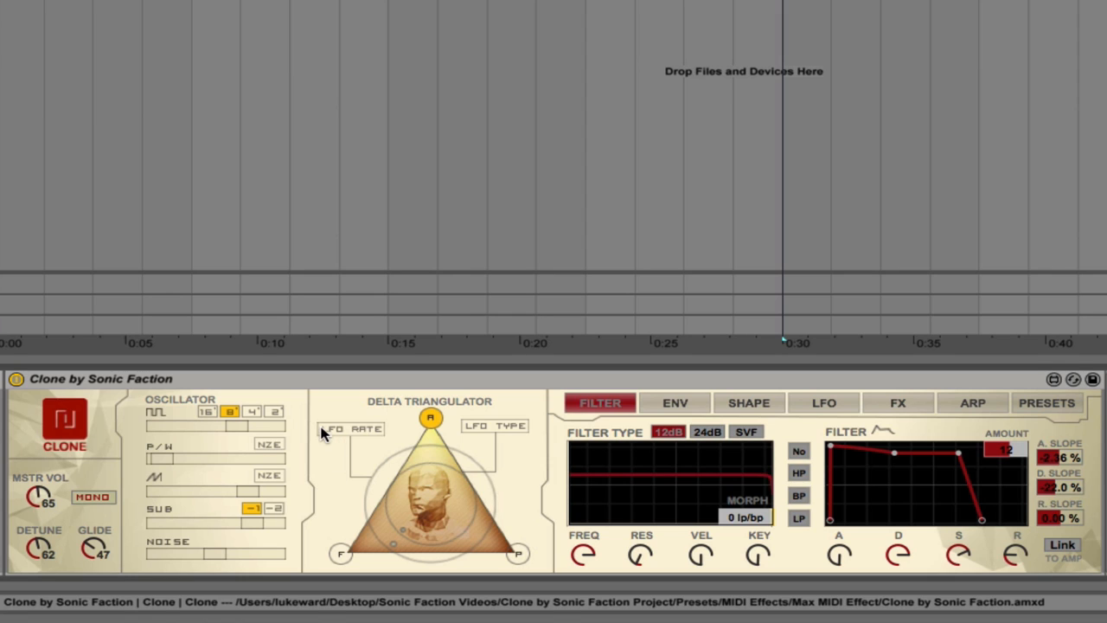
mouse_move(543, 424)
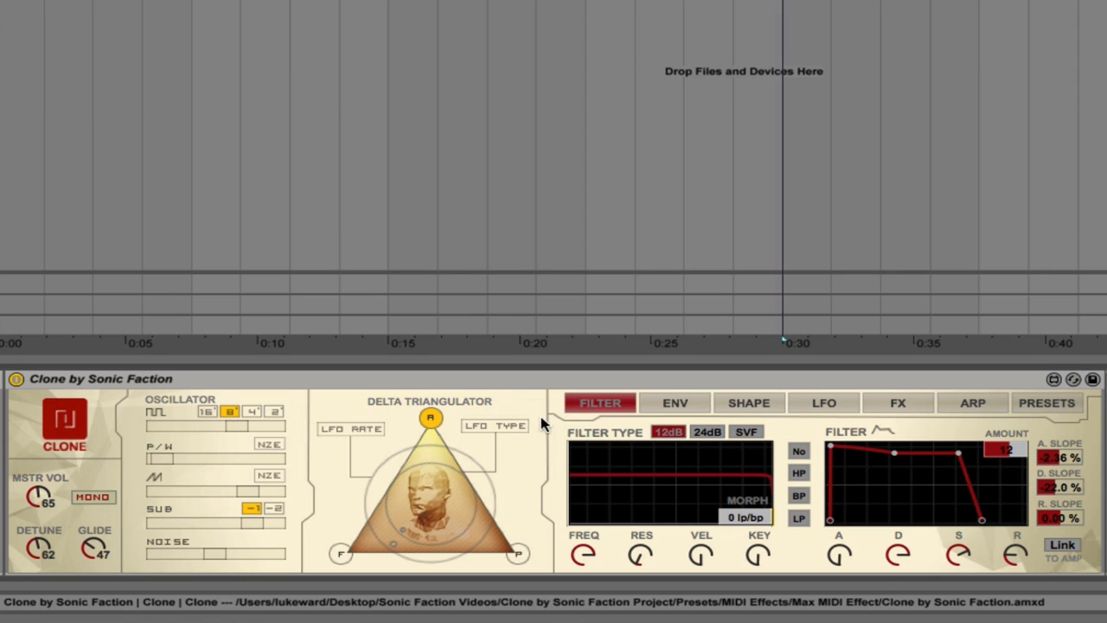
mouse_move(330, 573)
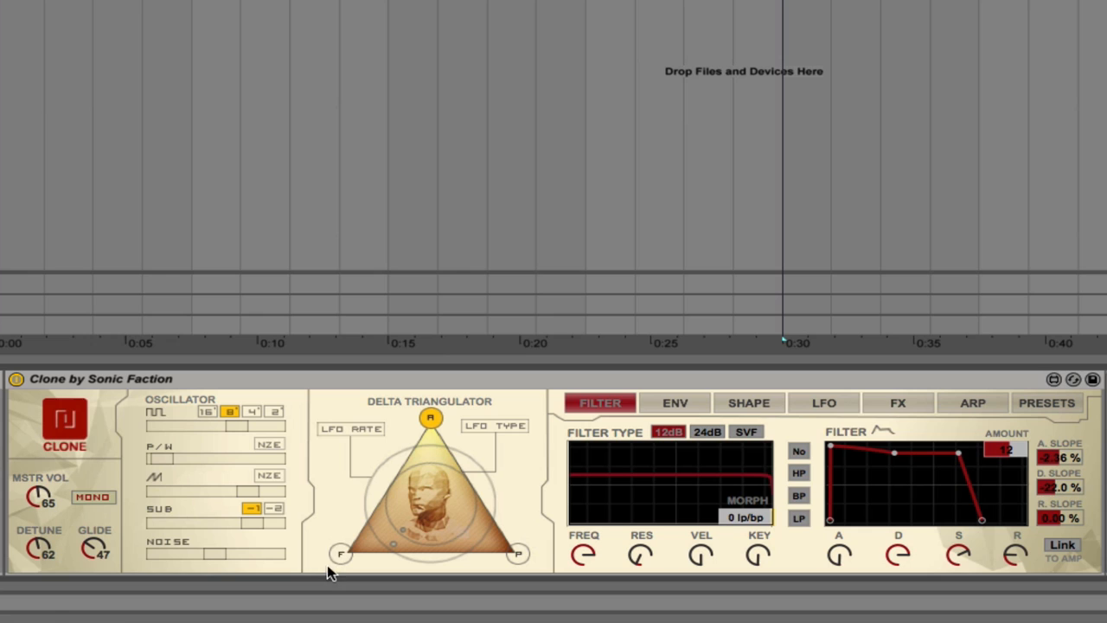
mouse_move(334, 420)
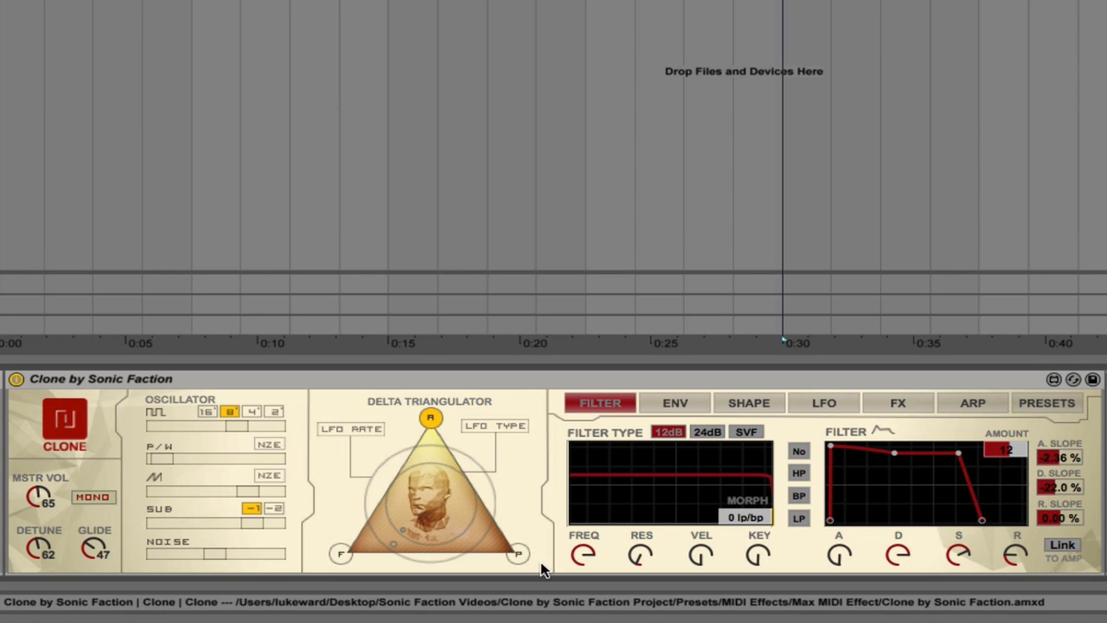
mouse_move(318, 398)
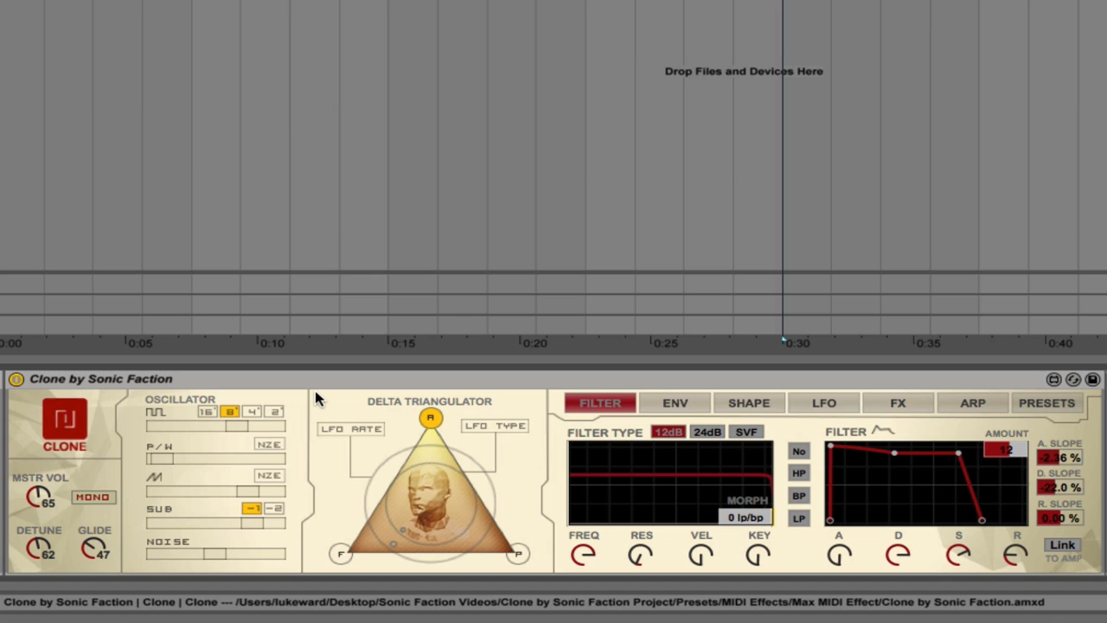
mouse_move(364, 408)
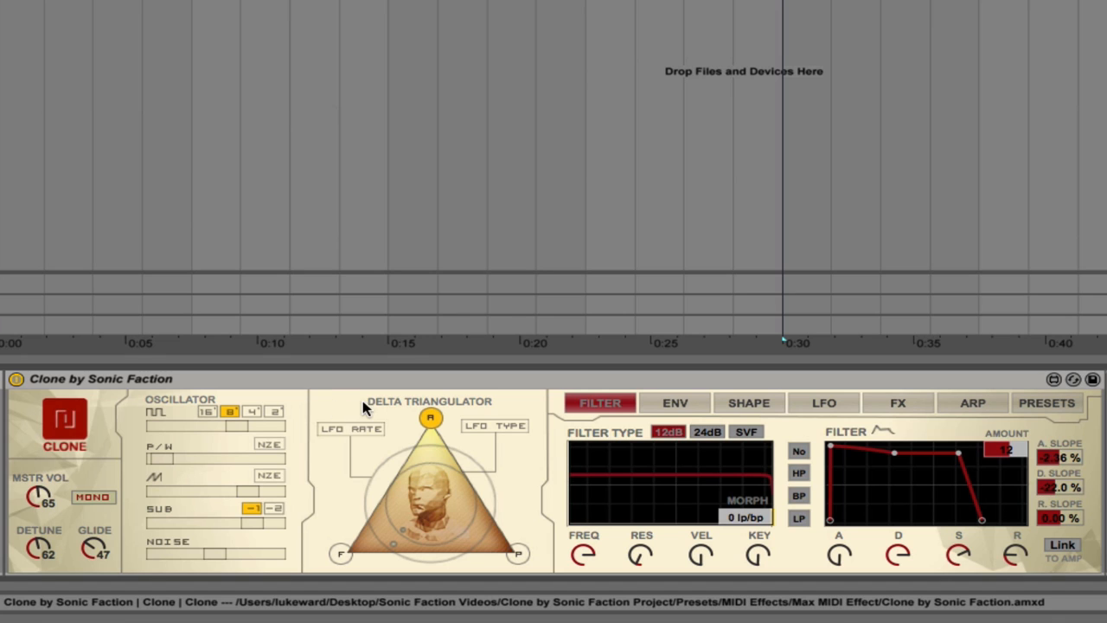
mouse_move(444, 404)
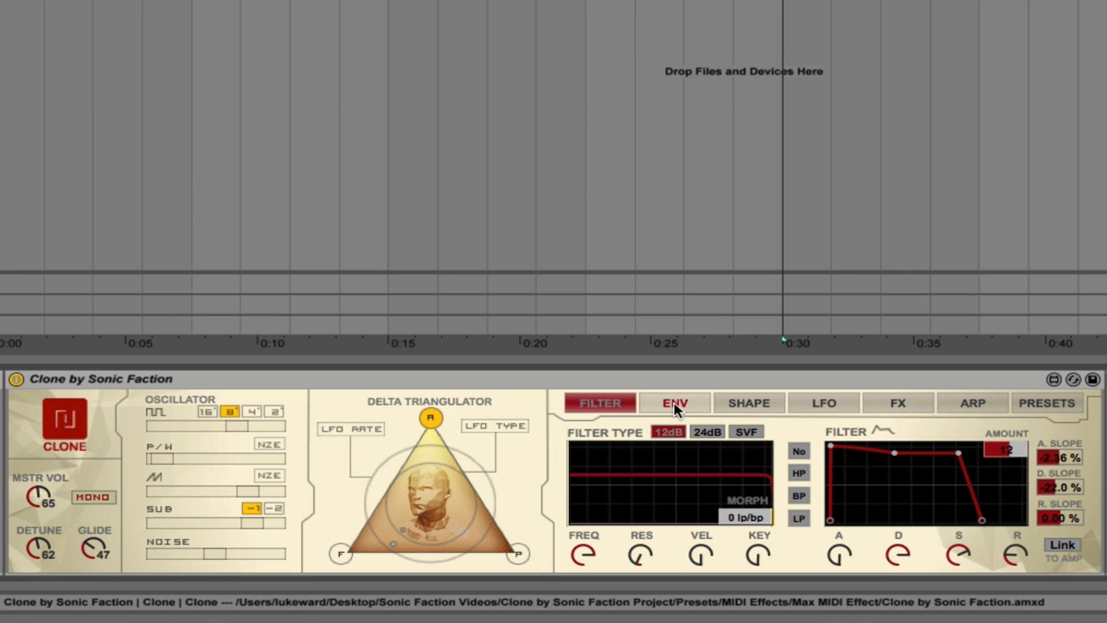
click(675, 402)
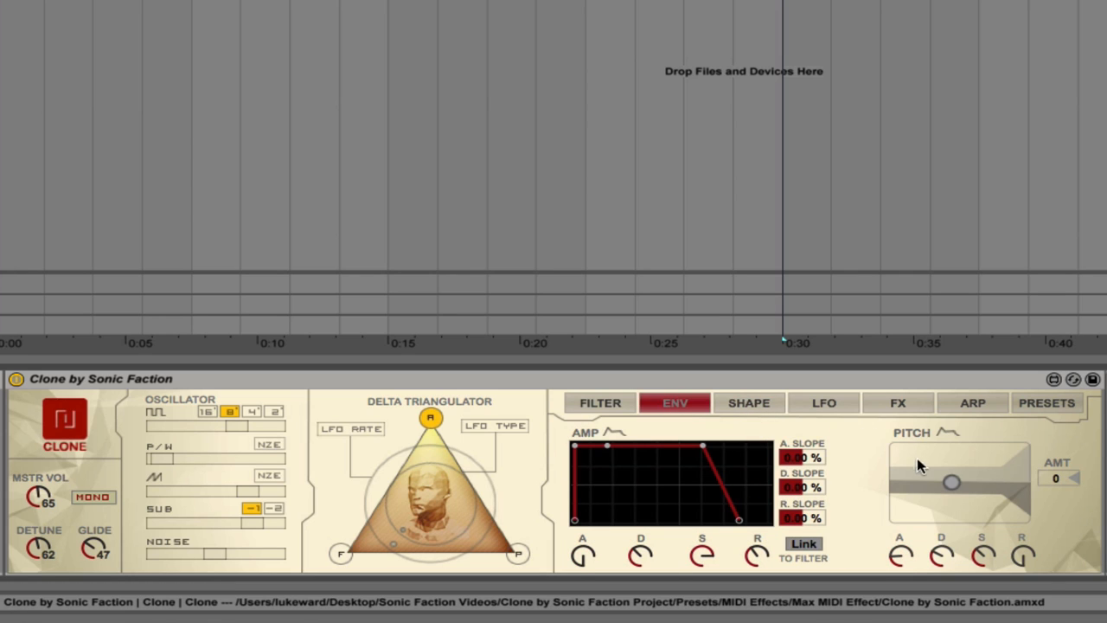
click(747, 403)
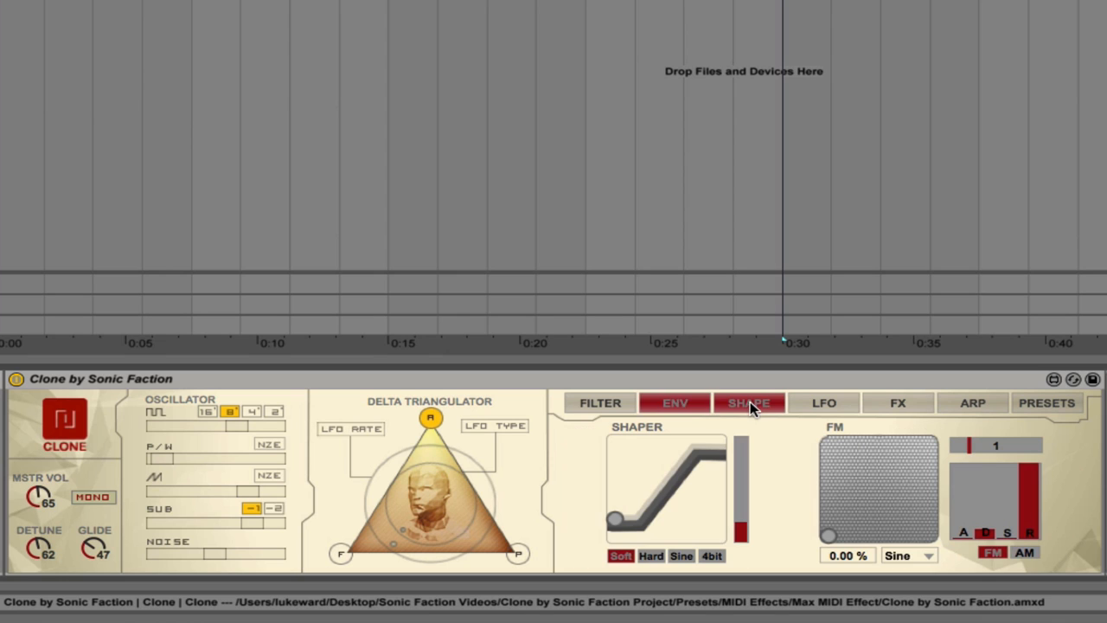
click(823, 402)
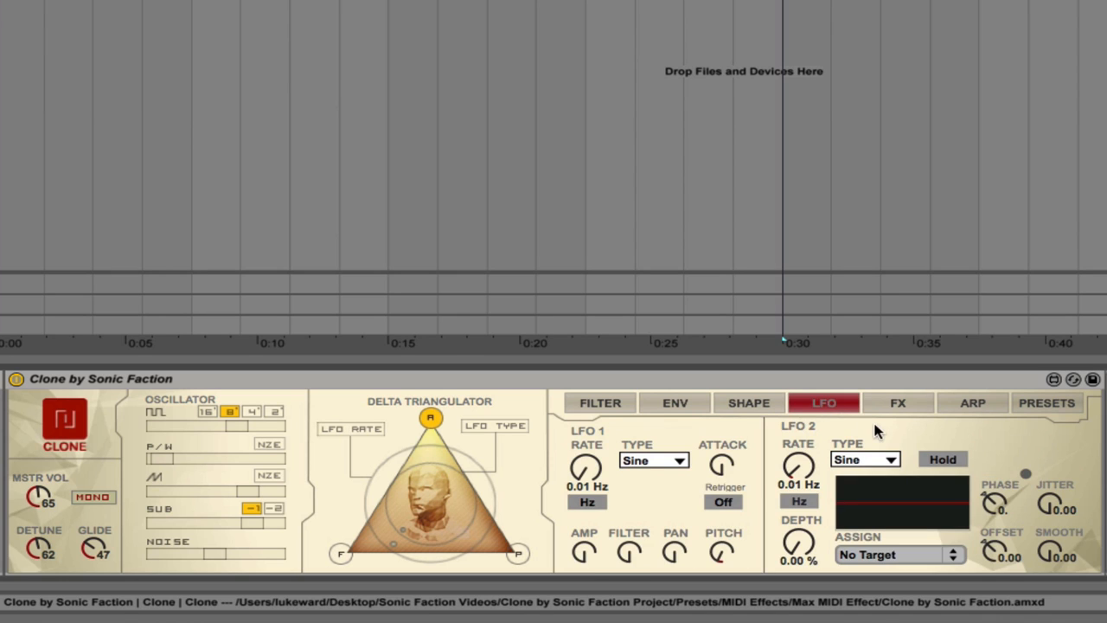
click(972, 402)
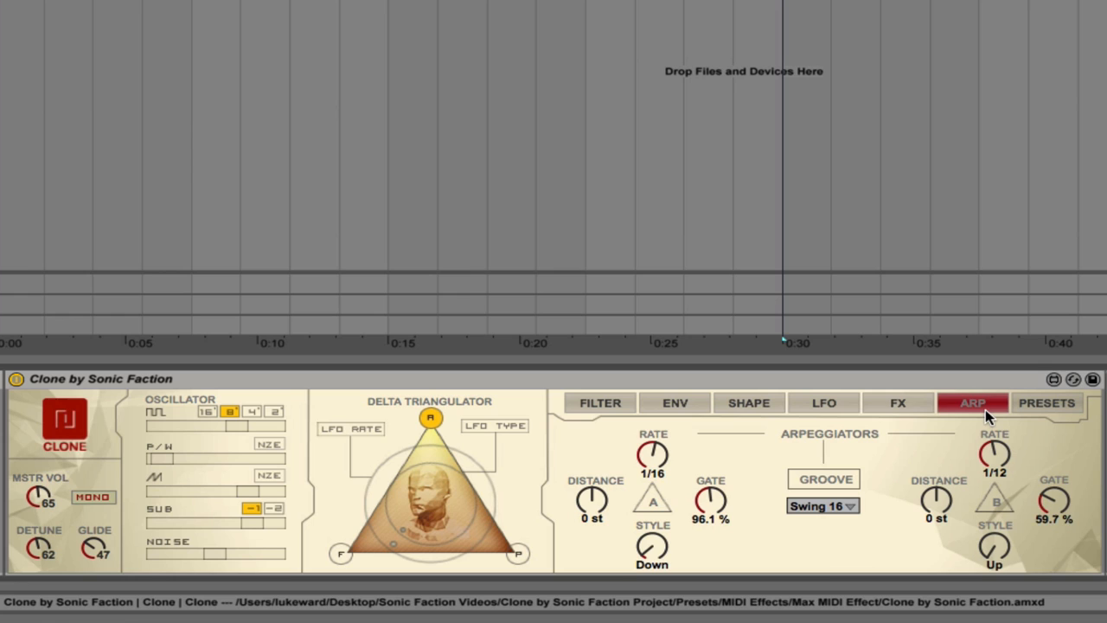
mouse_move(1049, 417)
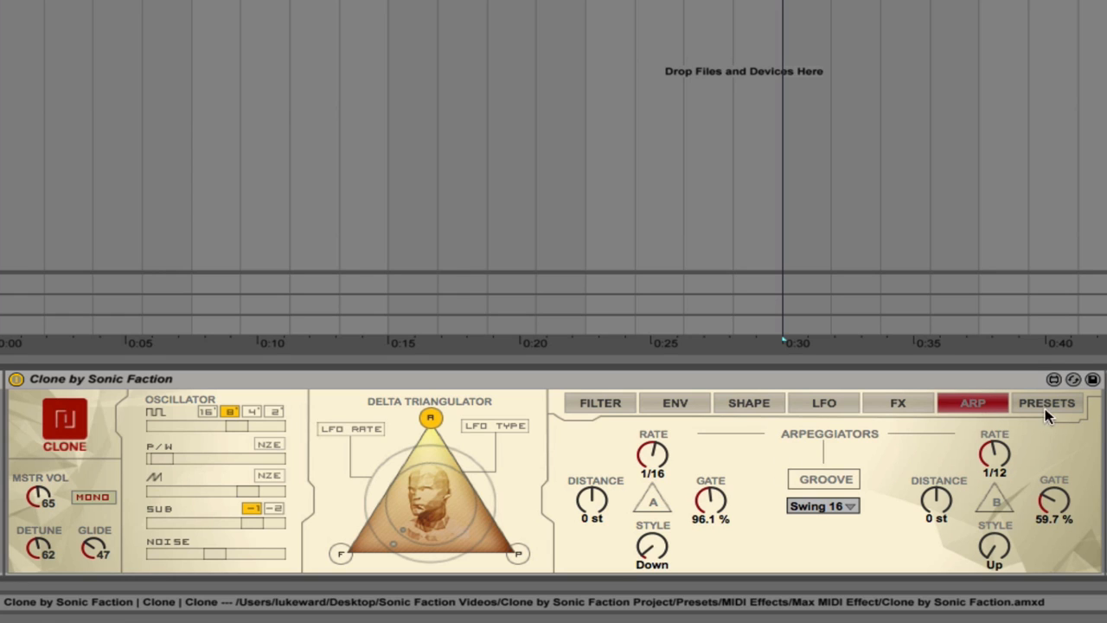
click(1046, 402)
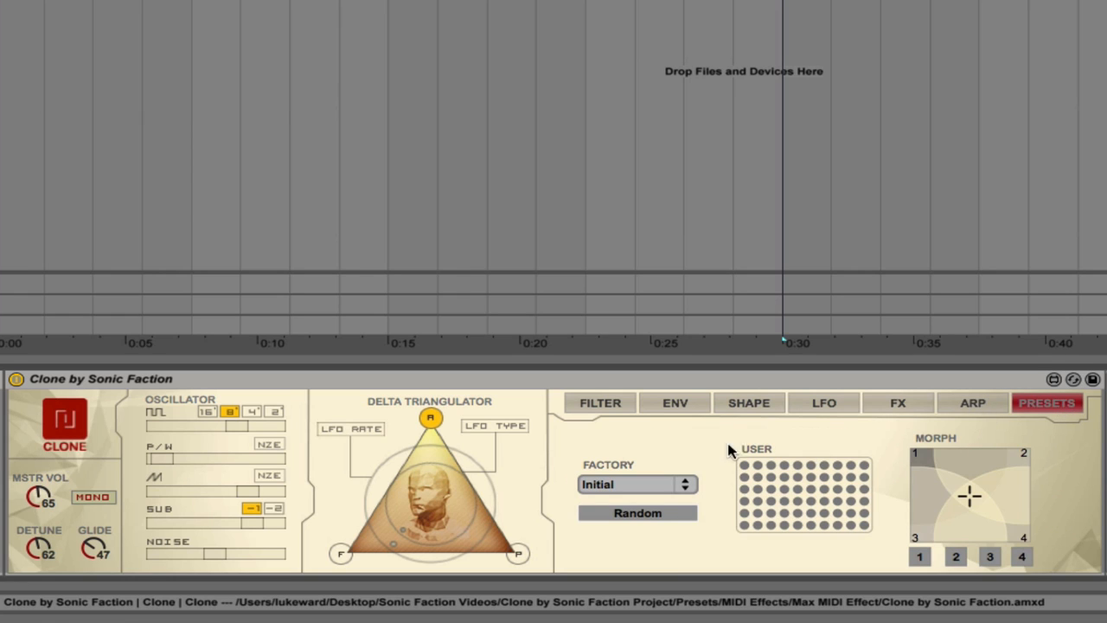
mouse_move(718, 449)
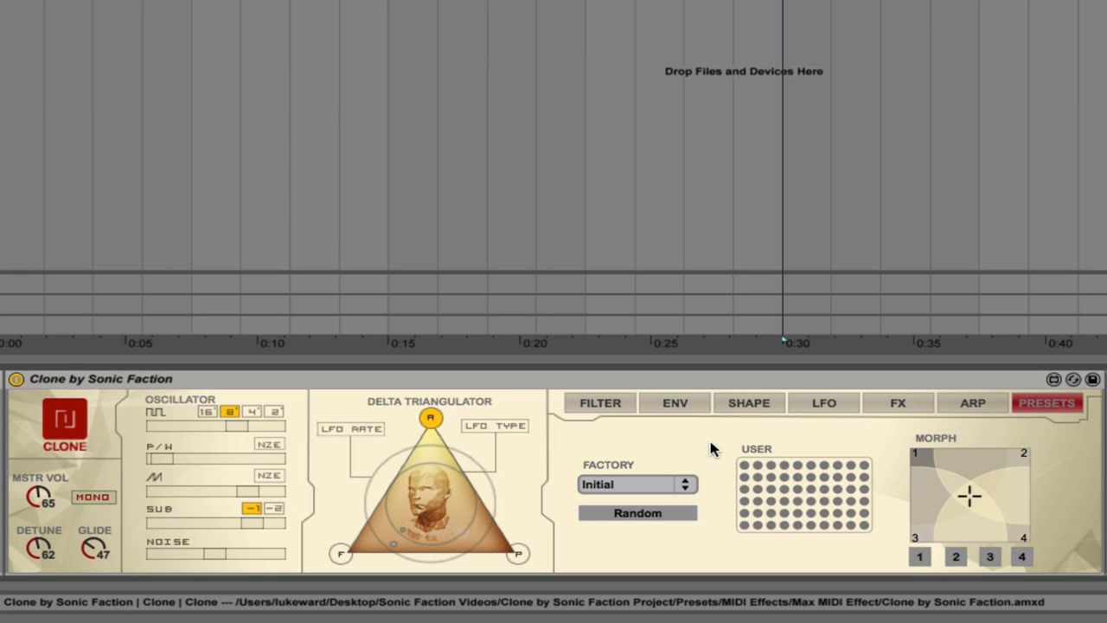
mouse_move(250, 466)
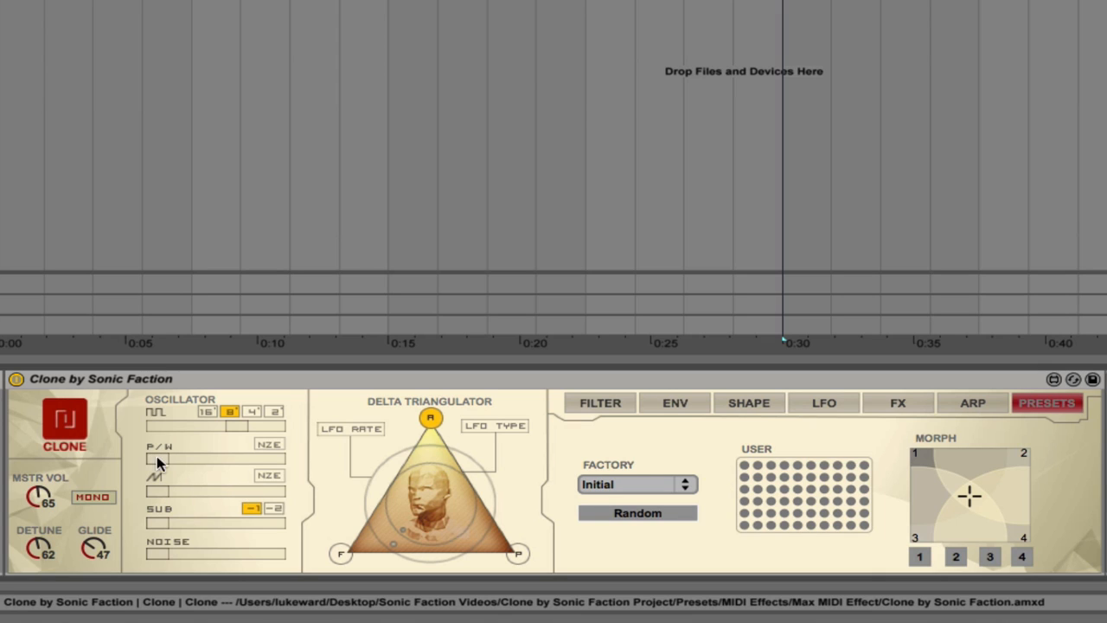
mouse_move(177, 464)
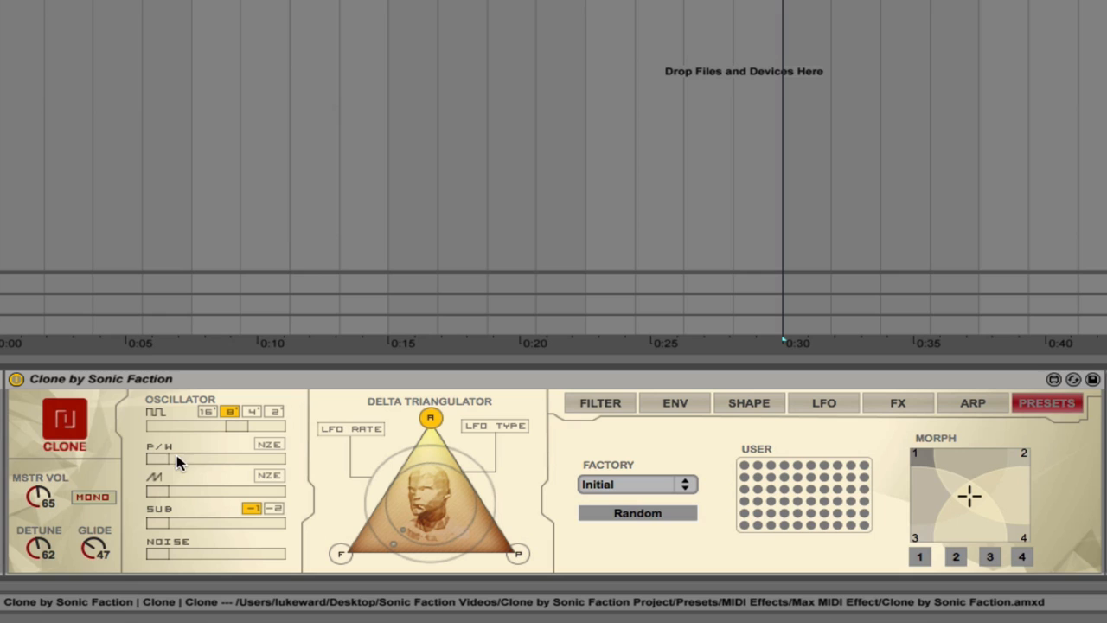
mouse_move(179, 463)
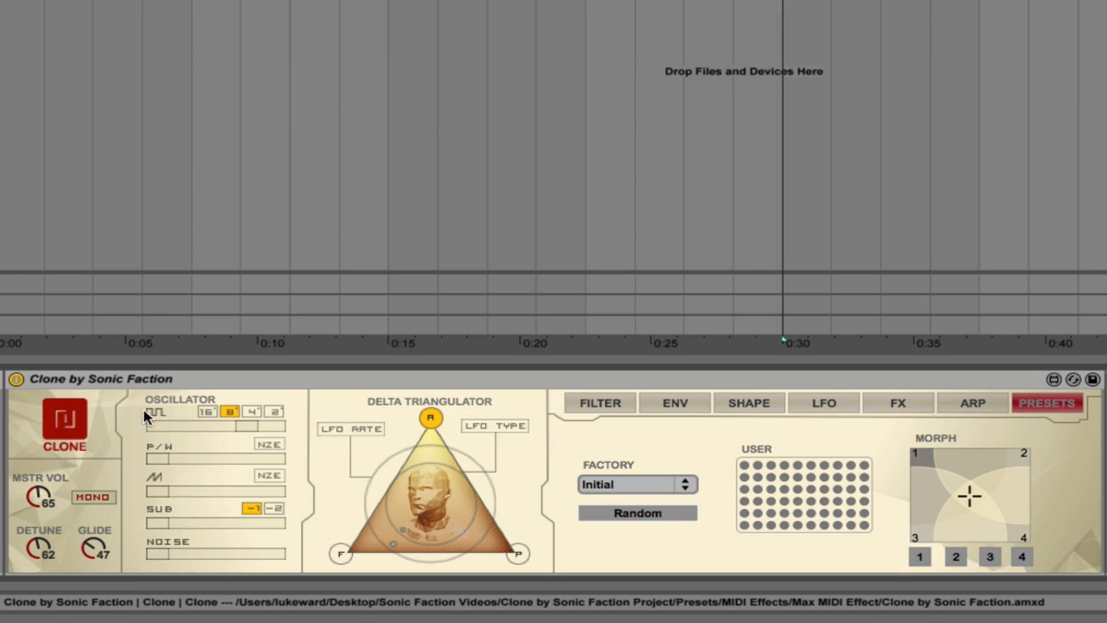
mouse_move(159, 421)
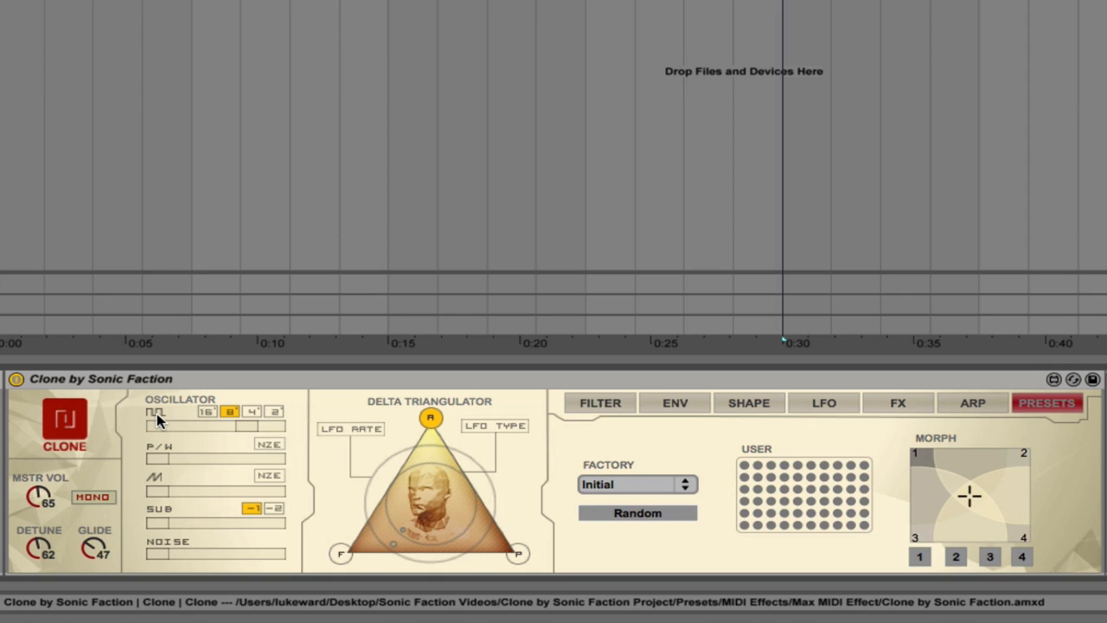
mouse_move(176, 424)
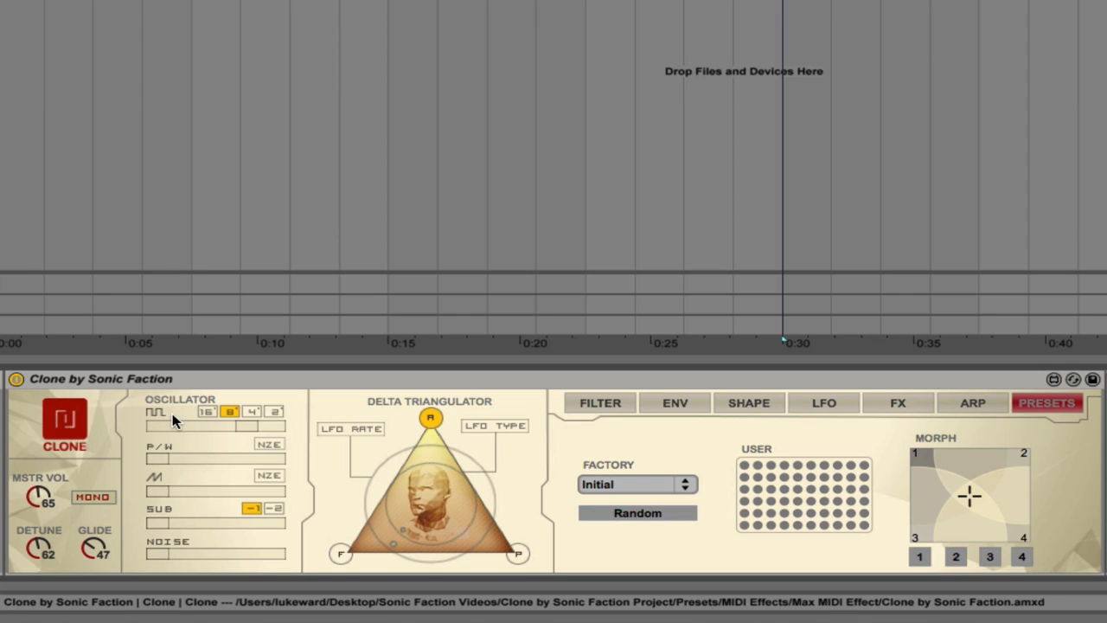
Shift the square oscillator up to 4' and back to its original 8' footage
click(205, 412)
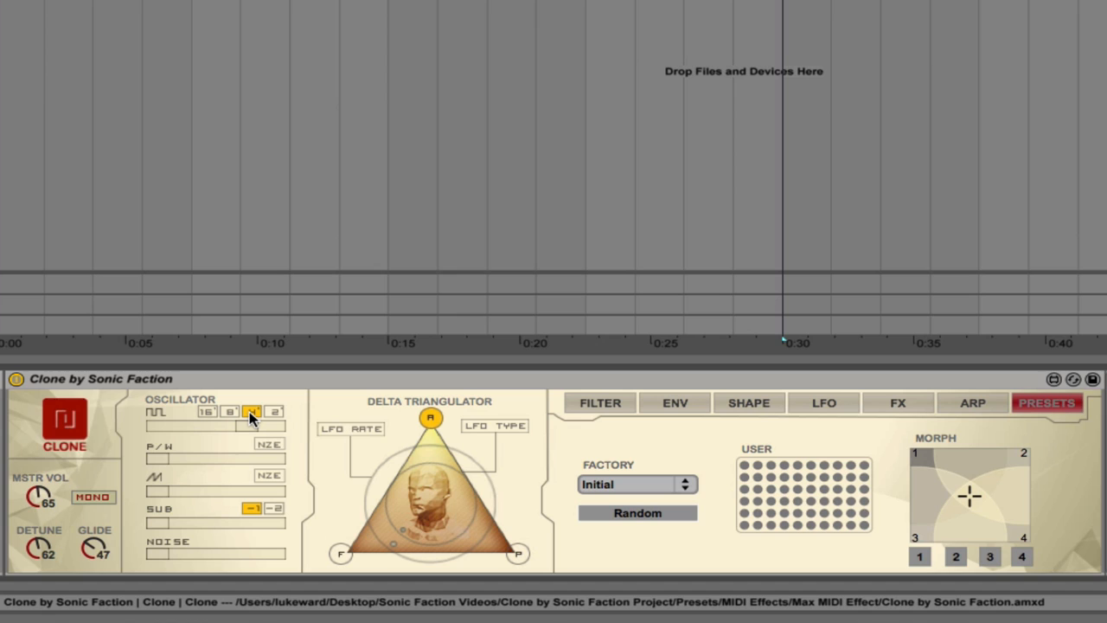
click(275, 412)
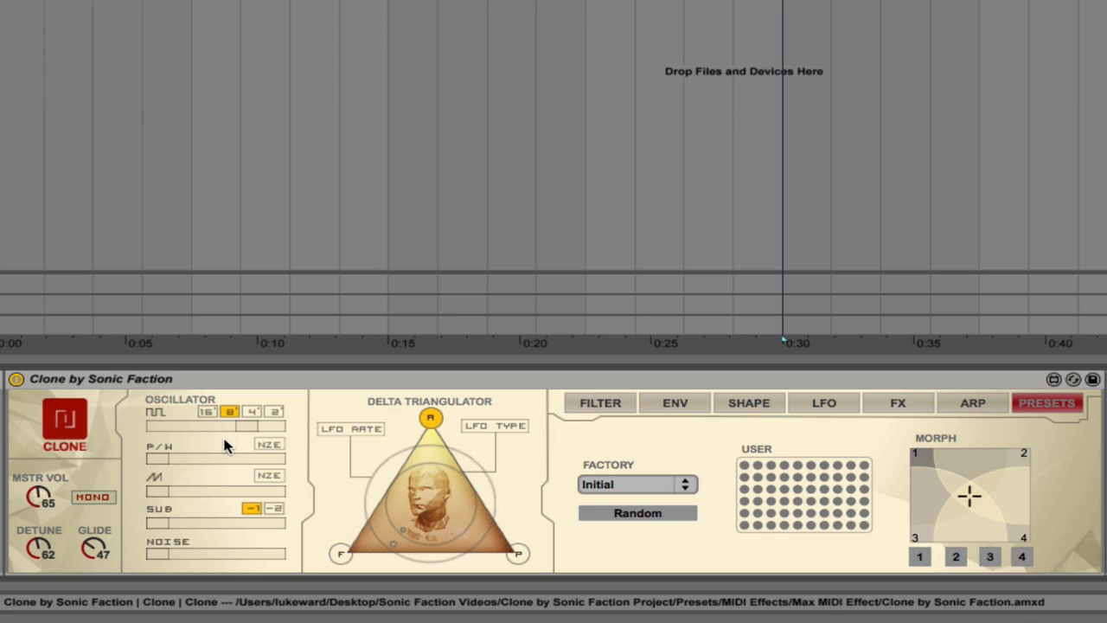
mouse_move(250, 432)
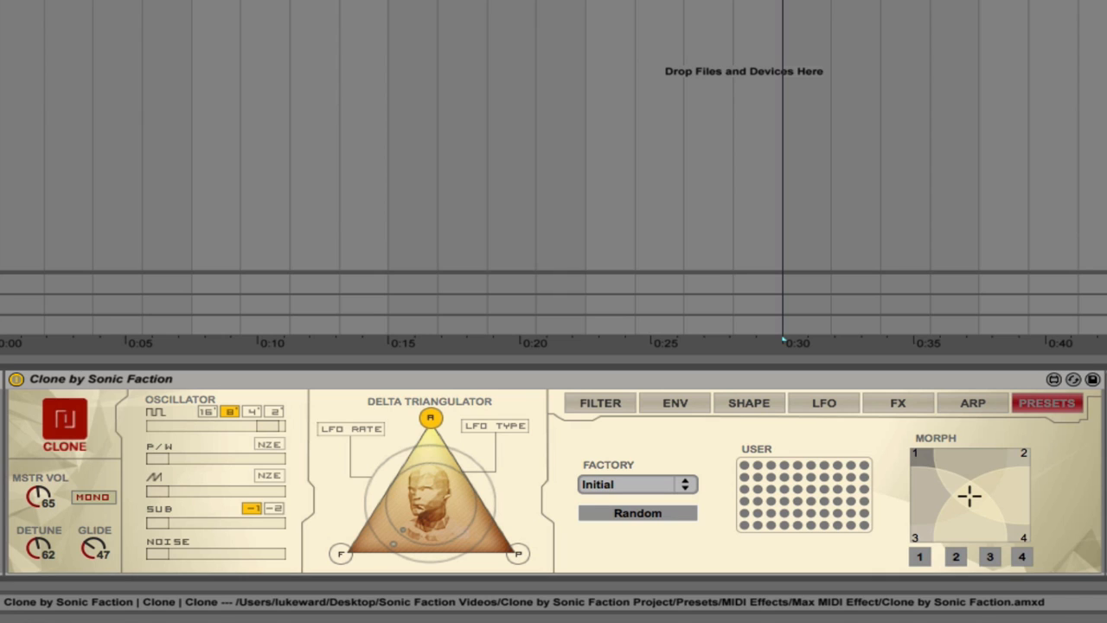
mouse_move(264, 433)
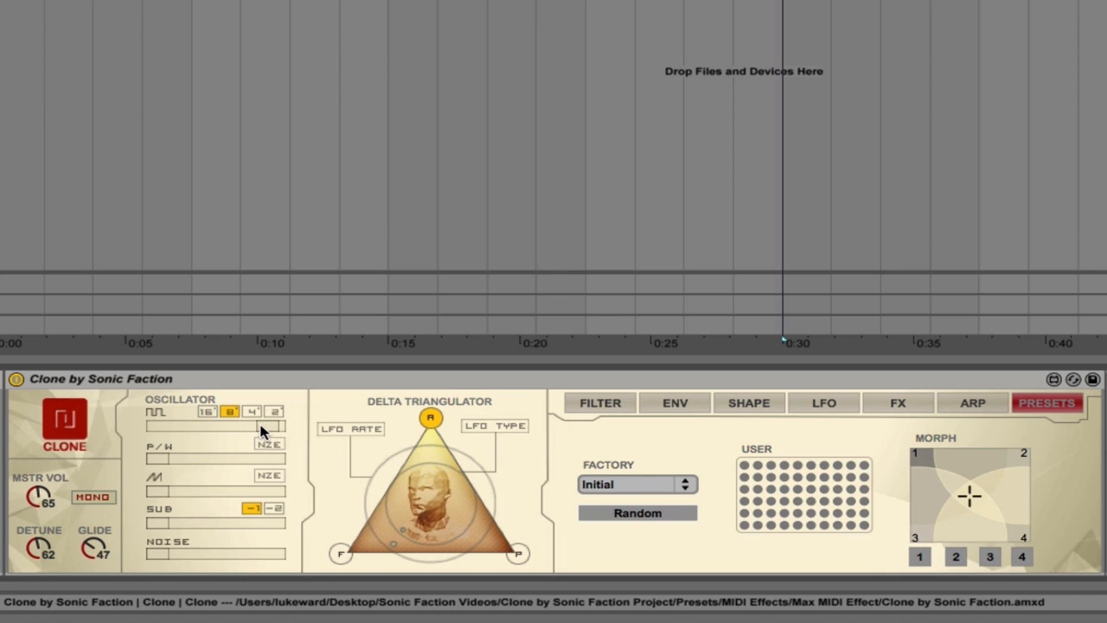
mouse_move(166, 467)
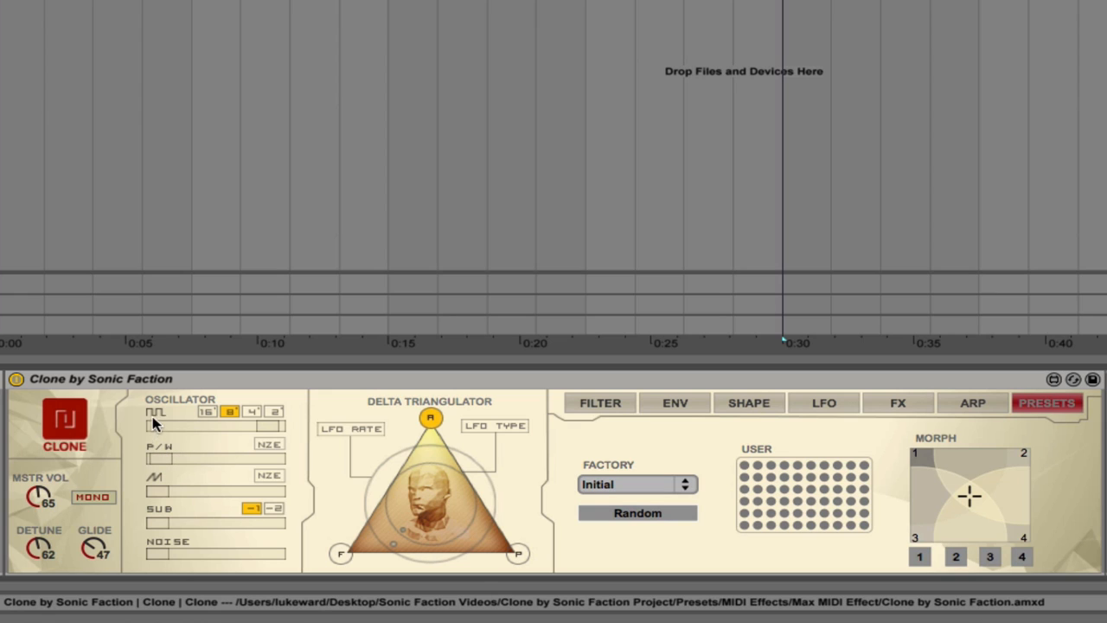
mouse_move(158, 422)
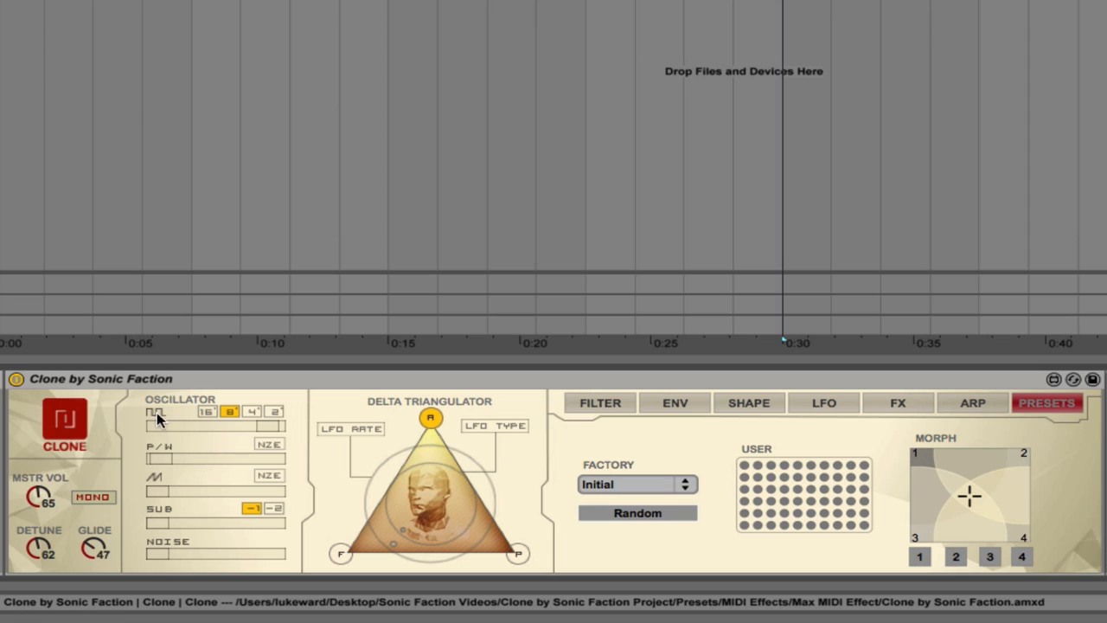
mouse_move(171, 448)
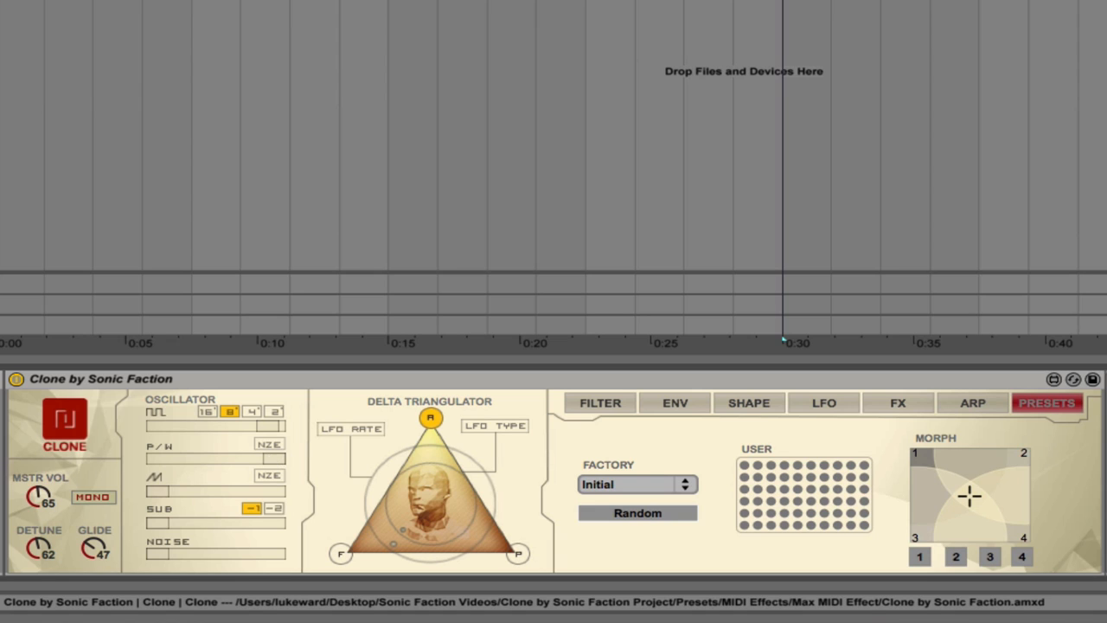
mouse_move(276, 465)
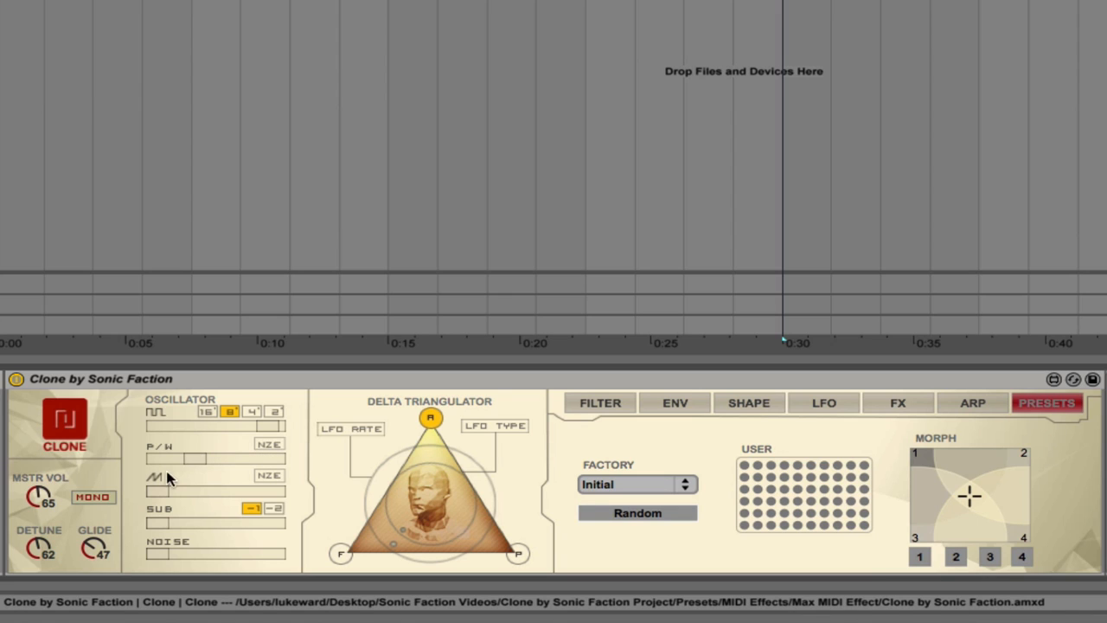
mouse_move(203, 467)
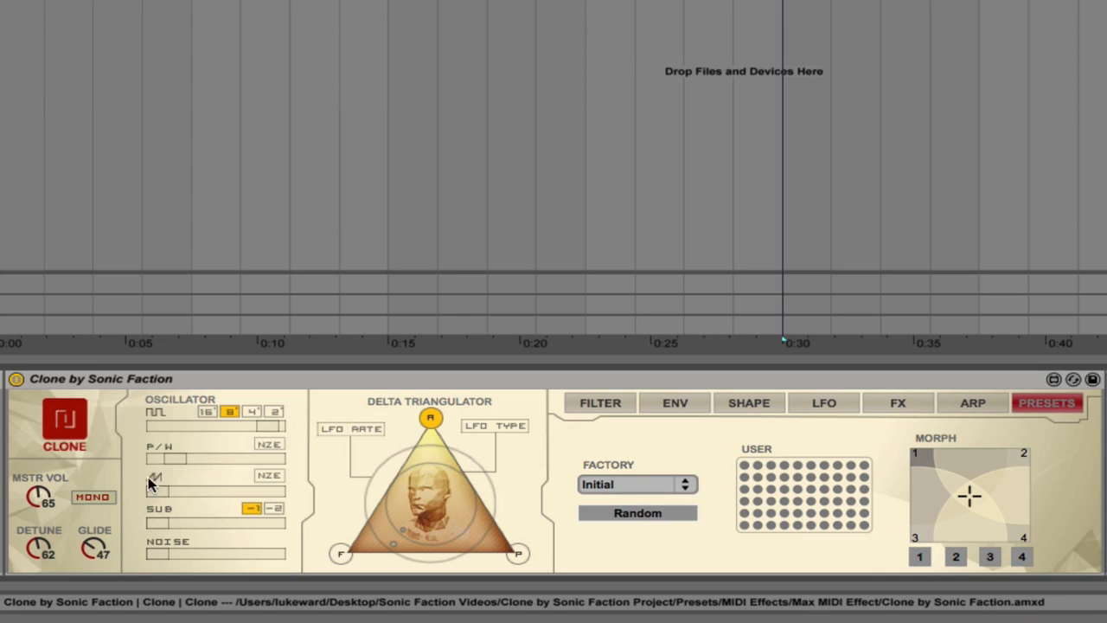
mouse_move(159, 500)
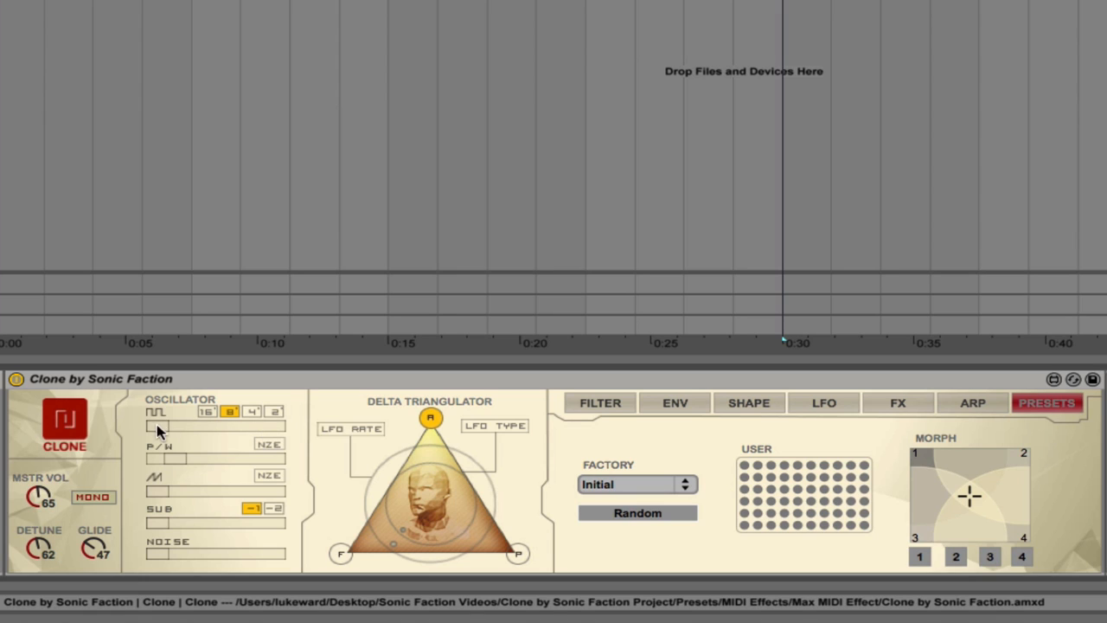
mouse_move(159, 497)
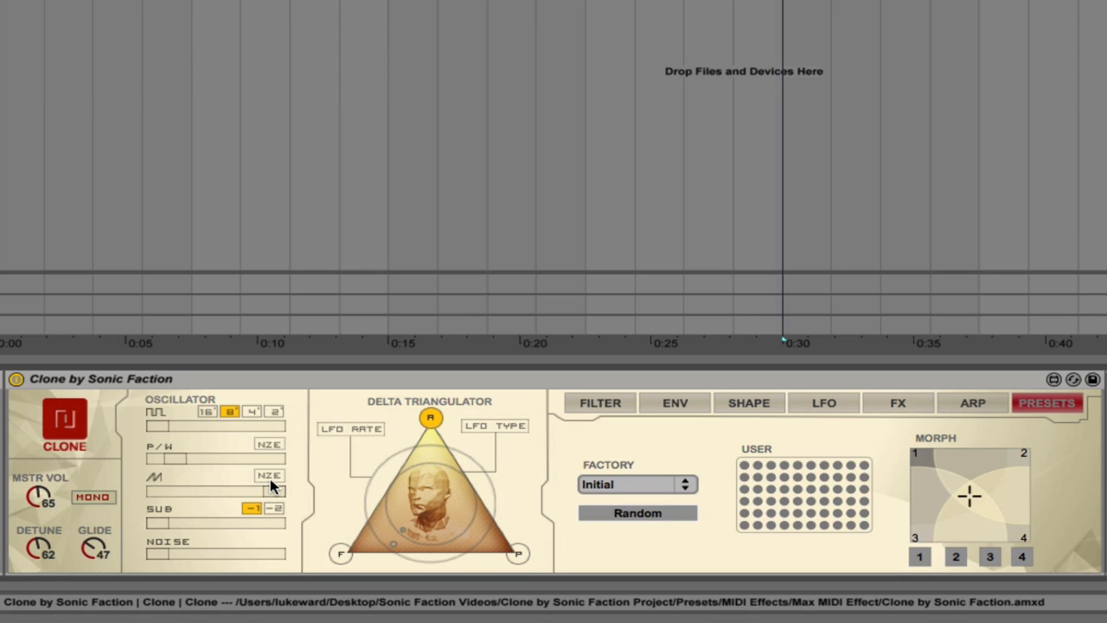
Toggle saw noise on then off, and try SUB -2 before returning to -1
click(269, 476)
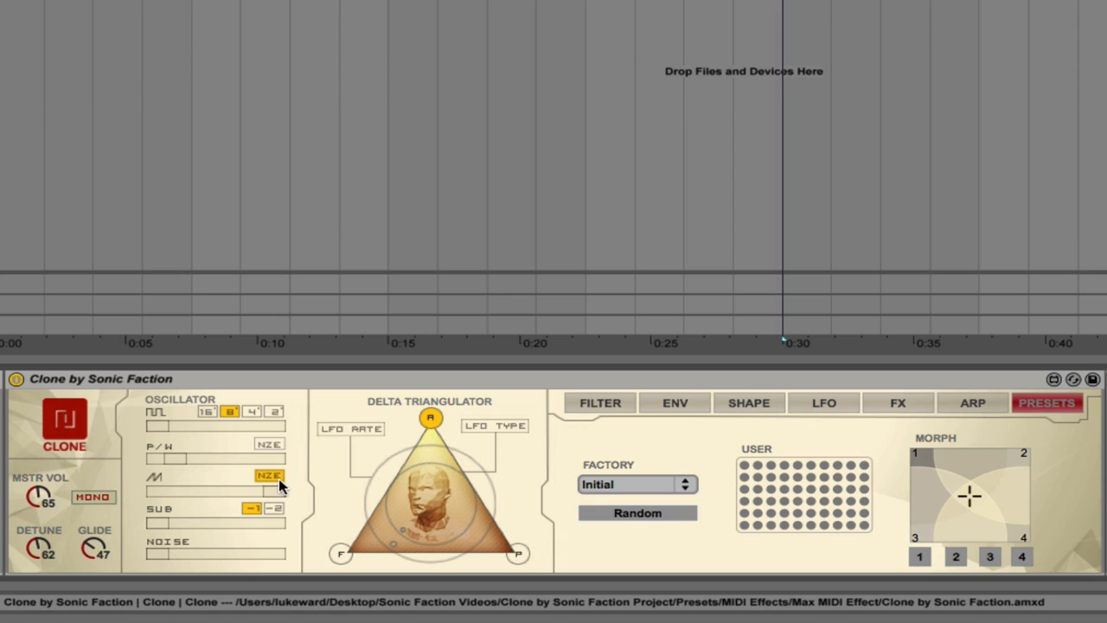
mouse_move(268, 485)
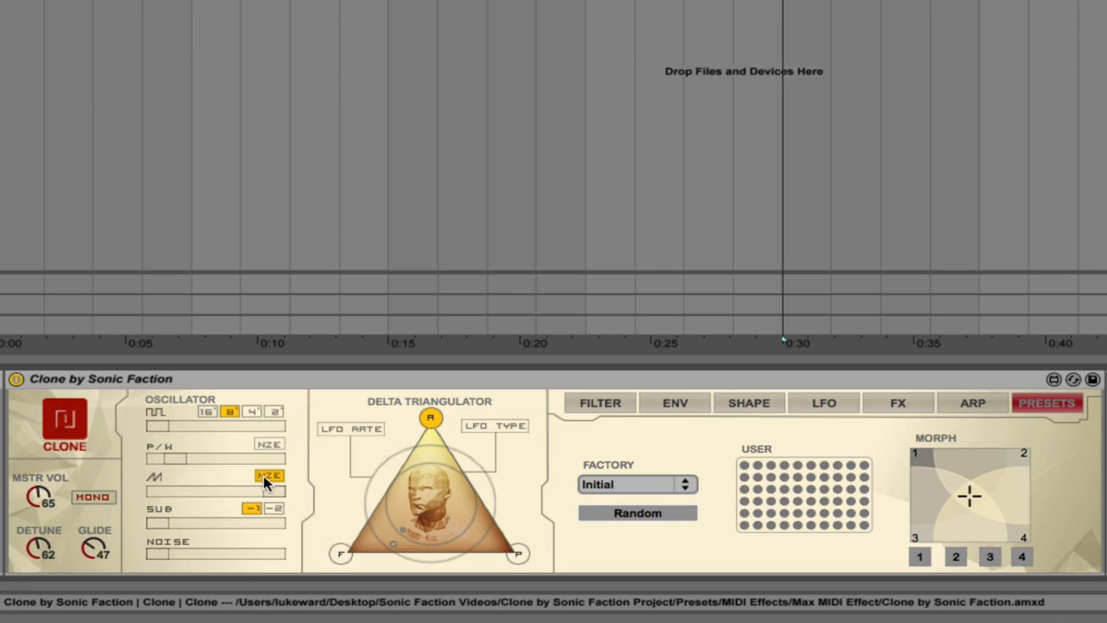
click(269, 476)
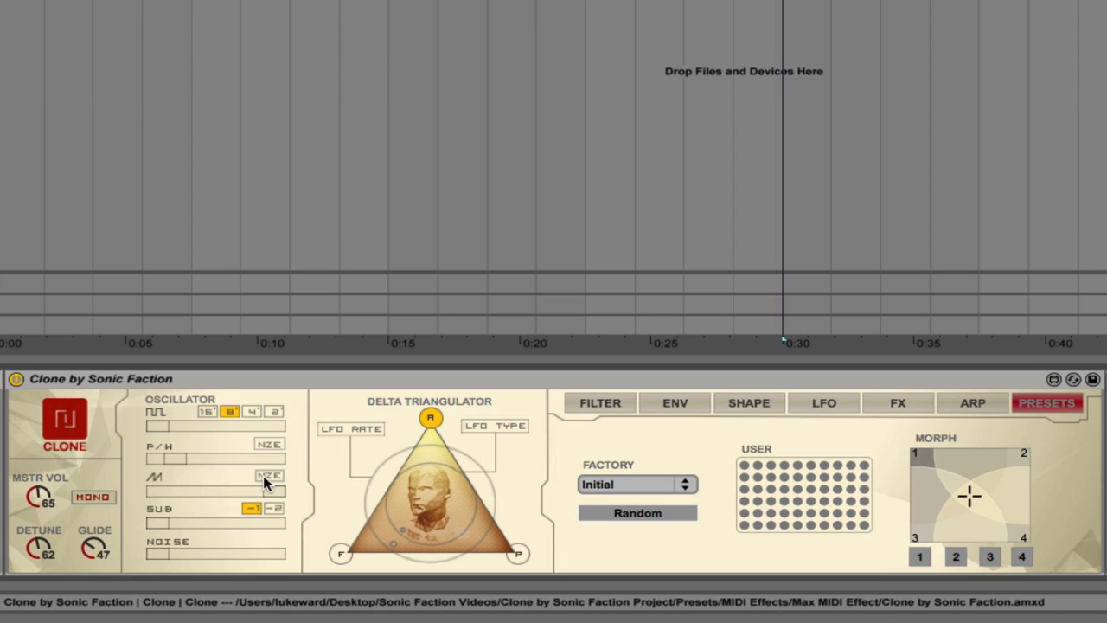
click(275, 508)
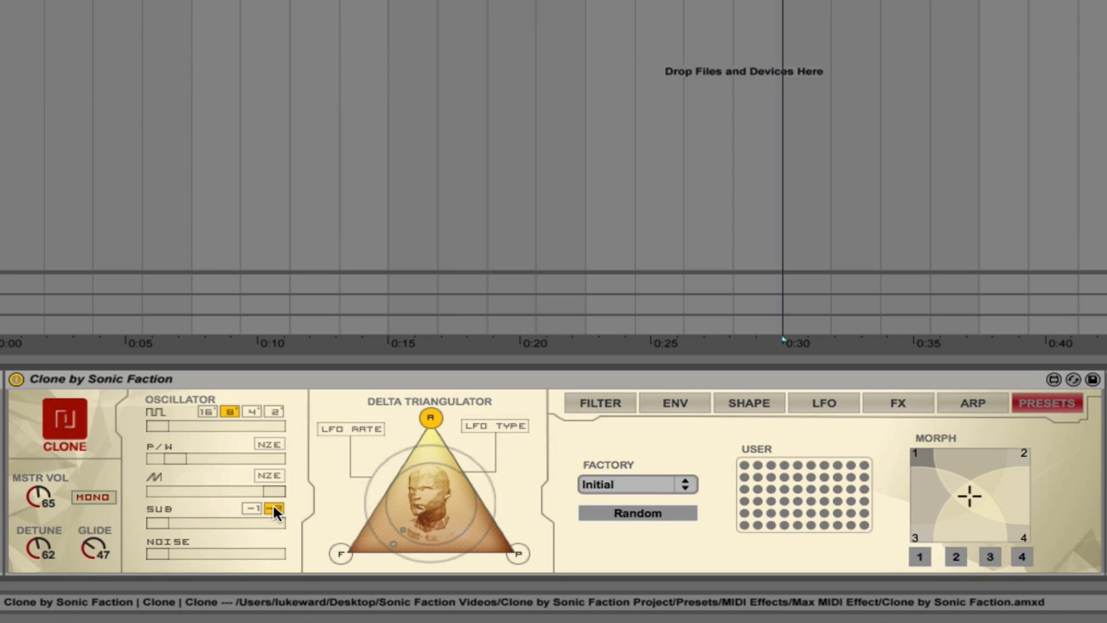
click(271, 508)
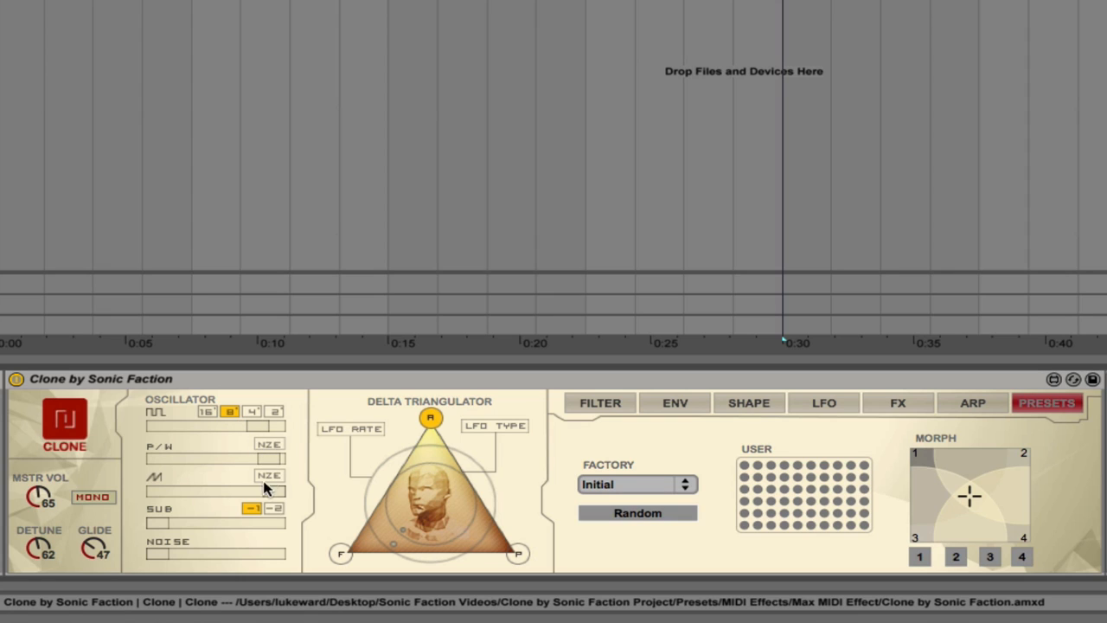
mouse_move(173, 519)
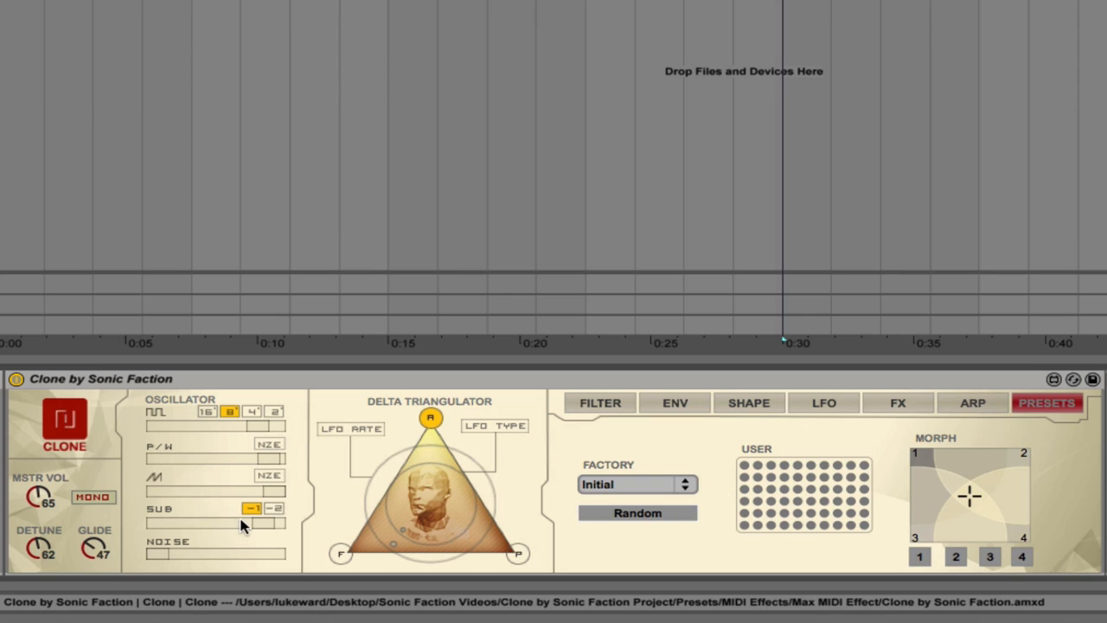
mouse_move(264, 528)
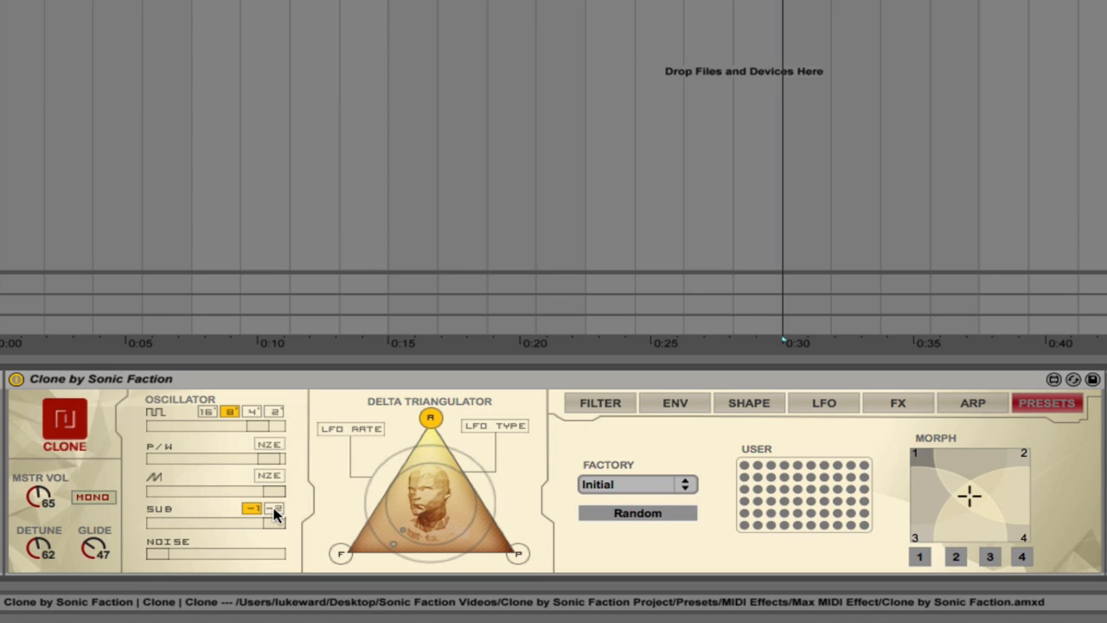
Drop the sub oscillator two octaves down with SUB -2
click(273, 509)
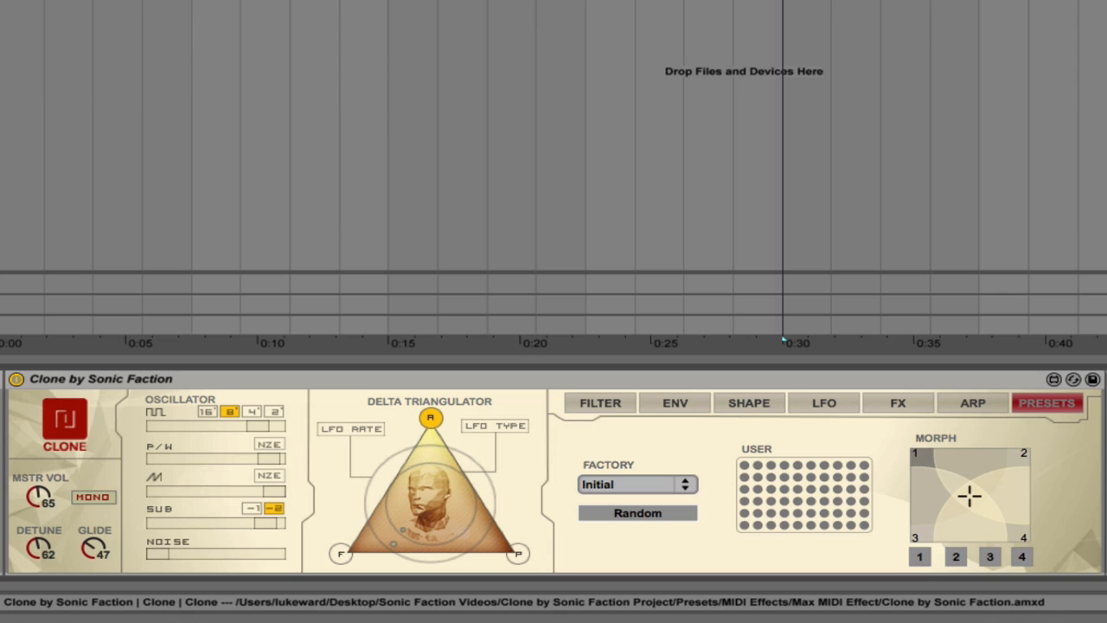
mouse_move(264, 529)
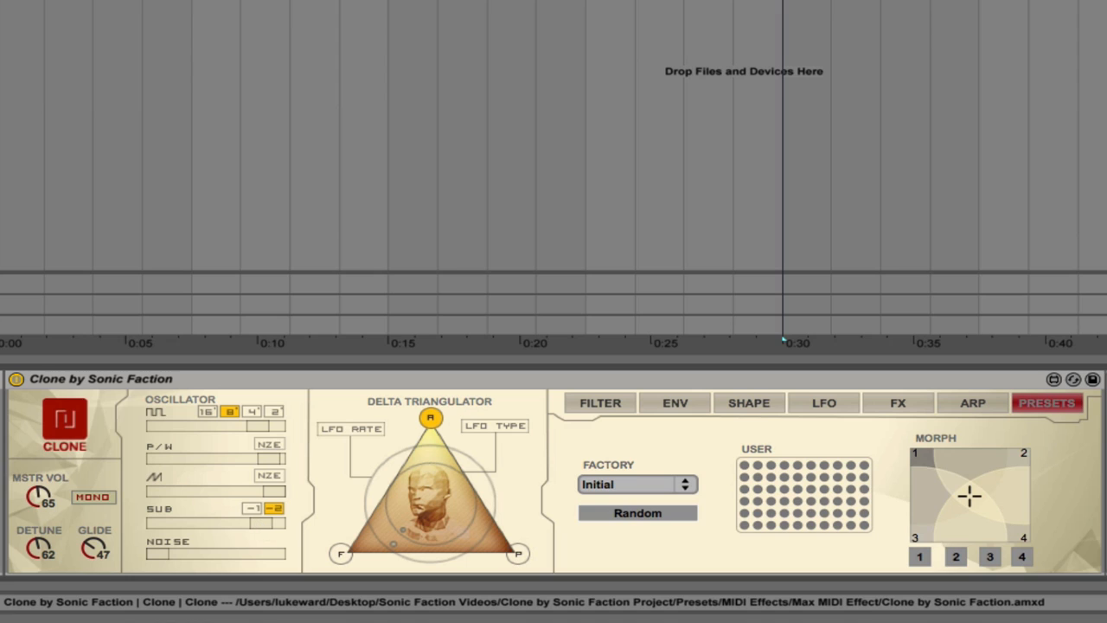
mouse_move(264, 529)
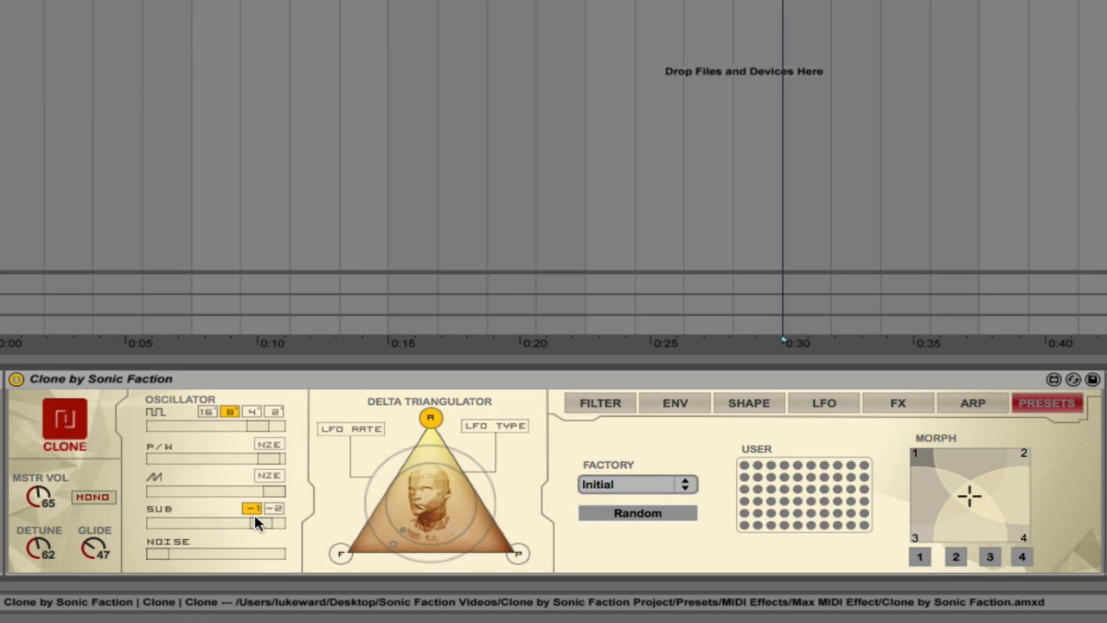
mouse_move(266, 529)
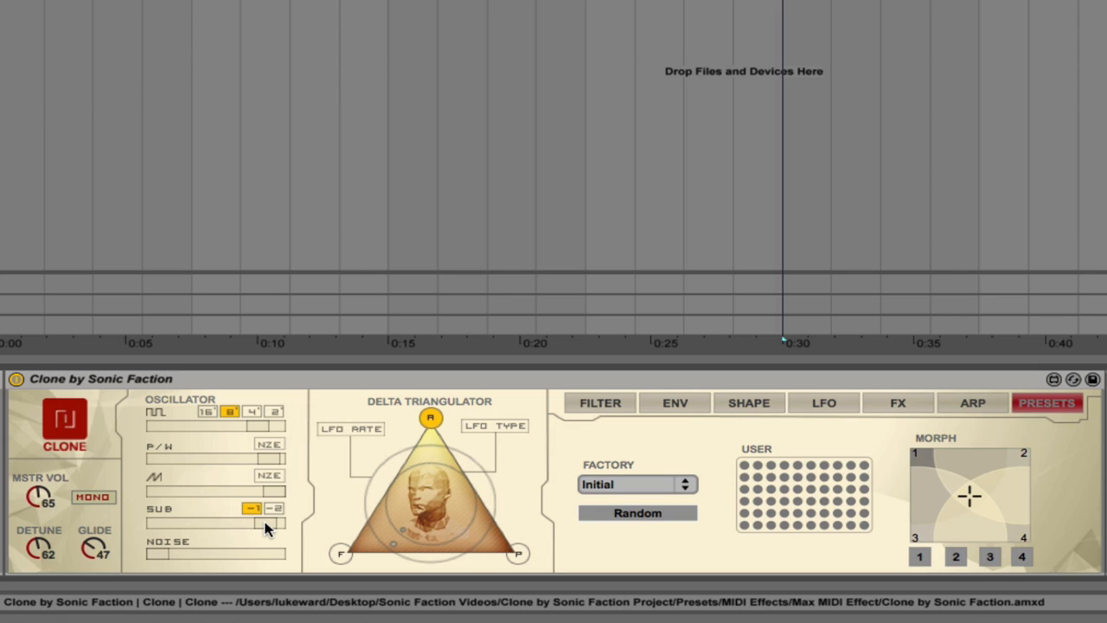
mouse_move(172, 562)
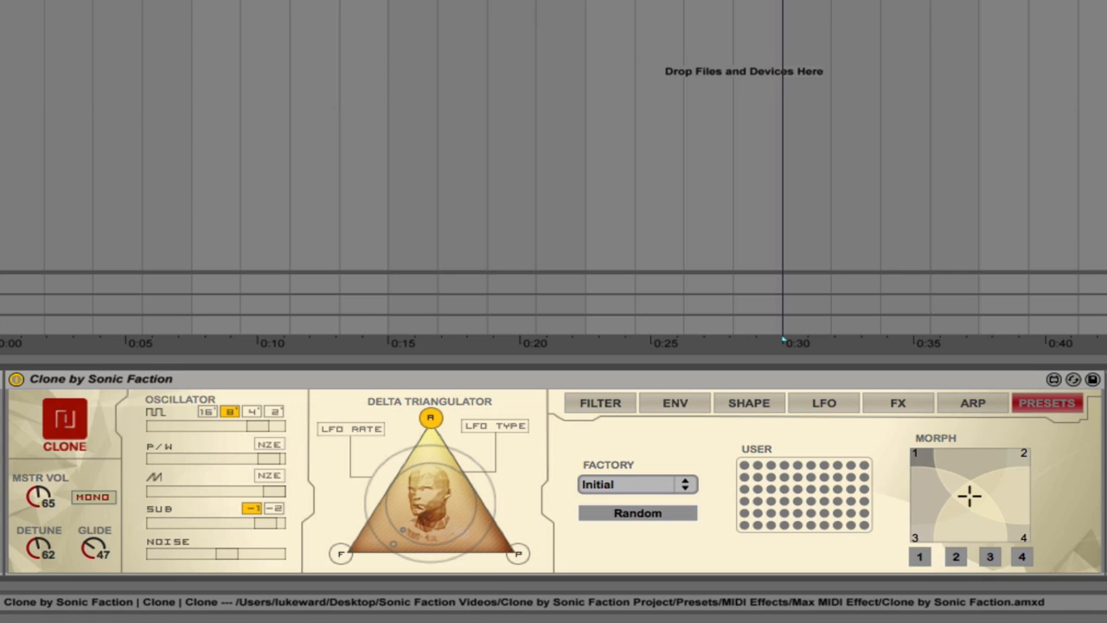
mouse_move(229, 560)
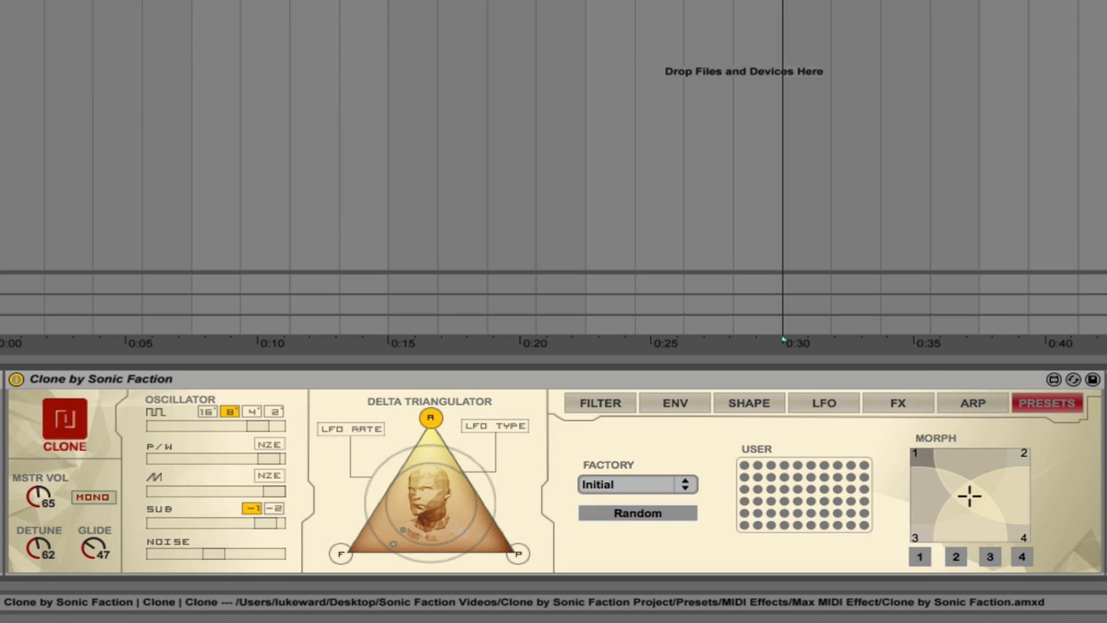
mouse_move(216, 561)
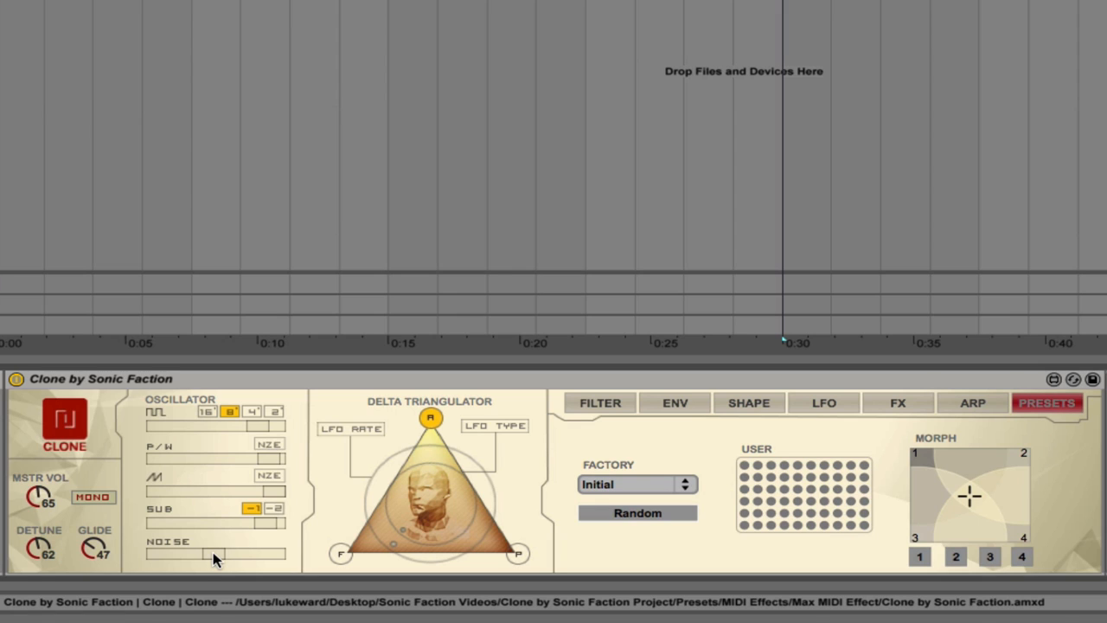
mouse_move(203, 549)
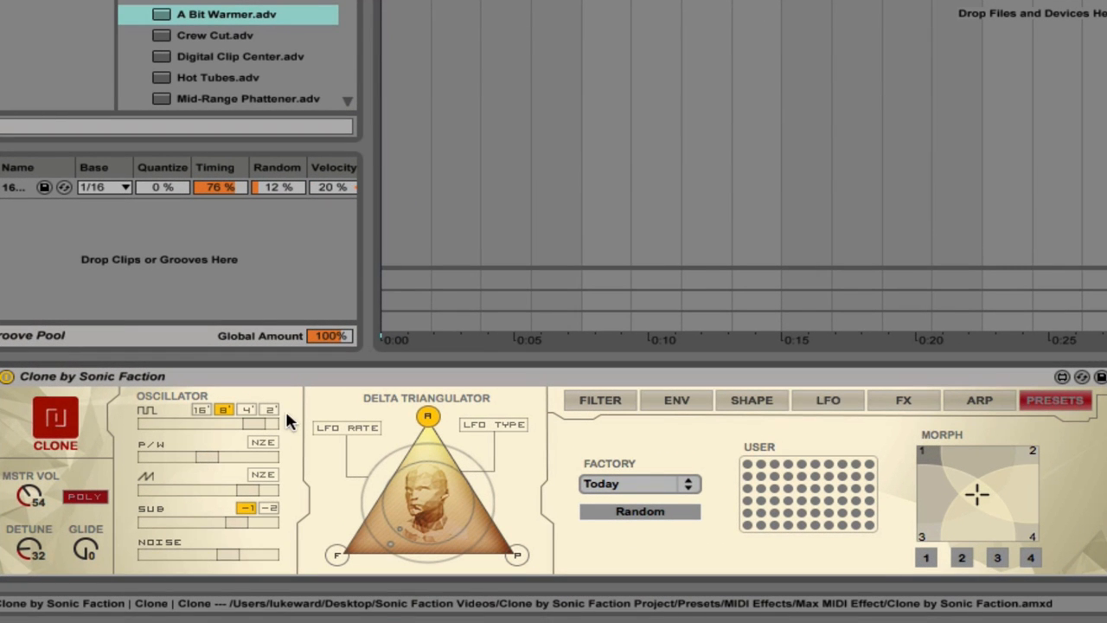
mouse_move(545, 403)
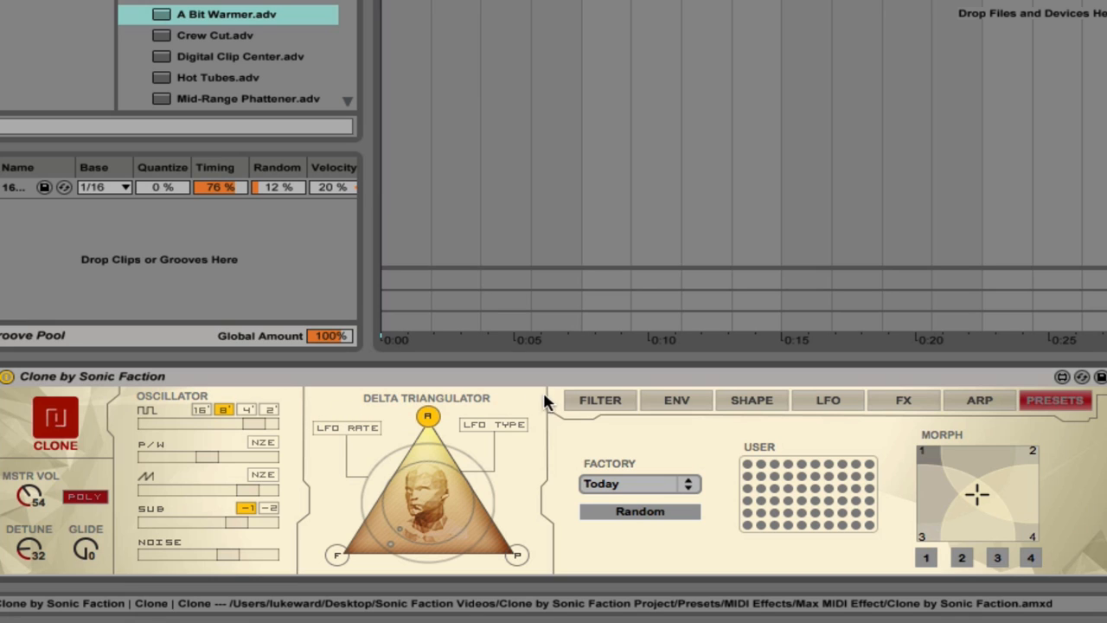
mouse_move(420, 428)
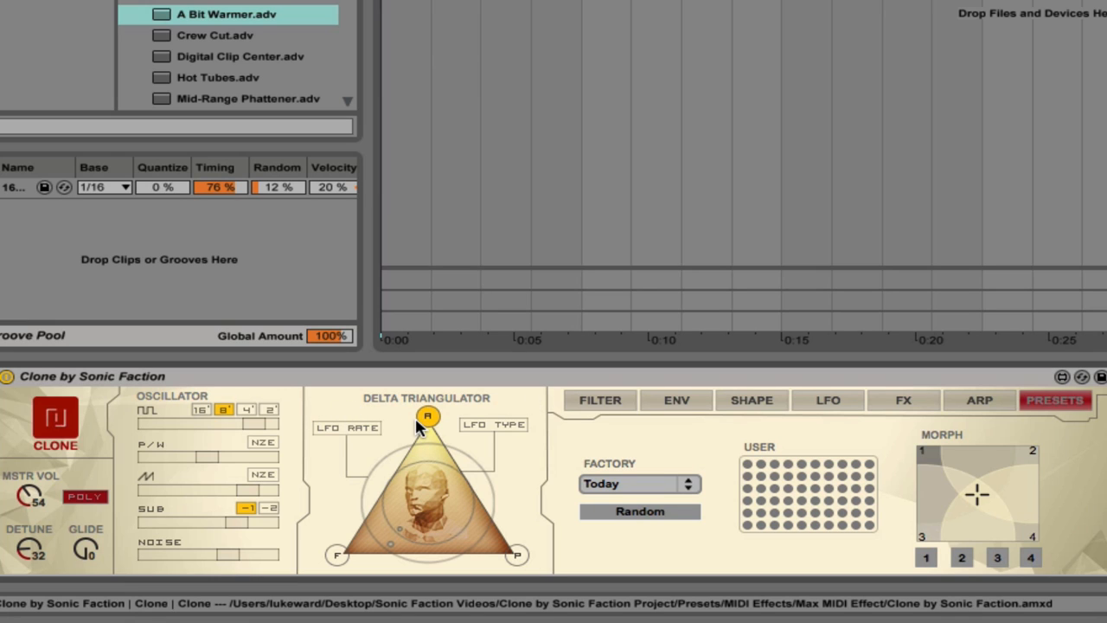
mouse_move(418, 430)
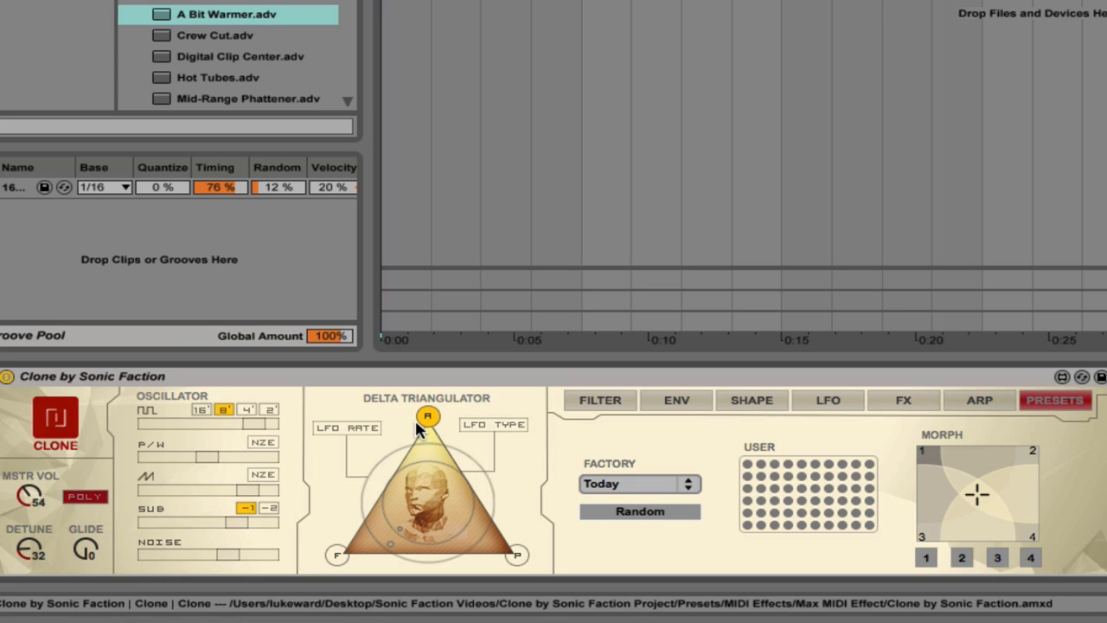
mouse_move(407, 424)
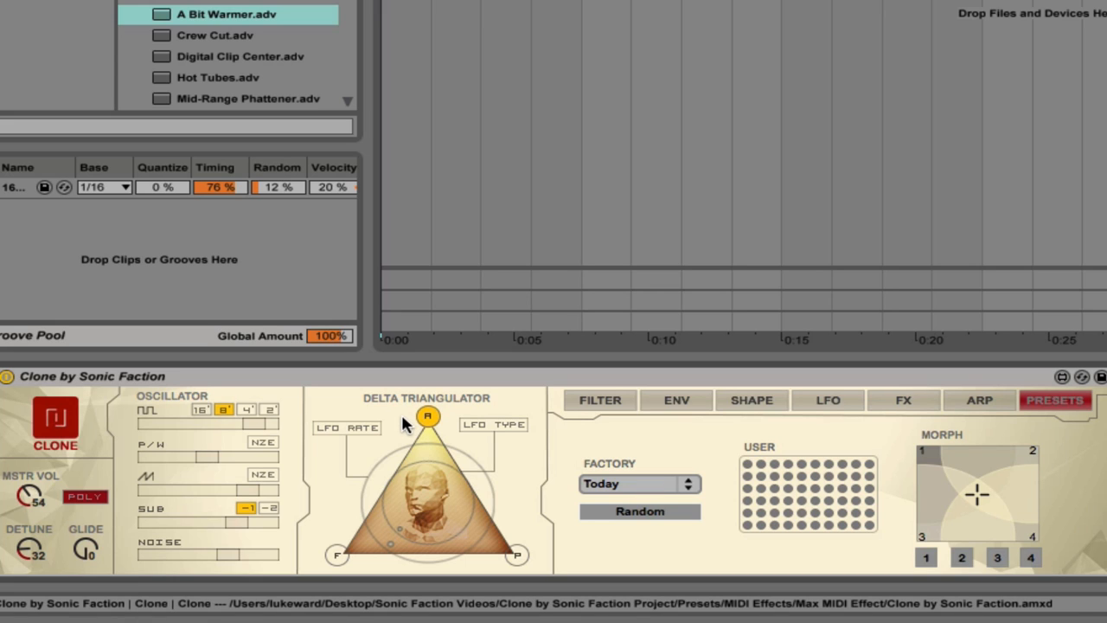
mouse_move(327, 592)
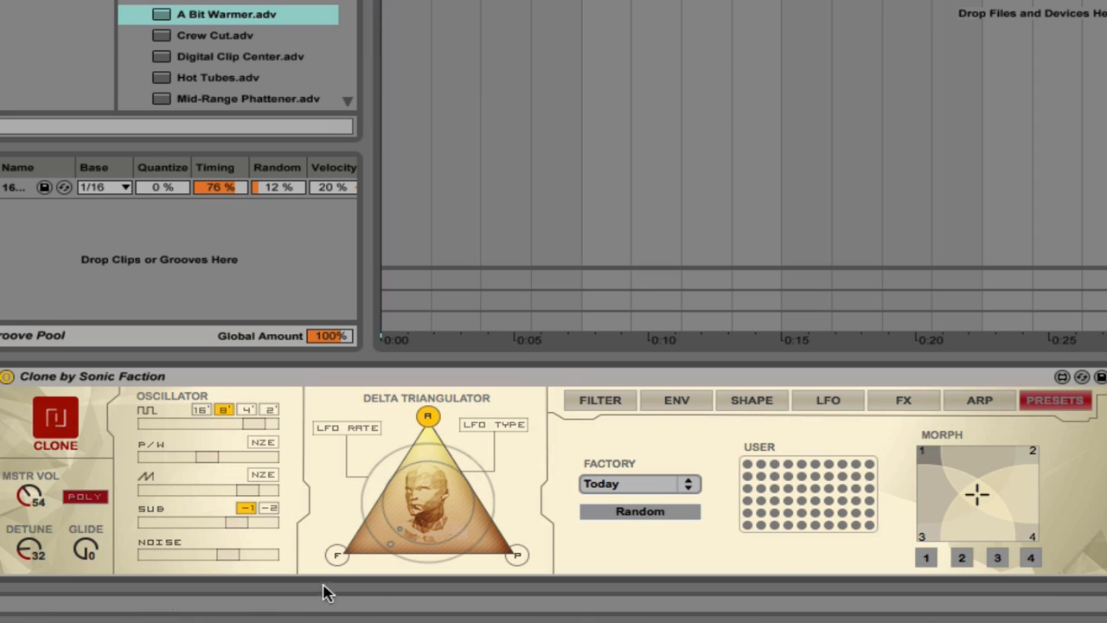
mouse_move(366, 566)
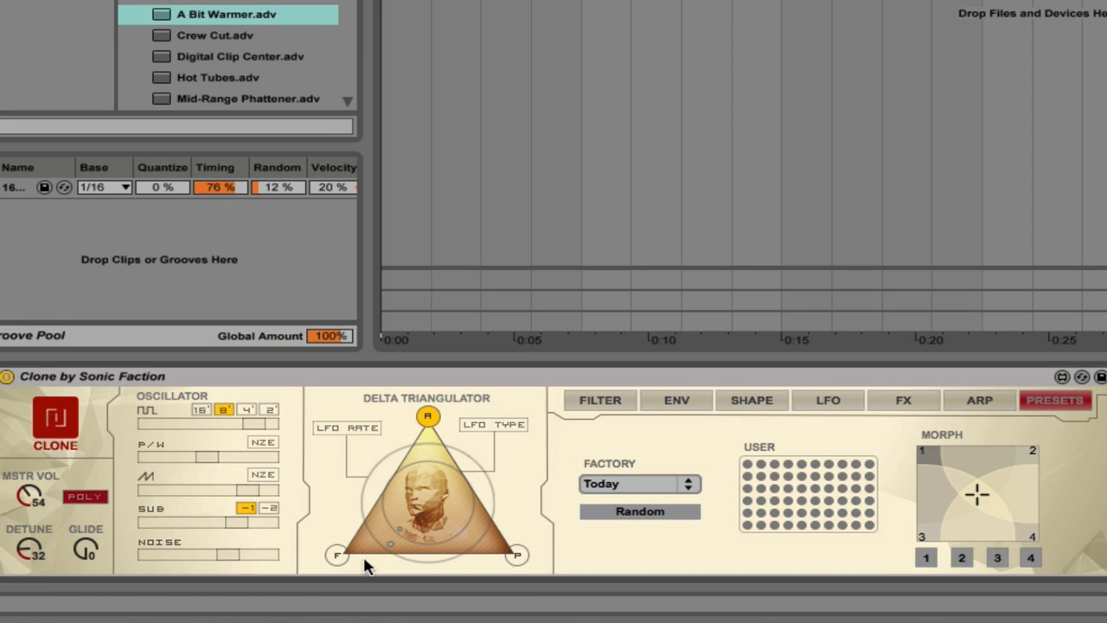
mouse_move(489, 519)
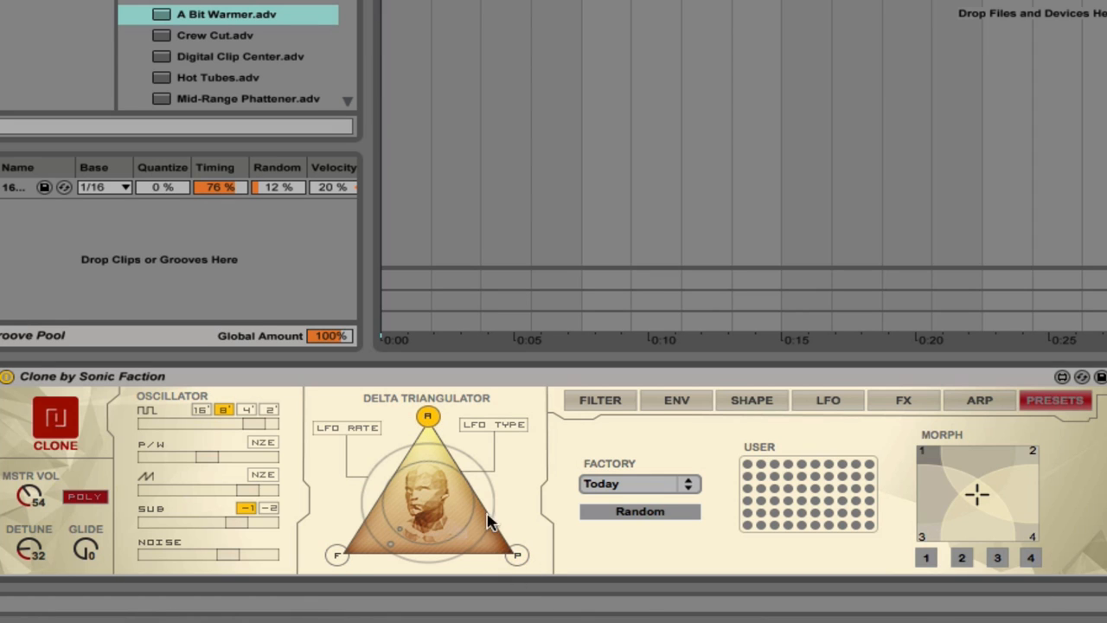
mouse_move(442, 429)
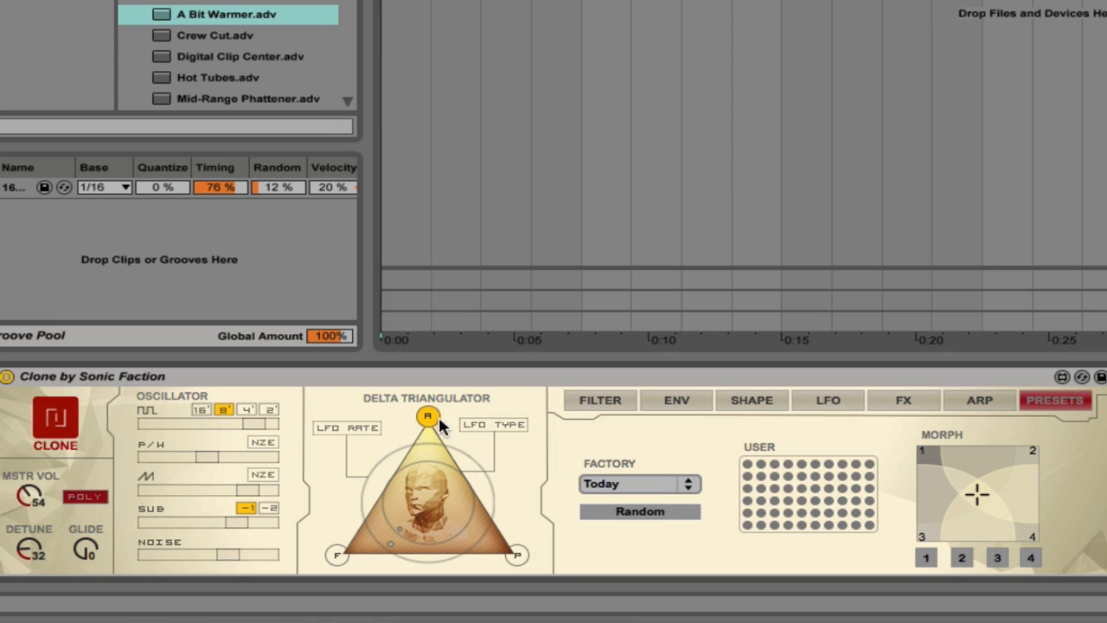
mouse_move(307, 561)
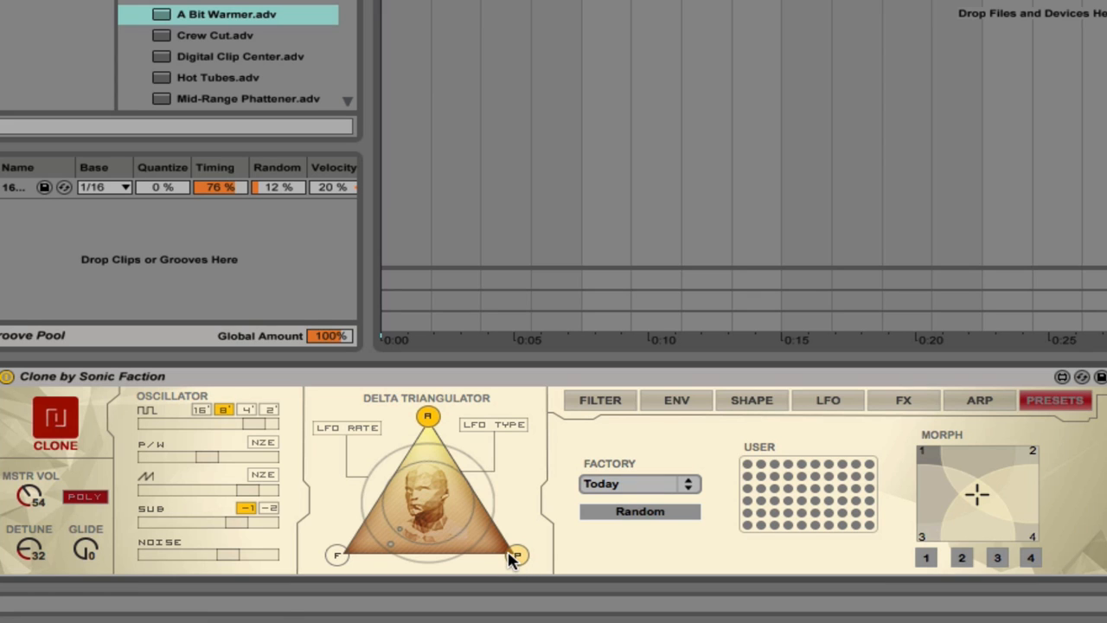
mouse_move(448, 550)
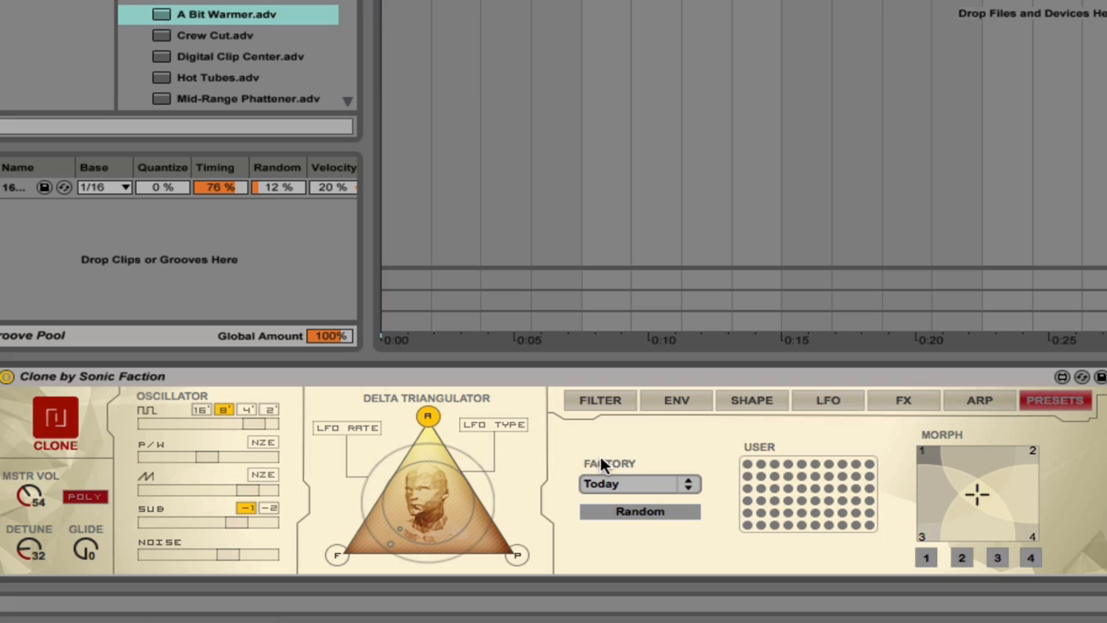
Show Clone's filter page and lower resonance so the low-pass curve stops peaking
click(676, 399)
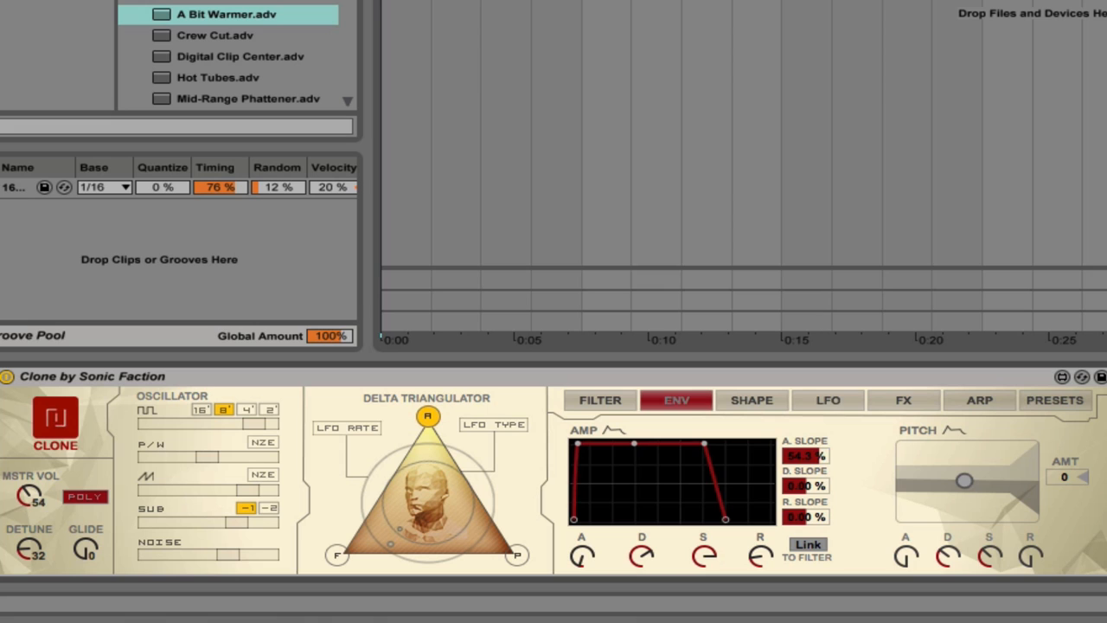
click(599, 399)
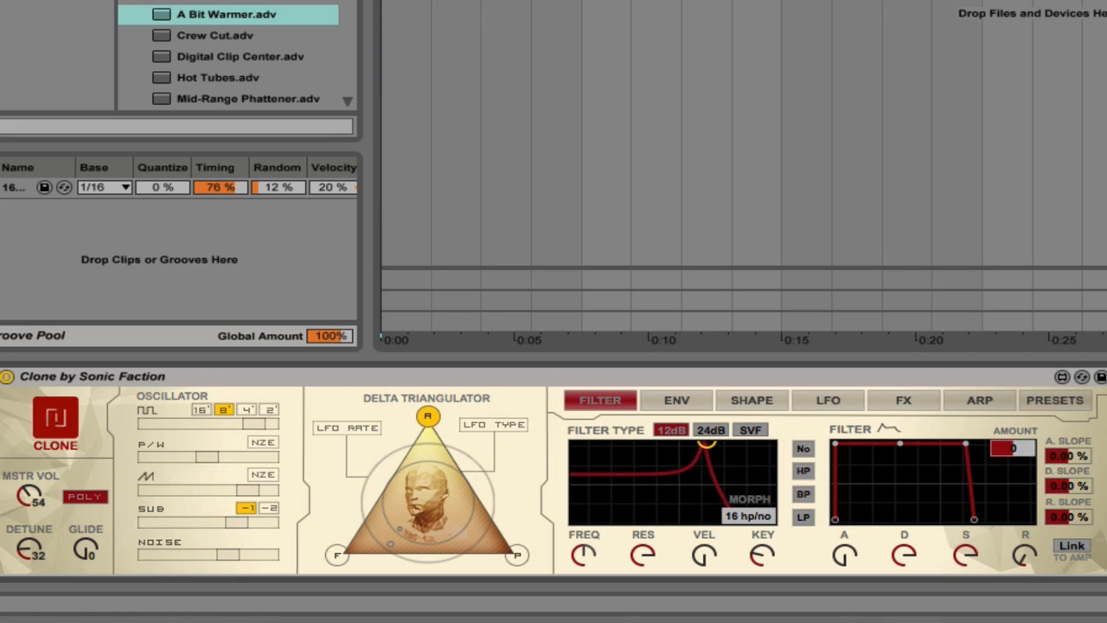
drag(707, 444, 709, 498)
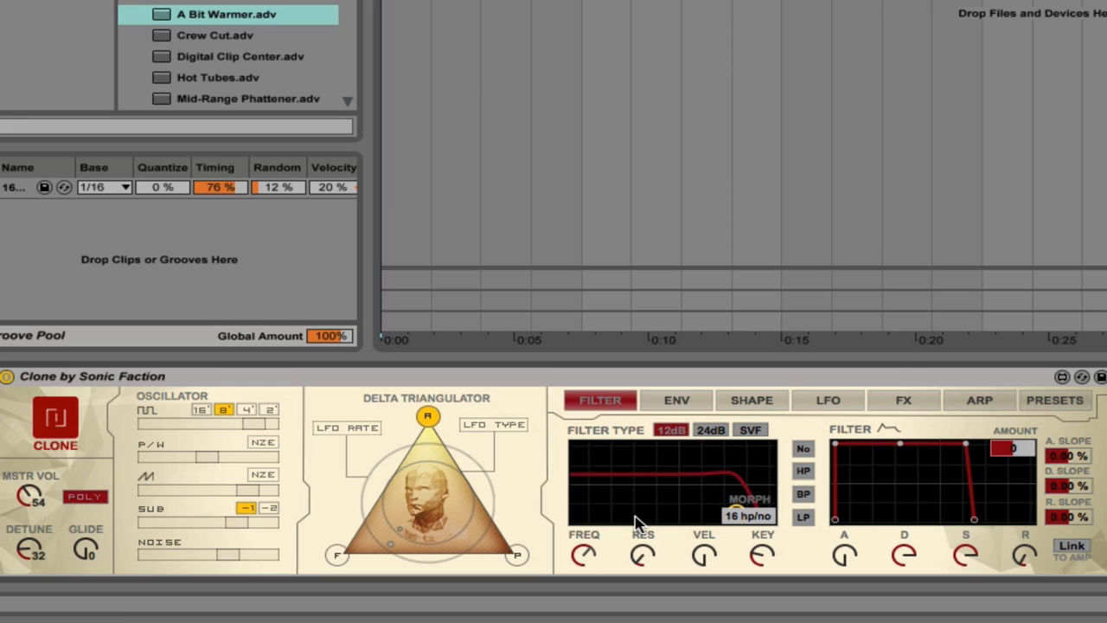
mouse_move(485, 510)
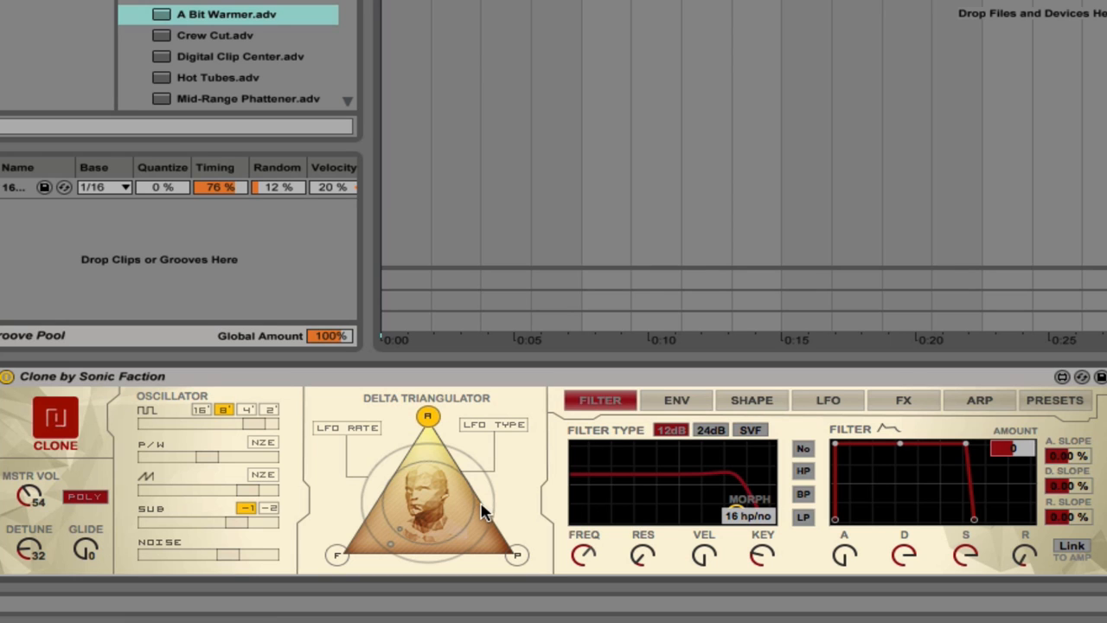
mouse_move(428, 420)
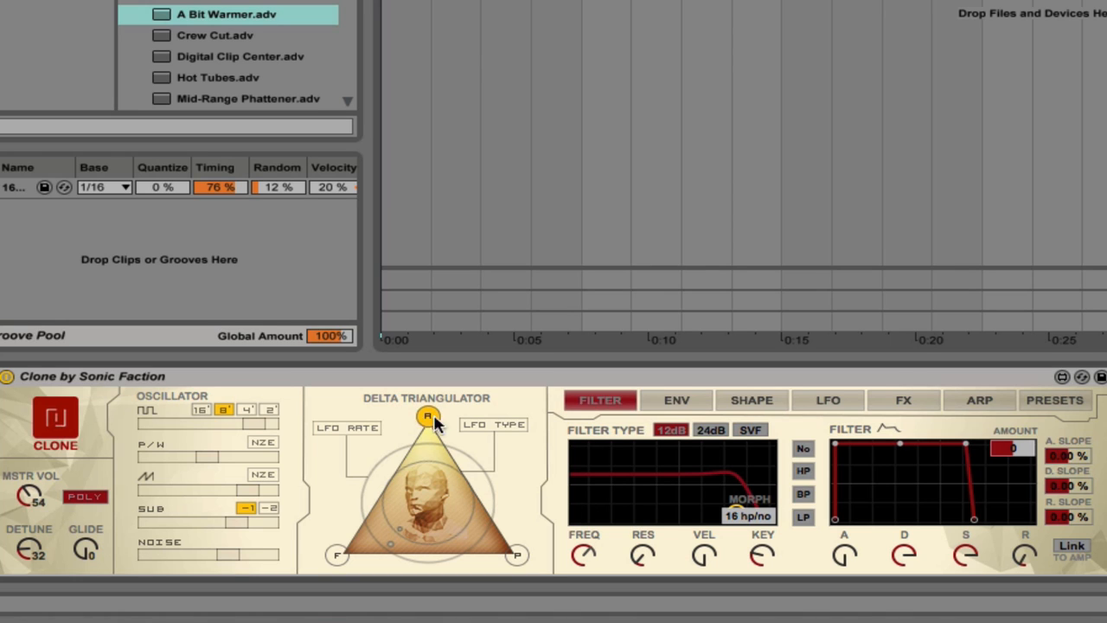
mouse_move(338, 578)
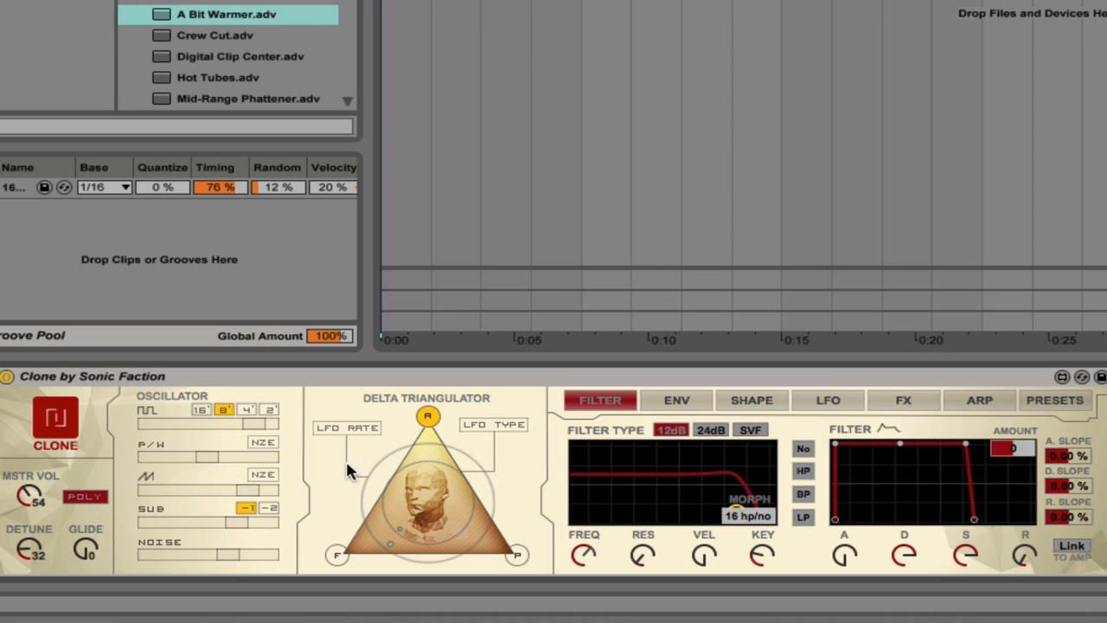
mouse_move(504, 513)
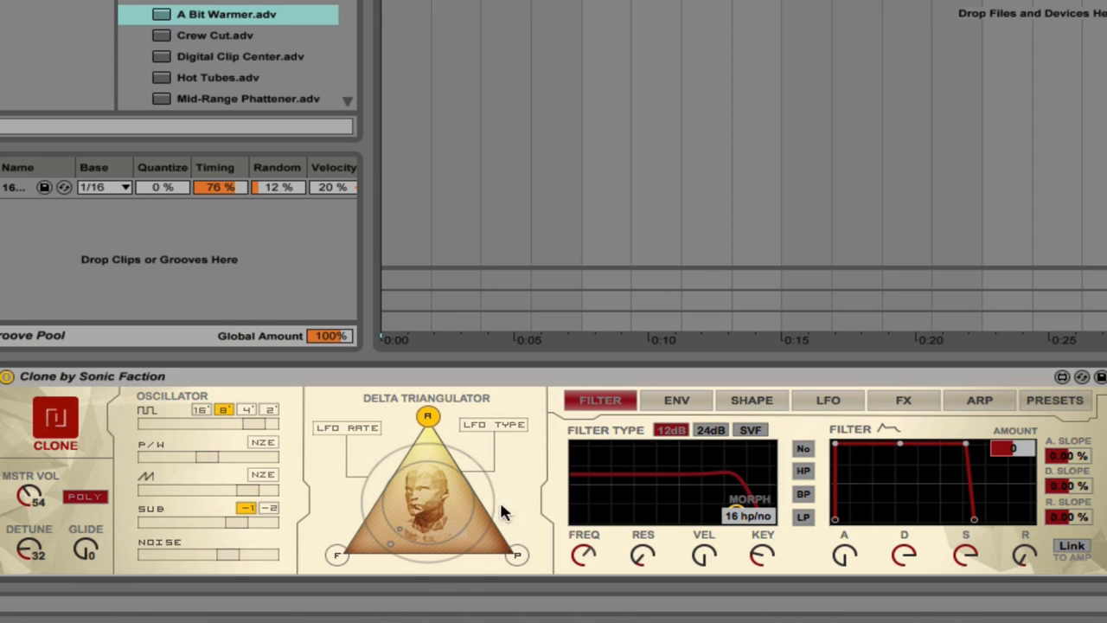
mouse_move(411, 529)
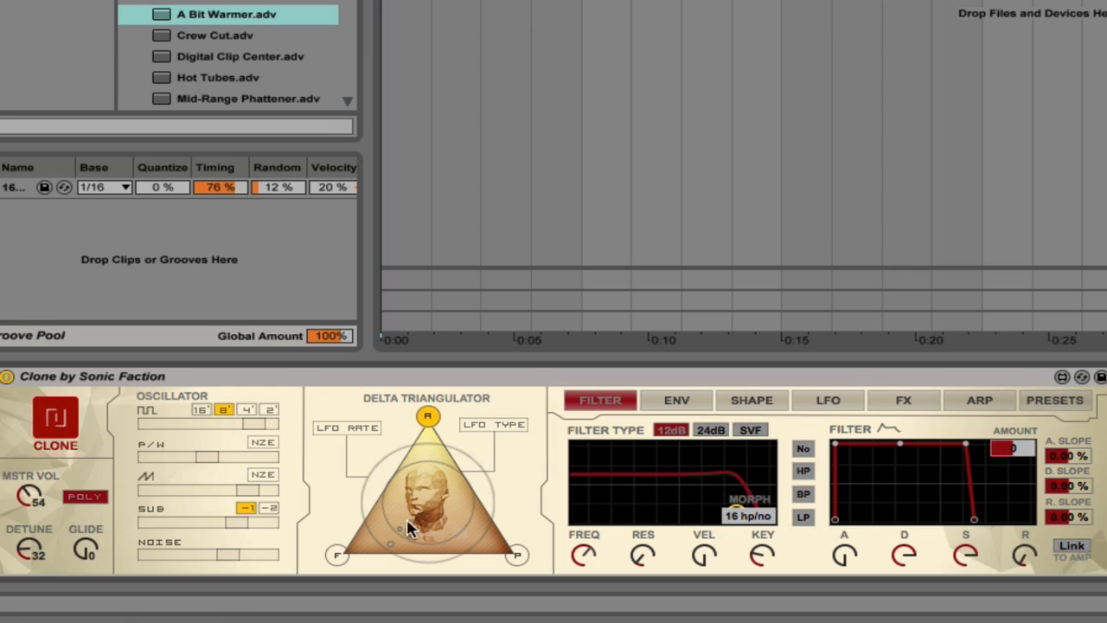
mouse_move(344, 439)
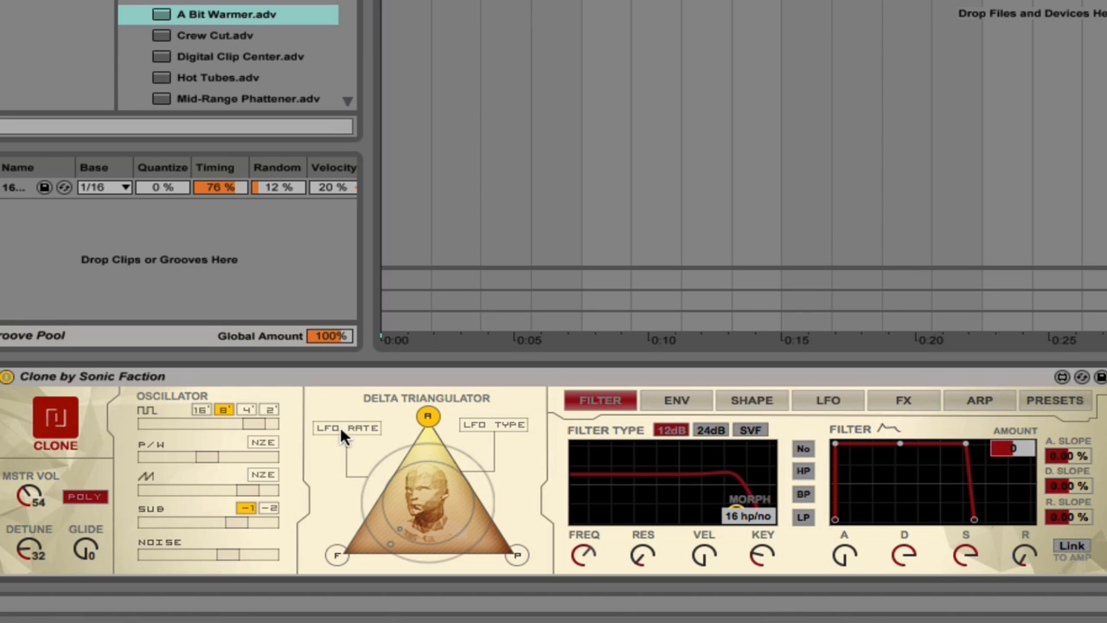
mouse_move(385, 544)
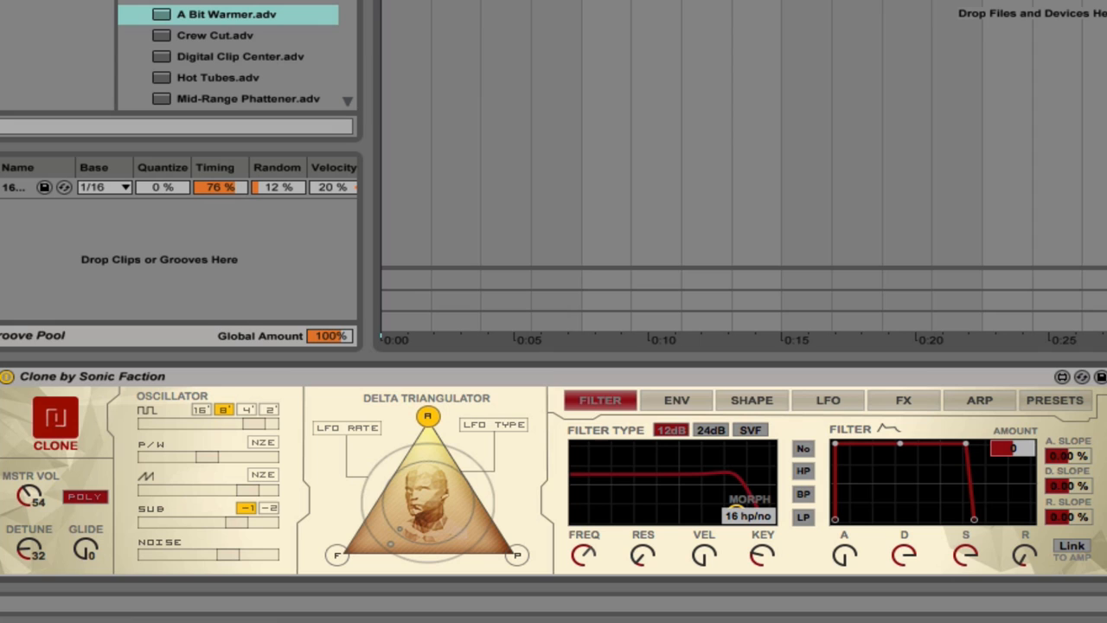
mouse_move(426, 492)
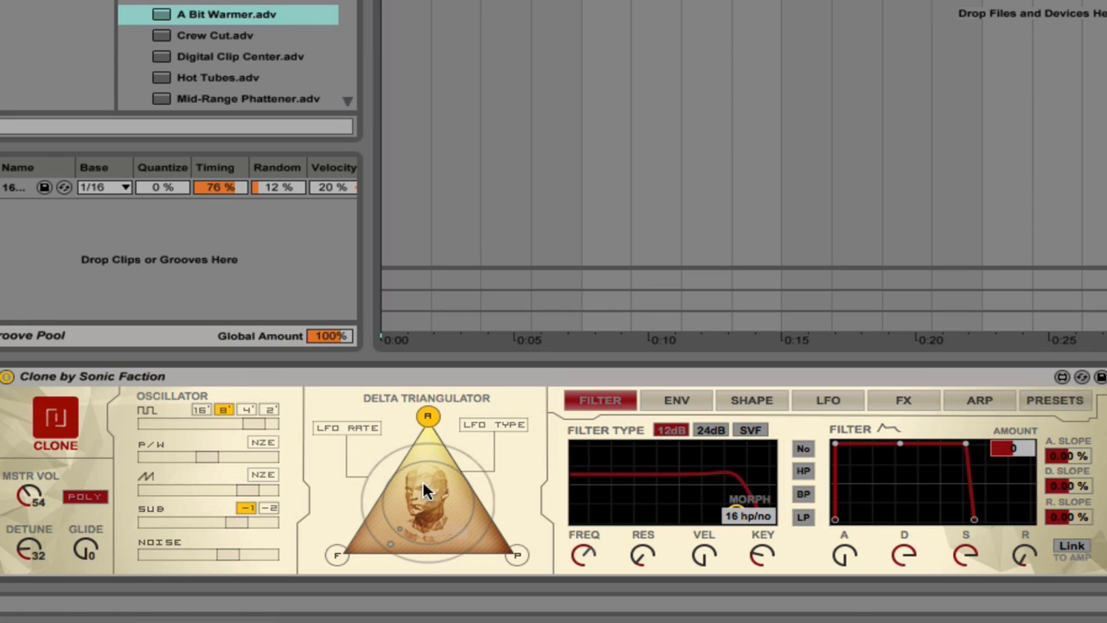
mouse_move(415, 535)
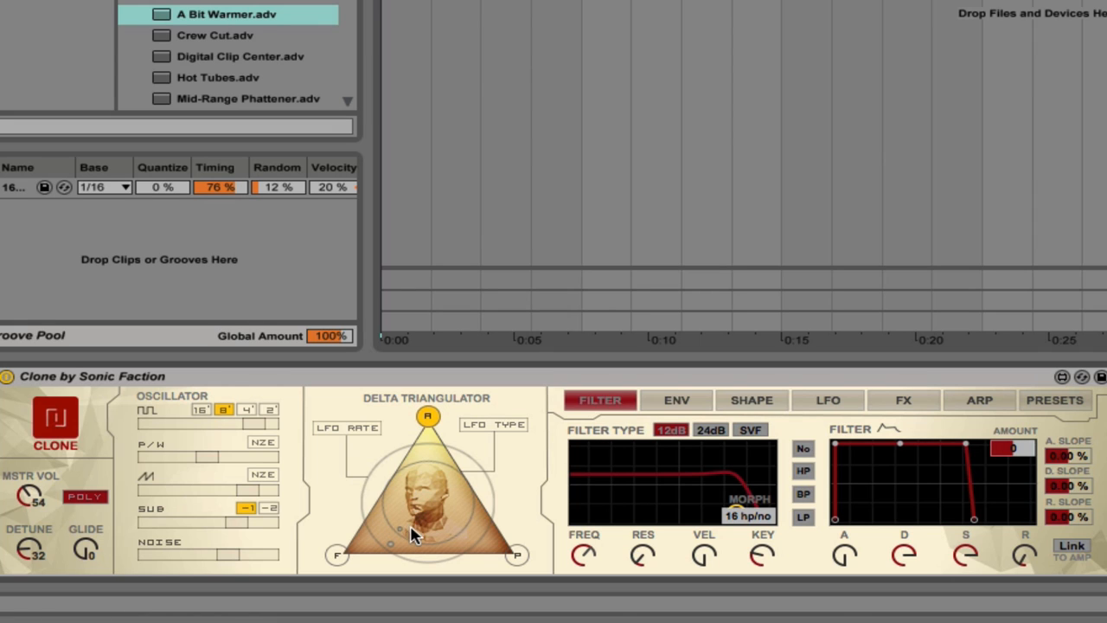
mouse_move(422, 527)
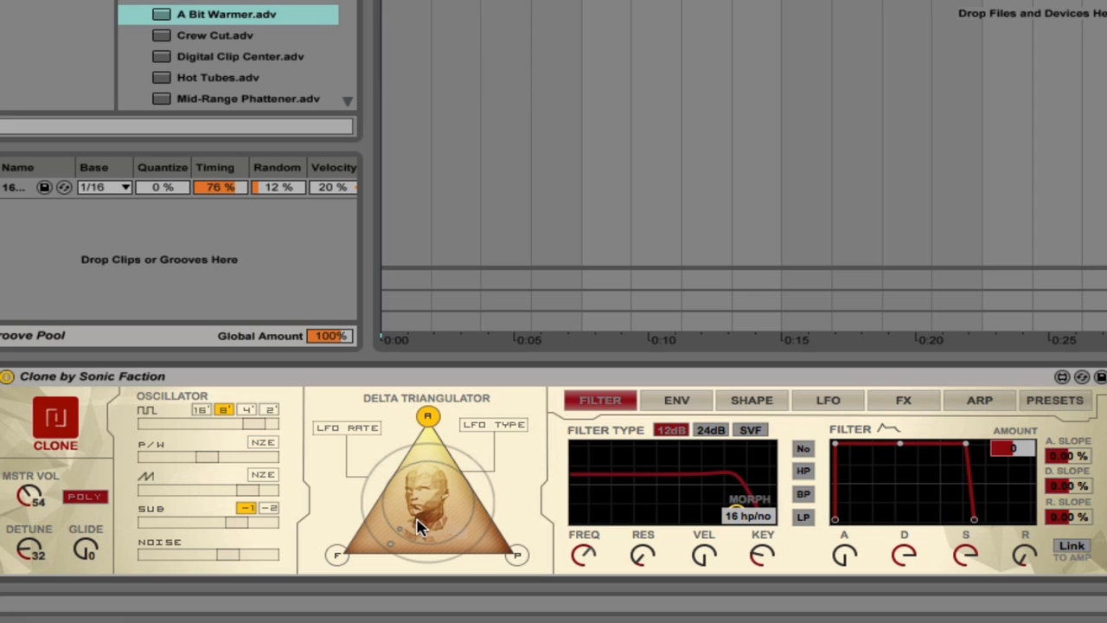
mouse_move(418, 523)
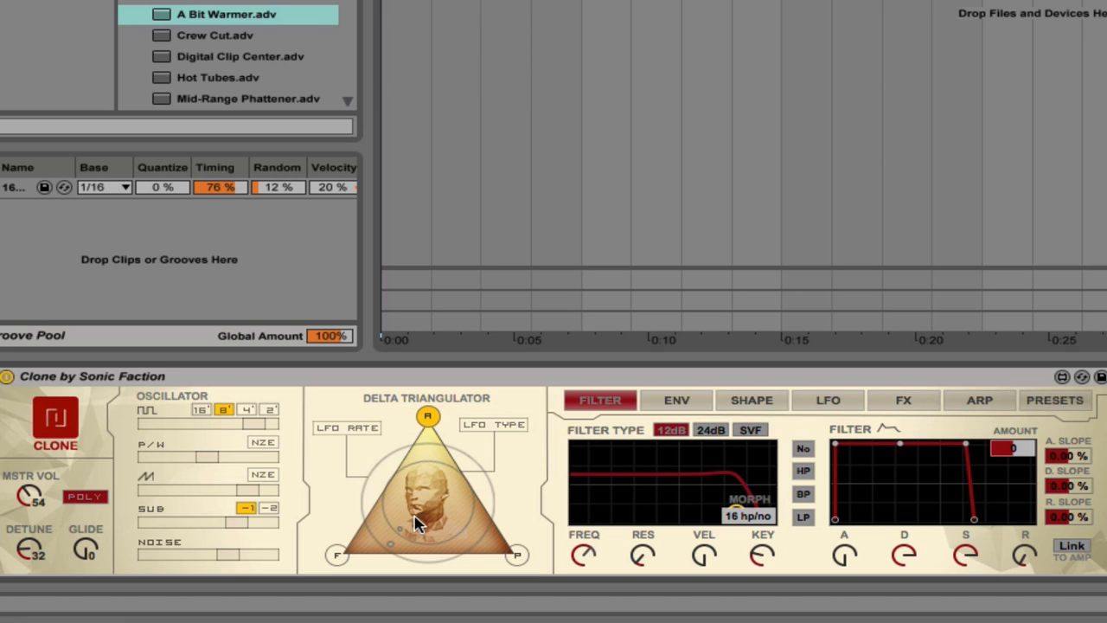
mouse_move(388, 531)
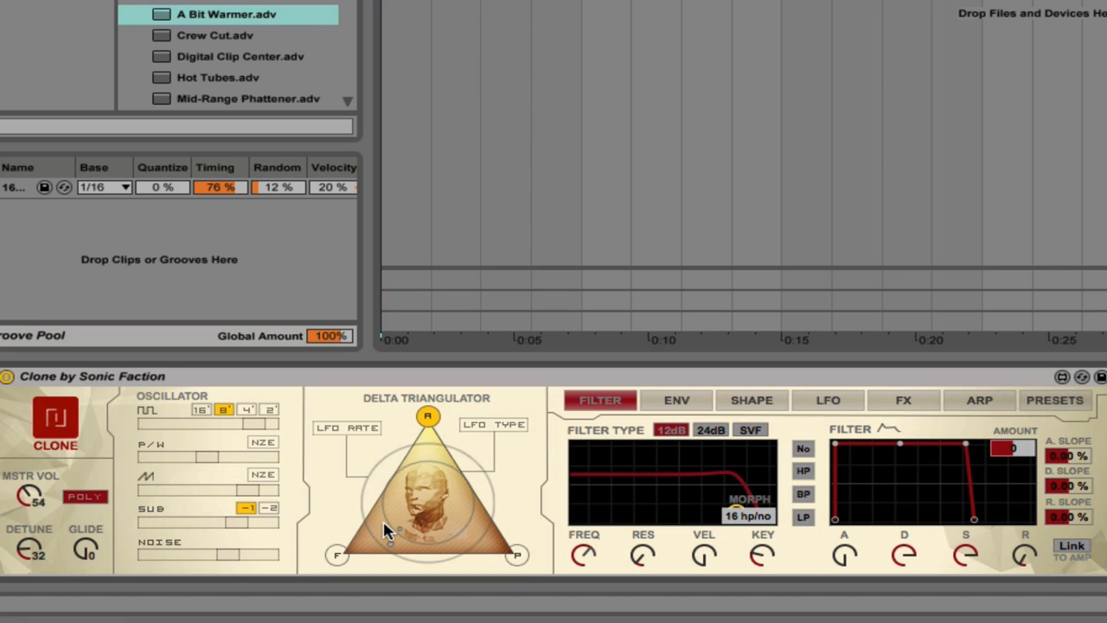
mouse_move(376, 527)
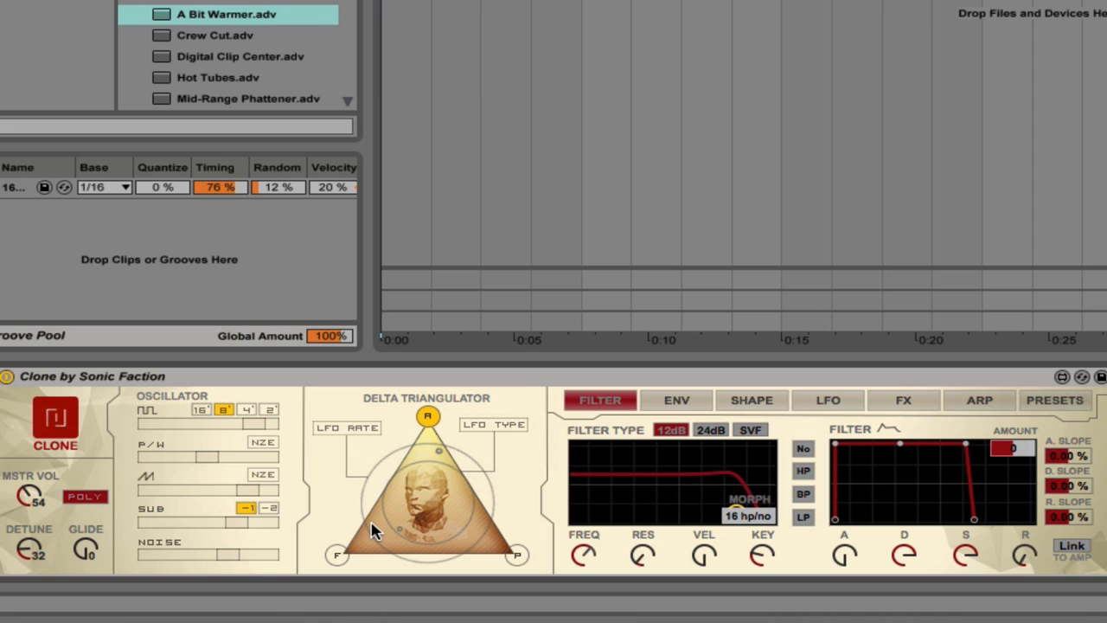
mouse_move(375, 484)
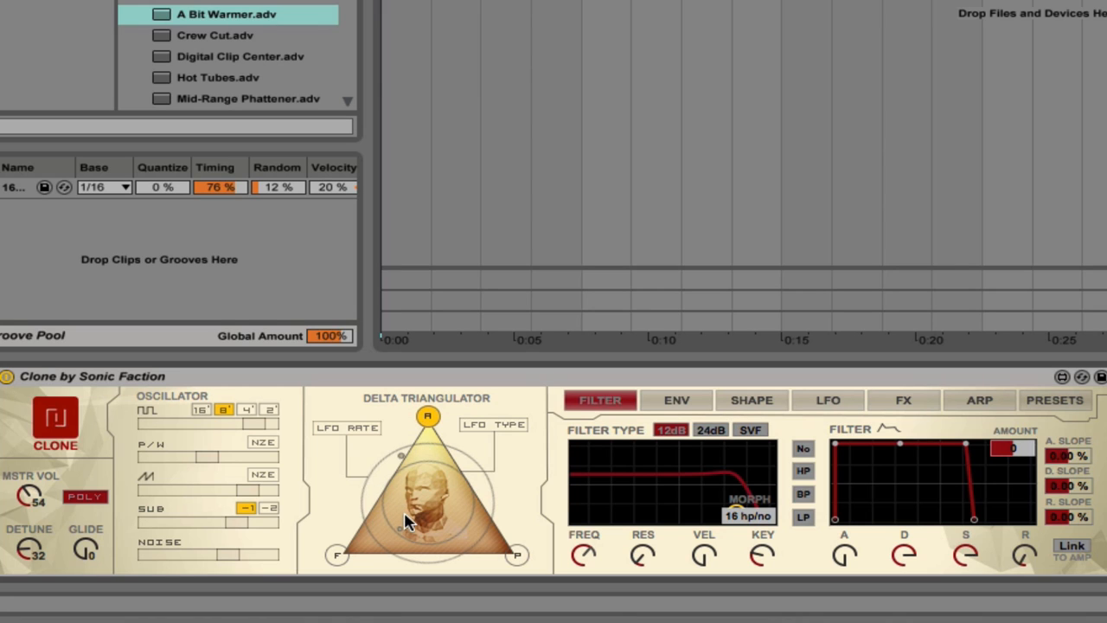
mouse_move(411, 519)
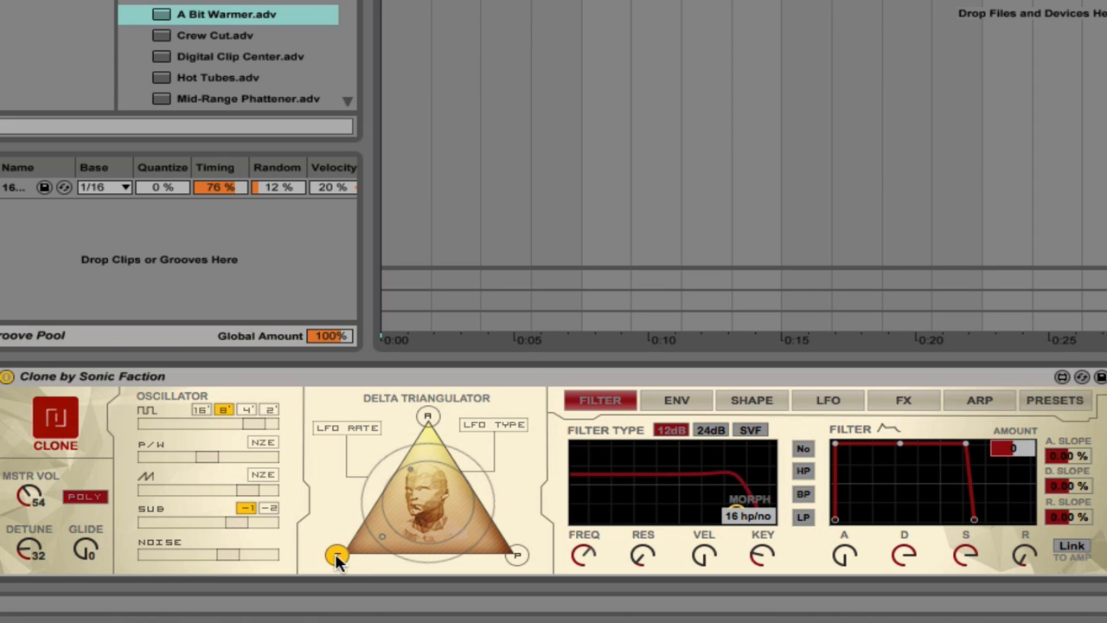
mouse_move(463, 519)
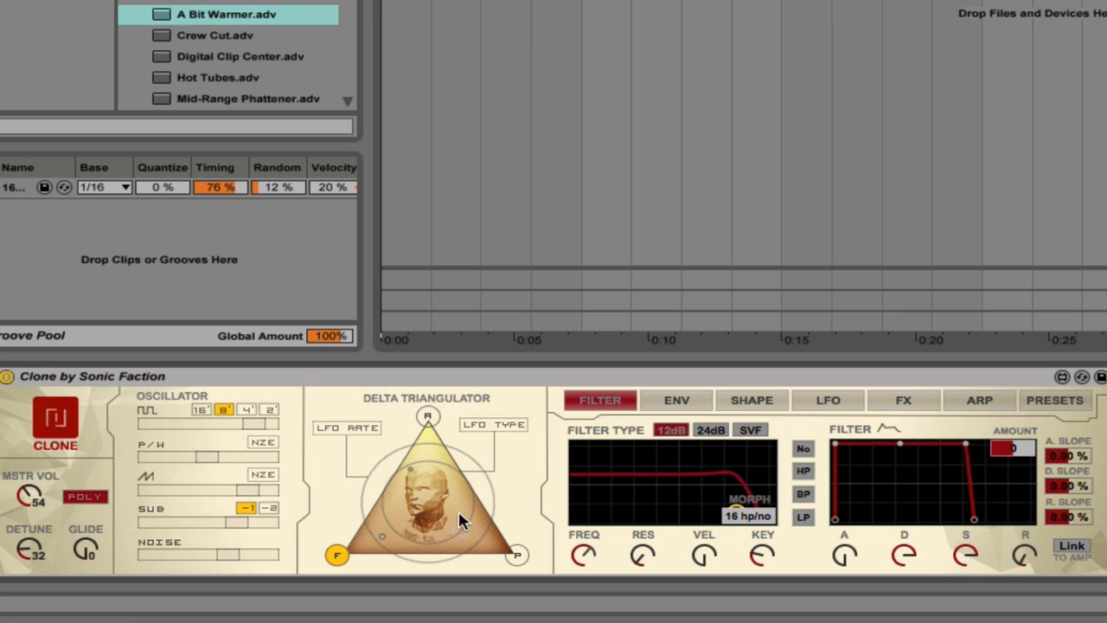
mouse_move(423, 516)
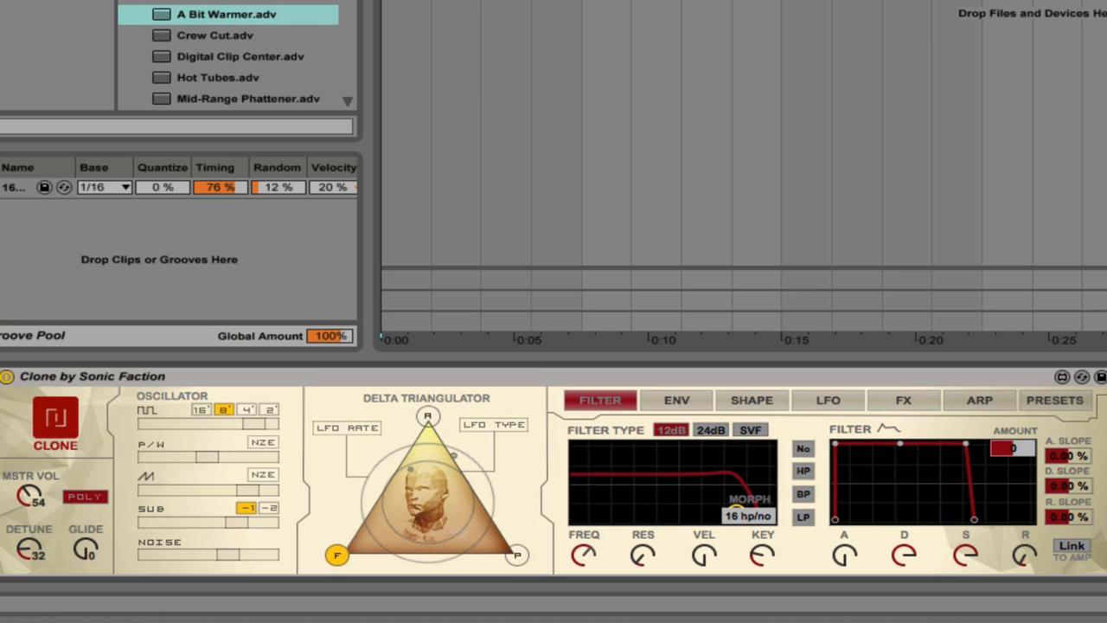
mouse_move(376, 526)
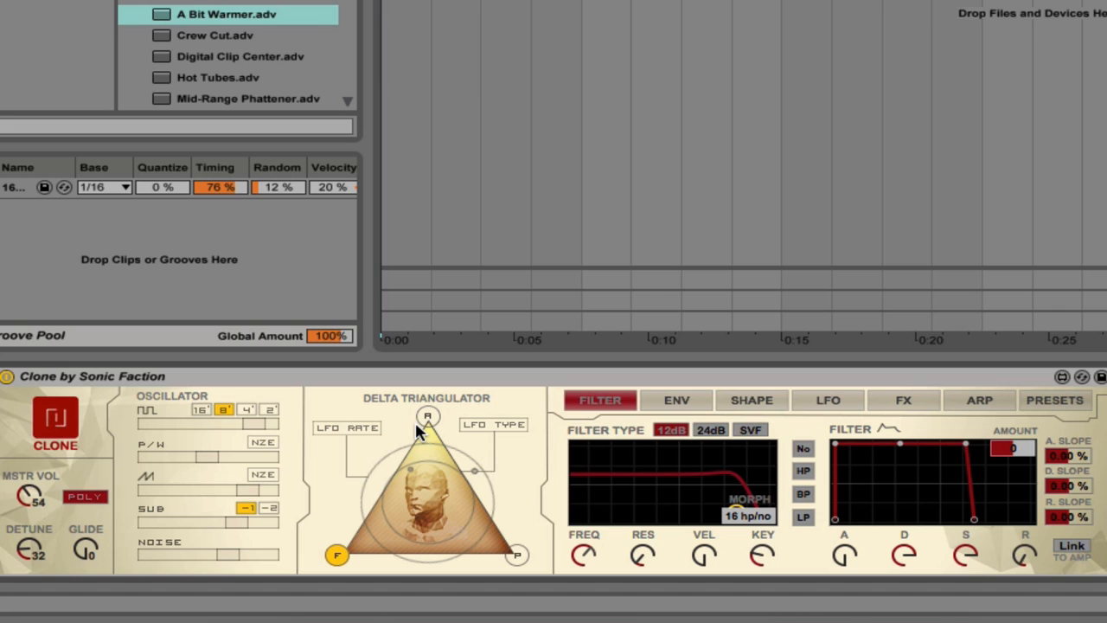
mouse_move(505, 563)
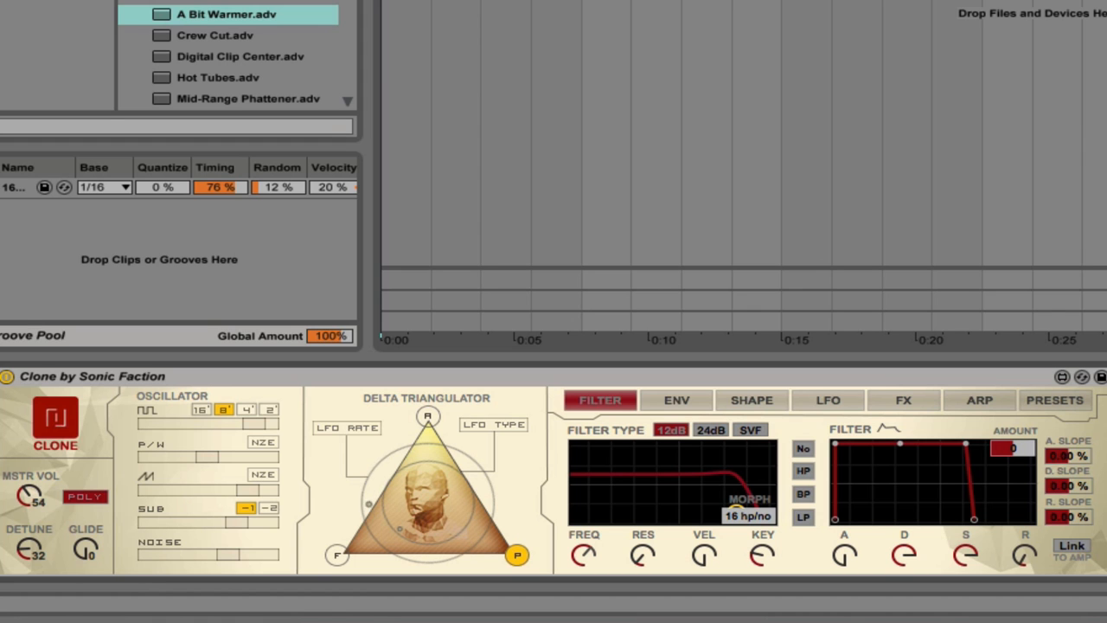
mouse_move(366, 509)
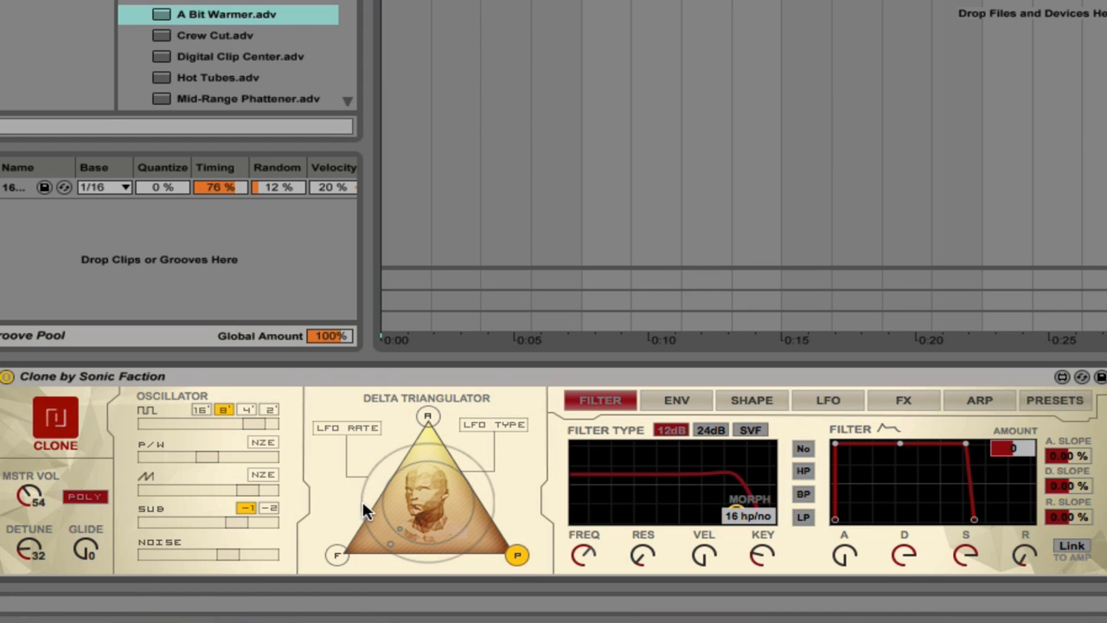
Move Clone's morph onto the Delta Triangulator's A corner
click(976, 400)
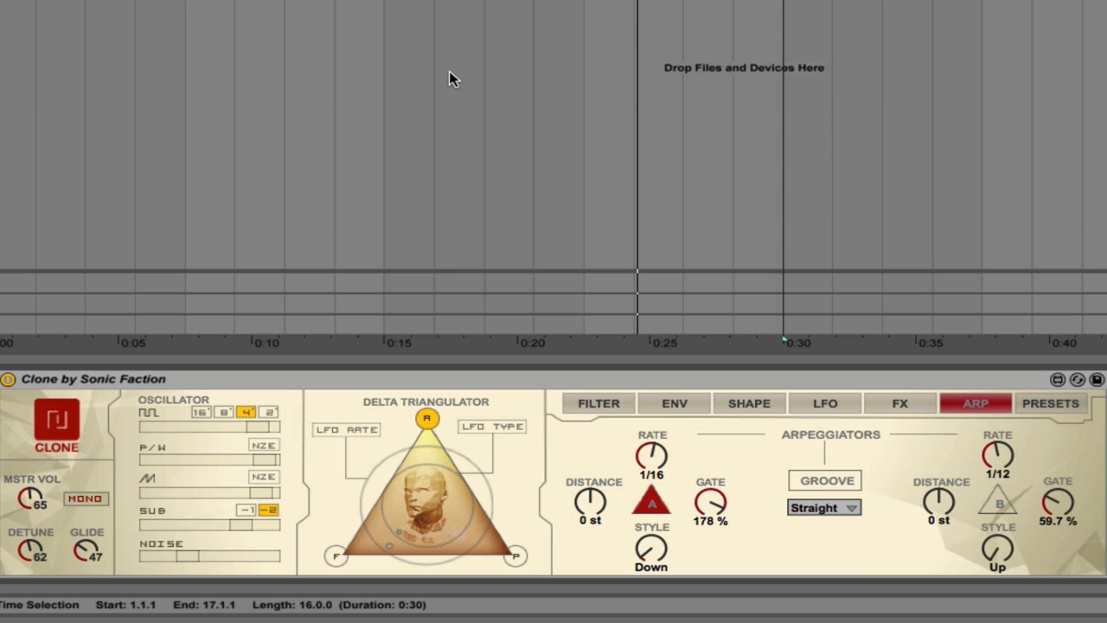
click(598, 403)
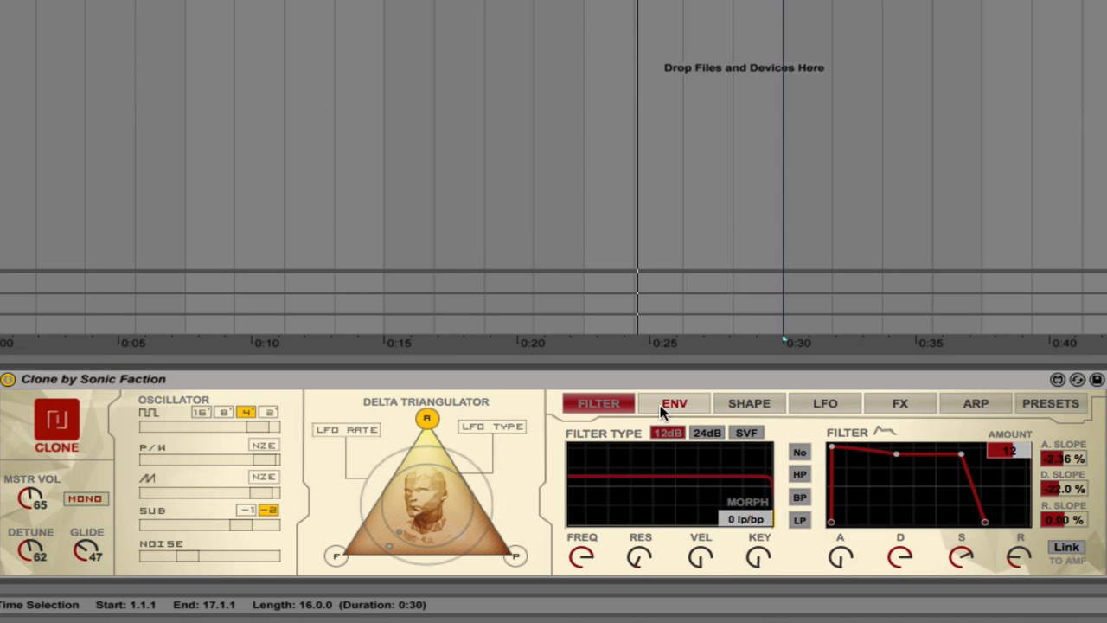
click(899, 403)
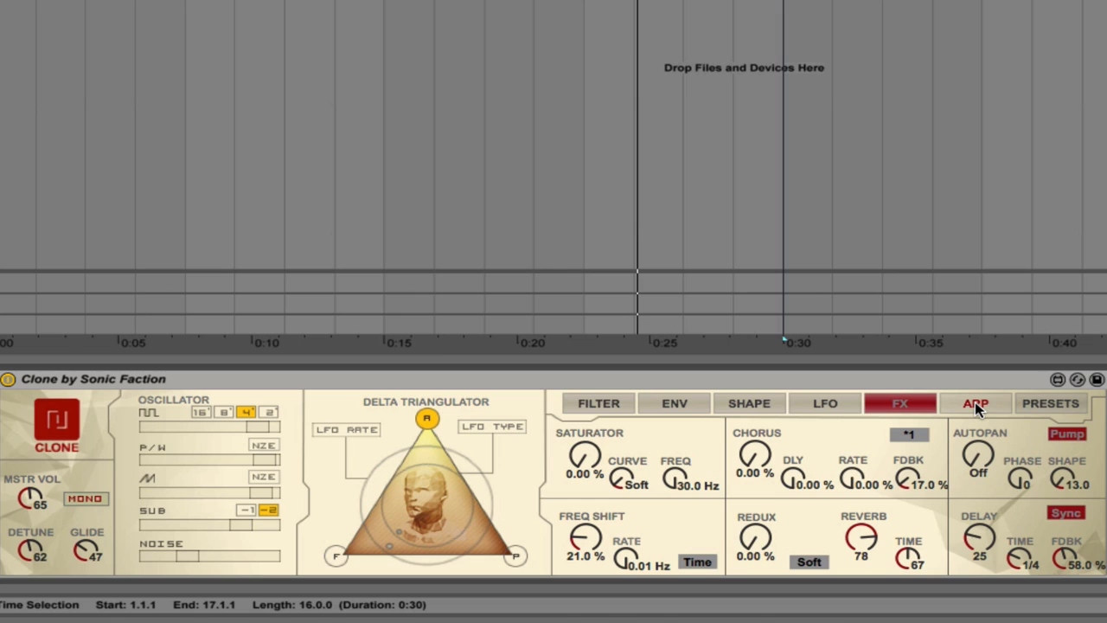
click(975, 403)
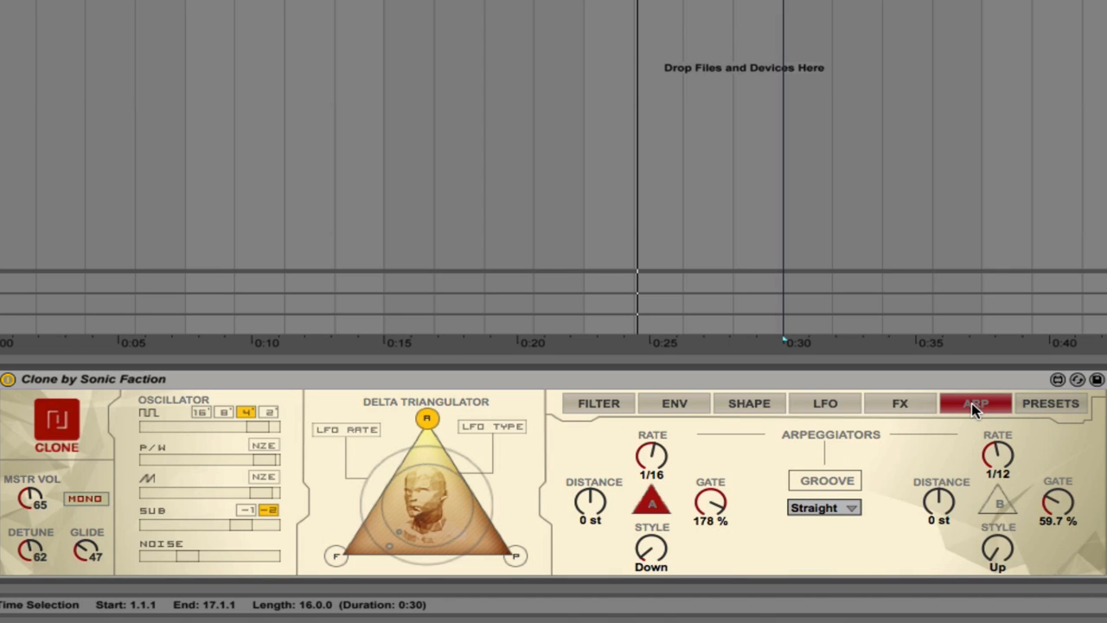
mouse_move(831, 467)
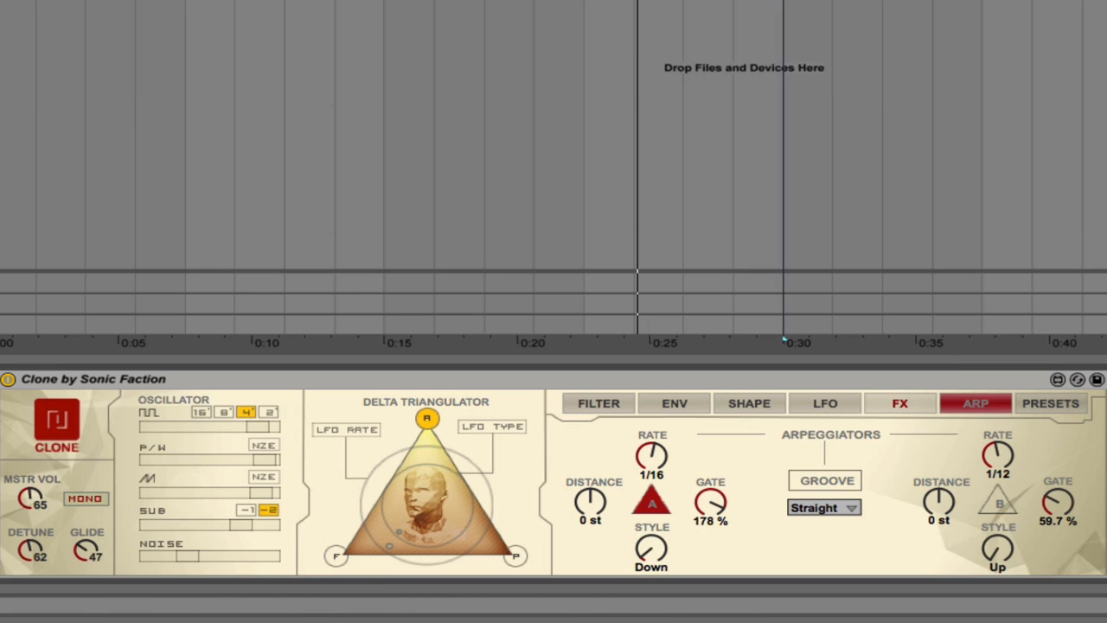
mouse_move(285, 165)
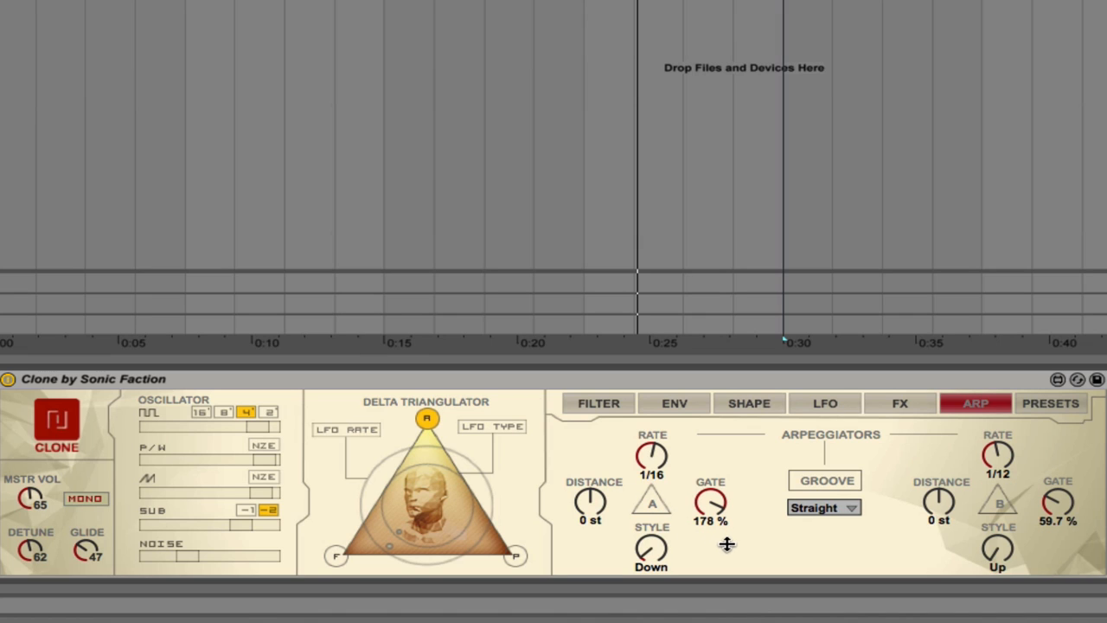
click(651, 503)
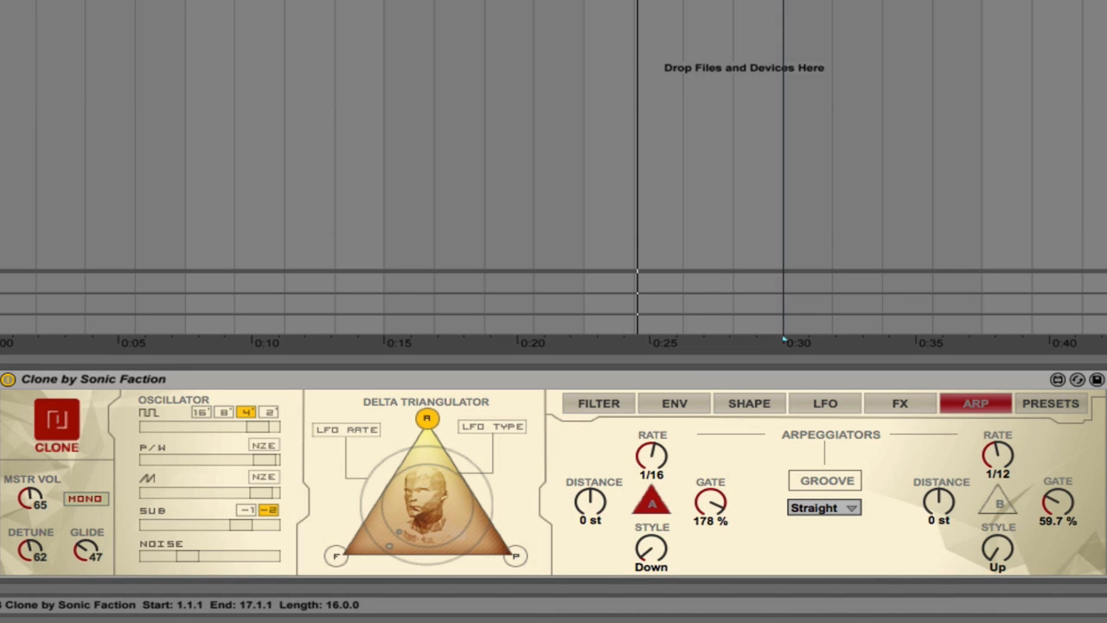
mouse_move(83, 468)
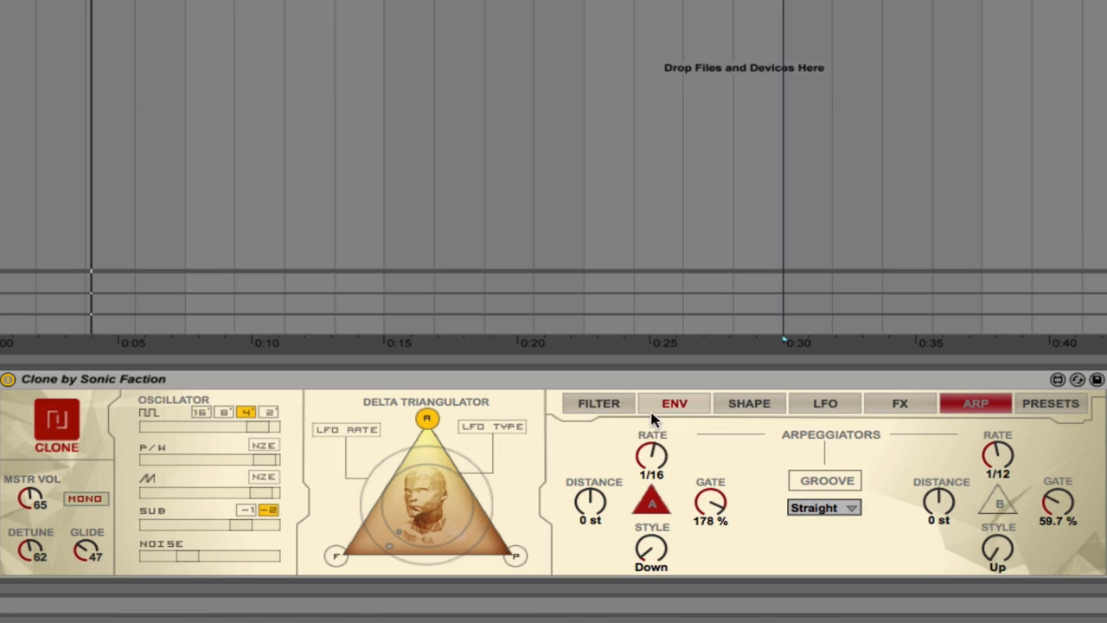
Raise arpeggiator A's note distance to +7 semitones
drag(651, 457, 645, 450)
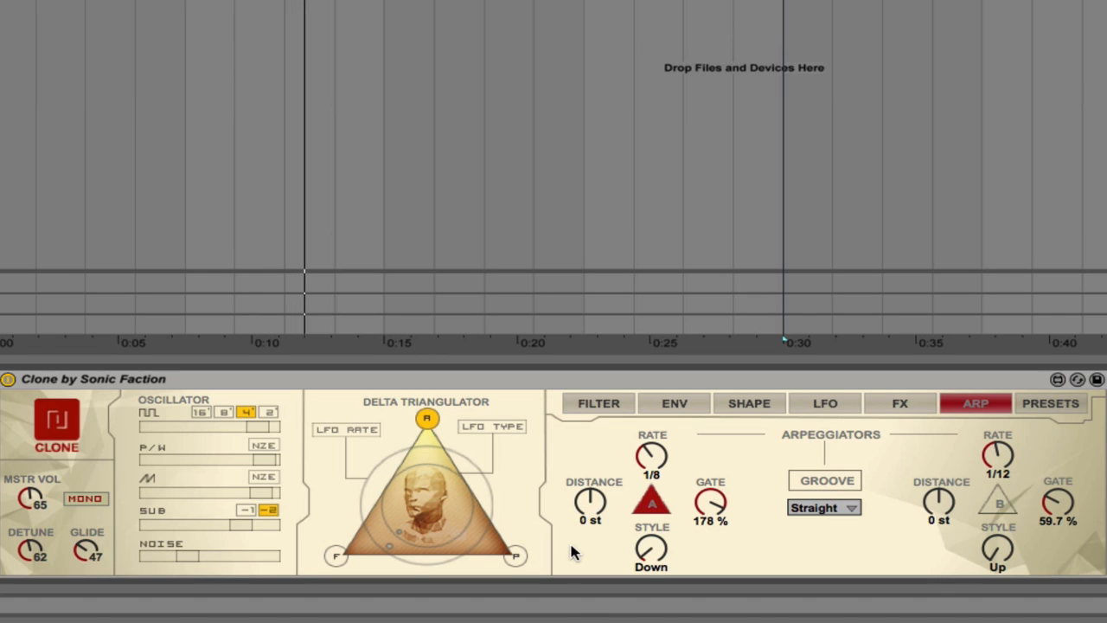
drag(591, 502, 592, 485)
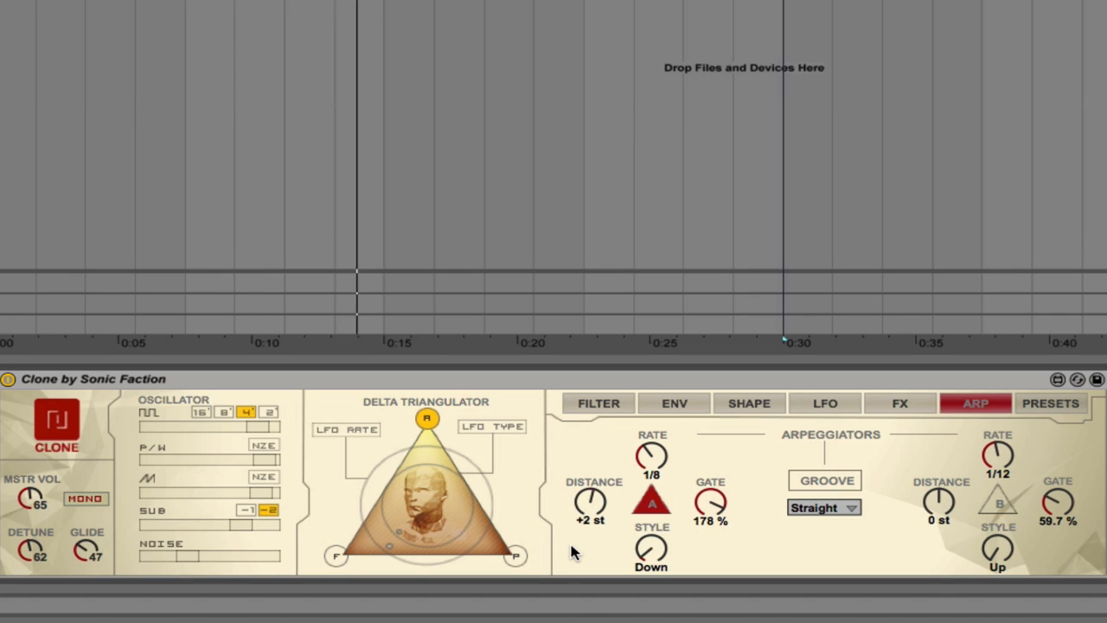
drag(591, 502, 590, 467)
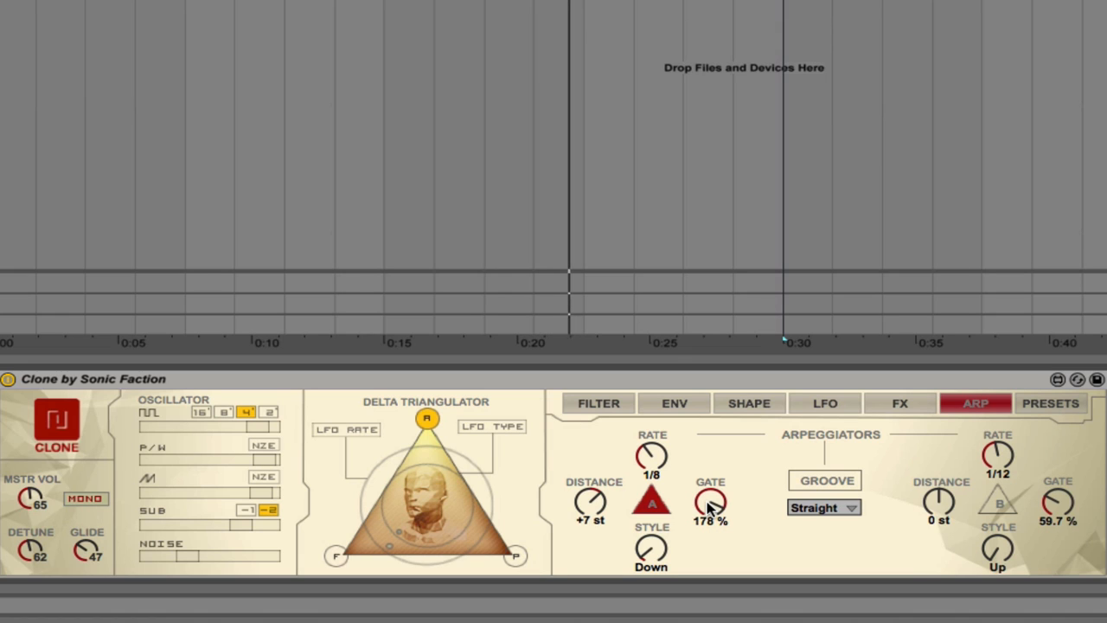
Sweep arpeggiator A's gate down to 0% and back up to 176%
drag(709, 502, 709, 519)
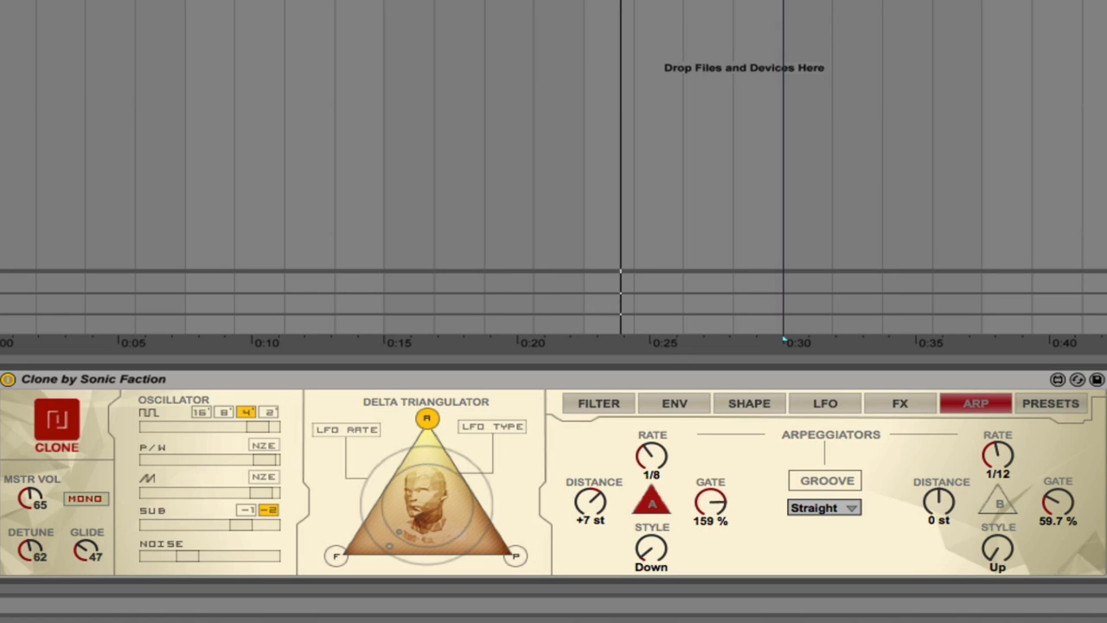
drag(712, 500, 711, 520)
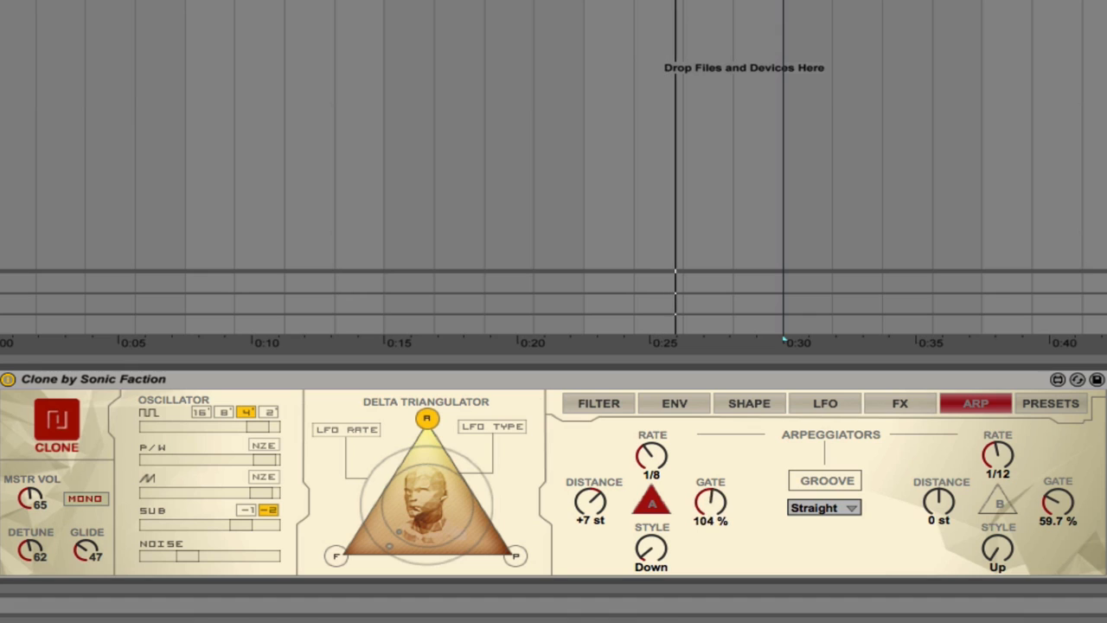
drag(711, 502, 701, 519)
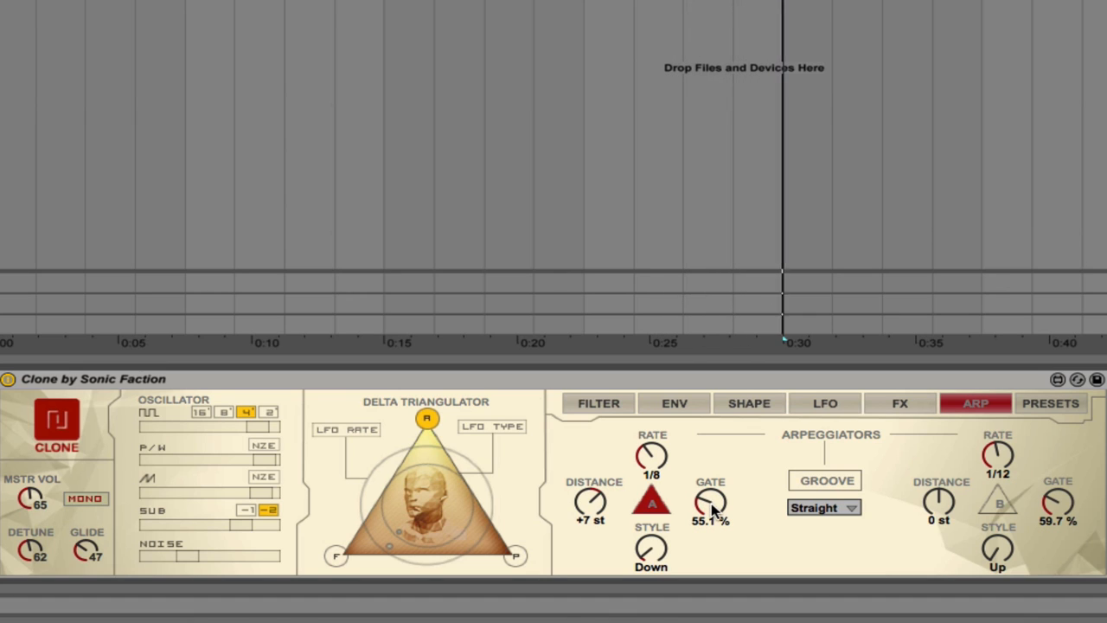
drag(711, 505, 711, 519)
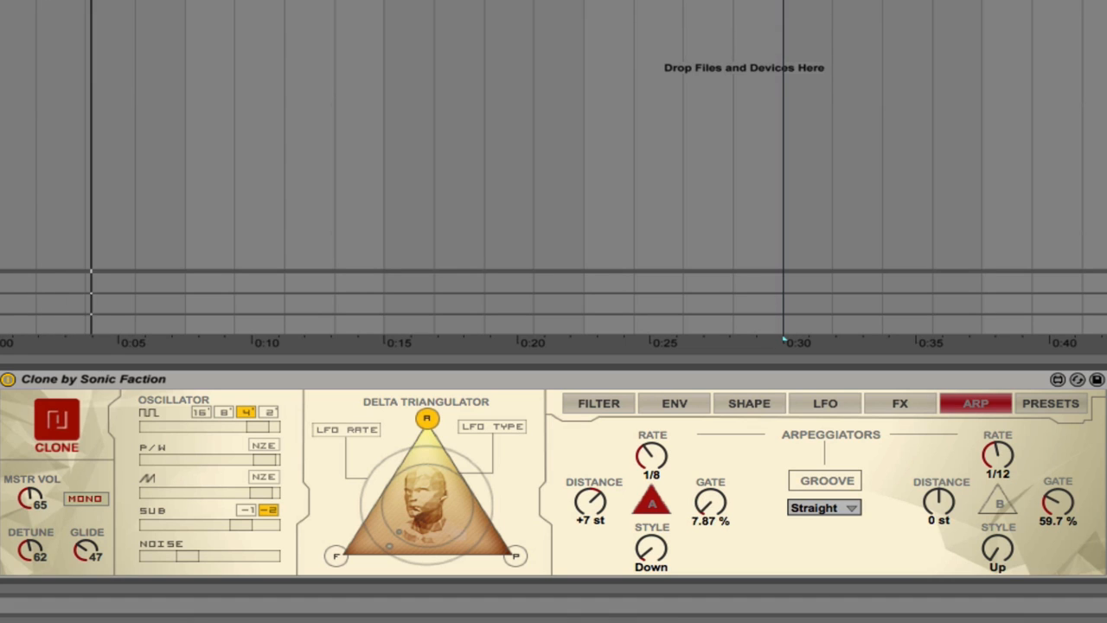
drag(709, 502, 709, 536)
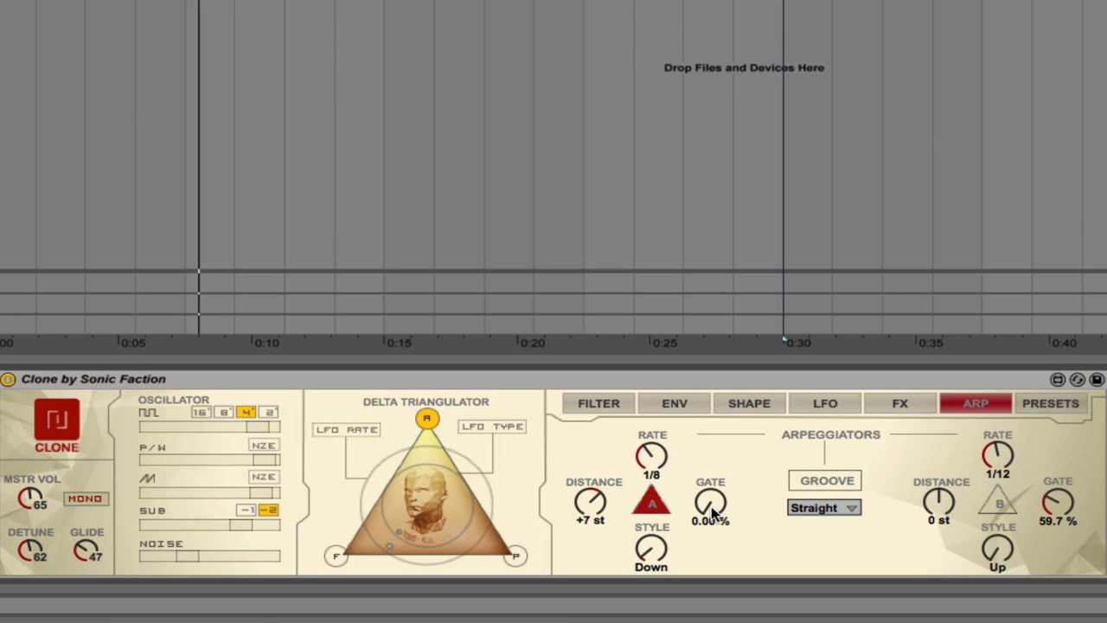
drag(711, 501, 711, 488)
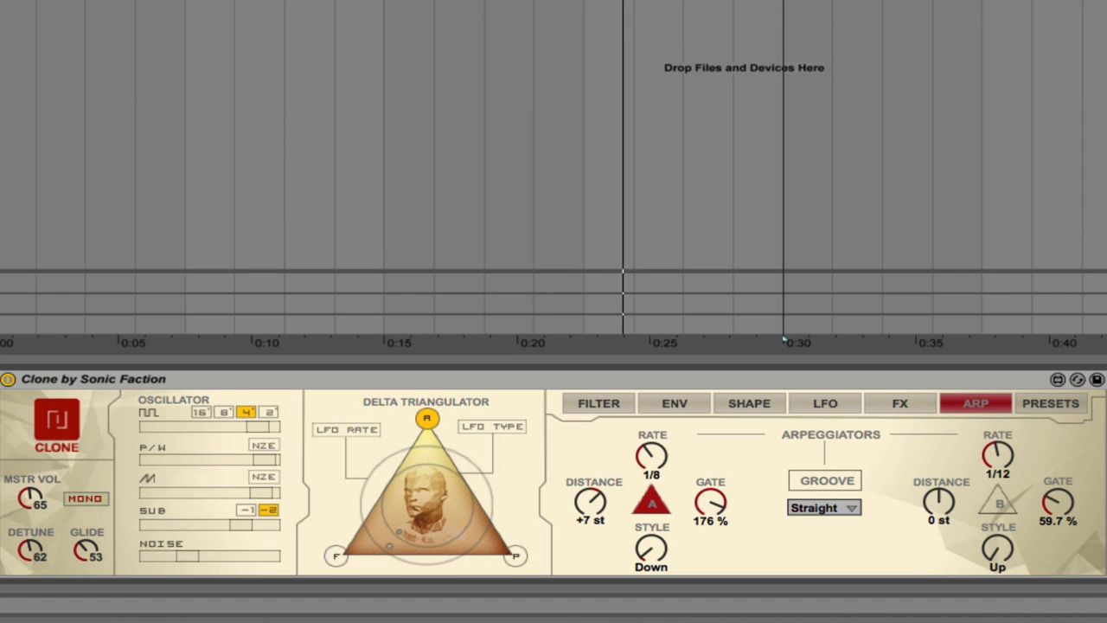
Set the arpeggiator groove to Swing 8 and arpeggiator A's rate to 1/16
click(822, 507)
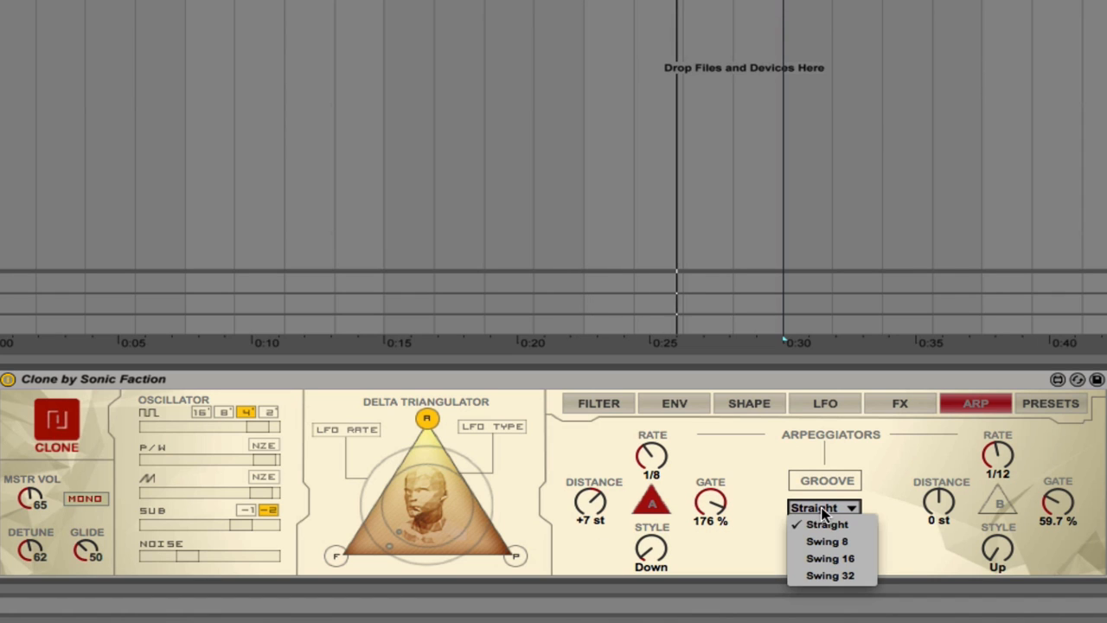
click(828, 540)
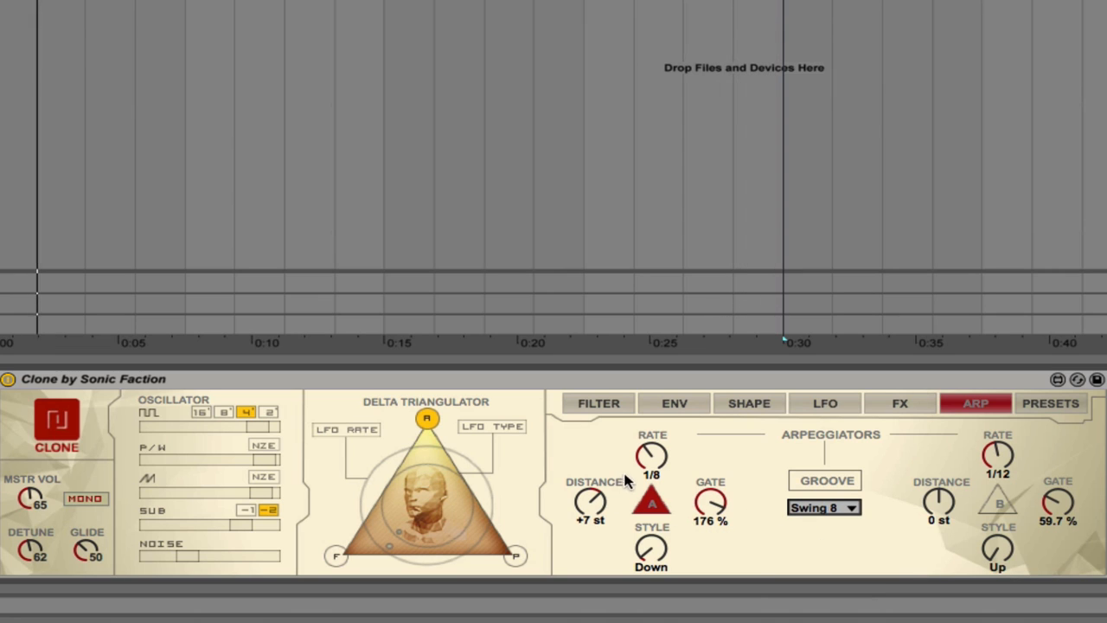
drag(653, 456, 653, 433)
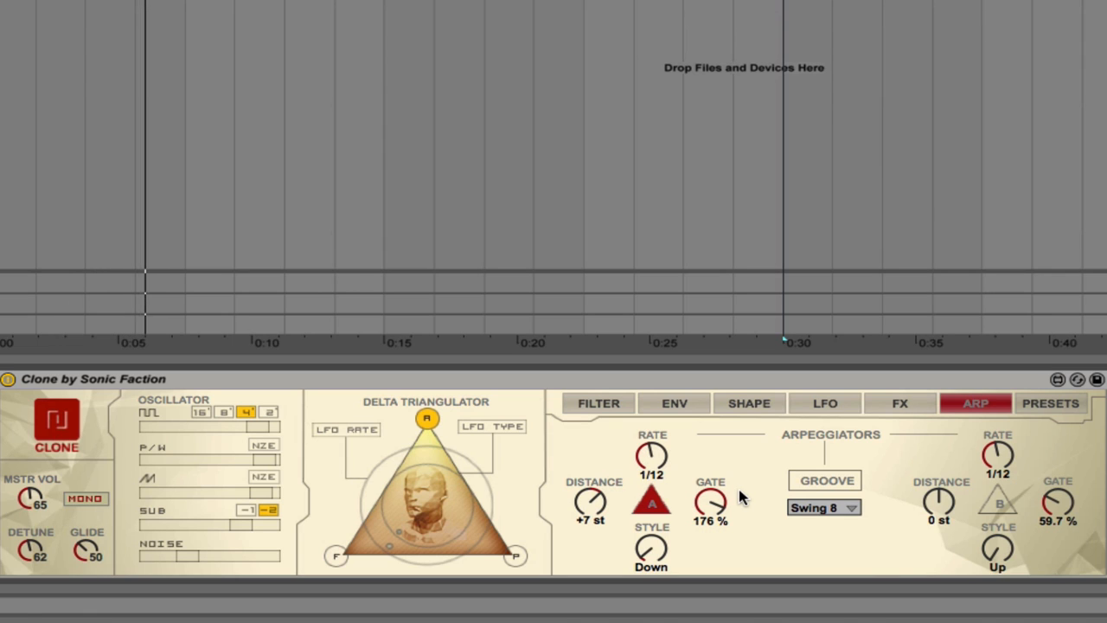
drag(653, 454, 654, 484)
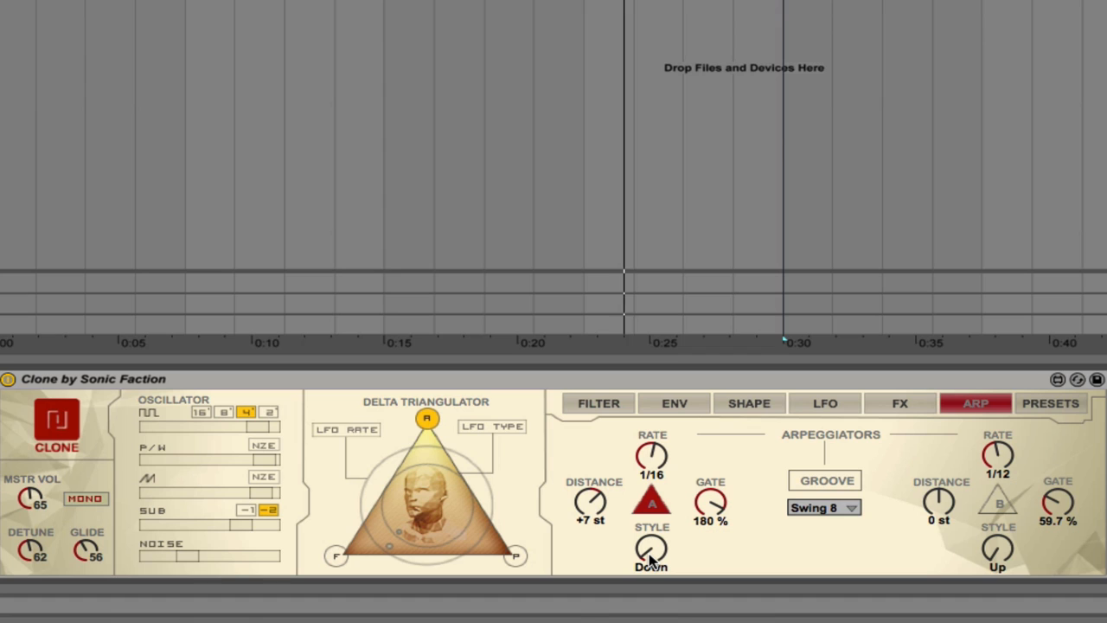
Step arpeggiator A's style through DownUp and Up & Down to Diverge, gate 18.9%
click(651, 550)
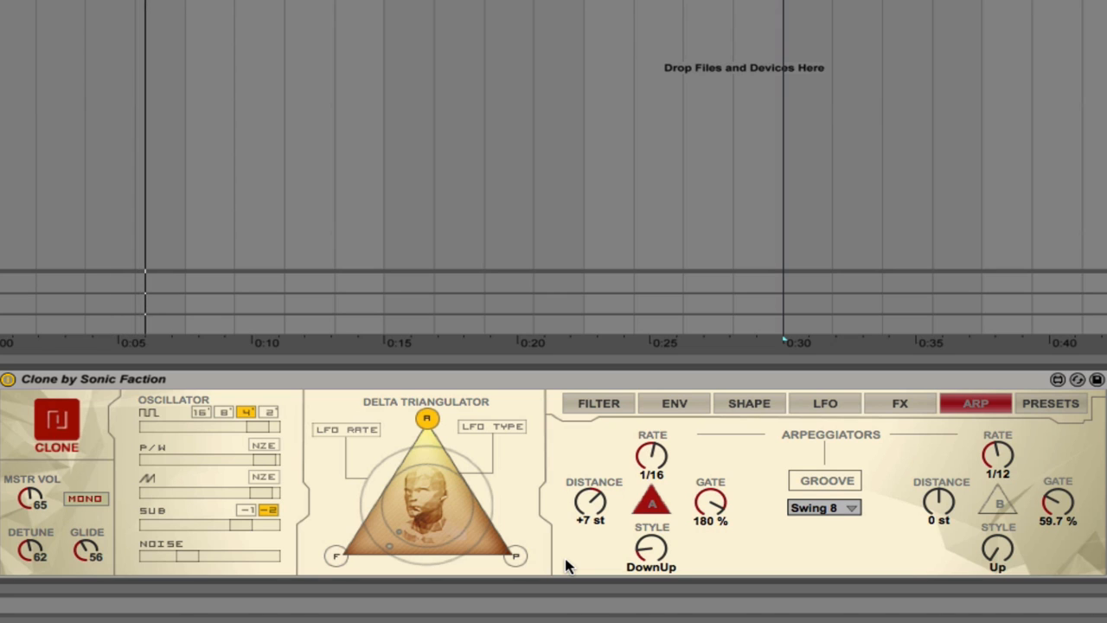
click(651, 550)
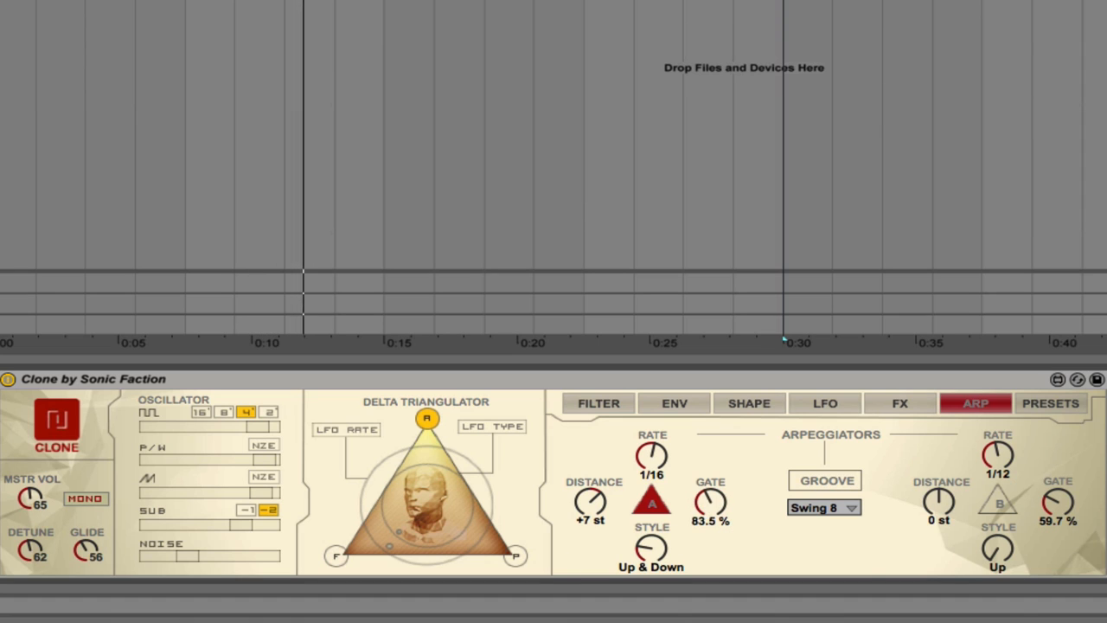
drag(709, 504, 709, 536)
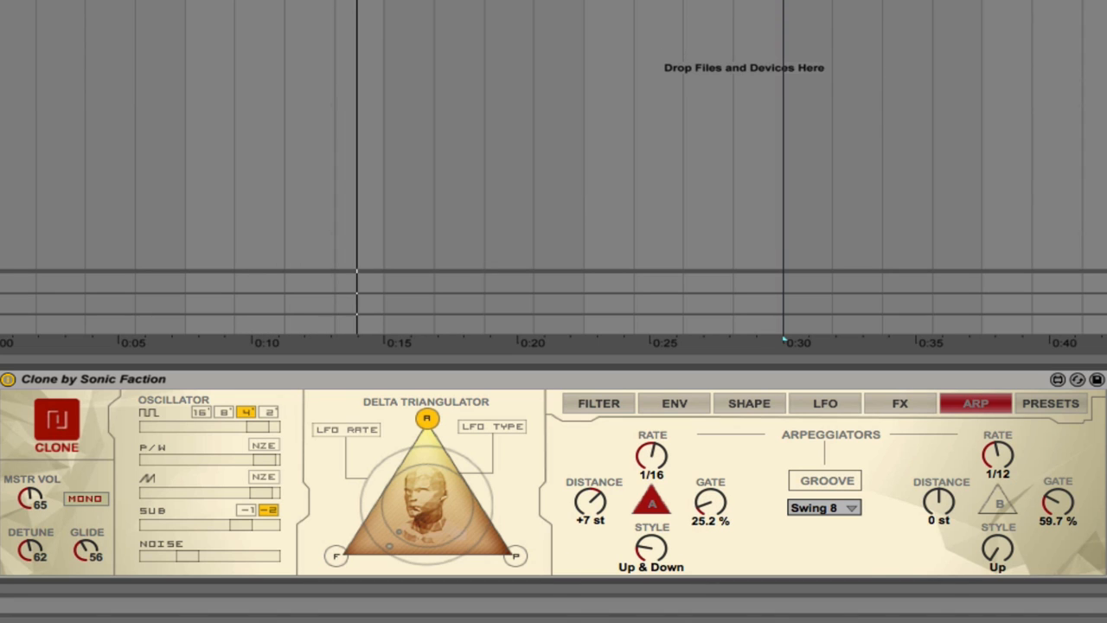
drag(711, 500, 710, 519)
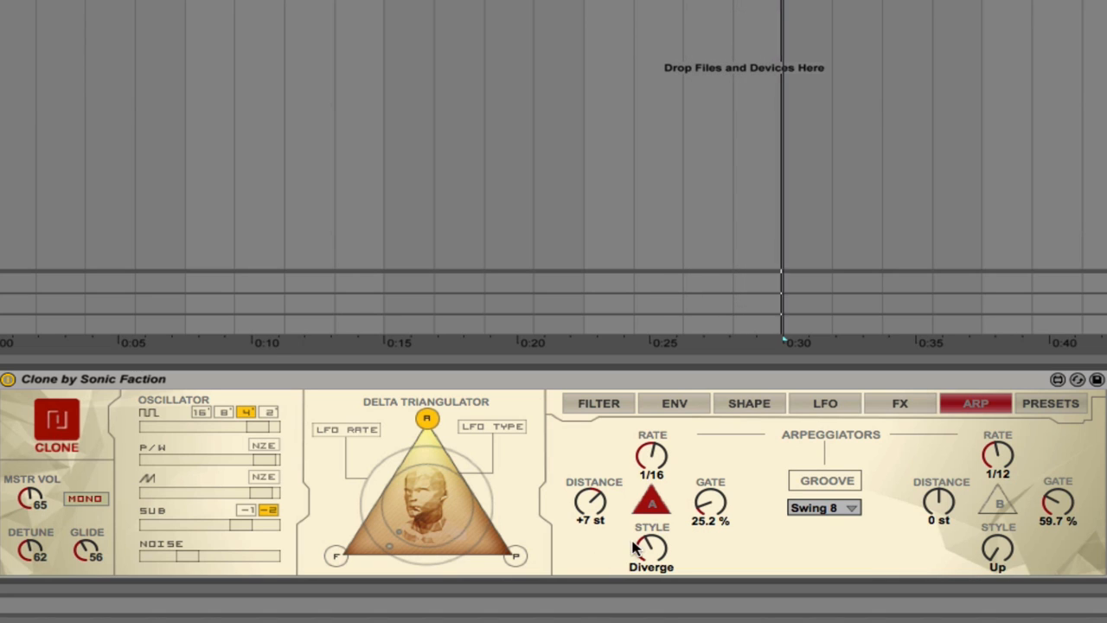
drag(711, 504, 711, 514)
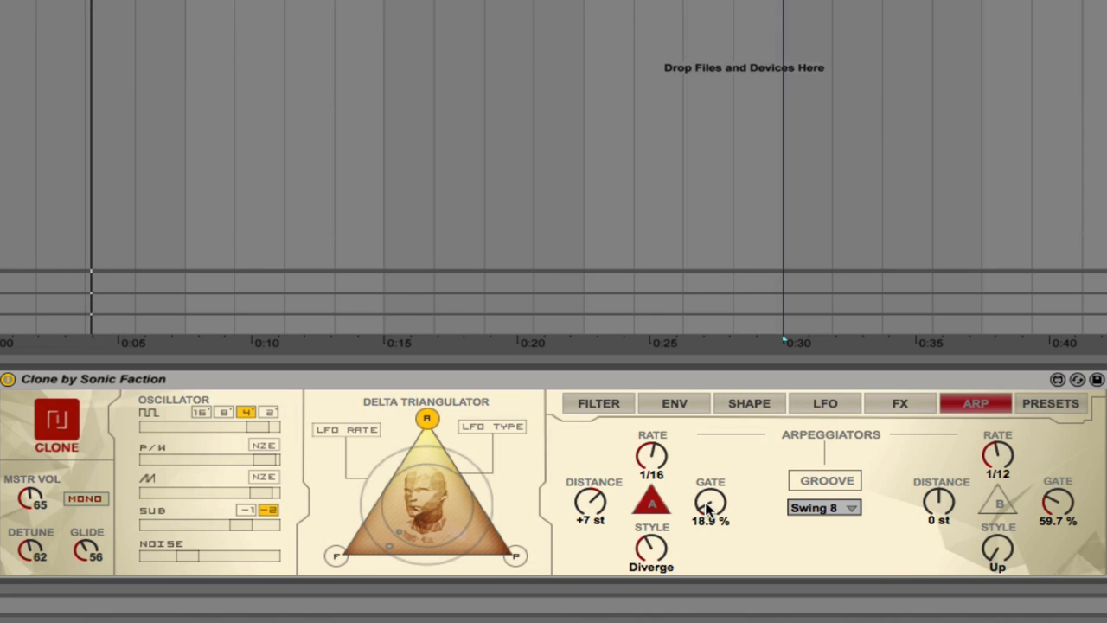
mouse_move(965, 541)
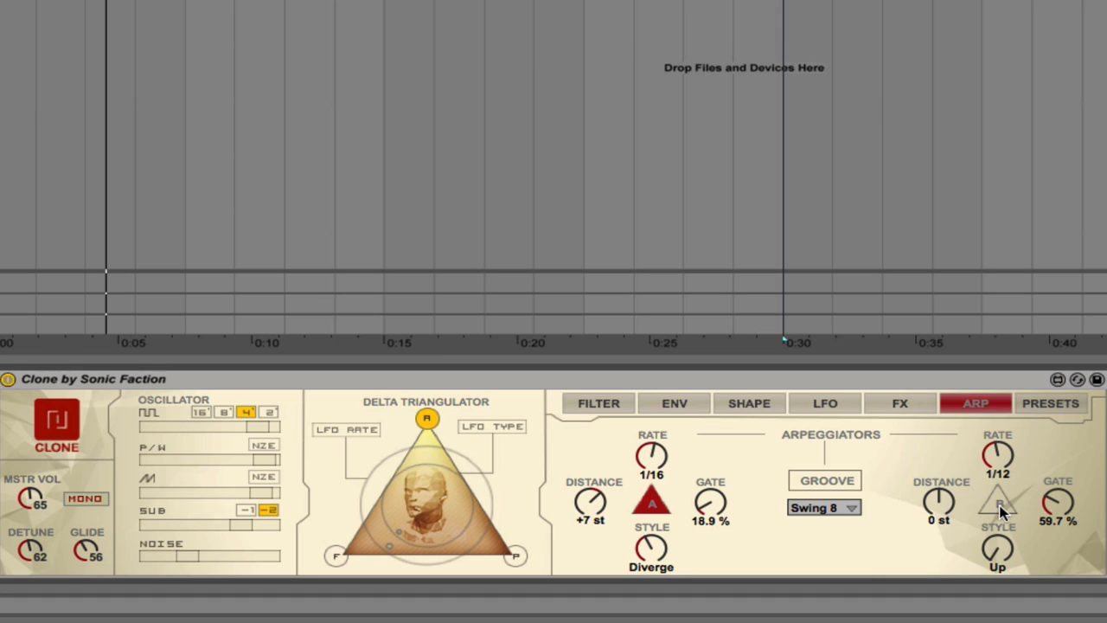
Enable arpeggiator B, reset the groove to Straight, and trim B's gate to 83.3%
click(998, 504)
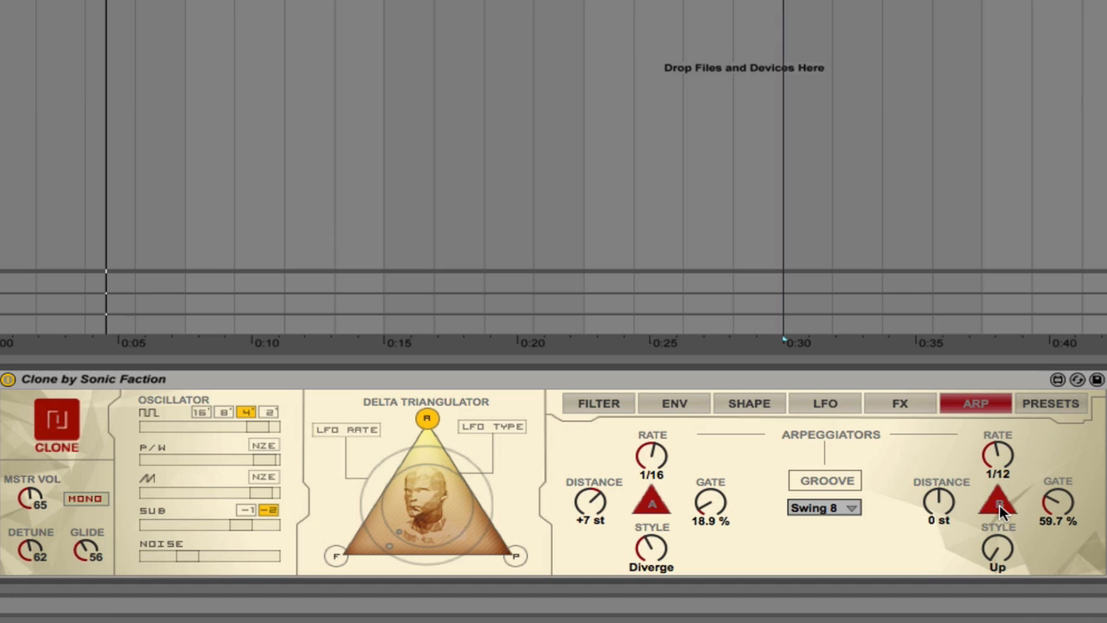
click(823, 507)
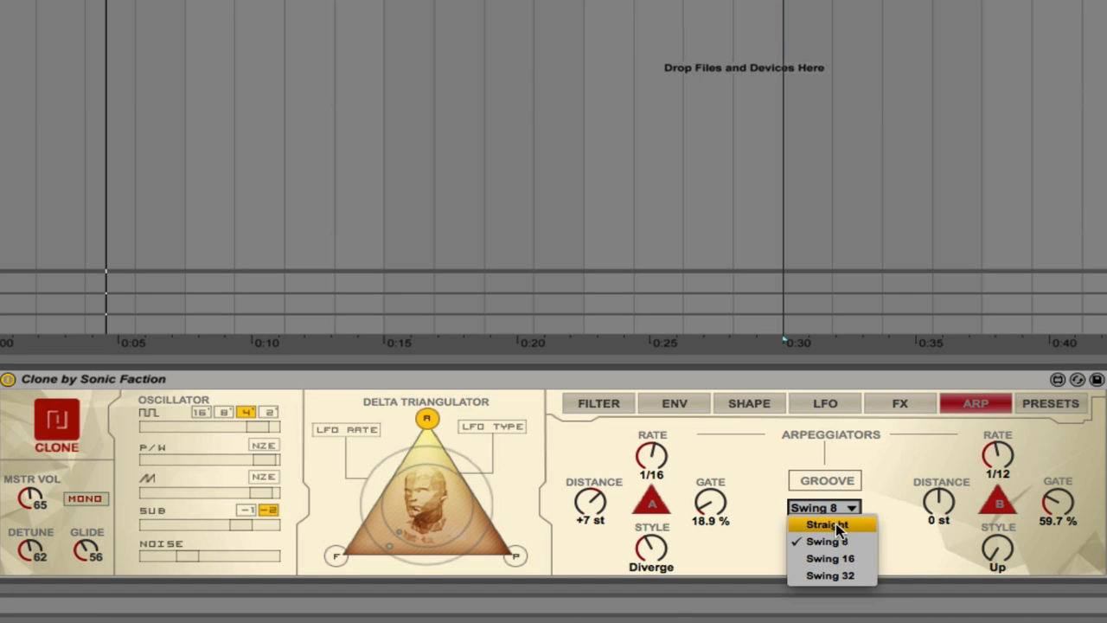
click(827, 525)
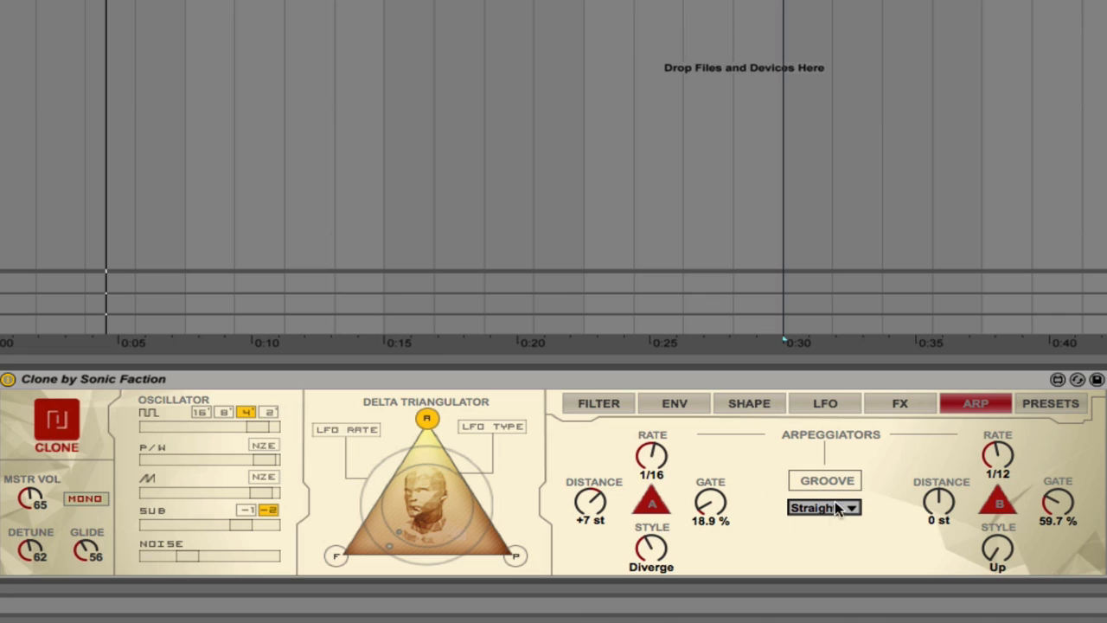
mouse_move(655, 468)
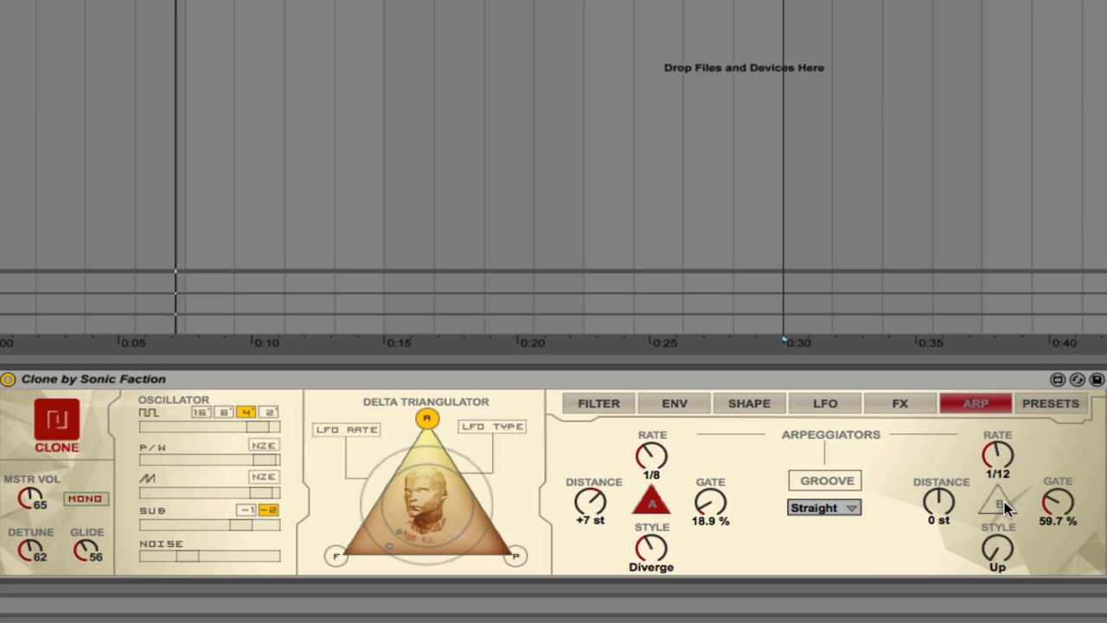
click(998, 504)
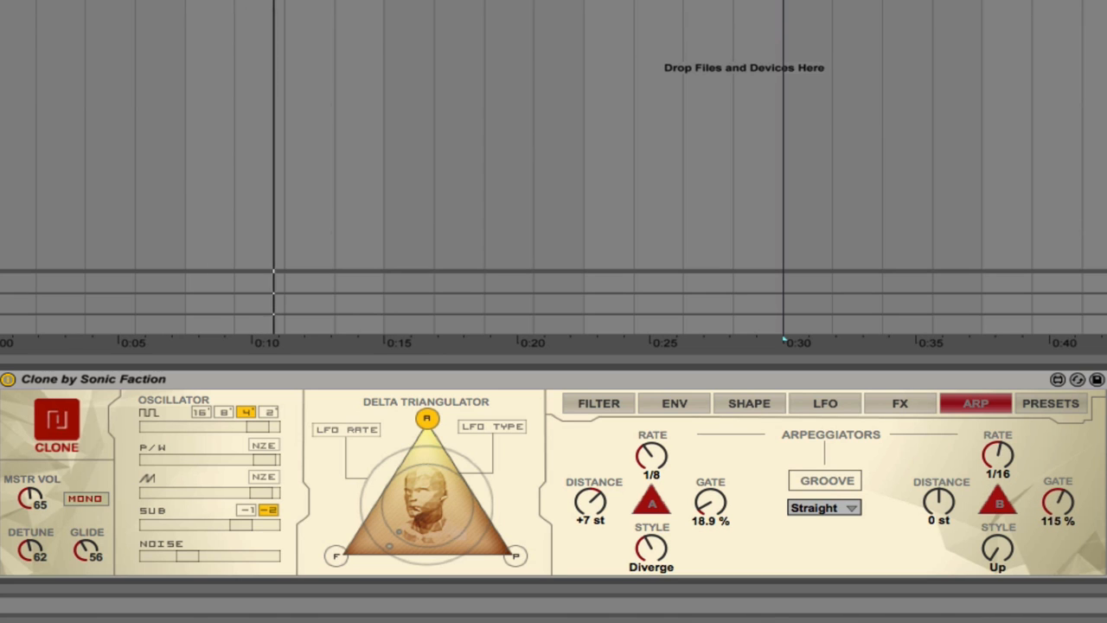
drag(1058, 497, 1058, 519)
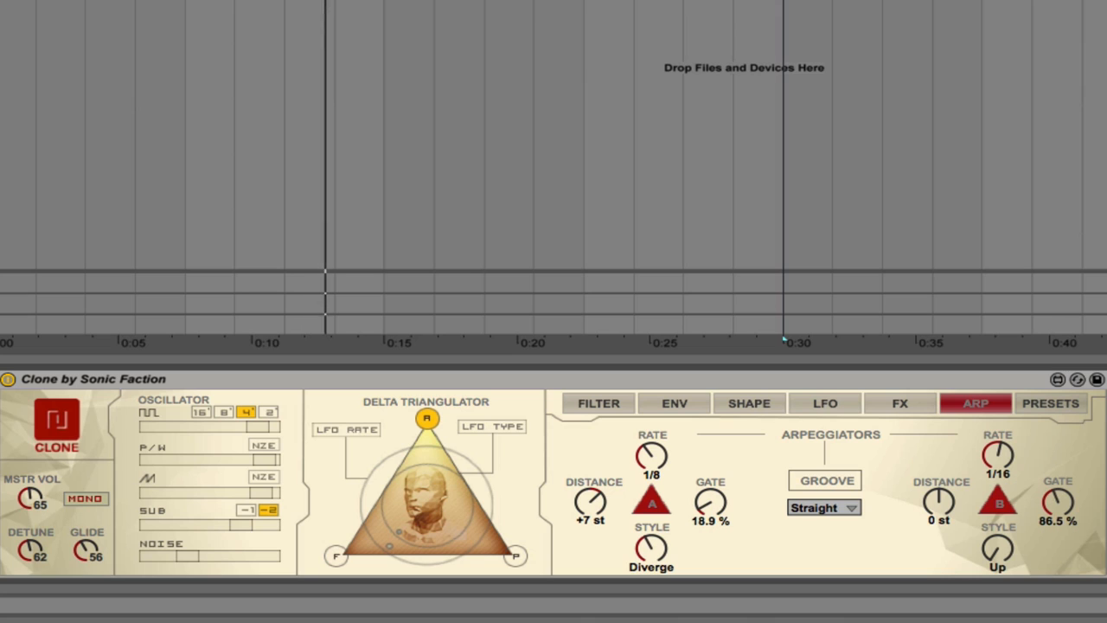
drag(1058, 501, 1055, 511)
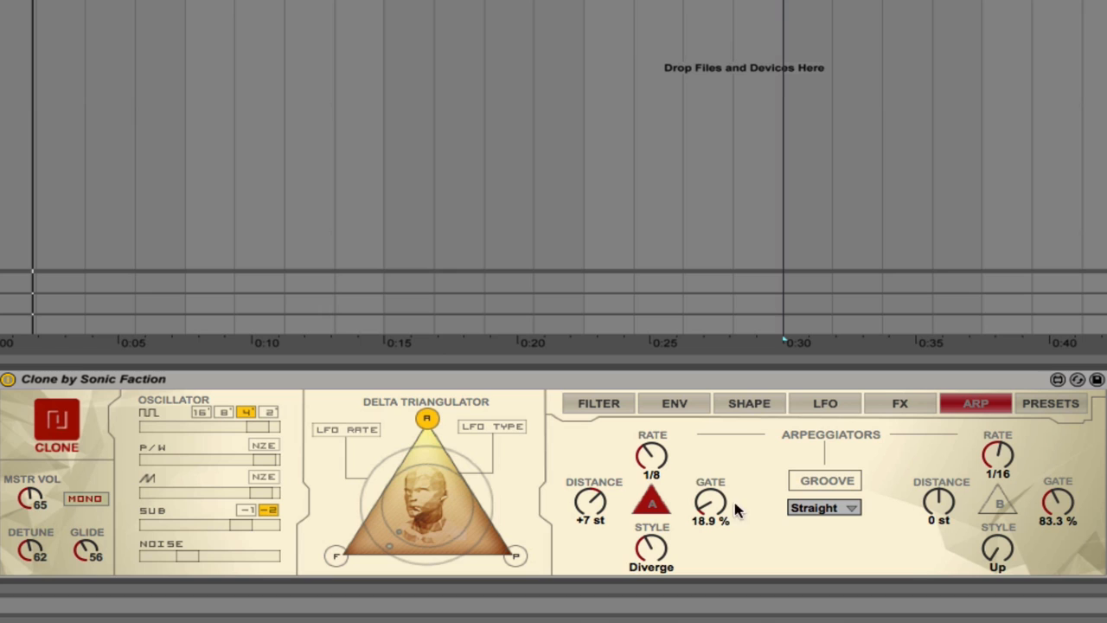
mouse_move(725, 533)
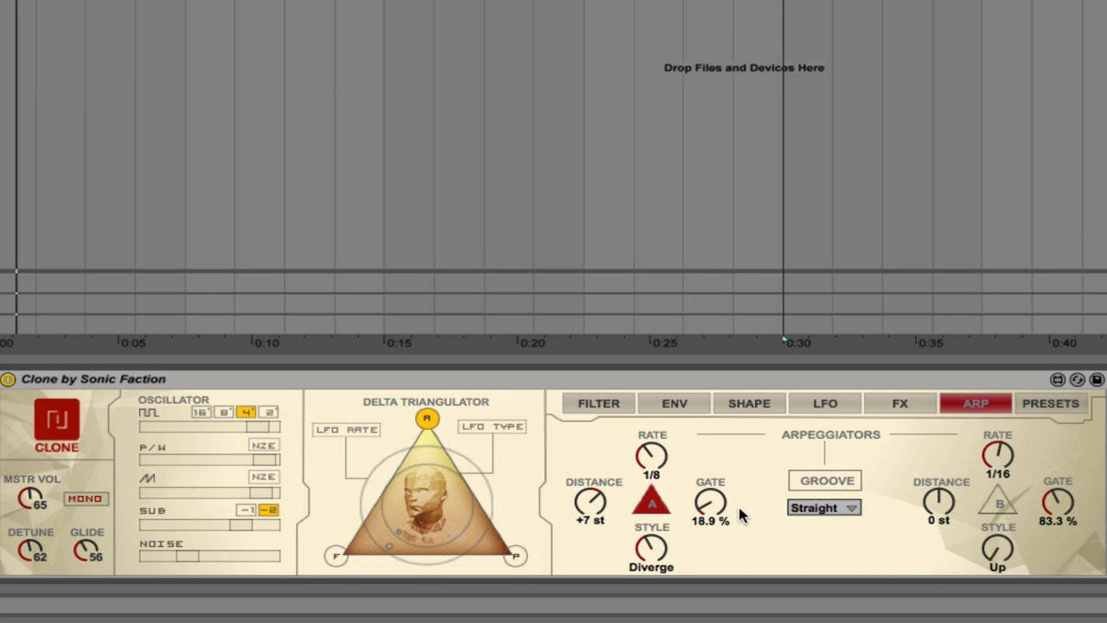
Give arpeggiator B +7 st distance, 121% gate and UpDown style; set arpeggiator A to Up
drag(709, 502, 709, 519)
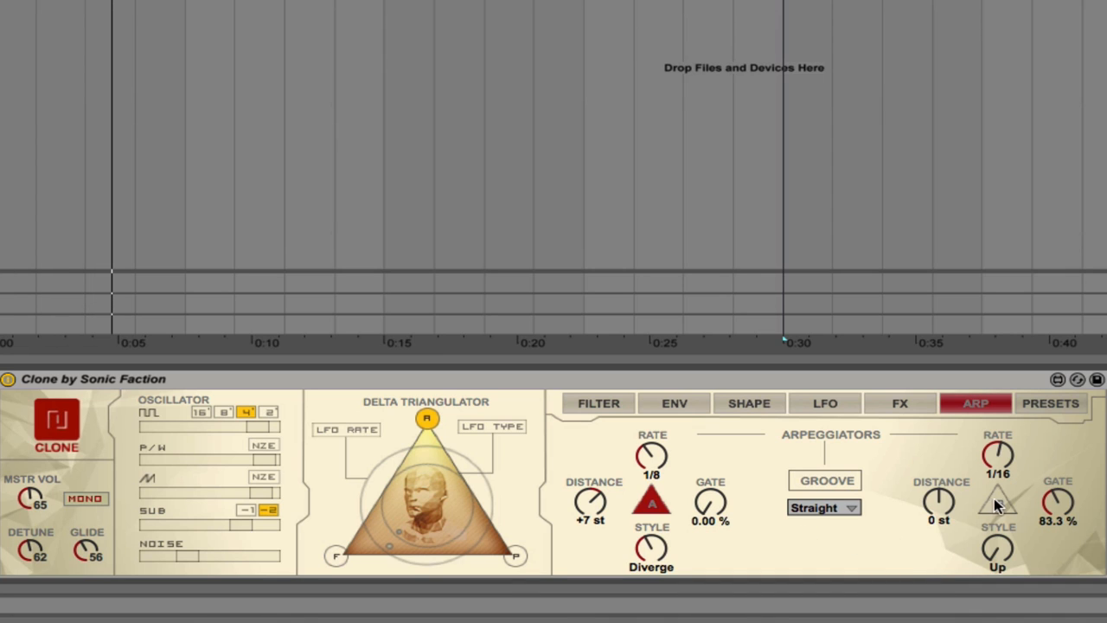
click(997, 503)
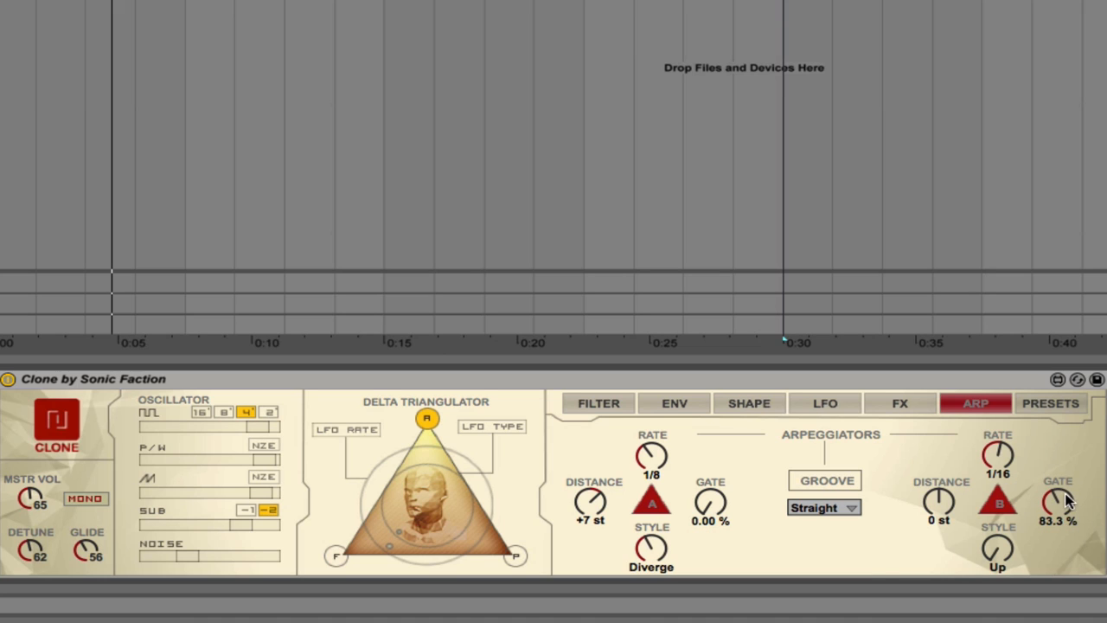
mouse_move(466, 555)
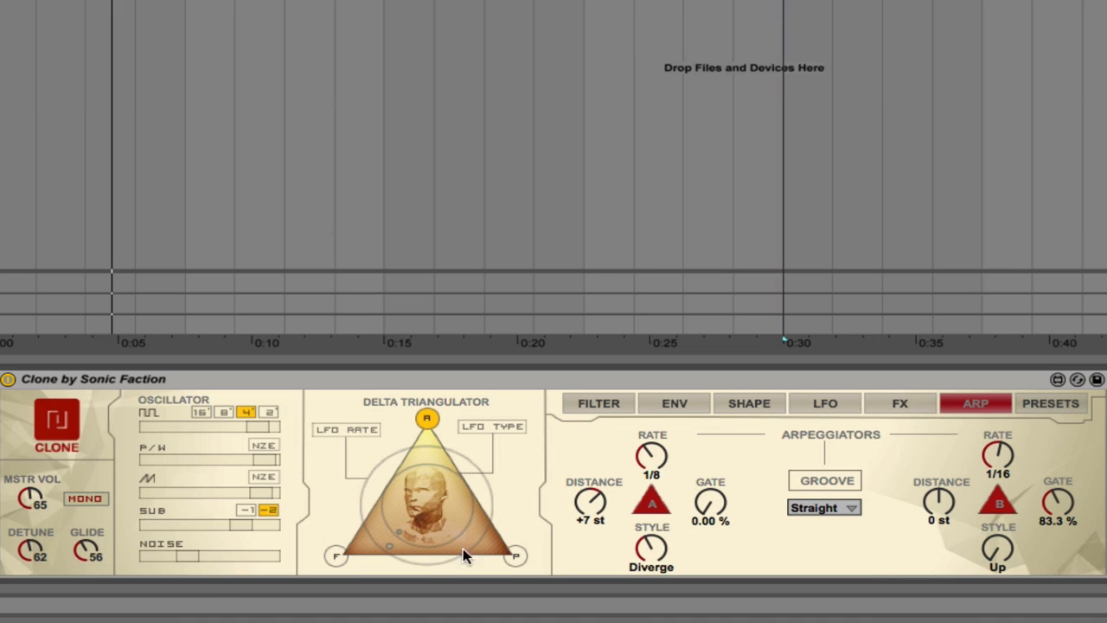
mouse_move(1054, 511)
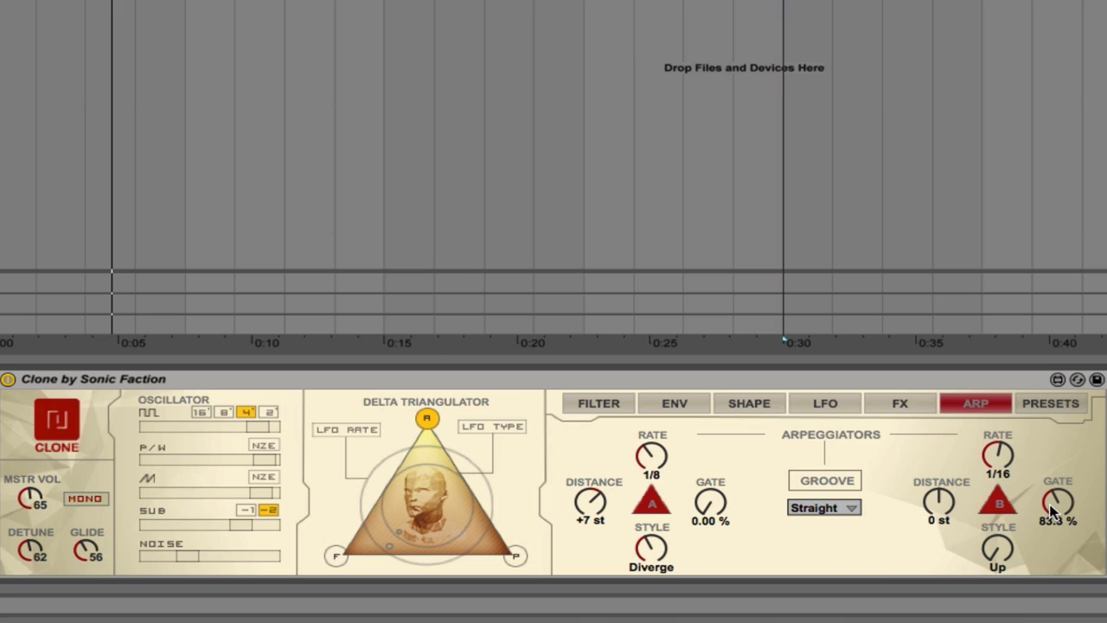
drag(1058, 506, 1058, 519)
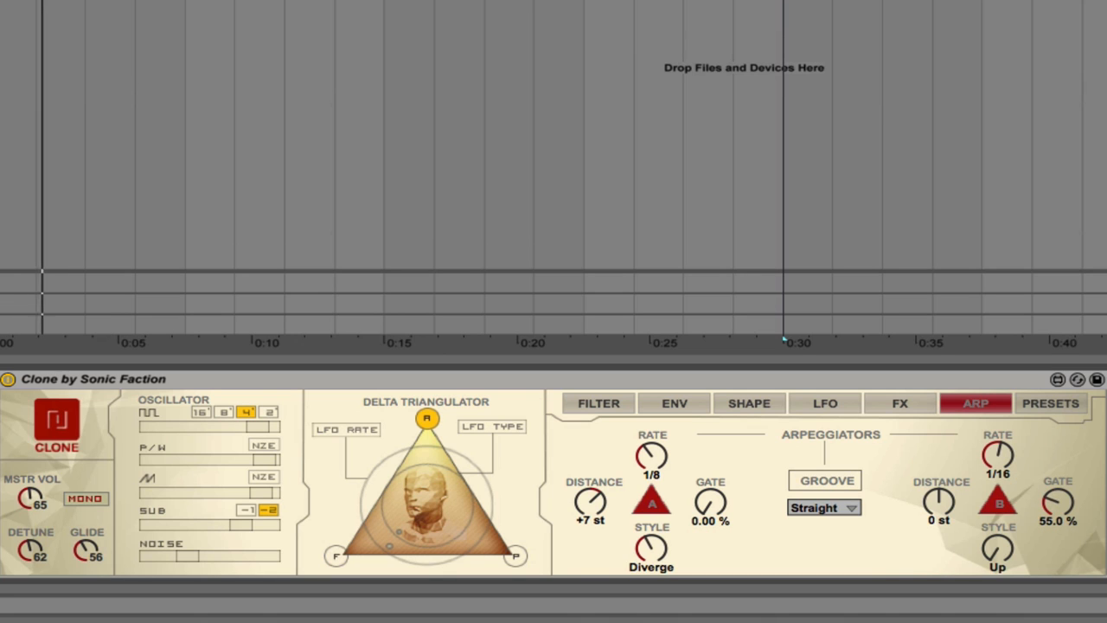
drag(1057, 502, 1057, 467)
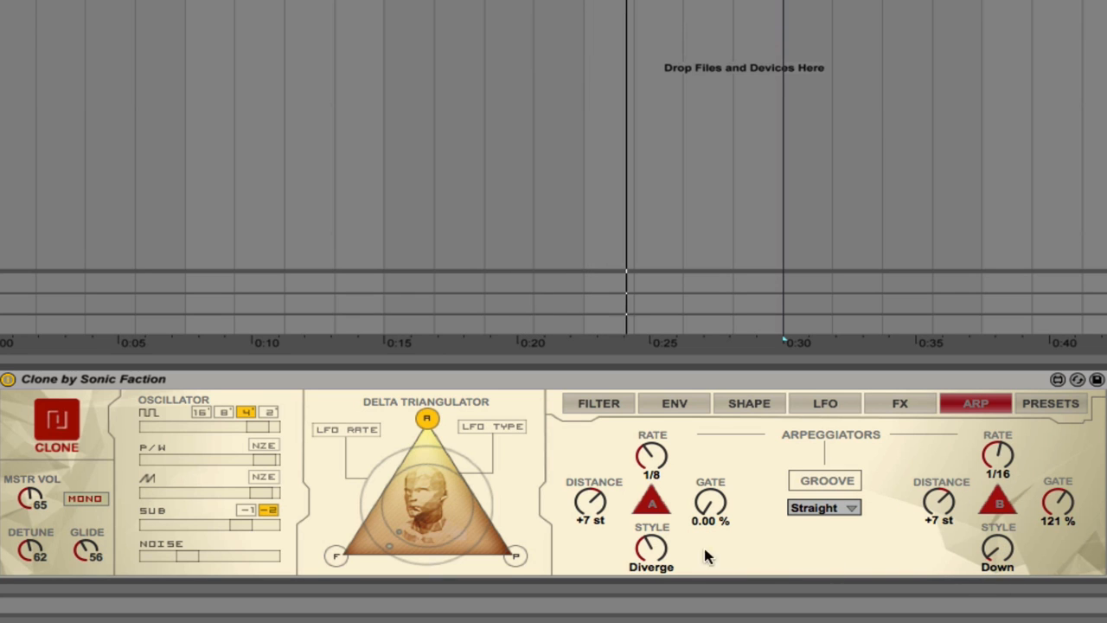
click(651, 552)
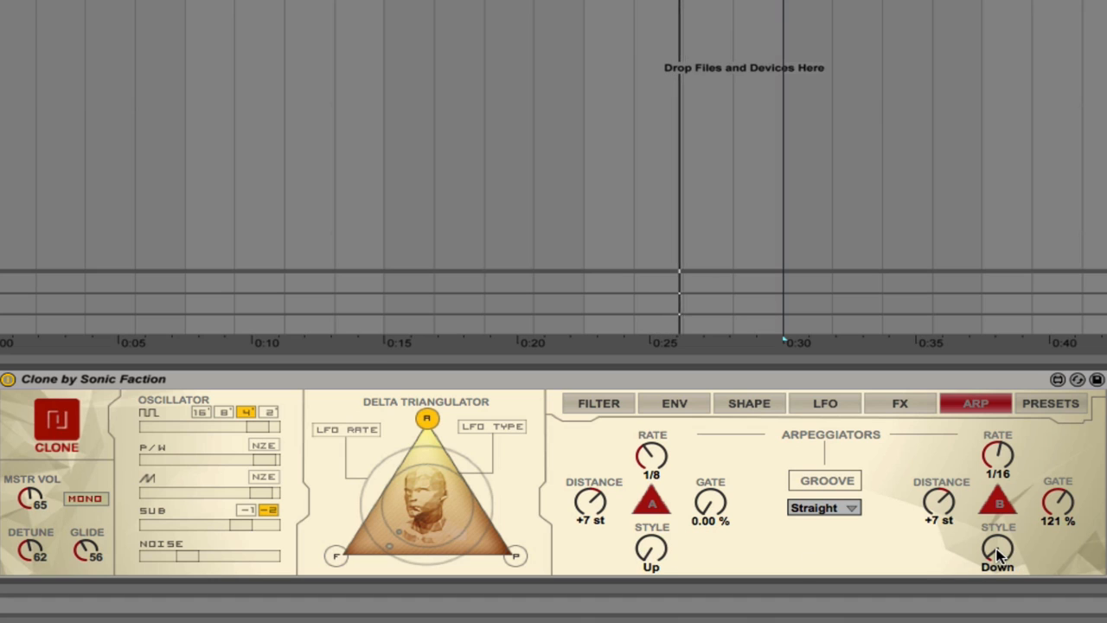
drag(998, 549, 998, 541)
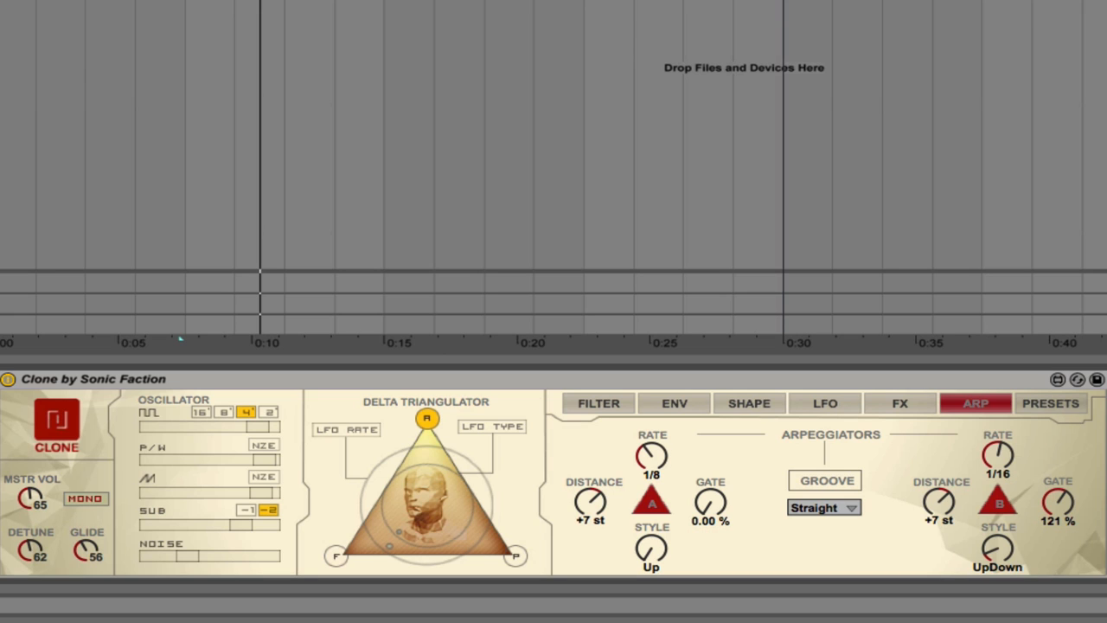
mouse_move(826, 515)
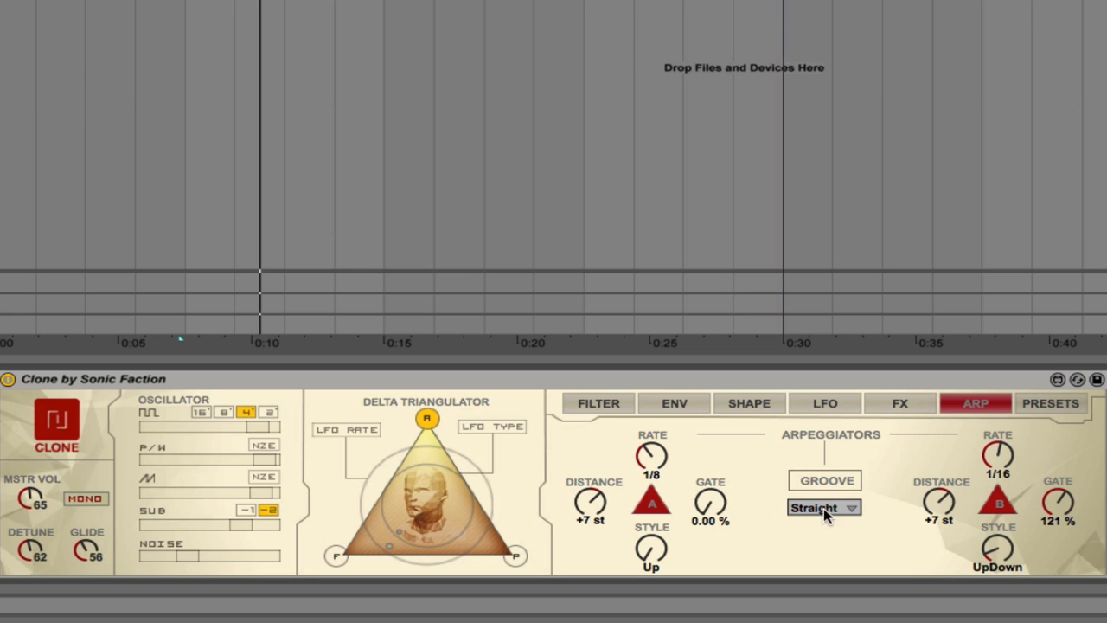
mouse_move(880, 495)
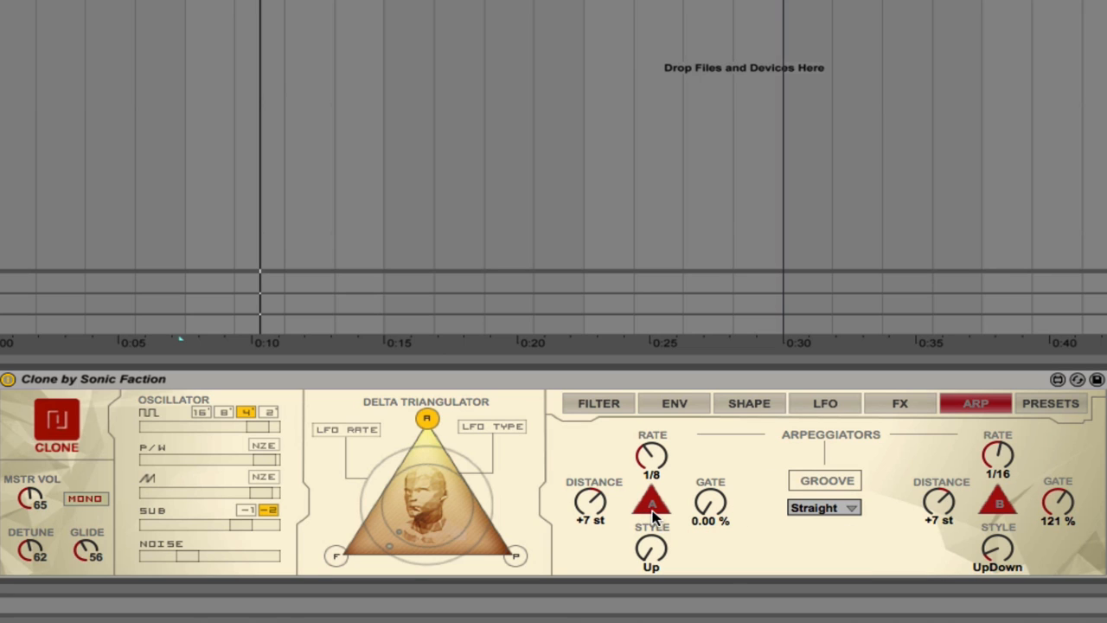
Switch off arpeggiators A and B on Clone's ARP page
click(998, 503)
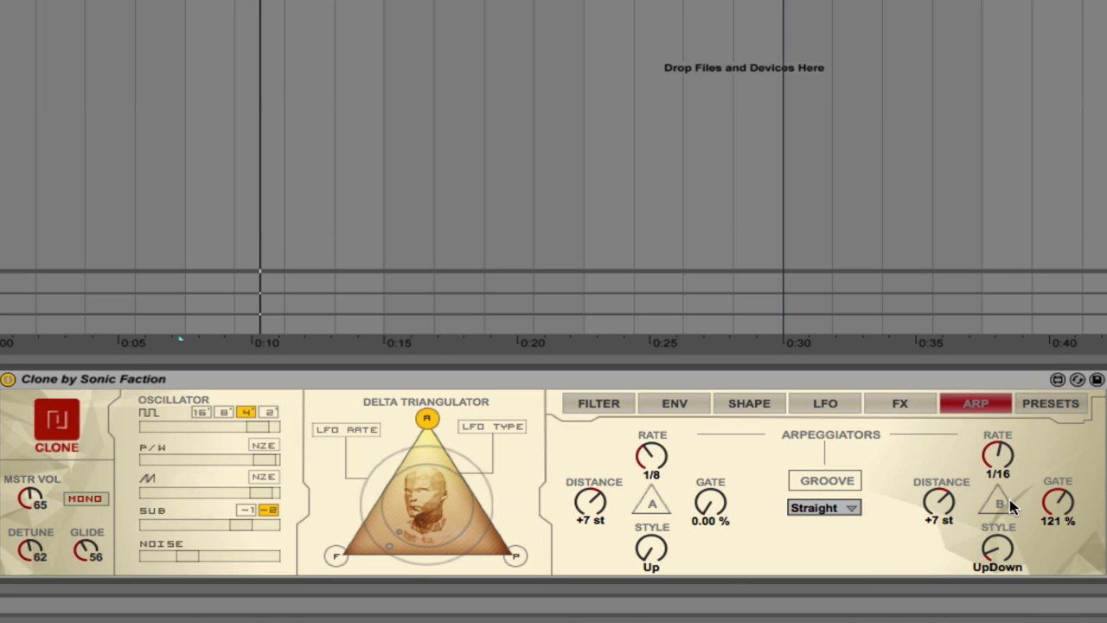
click(598, 404)
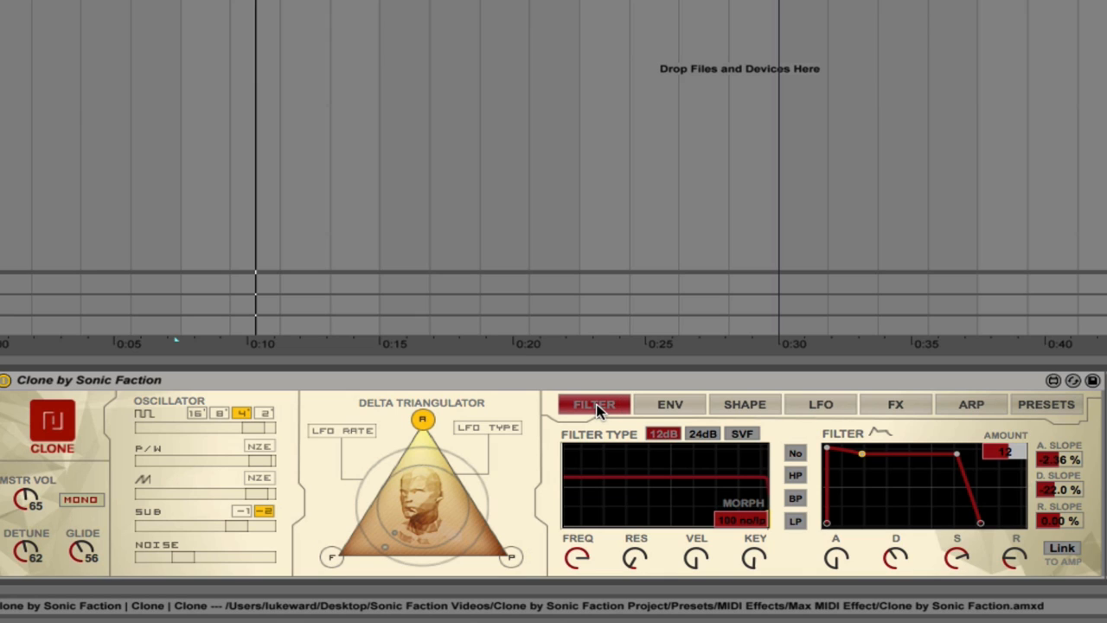
mouse_move(573, 538)
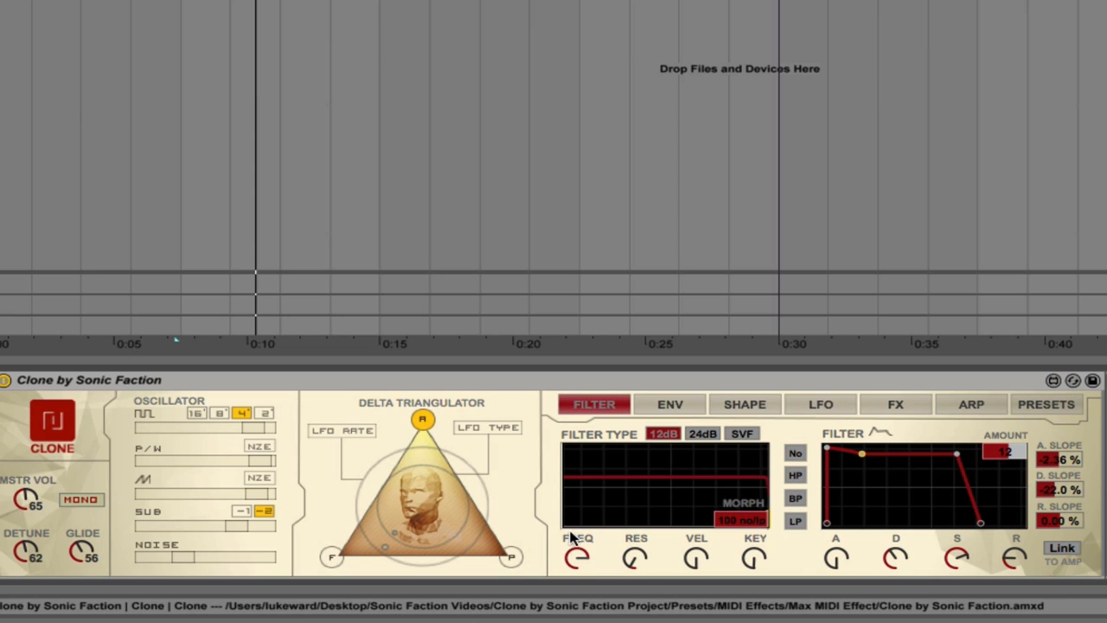
mouse_move(577, 562)
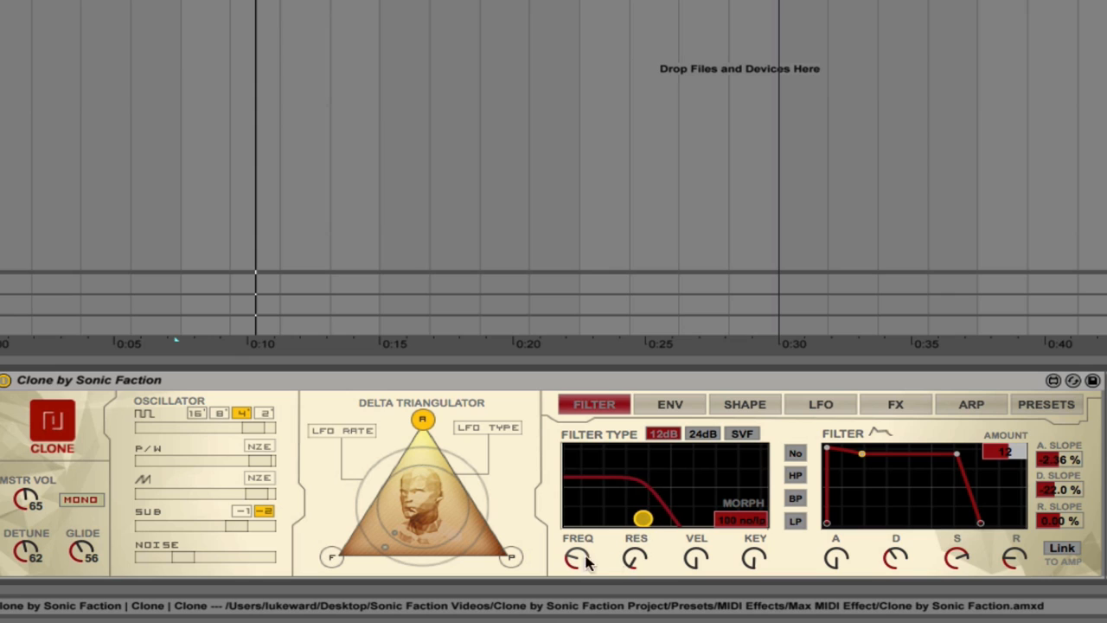
Lower the filter cutoff, add a resonant peak, and switch the filter type to SVF
drag(645, 517, 638, 485)
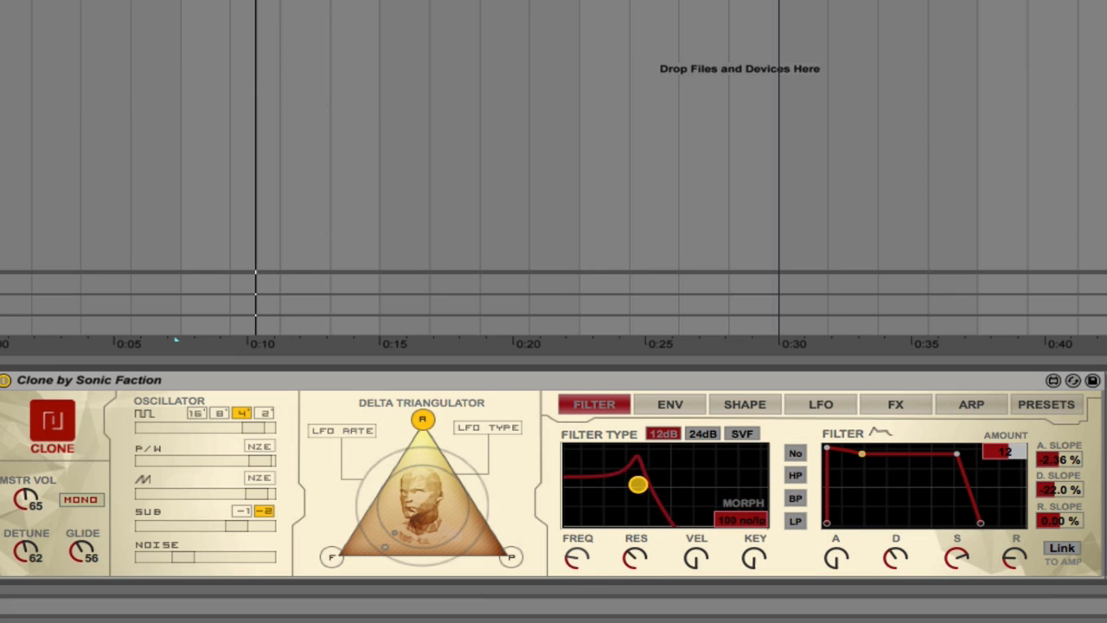
drag(639, 485, 653, 484)
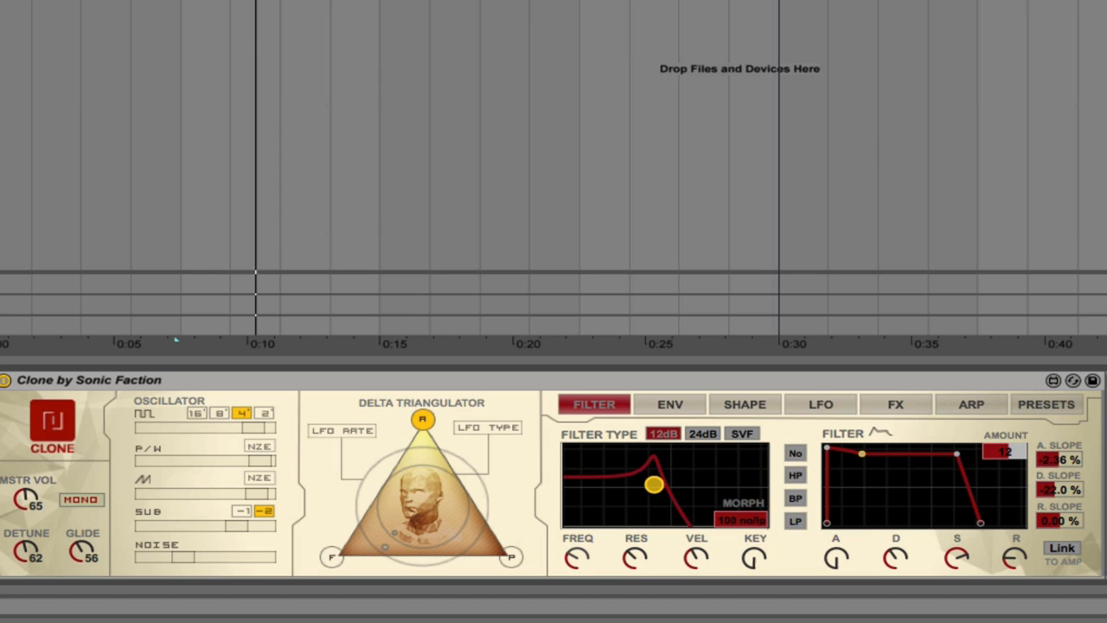
mouse_move(699, 563)
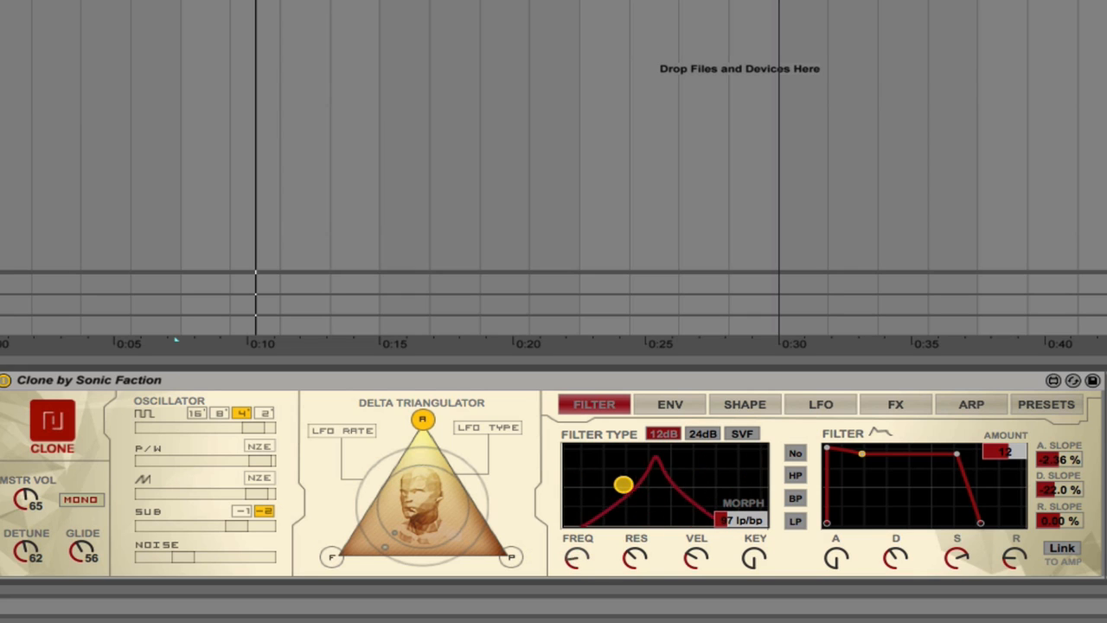
drag(623, 480, 618, 486)
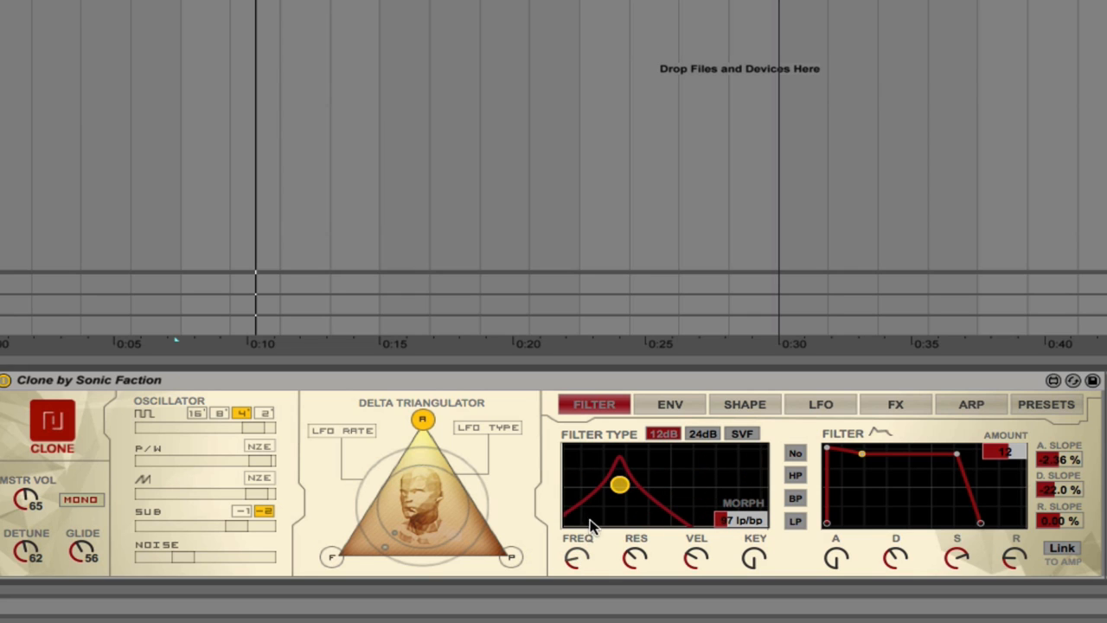
click(741, 432)
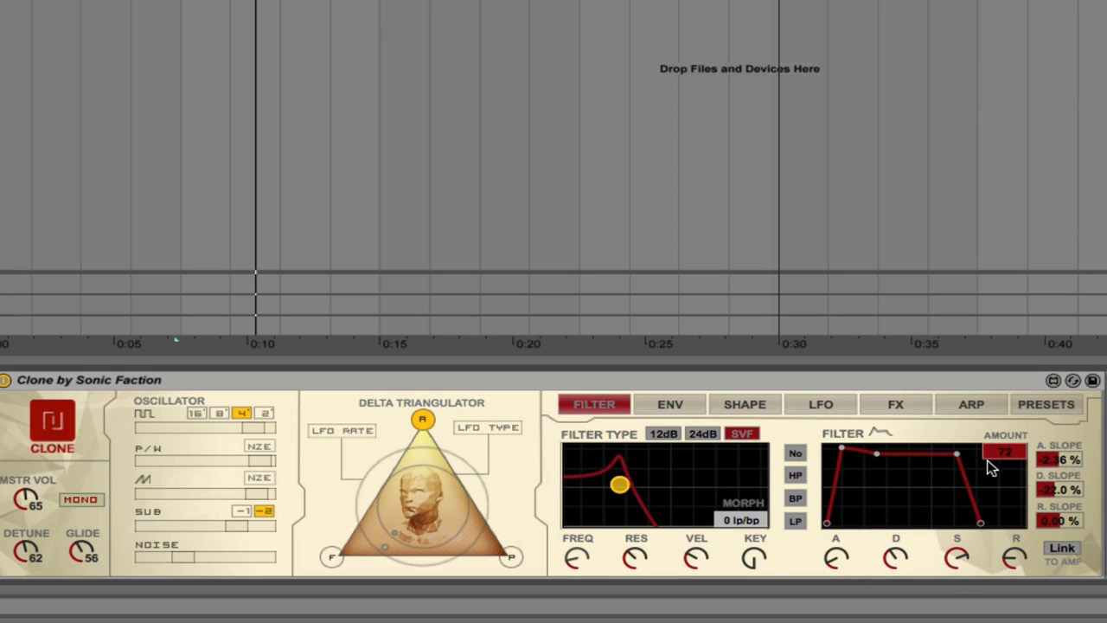
click(669, 404)
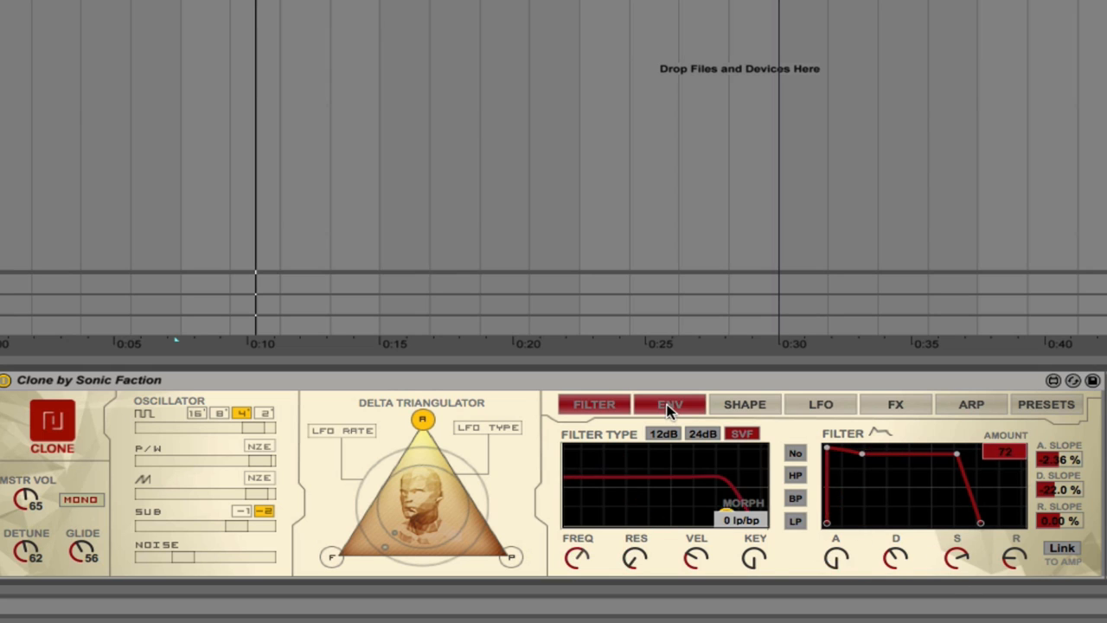
Bring up Clone's envelope page with the amp and pitch envelopes
click(670, 404)
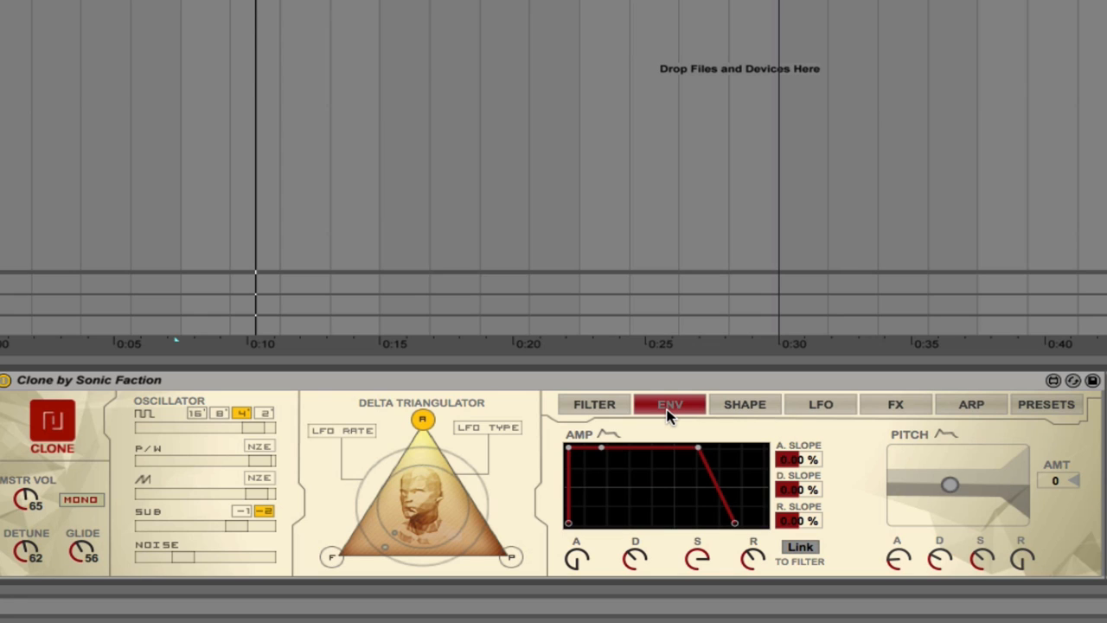
mouse_move(718, 492)
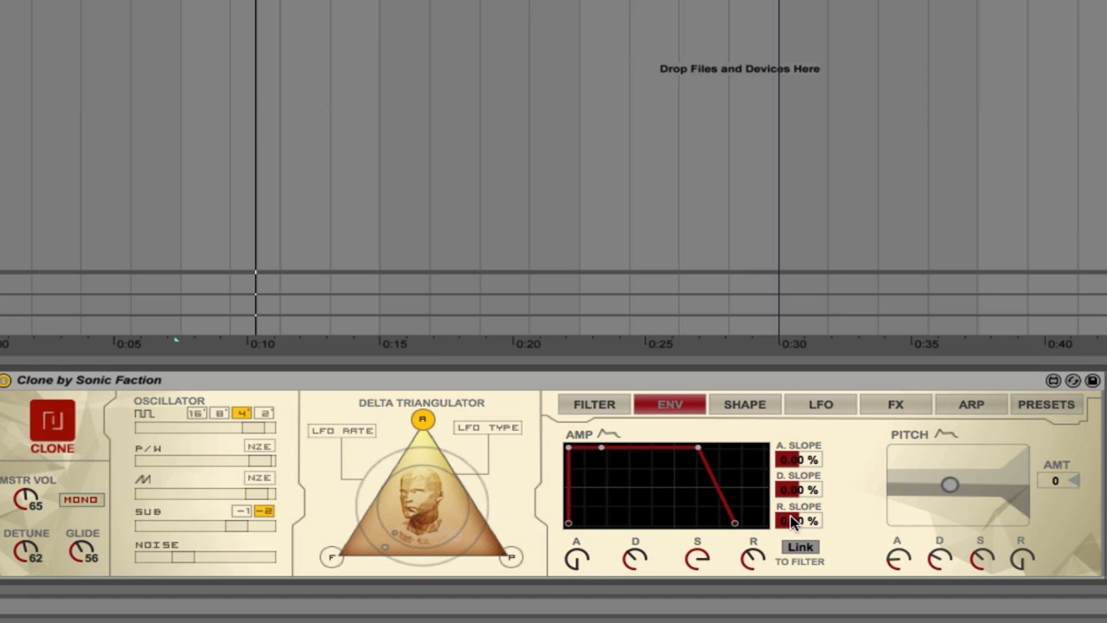
mouse_move(804, 553)
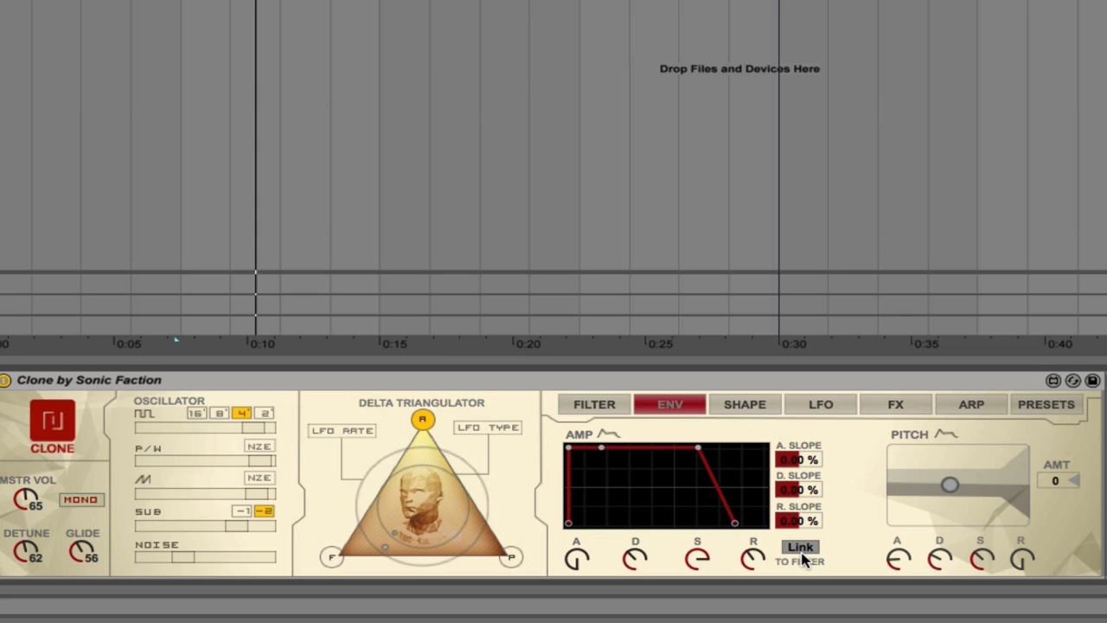
mouse_move(881, 500)
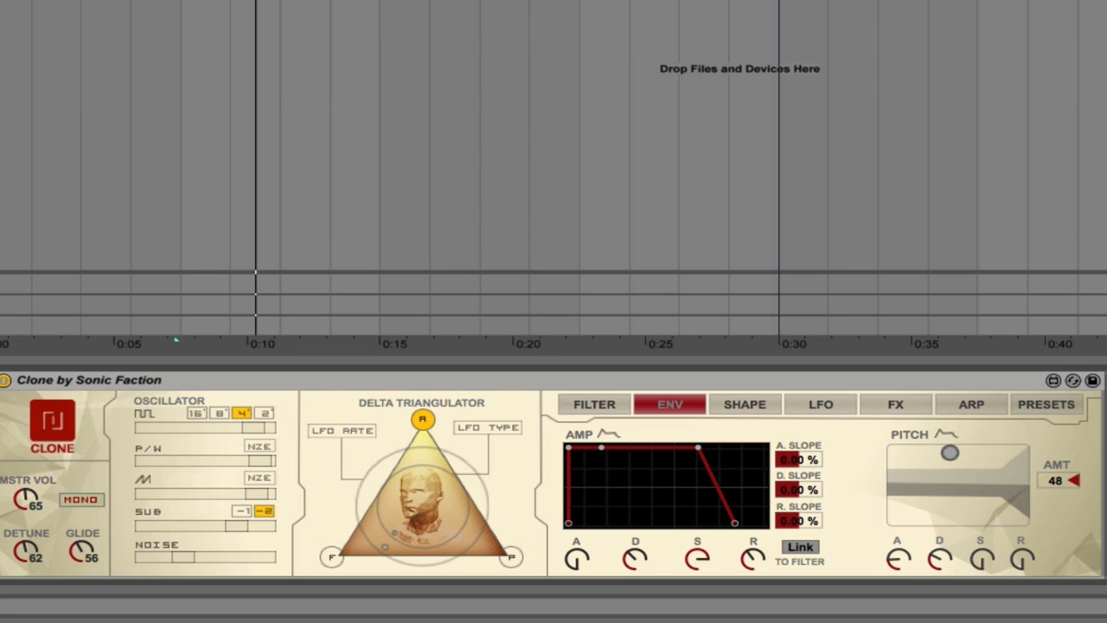
mouse_move(939, 571)
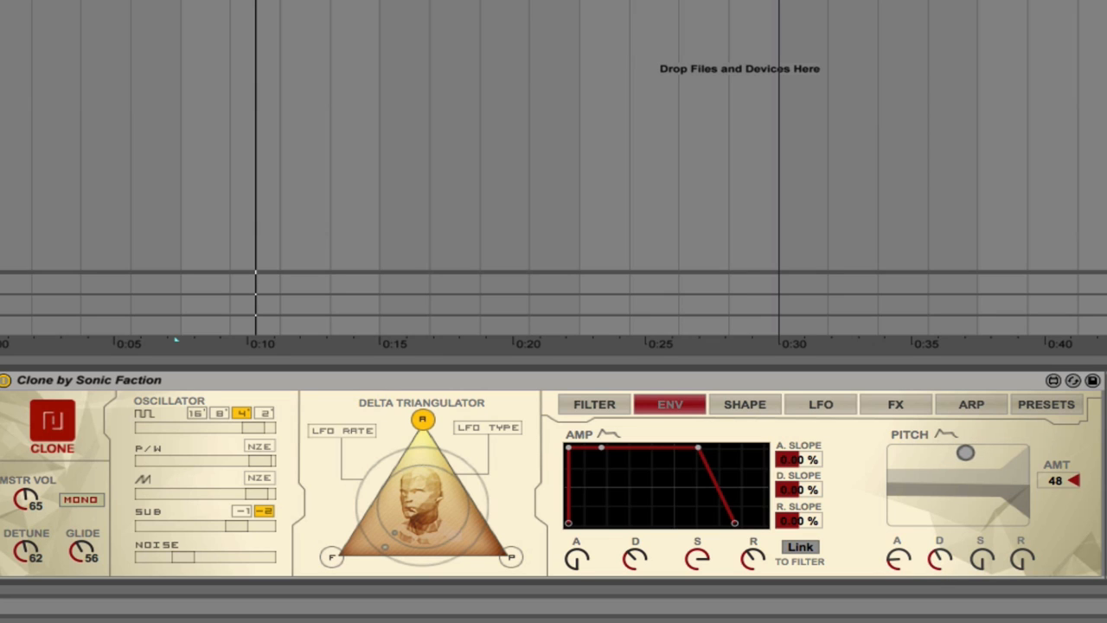
mouse_move(939, 562)
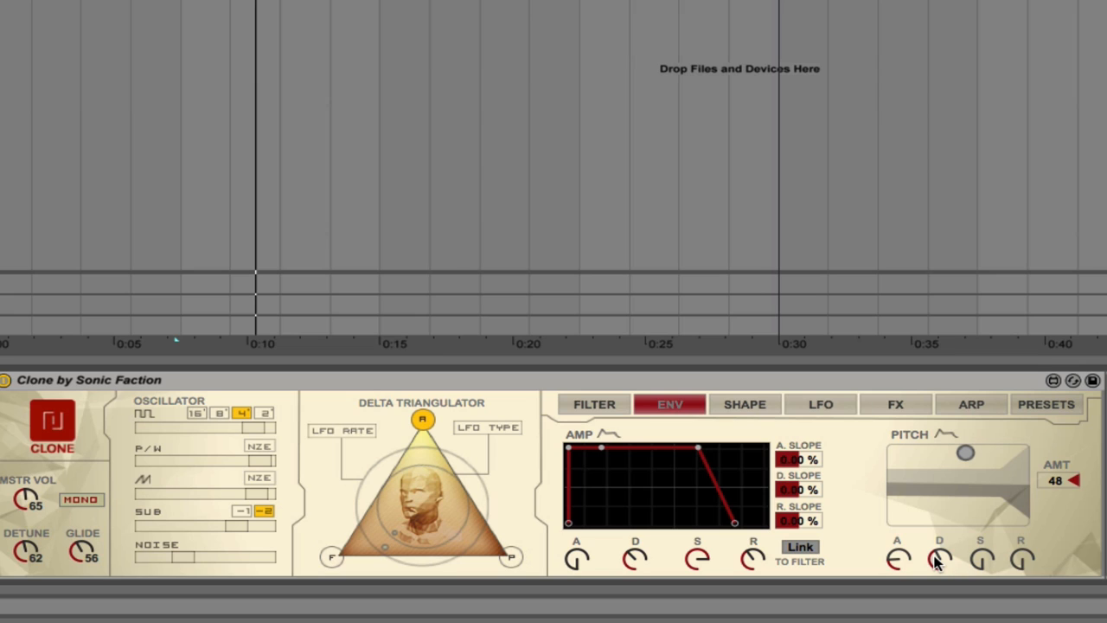
mouse_move(1079, 485)
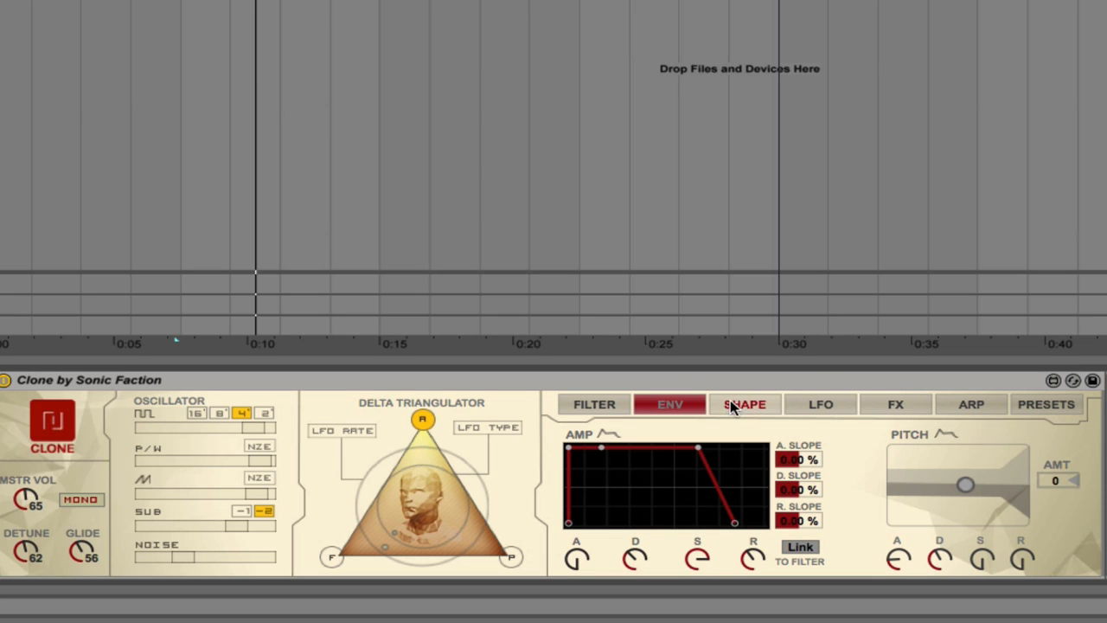
Set the waveshaper to 4bit mode after trying hard clipping
click(744, 404)
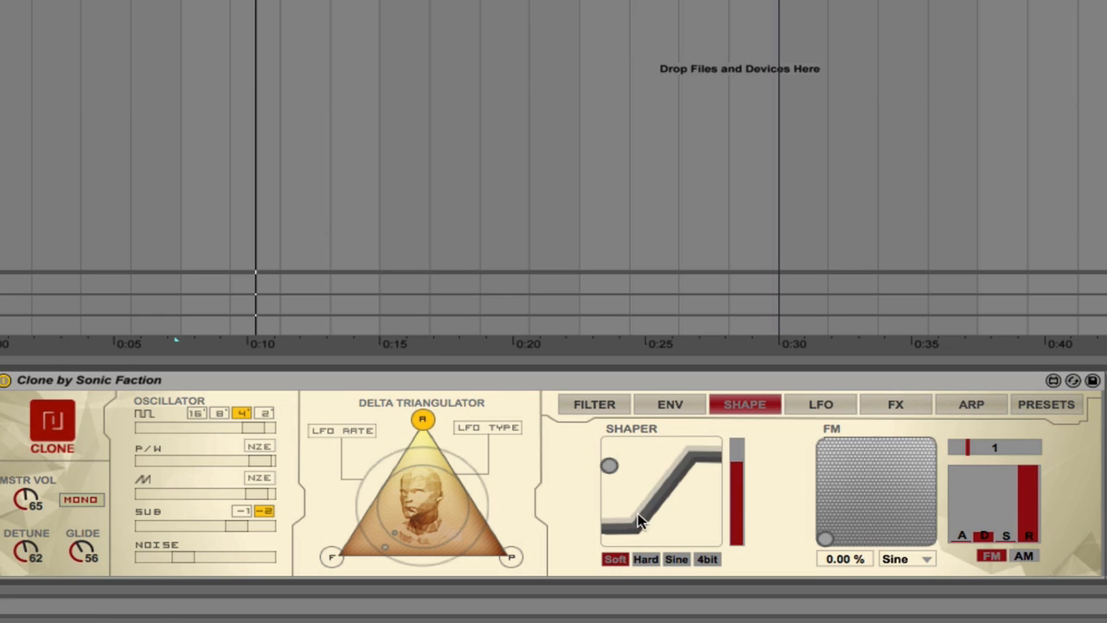
click(645, 559)
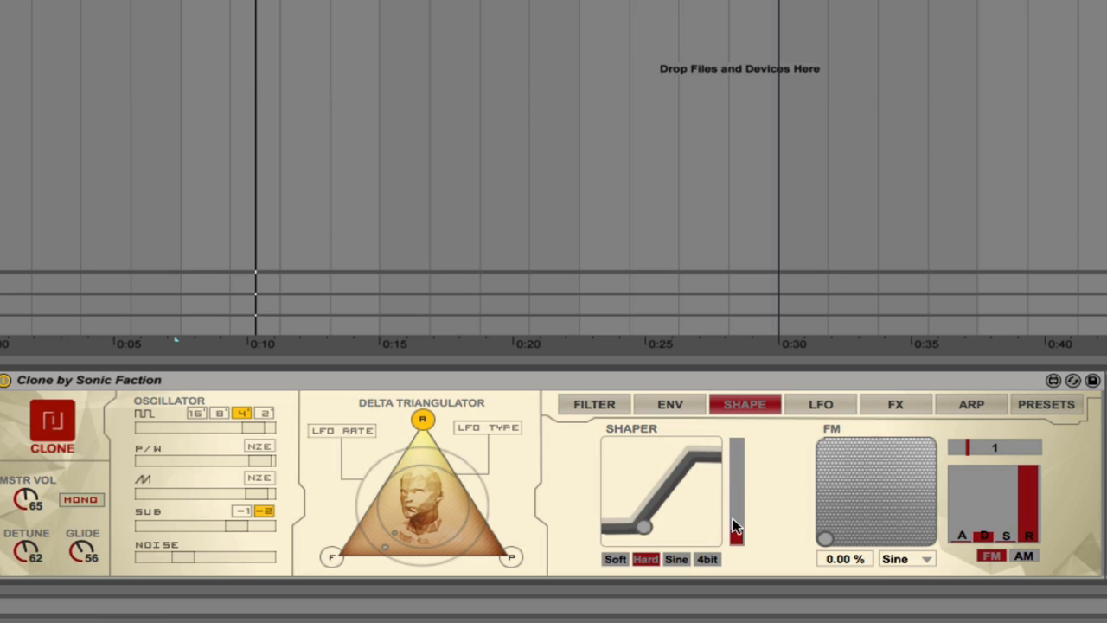
click(677, 558)
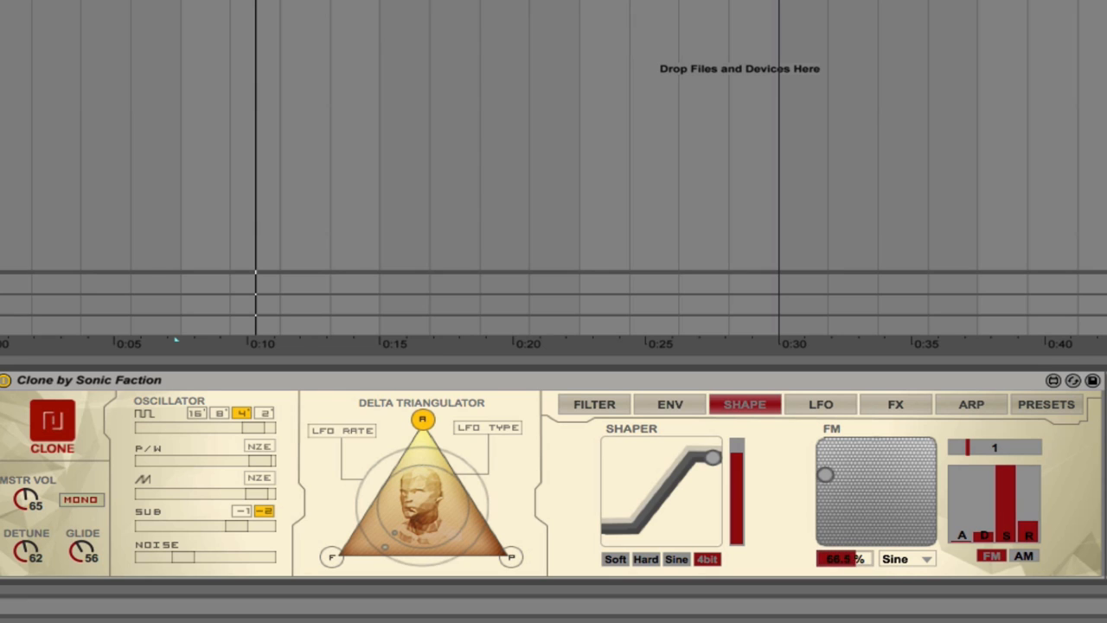
Set the FM modulator waveform to Sq-16 with a 53% amount
drag(826, 474, 825, 465)
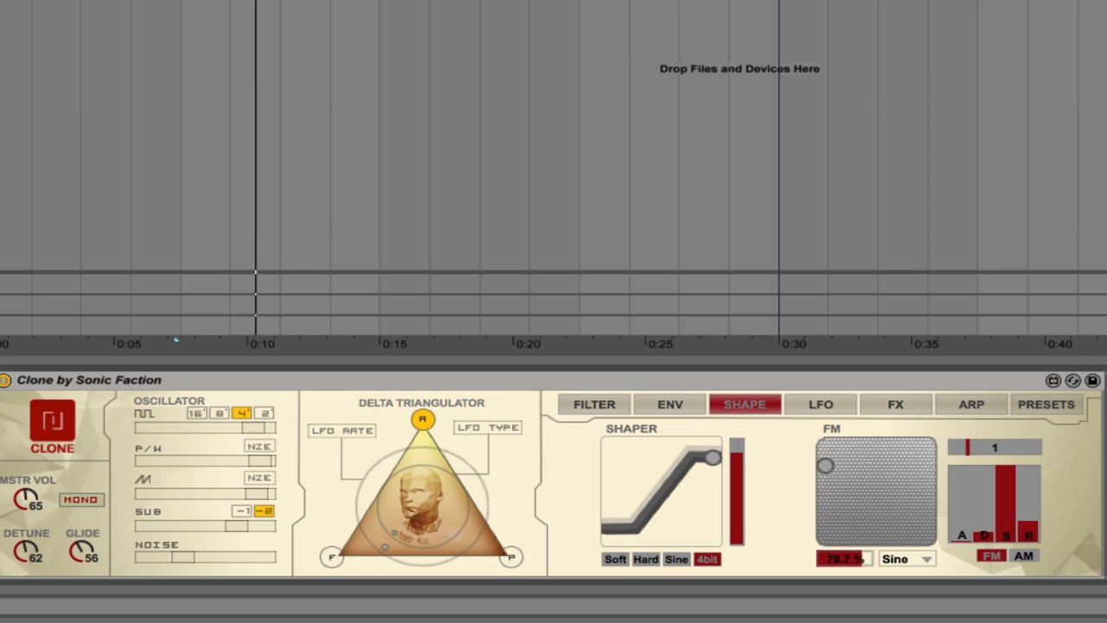
drag(826, 465, 826, 521)
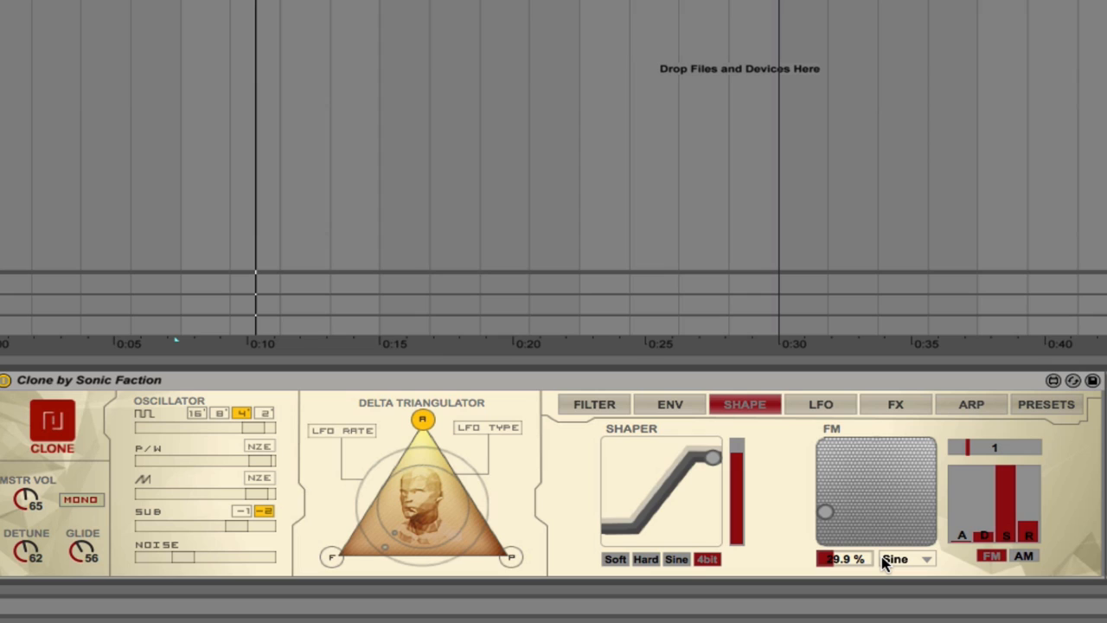
mouse_move(989, 453)
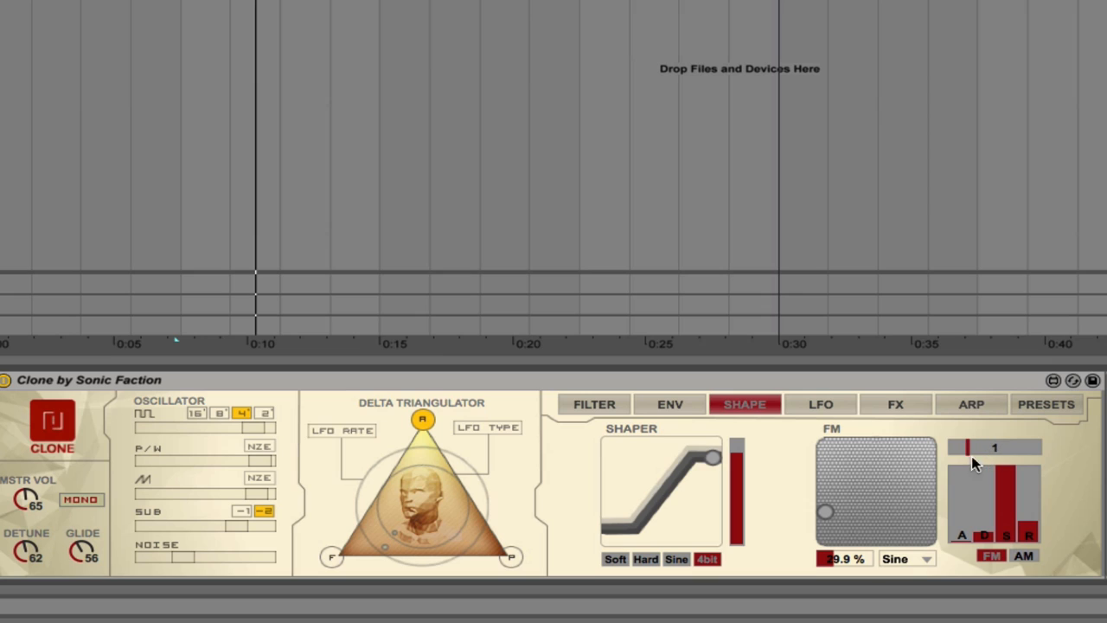
mouse_move(908, 562)
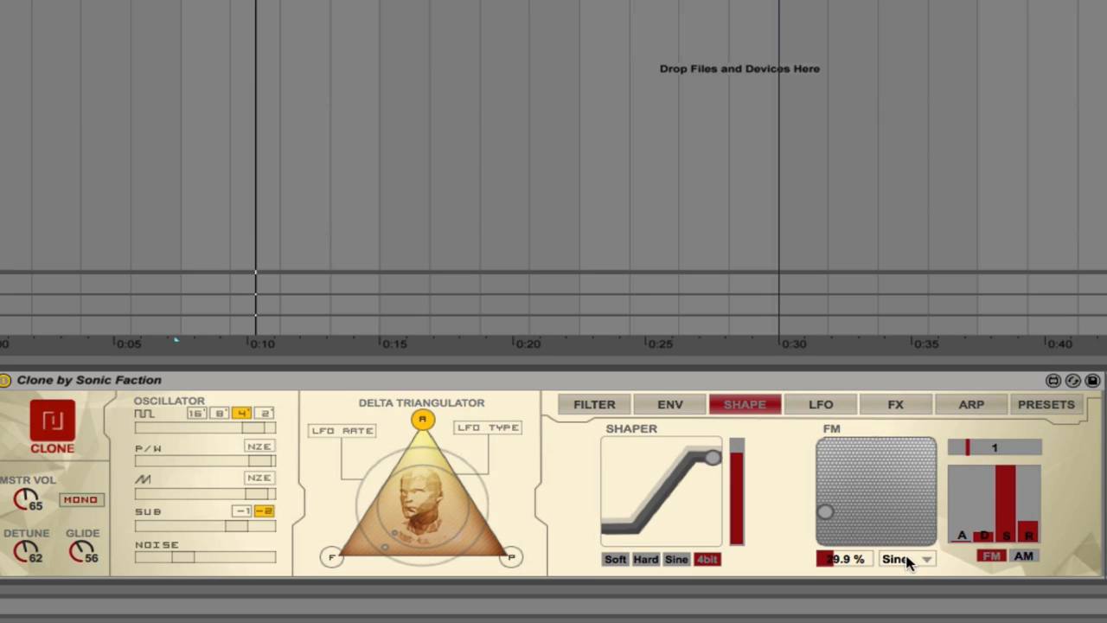
mouse_move(956, 529)
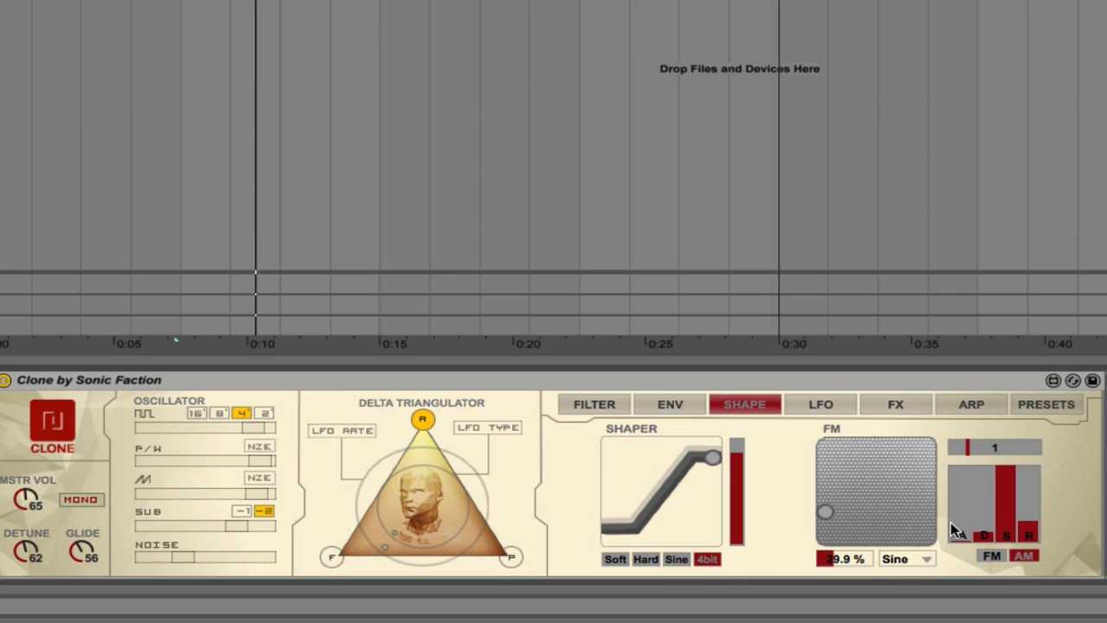
mouse_move(917, 565)
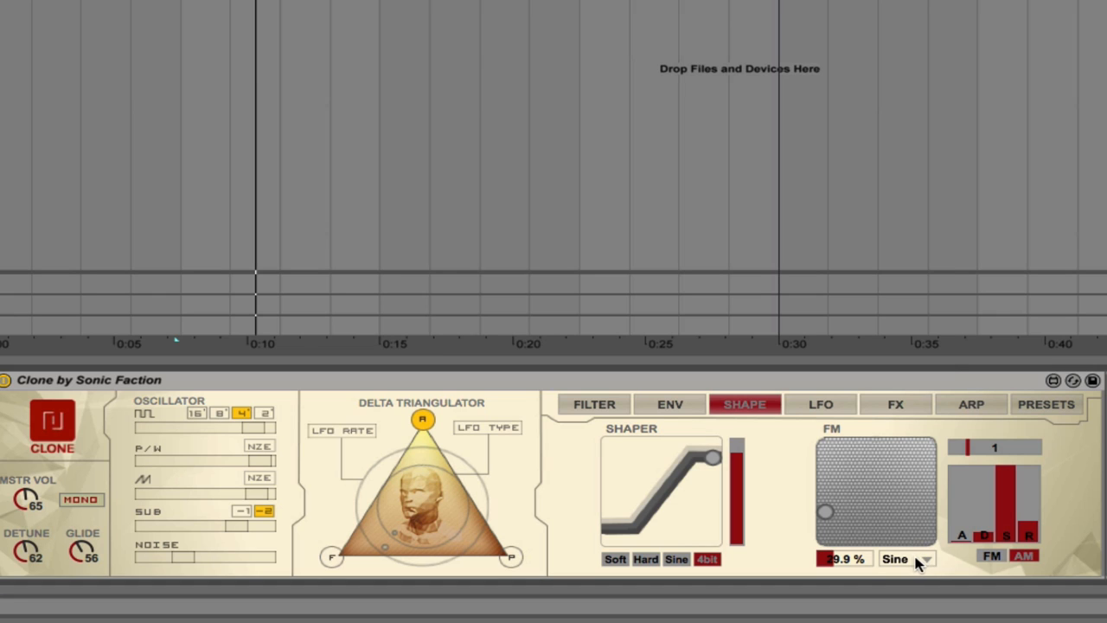
click(904, 559)
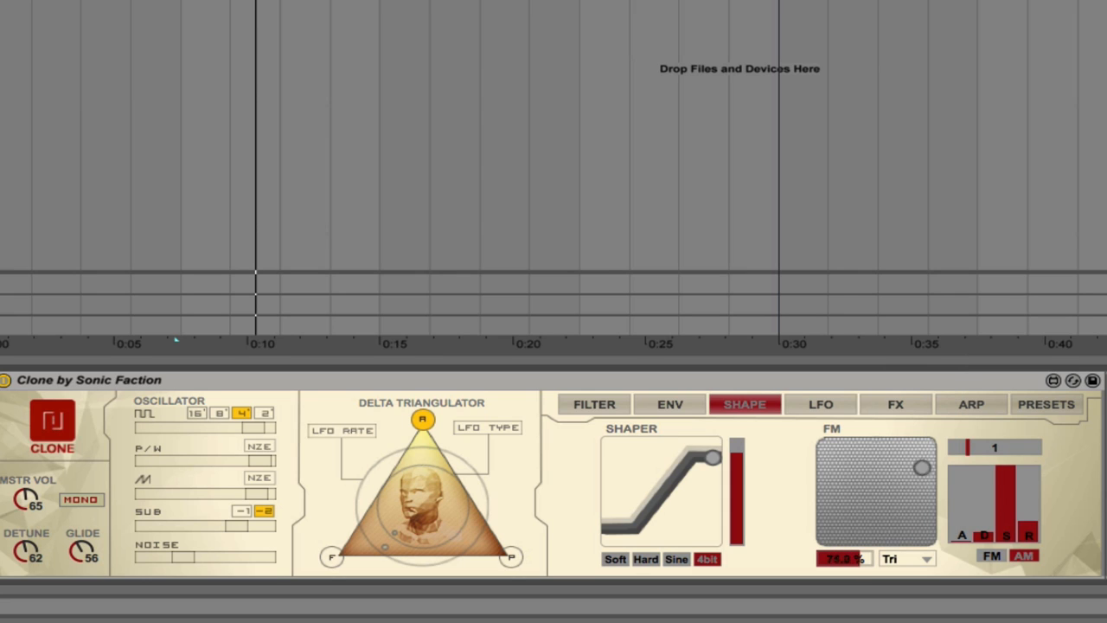
drag(922, 468, 922, 520)
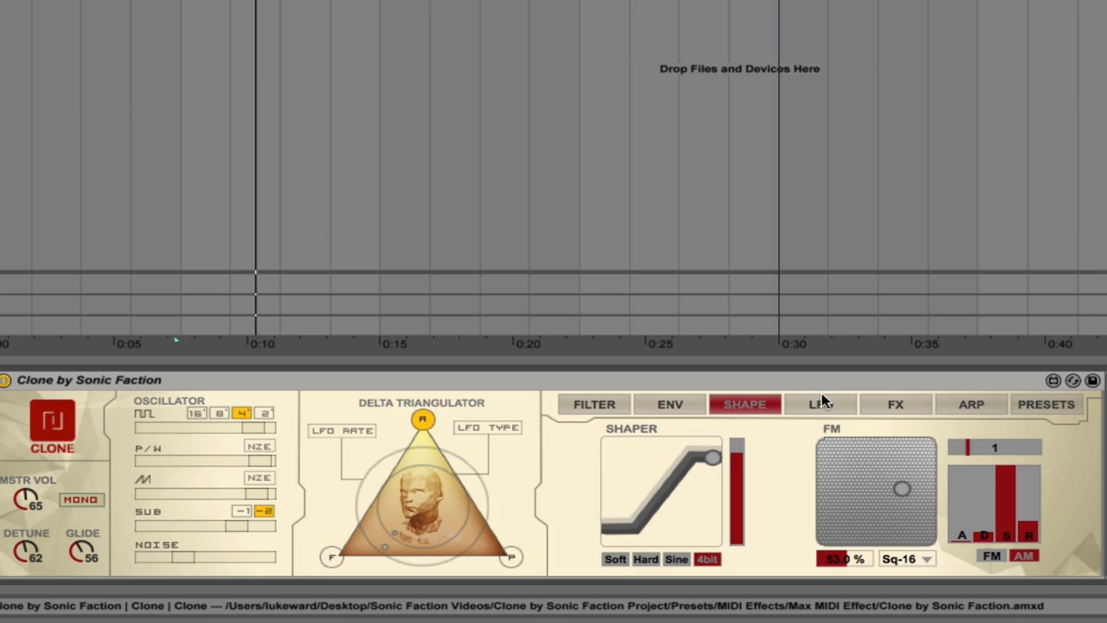
Make LFO 1 free-running in Hz with a Sine wave, retrigger left off
click(820, 404)
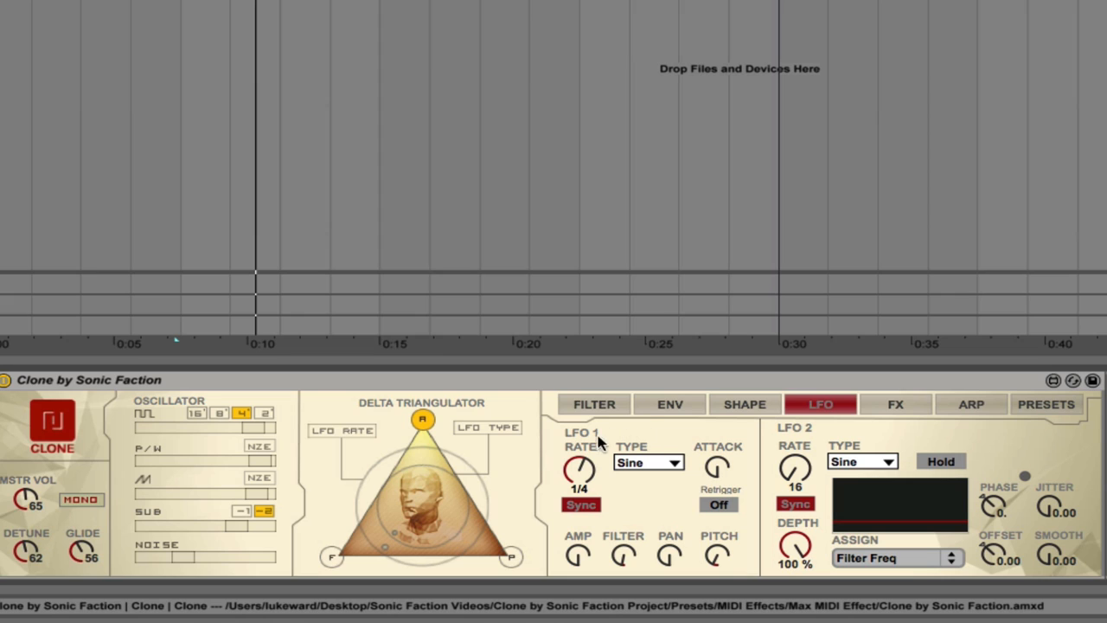
mouse_move(566, 483)
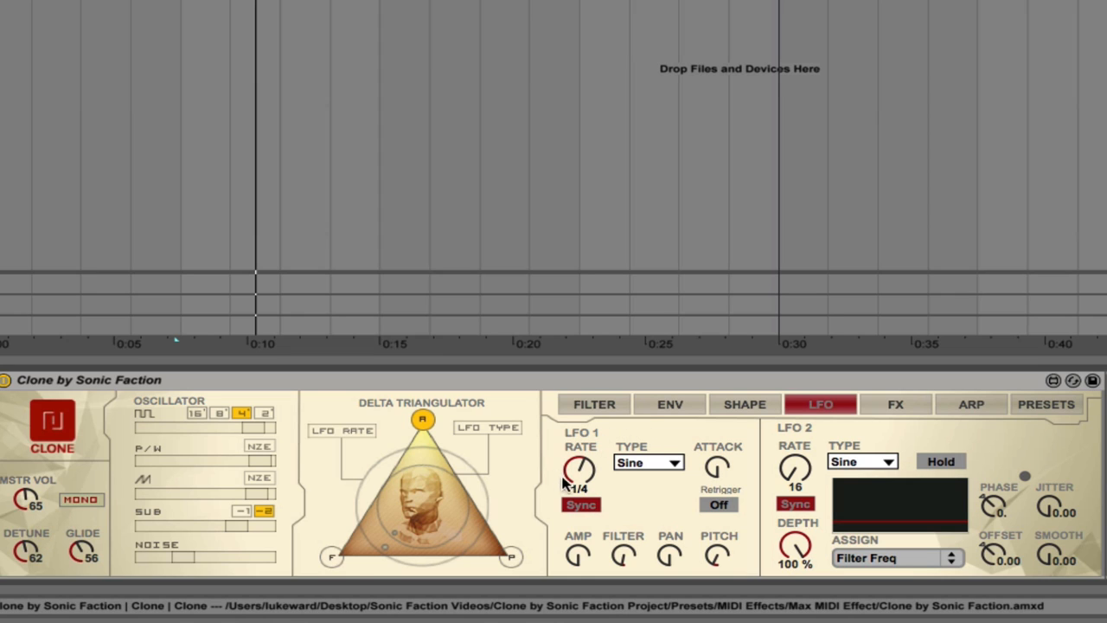
click(582, 505)
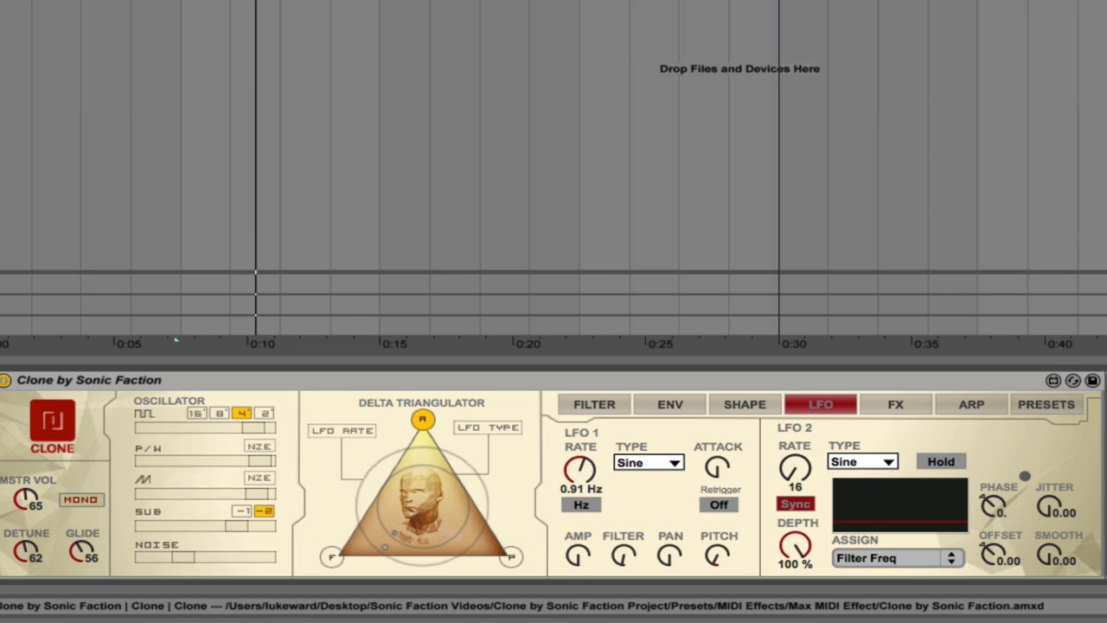
drag(581, 469, 580, 461)
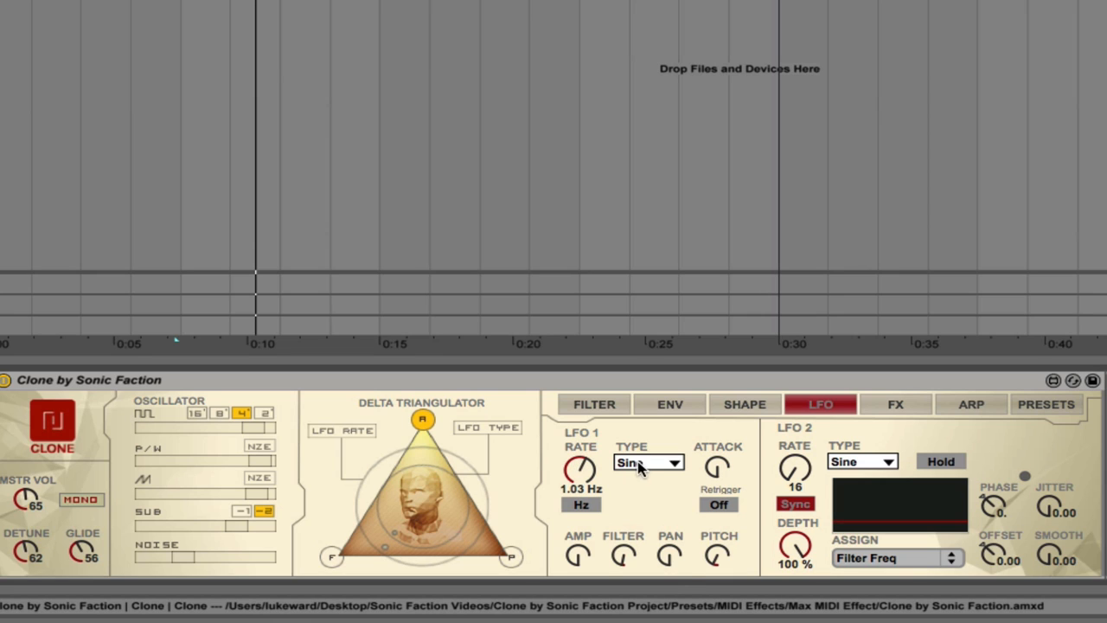
click(647, 461)
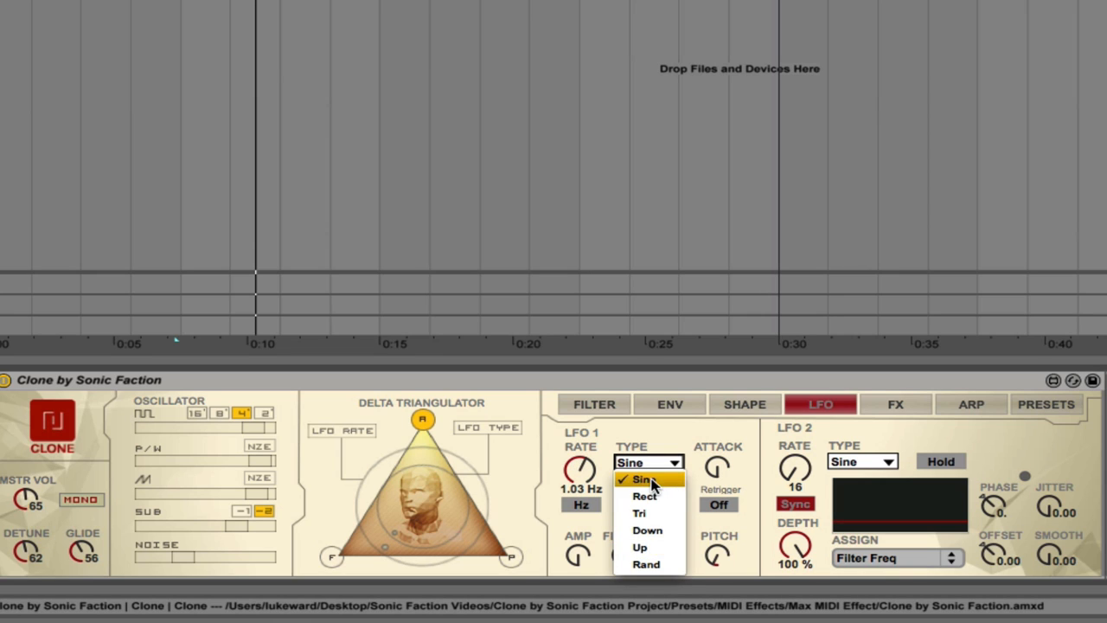
click(645, 480)
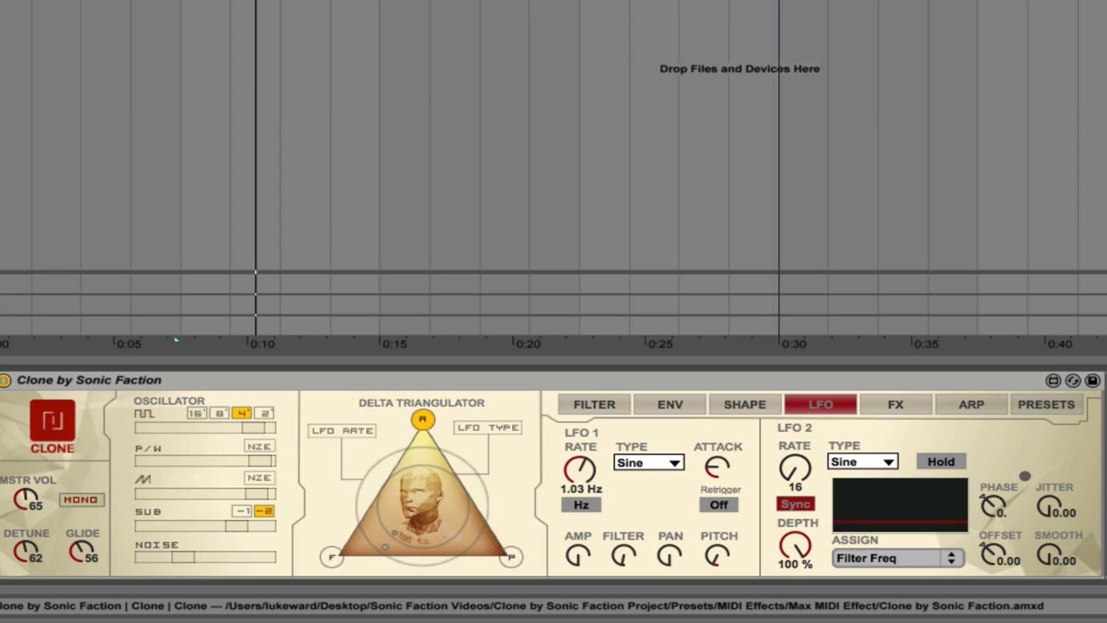
click(718, 504)
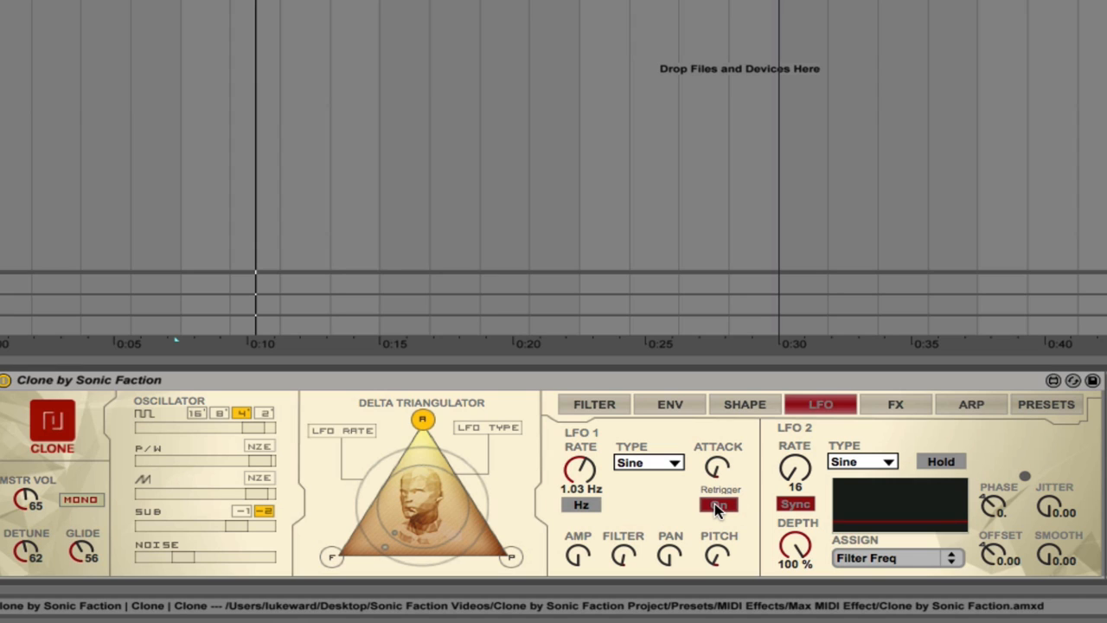
click(719, 505)
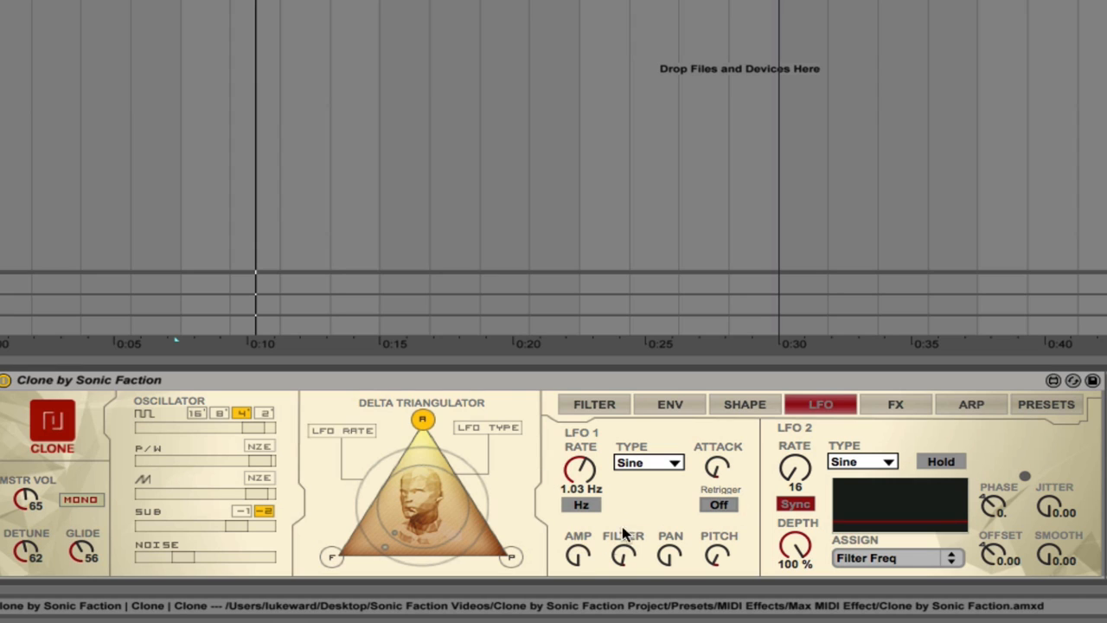
mouse_move(578, 557)
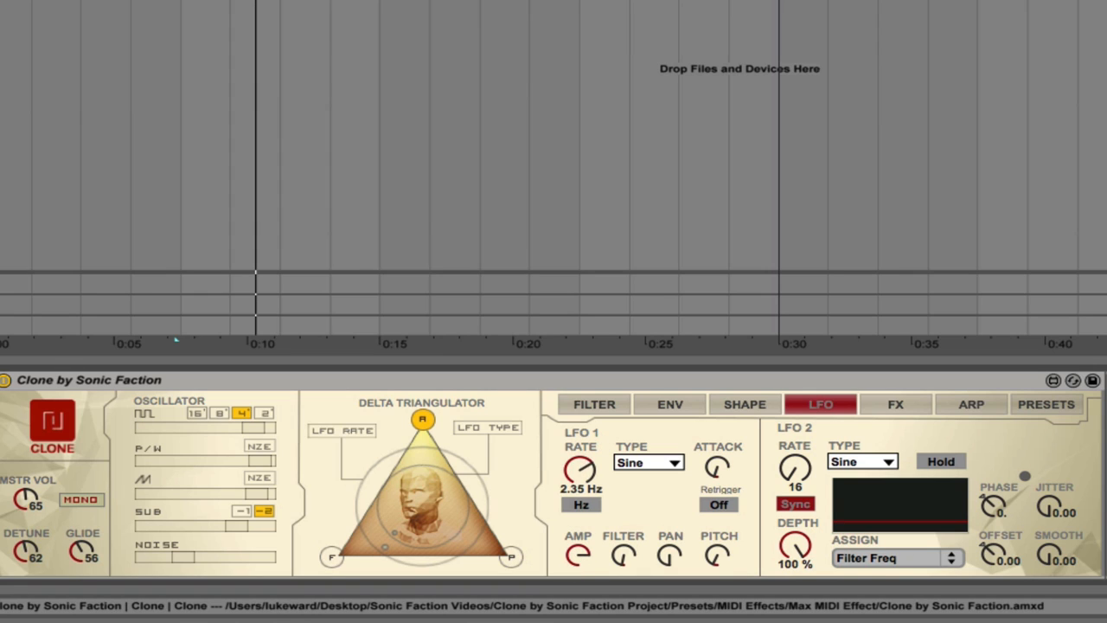
Sweep LFO 1's rate through several values, ending at 17.0 Hz
drag(579, 470, 580, 450)
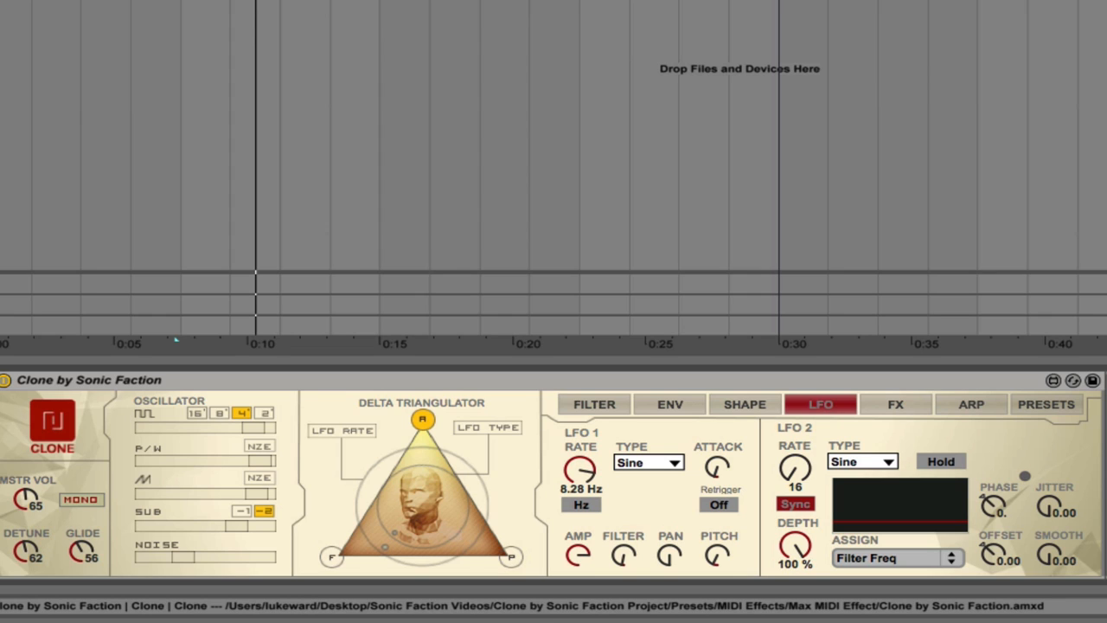
drag(580, 469, 580, 455)
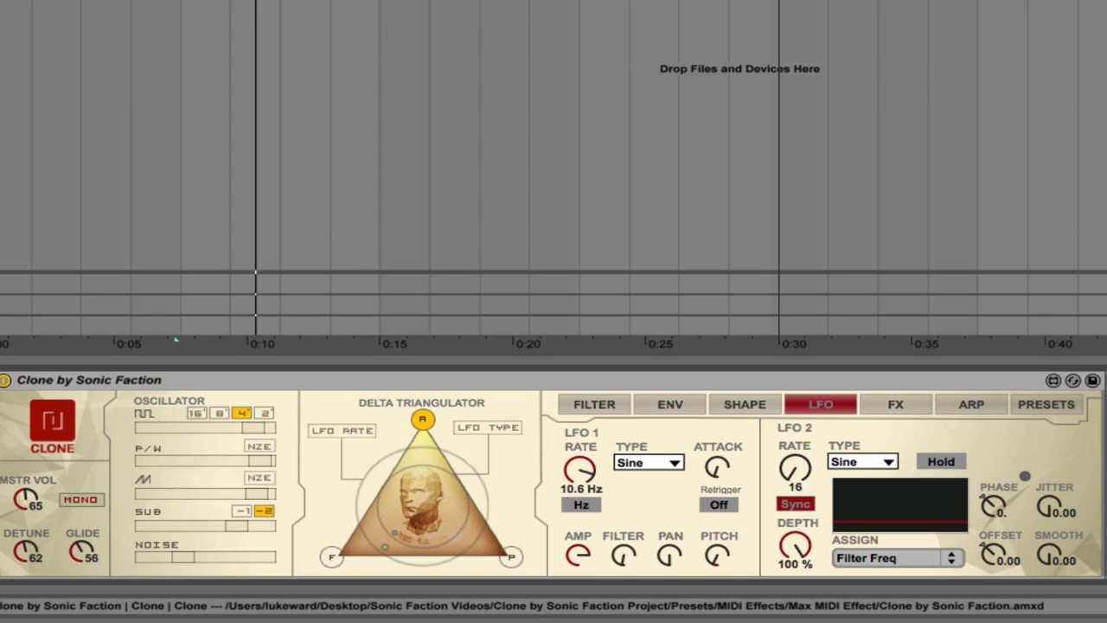
drag(581, 470, 580, 493)
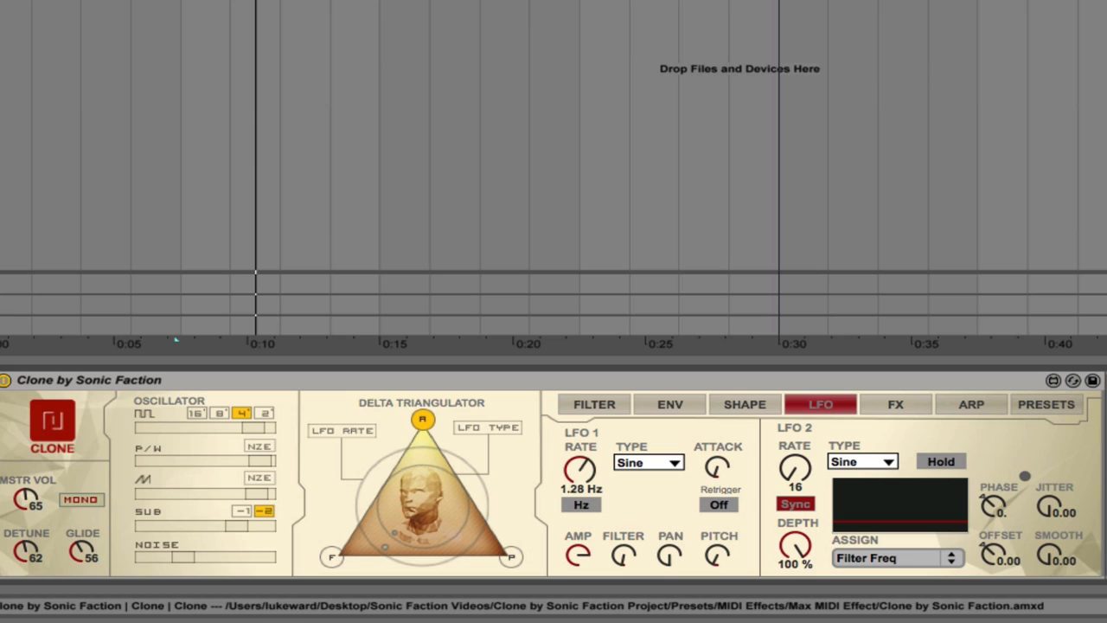
drag(580, 470, 580, 450)
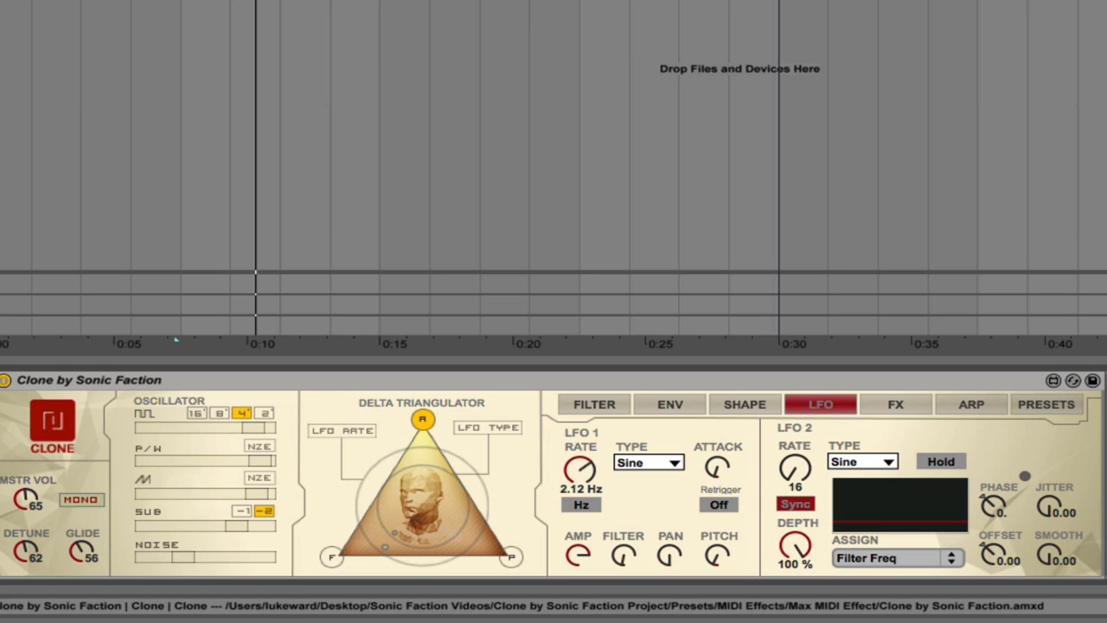
drag(579, 471, 580, 485)
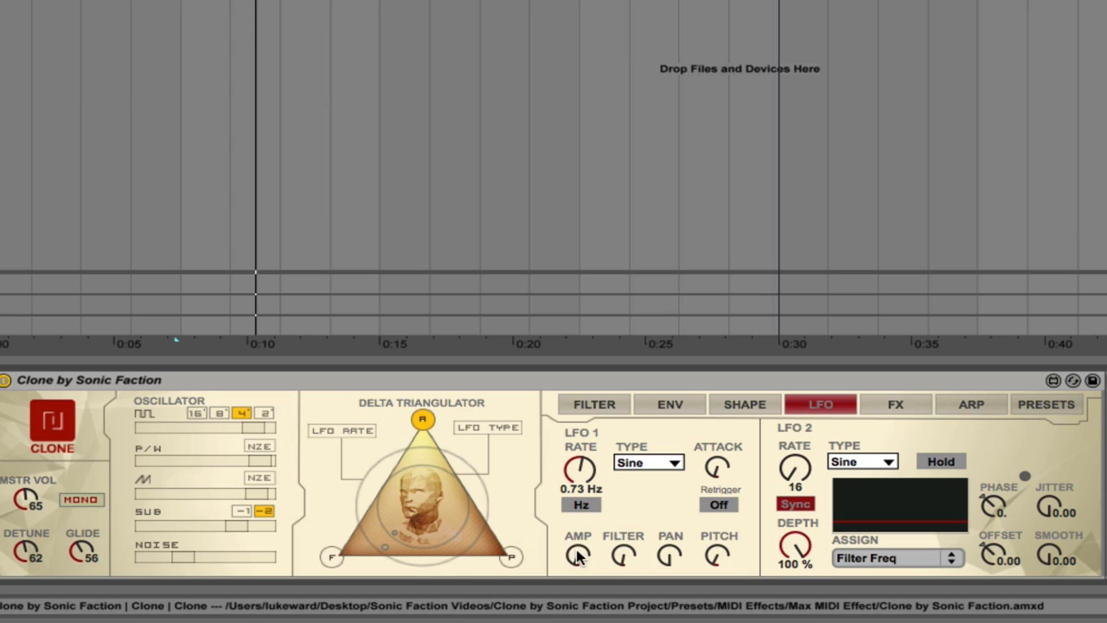
mouse_move(578, 559)
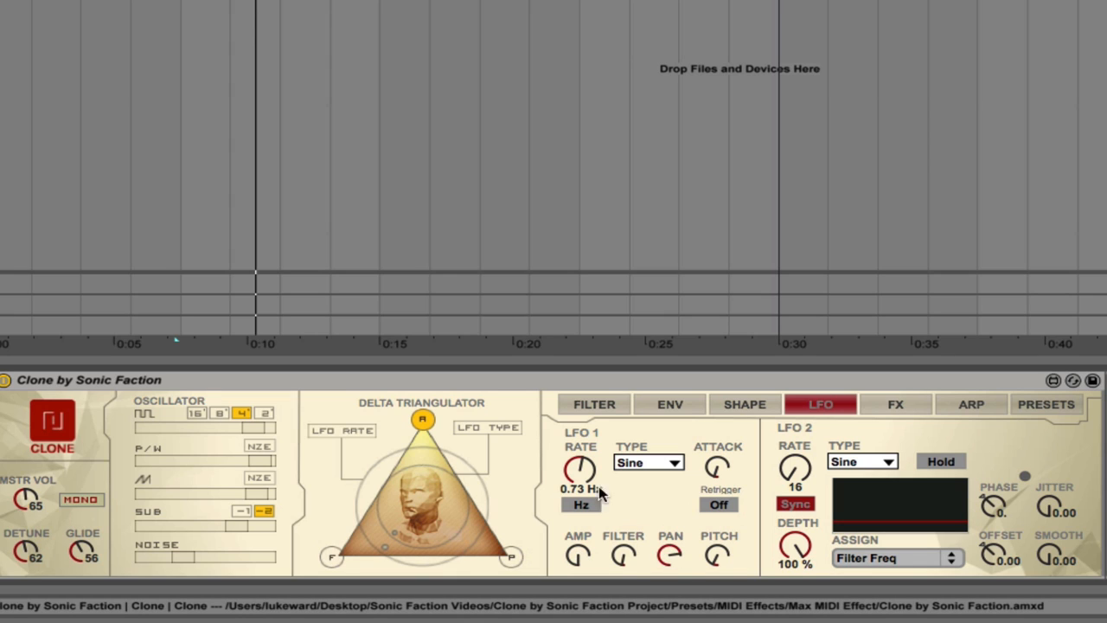
Send LFO 1 modulation to pitch and lower the filter cutoff on the morph pad
drag(580, 470, 580, 433)
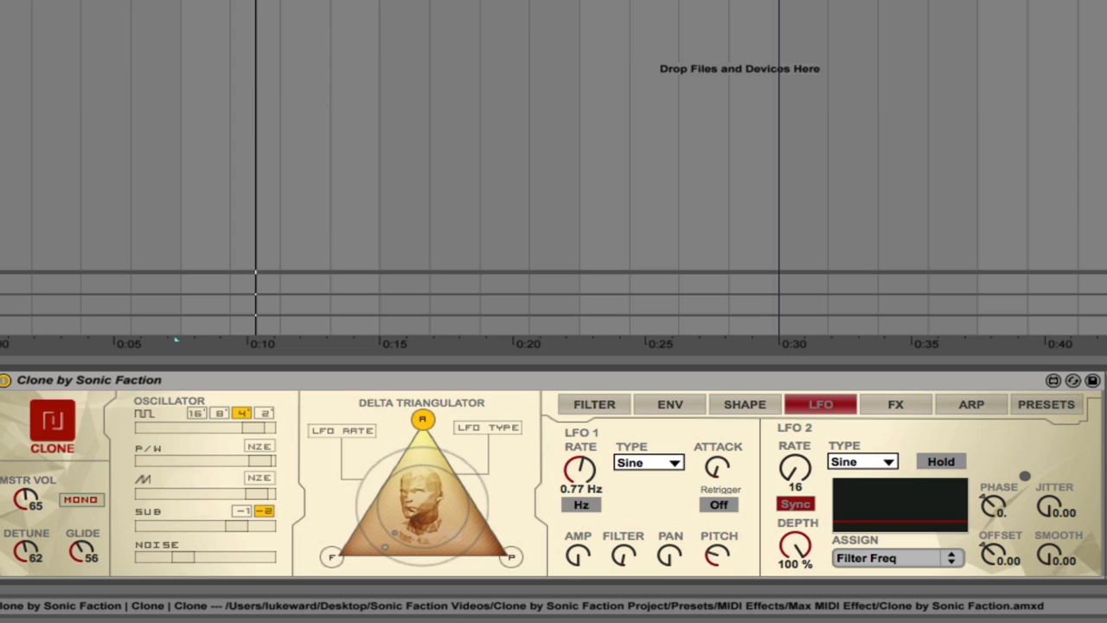
mouse_move(647, 551)
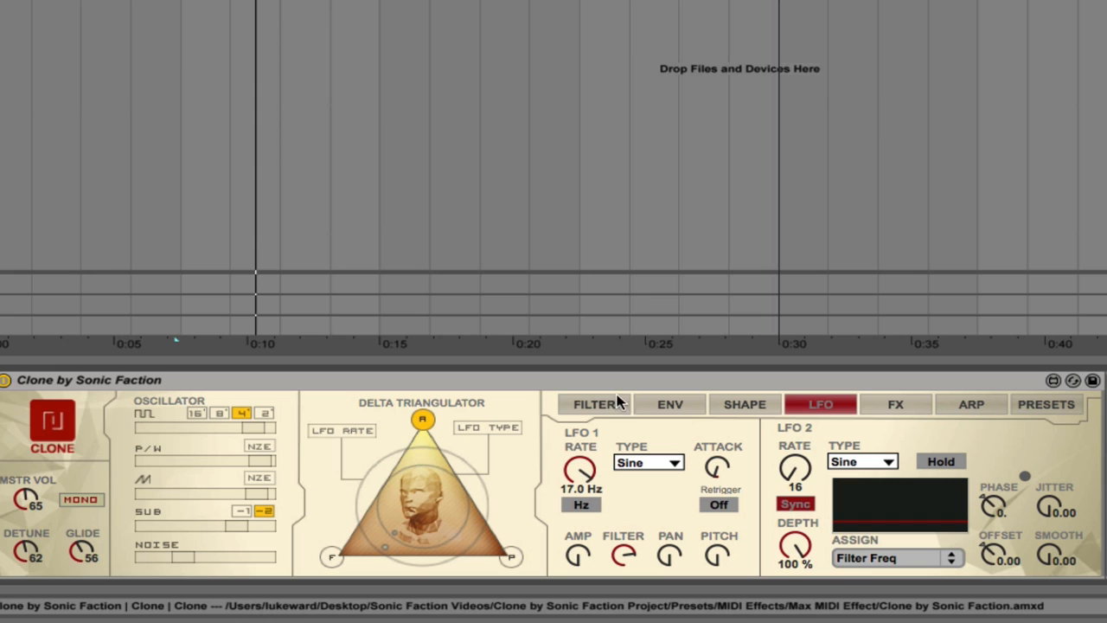
click(594, 404)
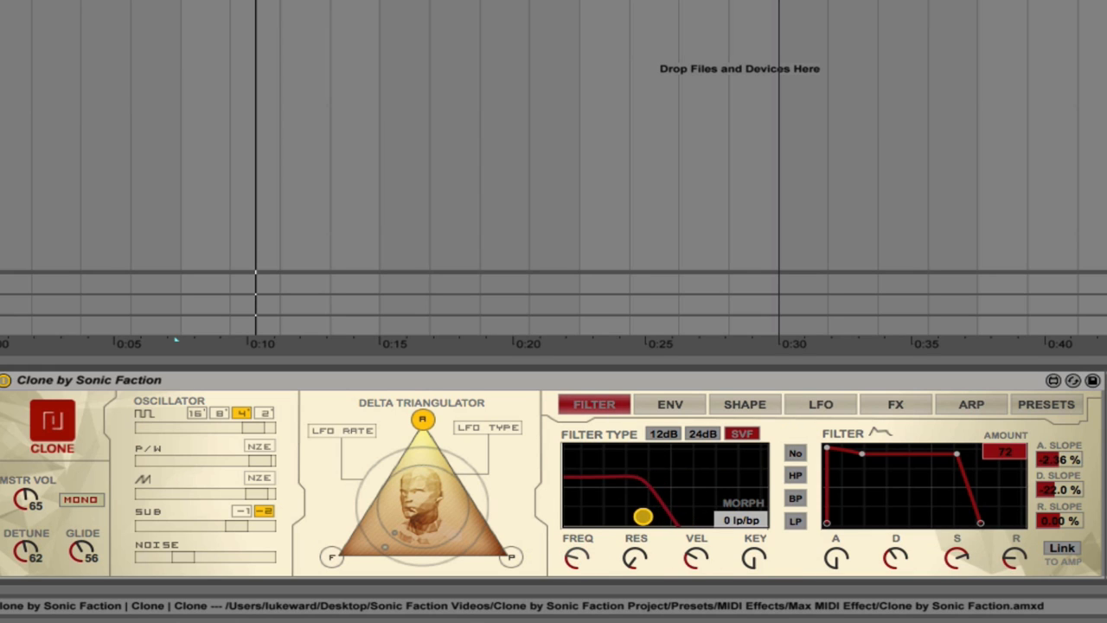
drag(640, 512, 603, 516)
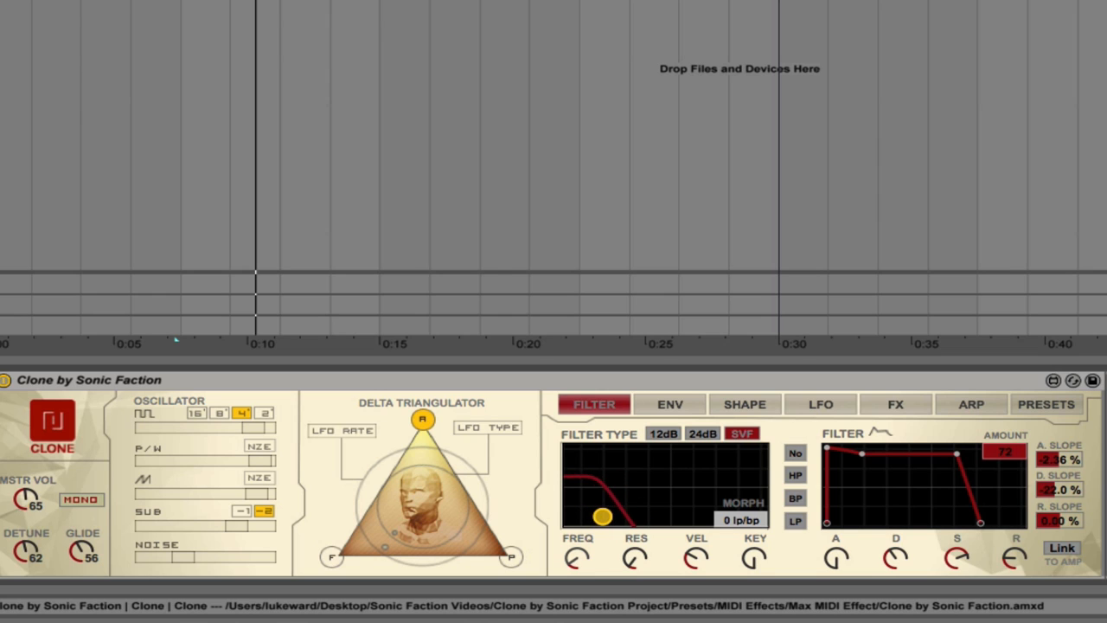
Return to the LFO page and check LFO 2's destination list, keeping Filter Freq
click(820, 404)
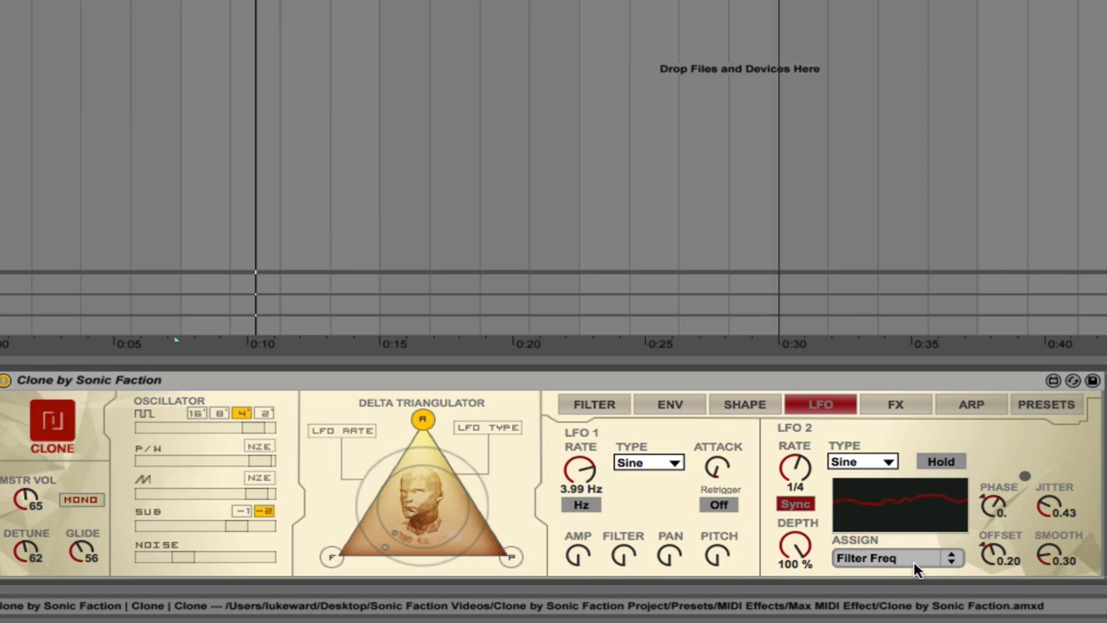
click(897, 558)
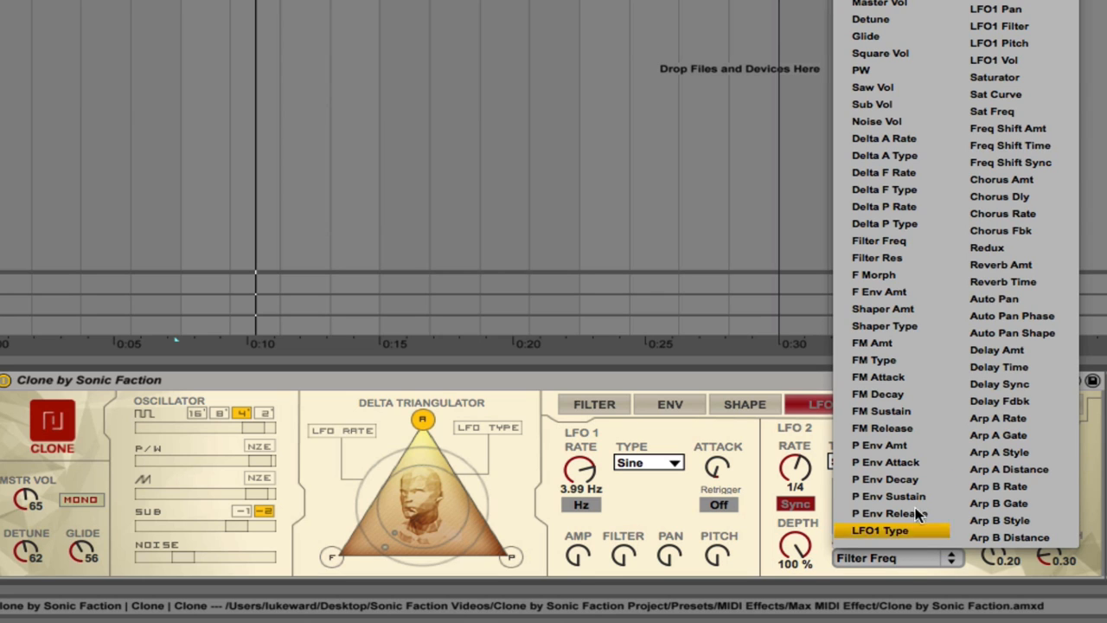
mouse_move(941, 120)
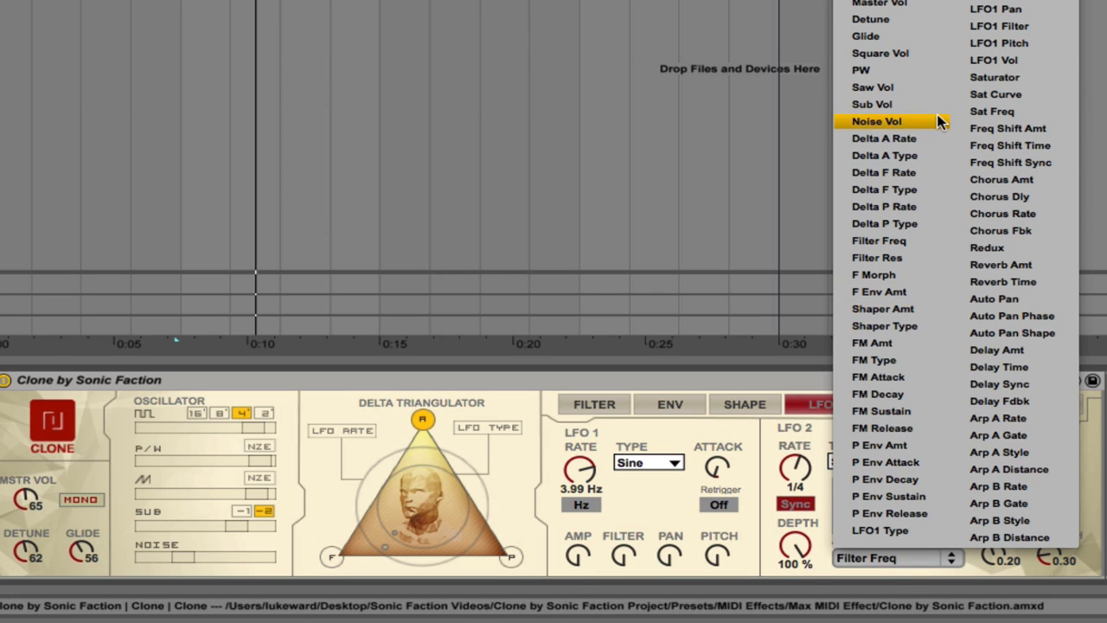
mouse_move(892, 5)
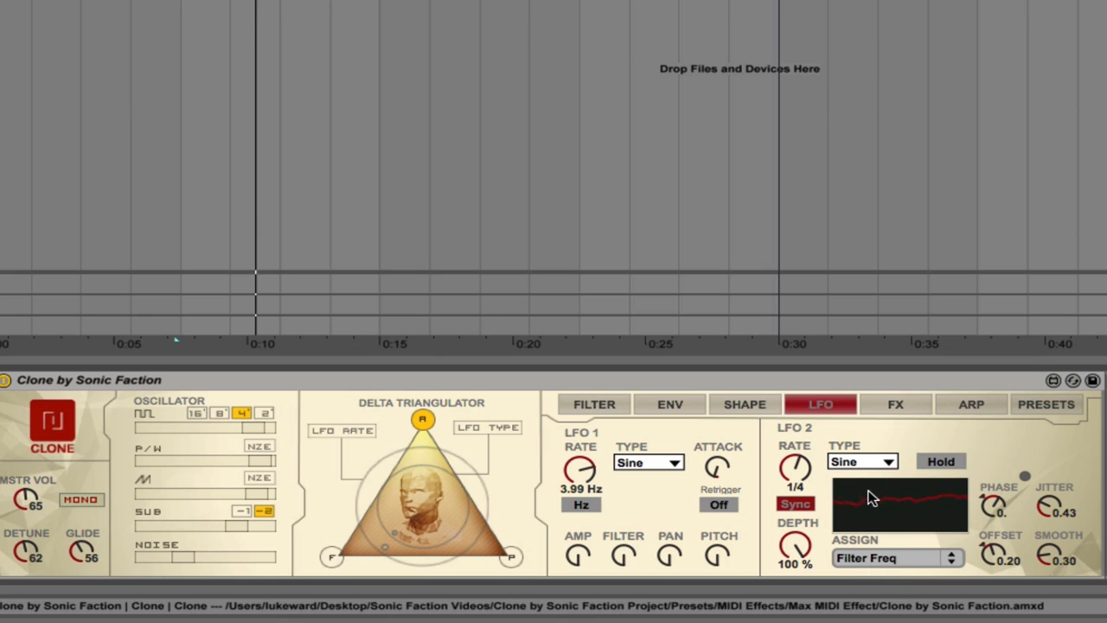
Raise and adjust the saturator drive on Clone's FX page
click(896, 404)
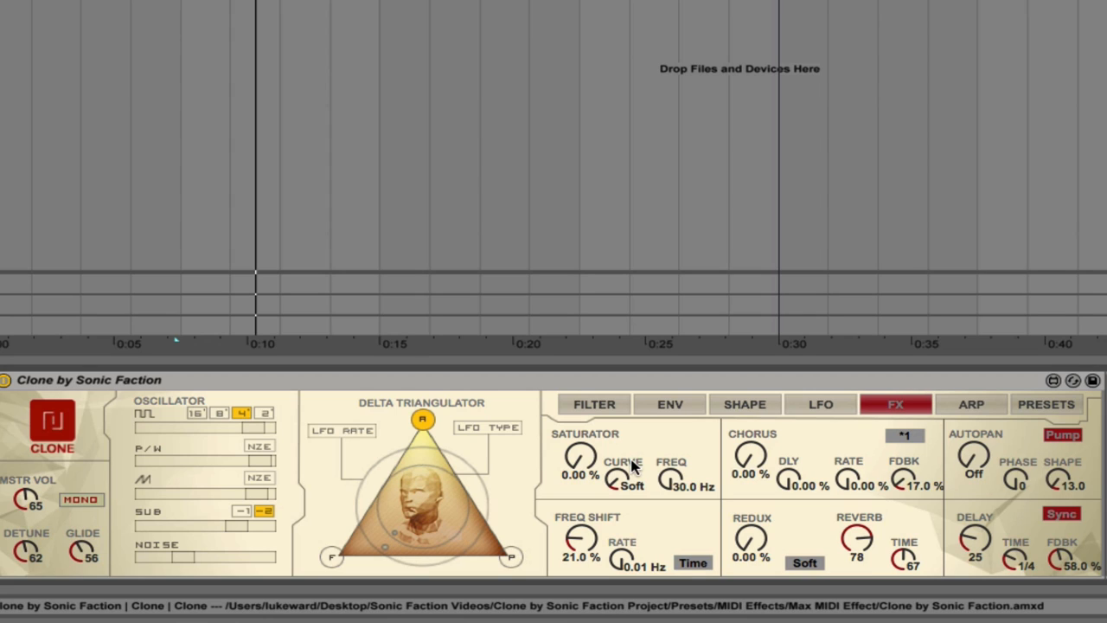
mouse_move(616, 468)
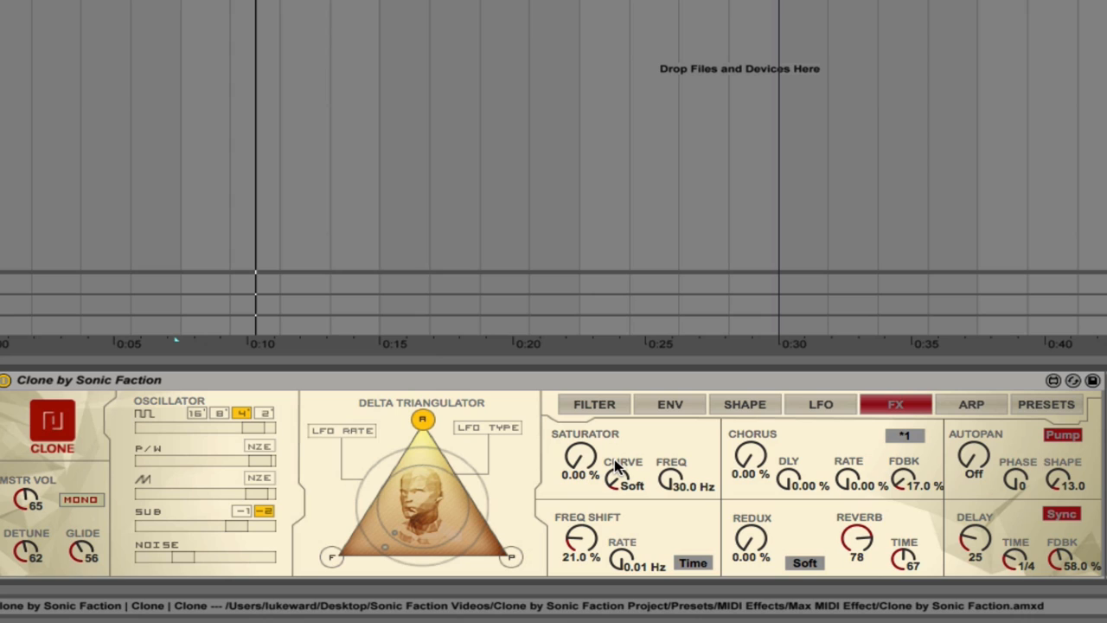
mouse_move(619, 467)
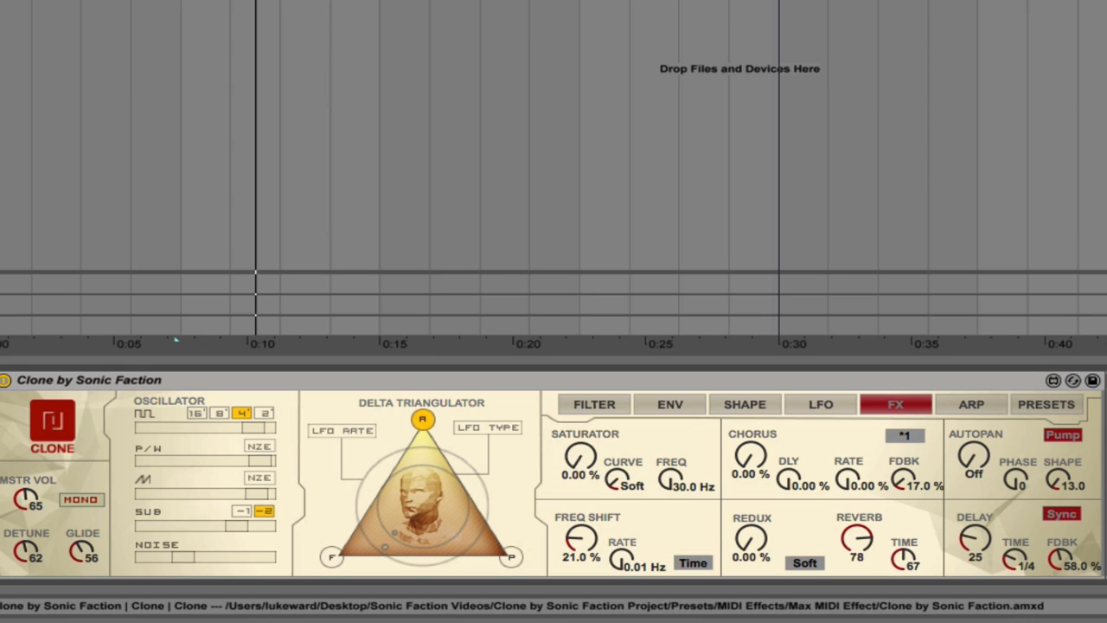
drag(579, 459, 579, 437)
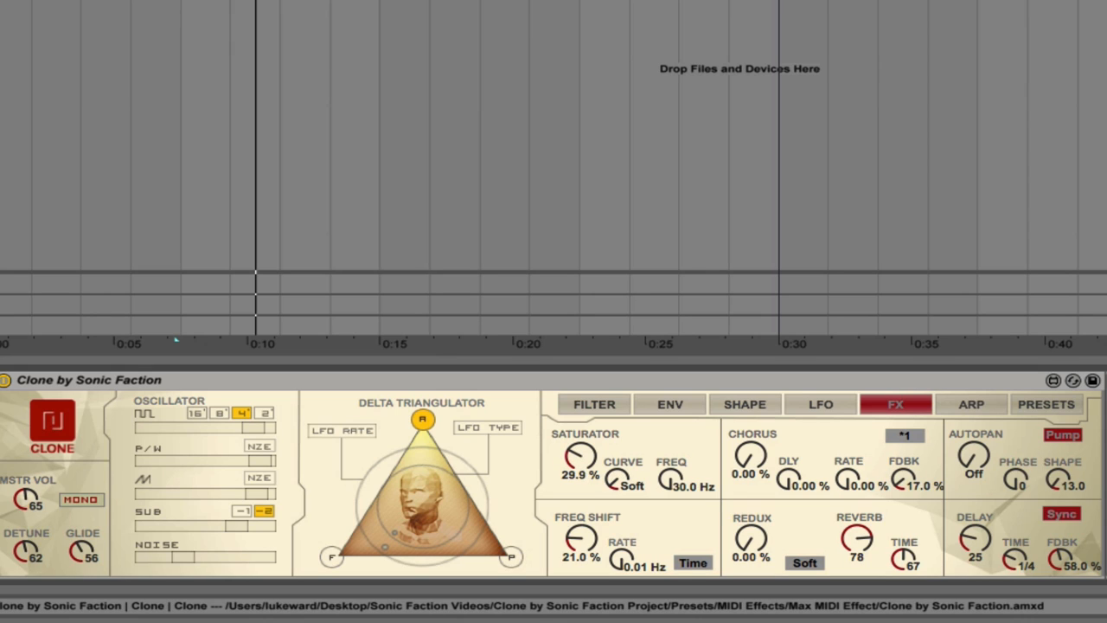
drag(571, 459, 571, 471)
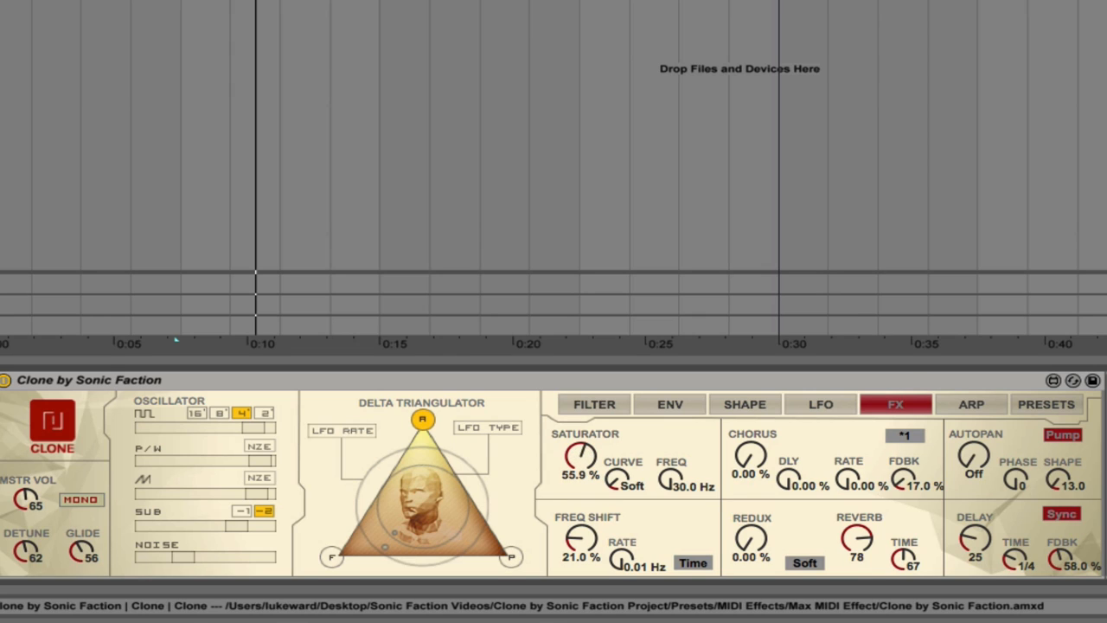
drag(580, 456, 580, 484)
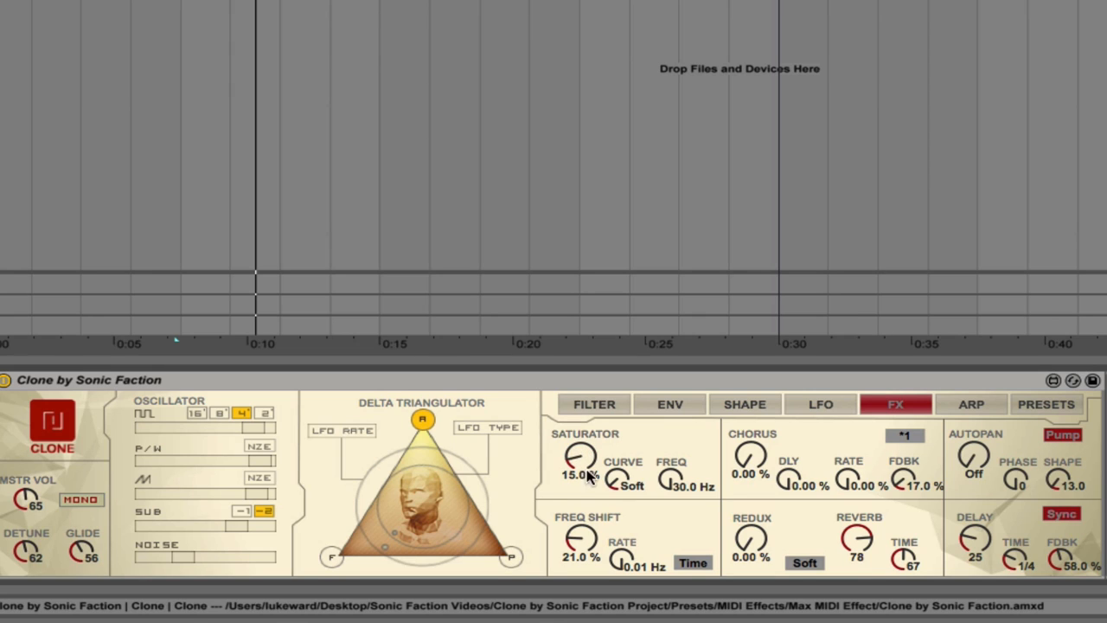
Set the saturator curve to S.Fold at 18.9% drive and adjust its frequency
click(631, 482)
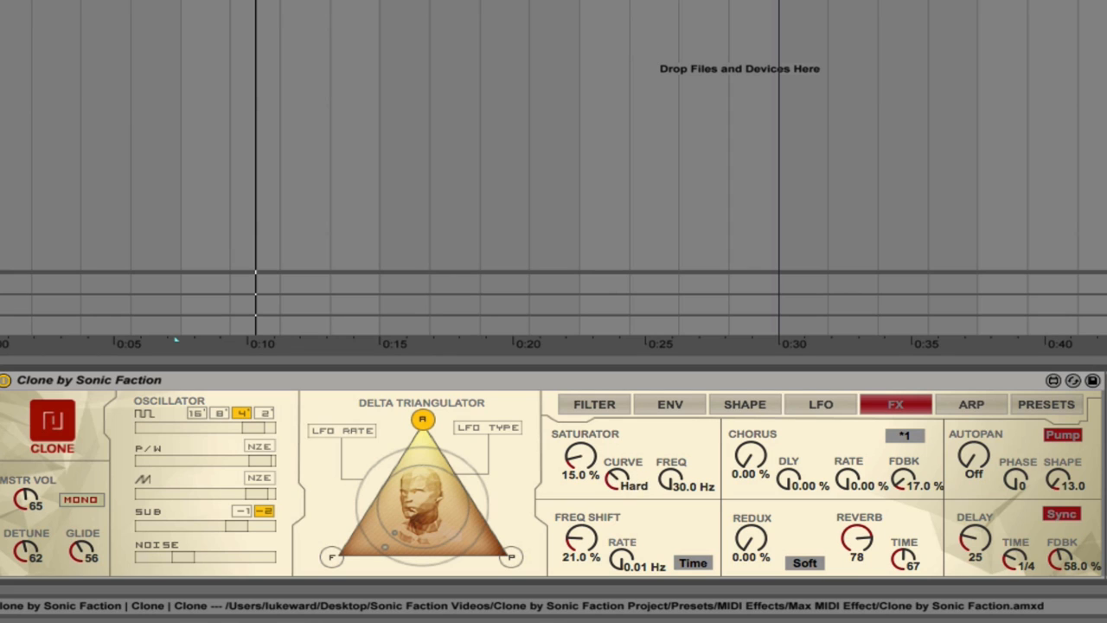
click(614, 474)
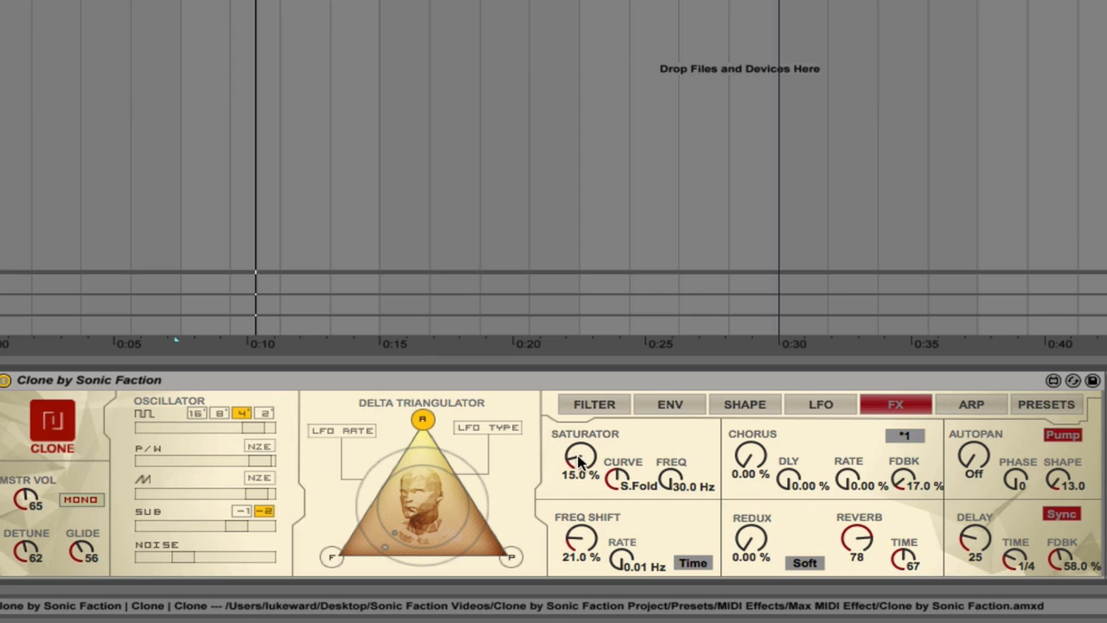
drag(580, 457, 581, 446)
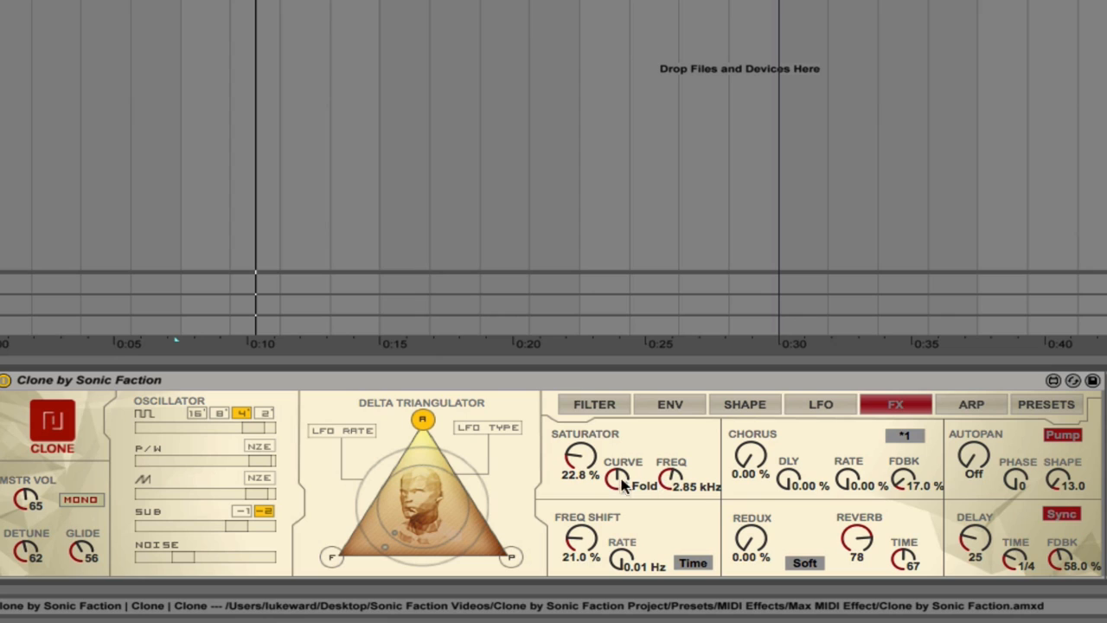
drag(575, 459, 576, 472)
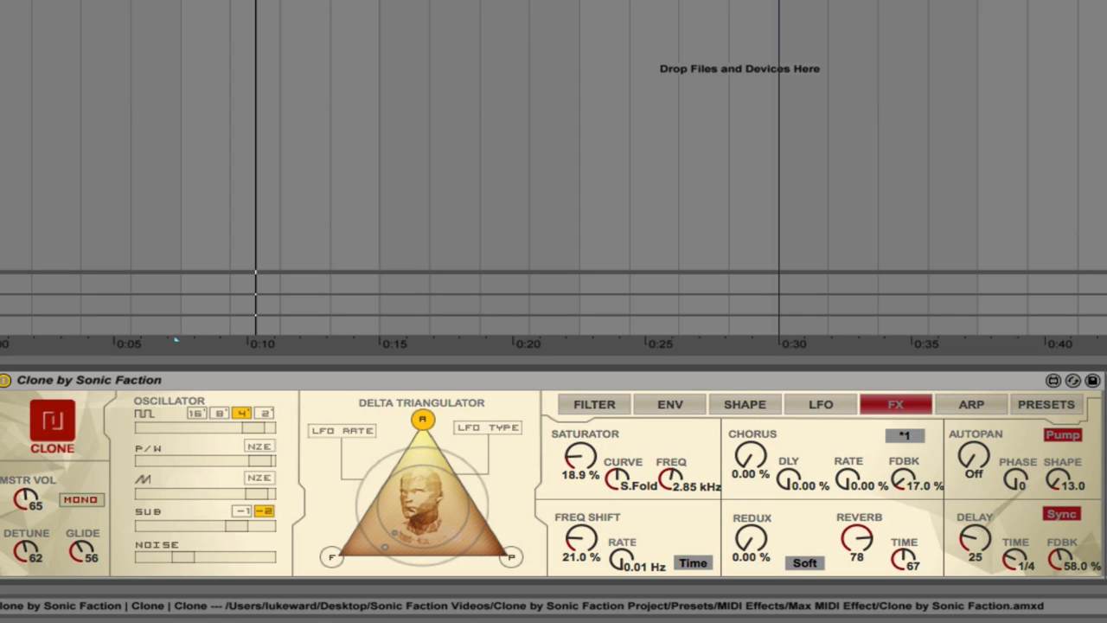
drag(571, 456, 571, 450)
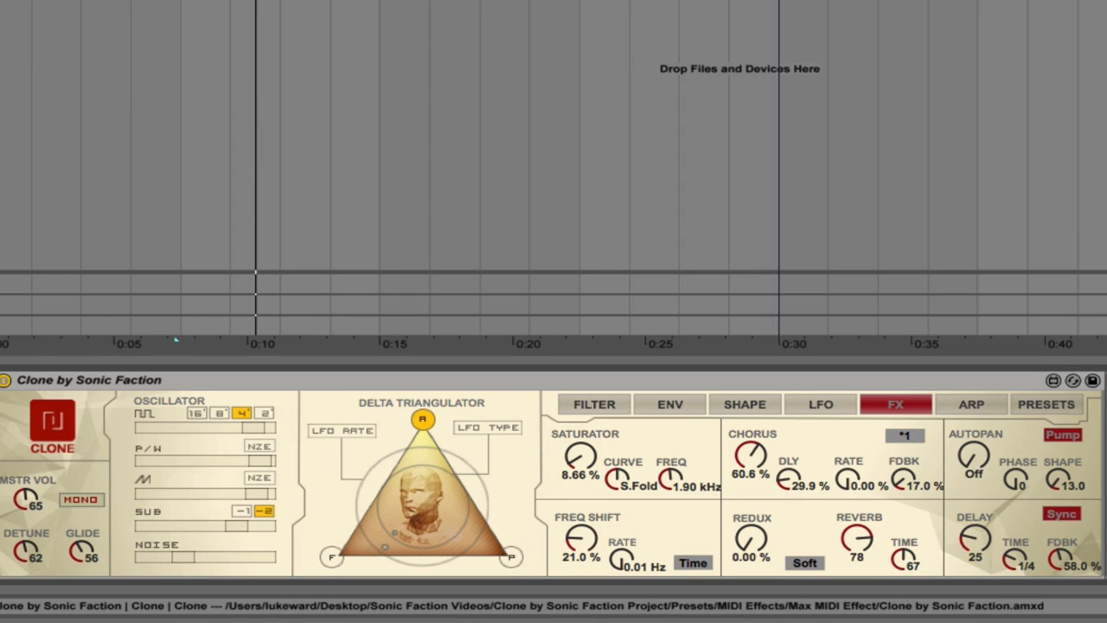
Set the chorus to 48% amount, 20.5% delay and 27.5% feedback
drag(750, 456, 750, 472)
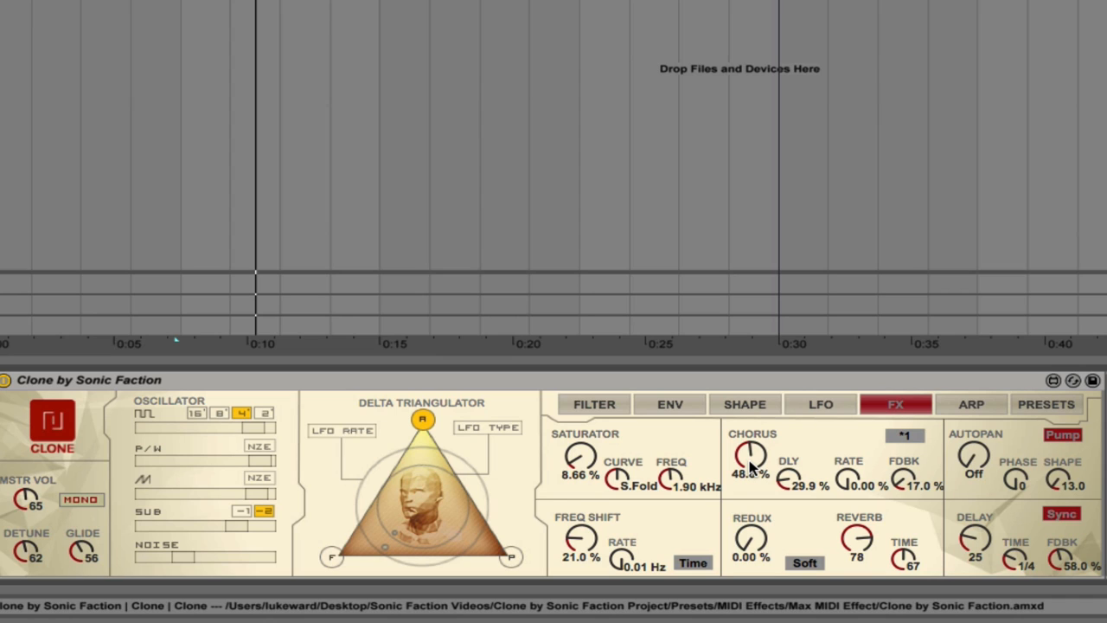
mouse_move(783, 510)
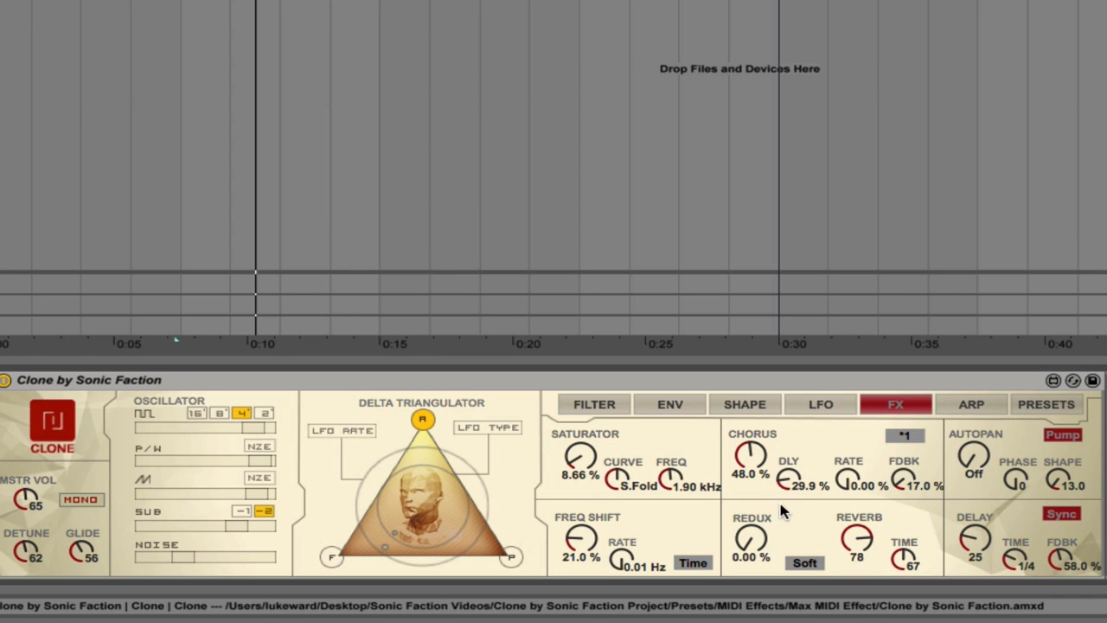
mouse_move(847, 490)
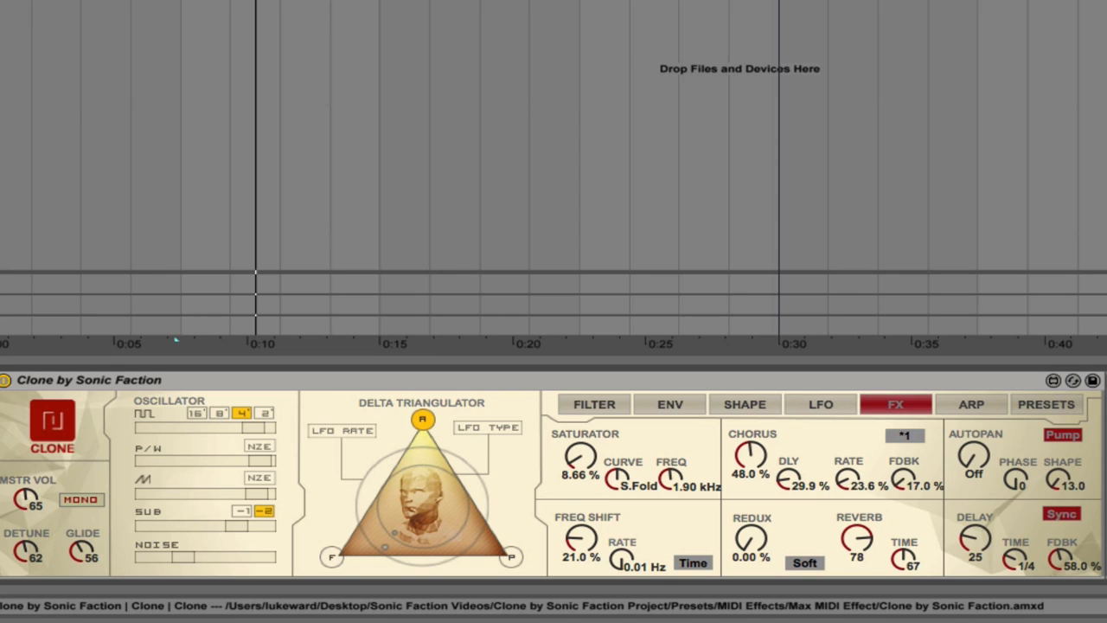
drag(786, 479, 790, 486)
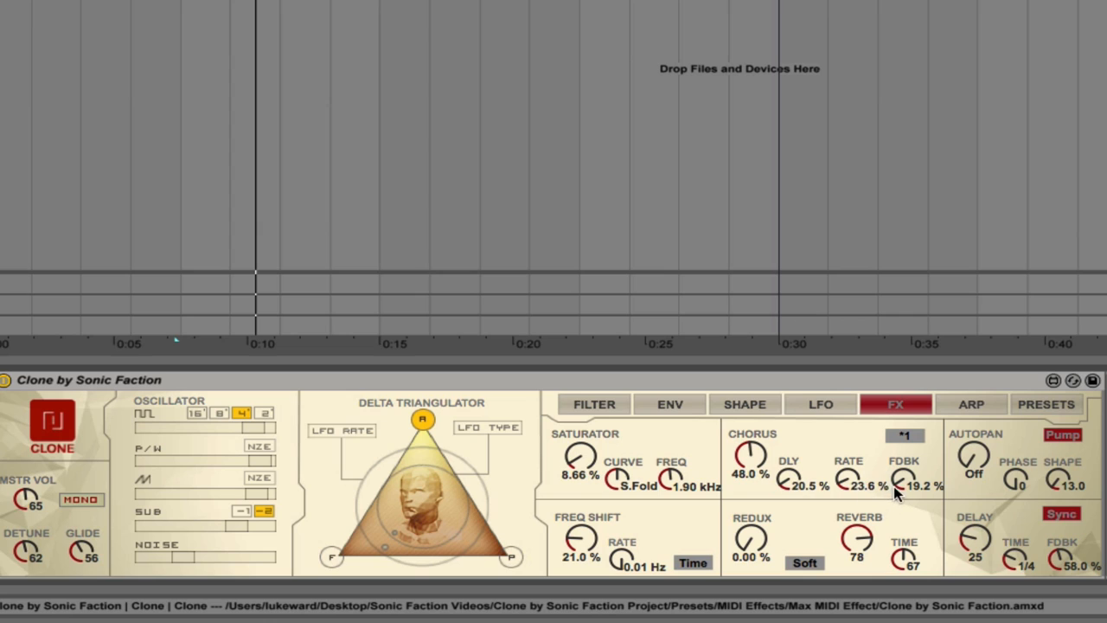
drag(904, 484, 904, 441)
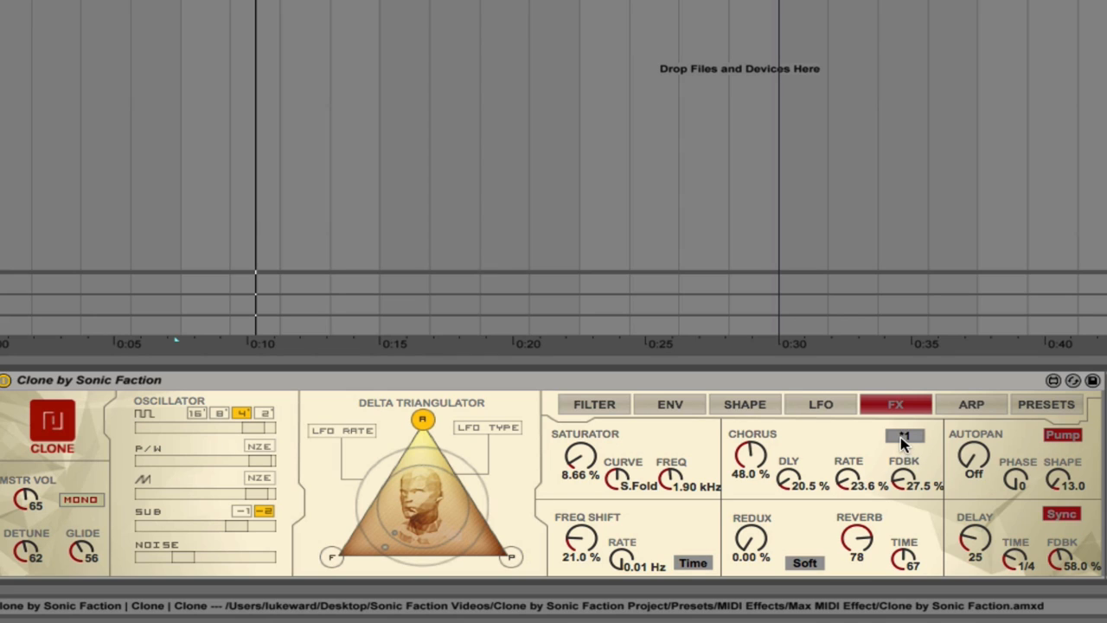
mouse_move(905, 467)
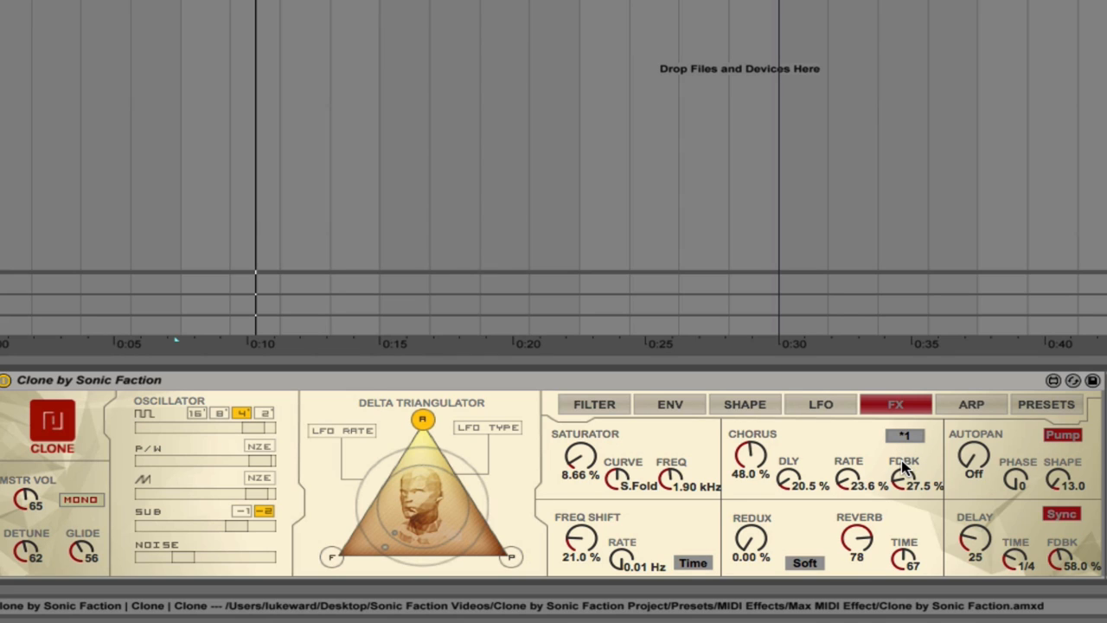
mouse_move(857, 469)
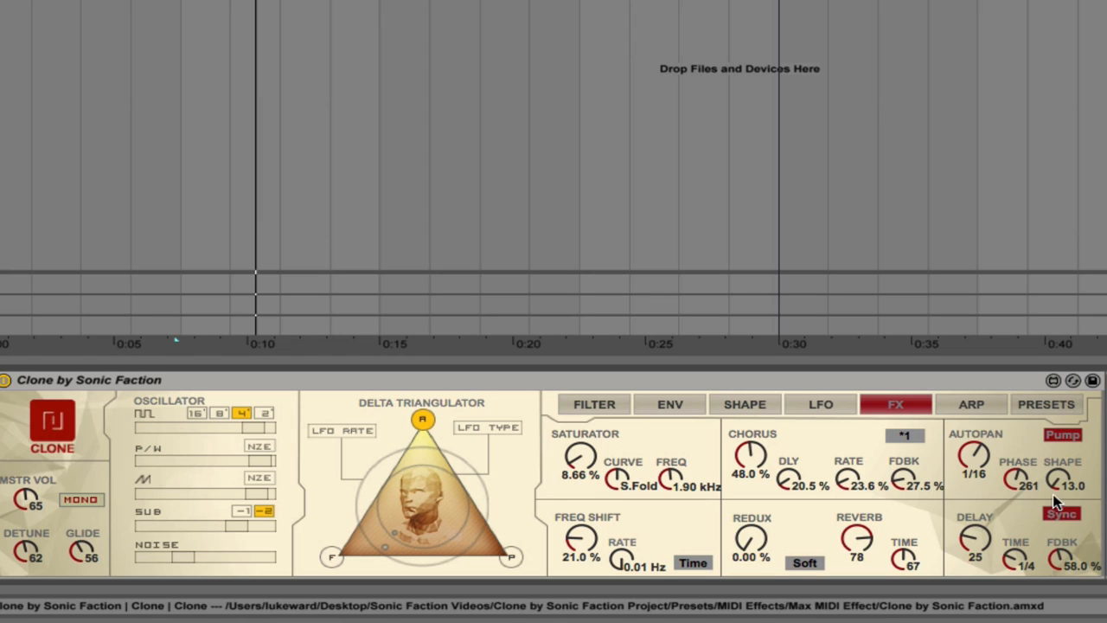
Set autopan to a 1/12 rate in Chop mode, with phase and shape zeroed
drag(1062, 480, 1062, 472)
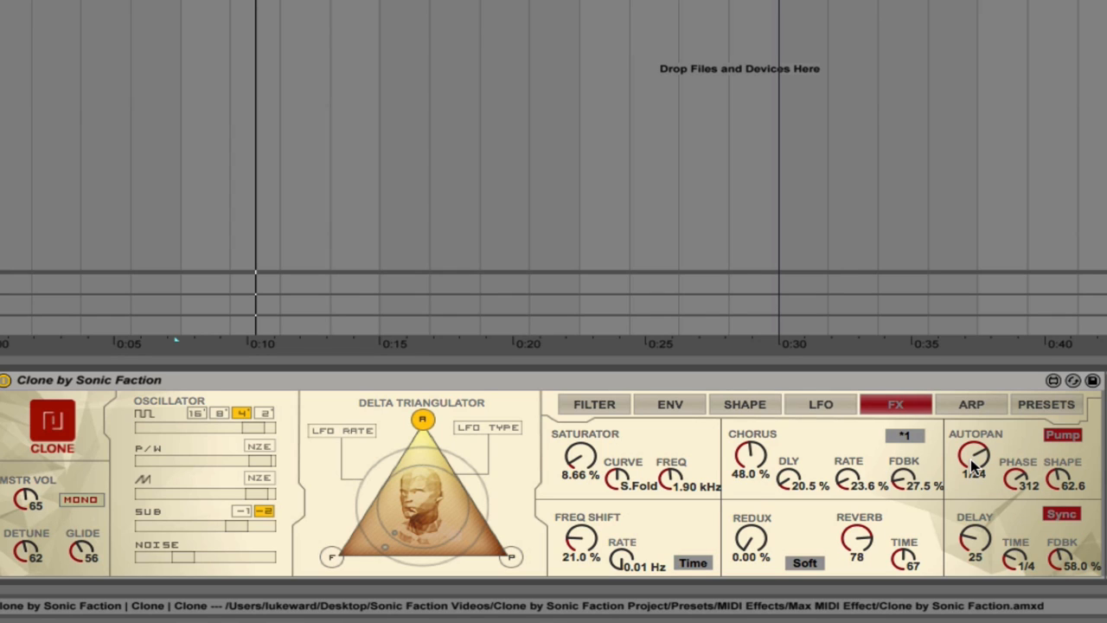
drag(978, 459, 977, 446)
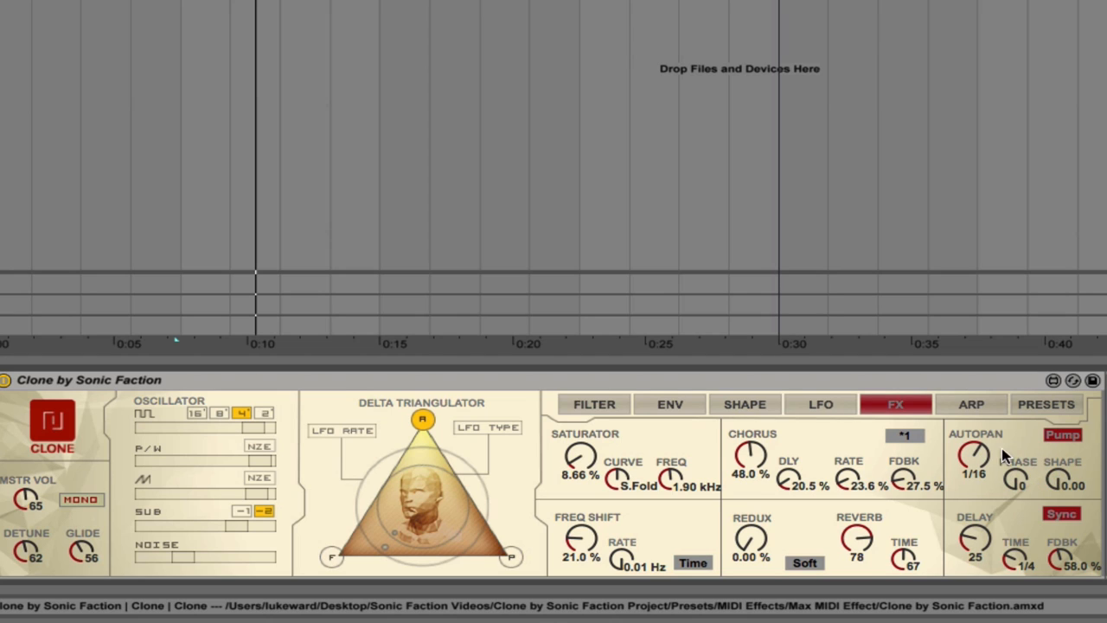
click(1064, 435)
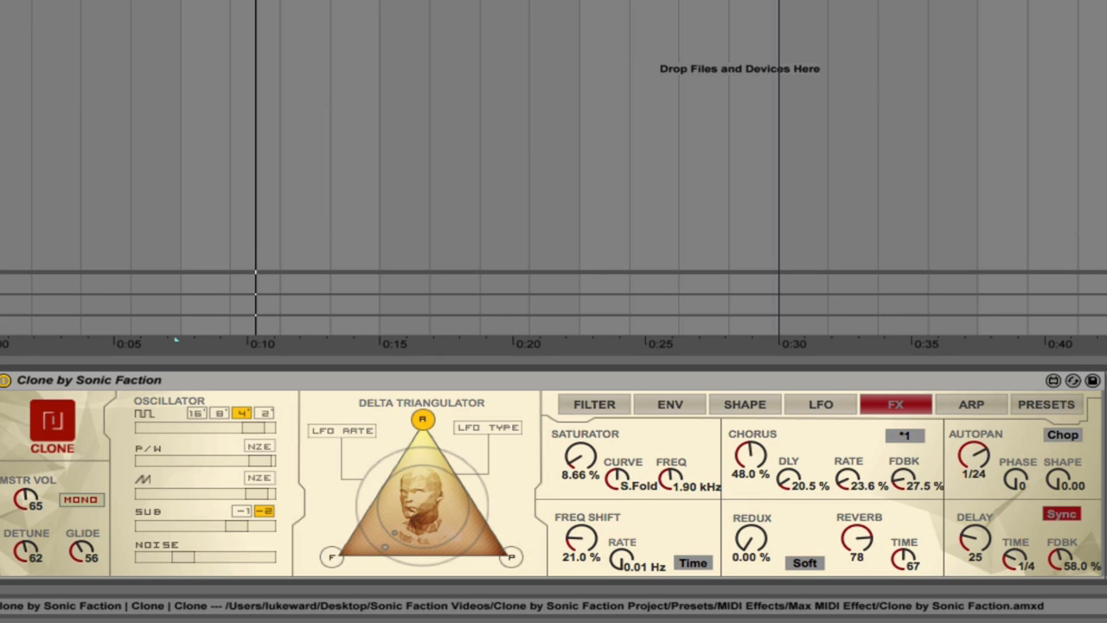
click(973, 456)
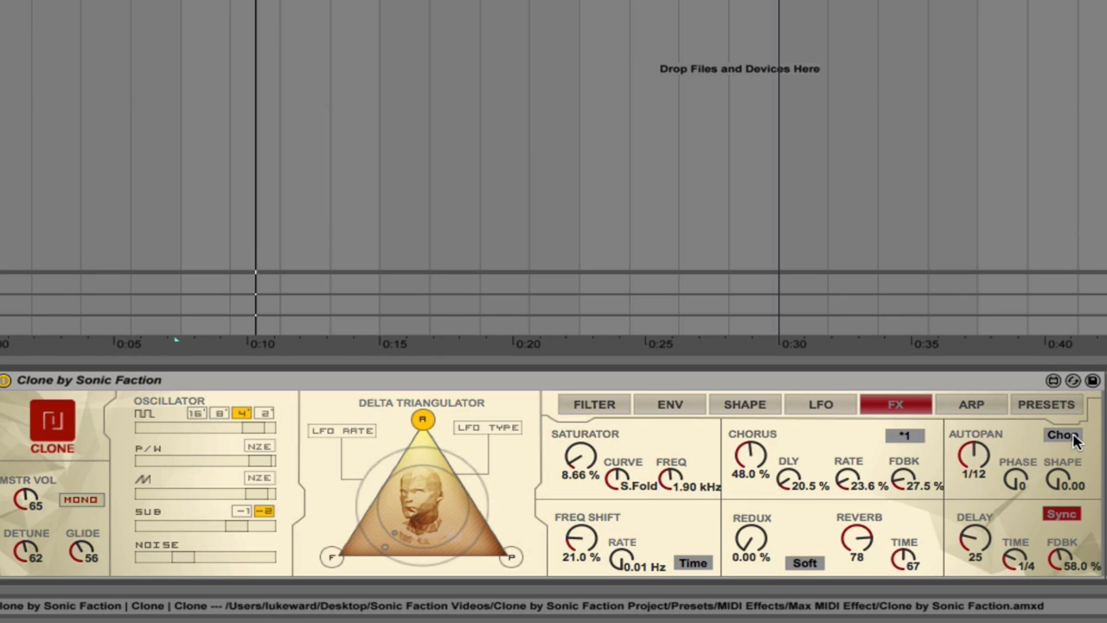
click(1064, 435)
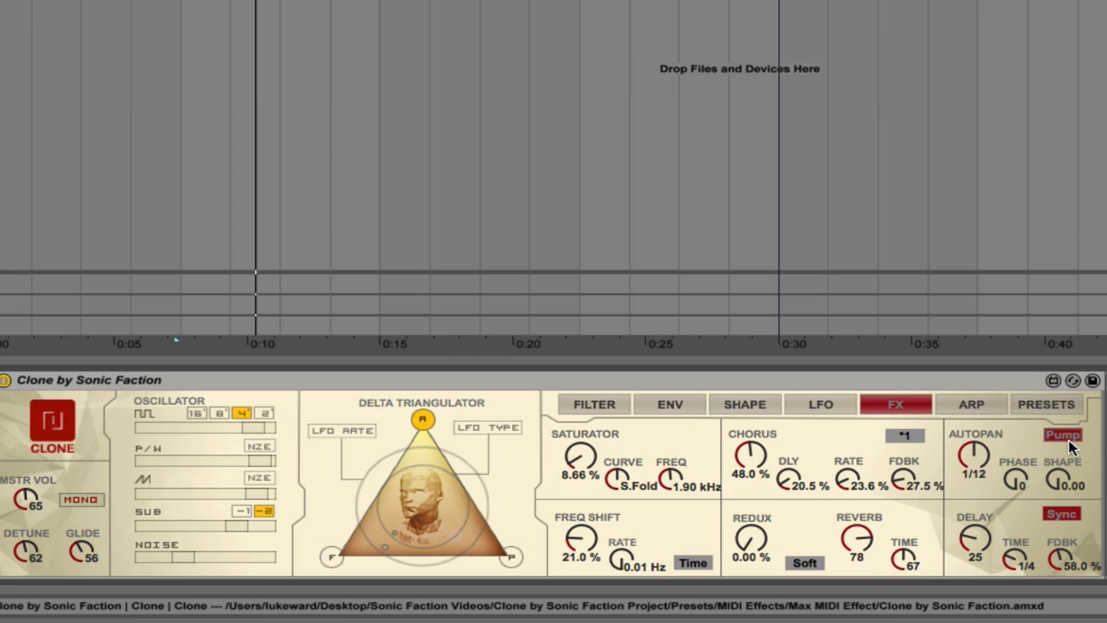
click(1062, 434)
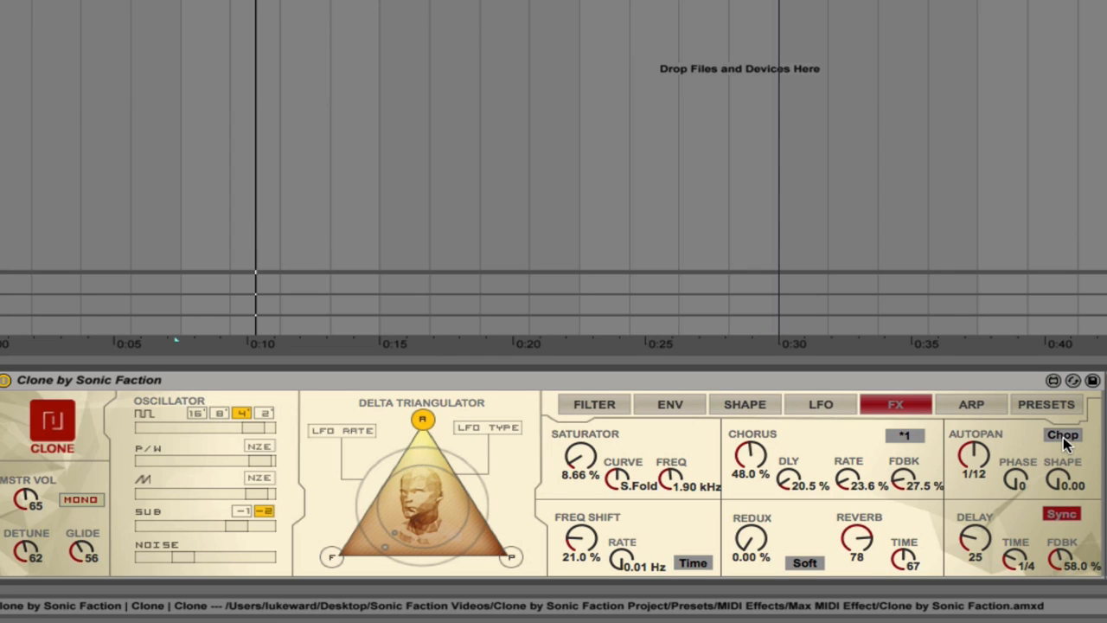
mouse_move(588, 550)
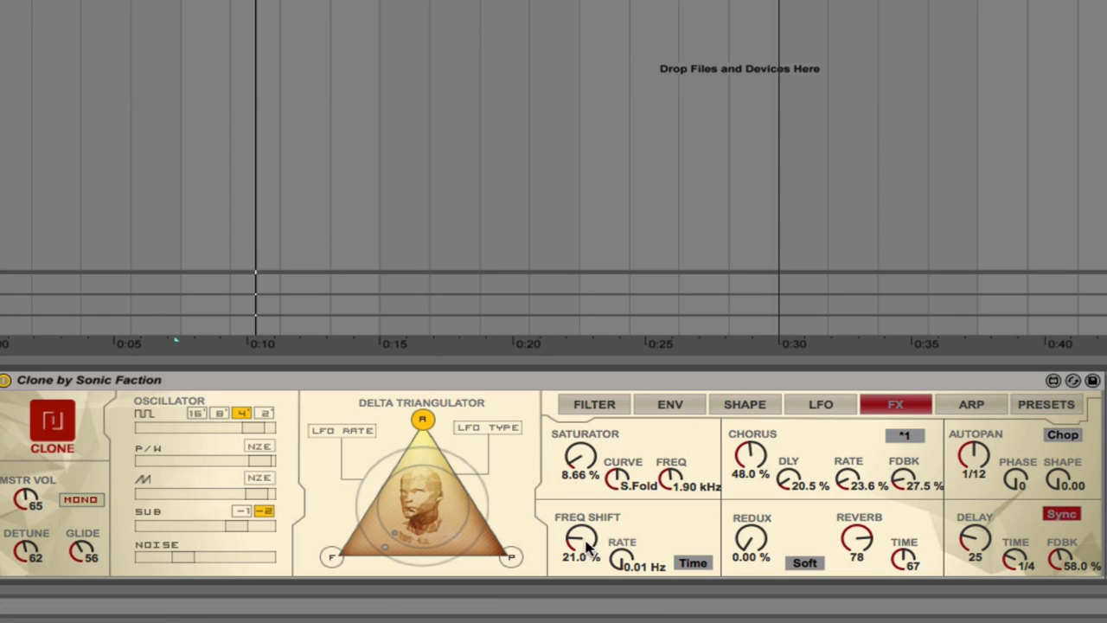
Adjust the frequency shift rate and amount, keeping free Hz timing
drag(616, 558, 616, 519)
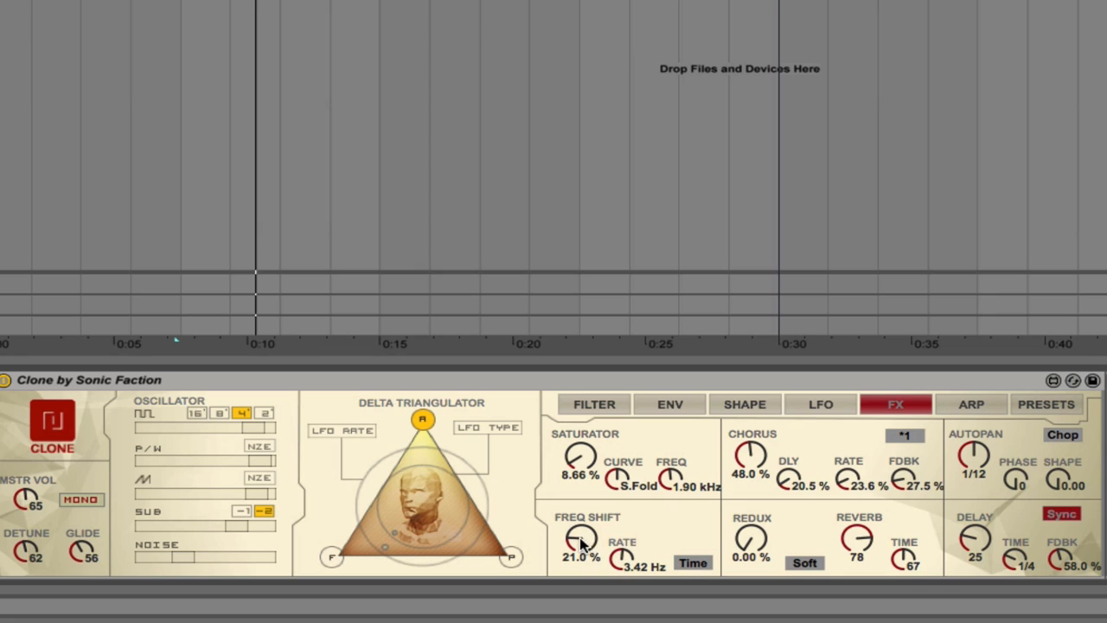
drag(582, 541, 582, 484)
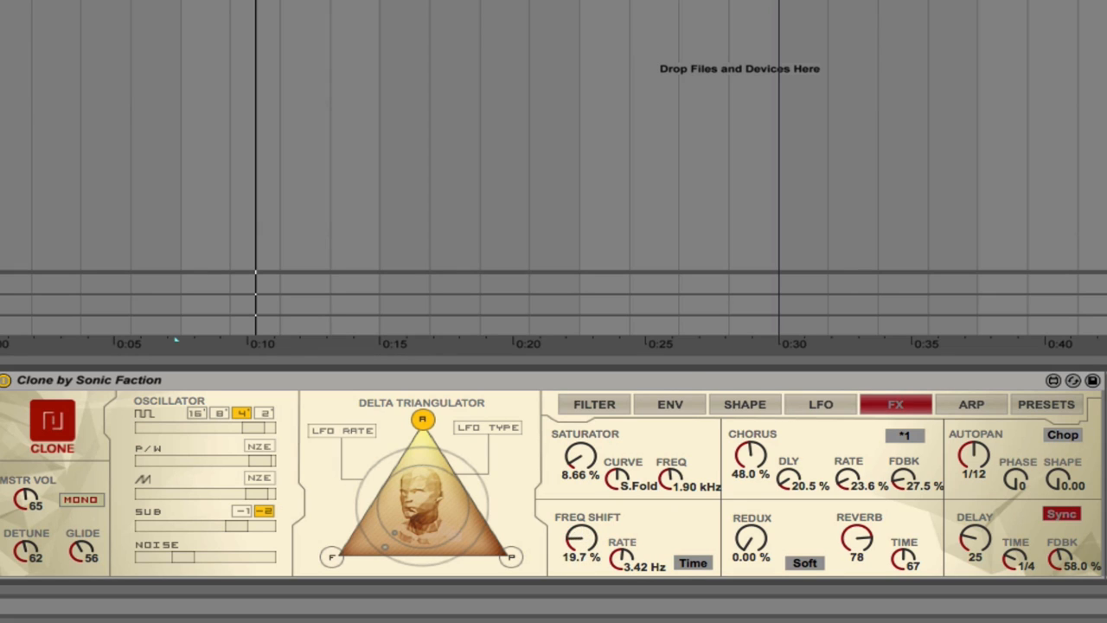
drag(615, 554, 615, 566)
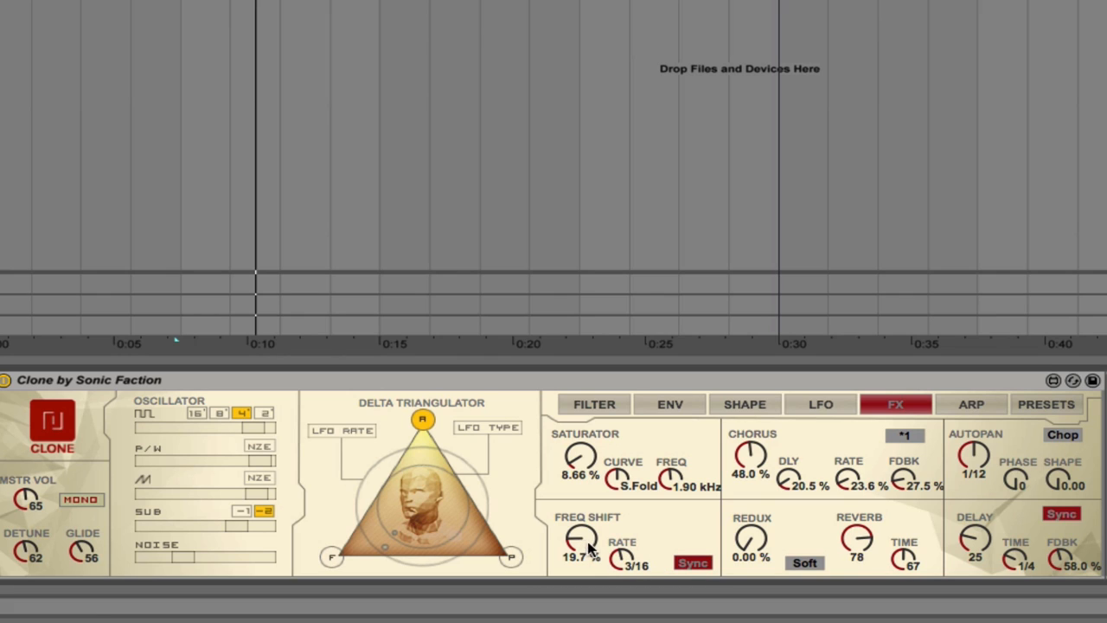
mouse_move(632, 566)
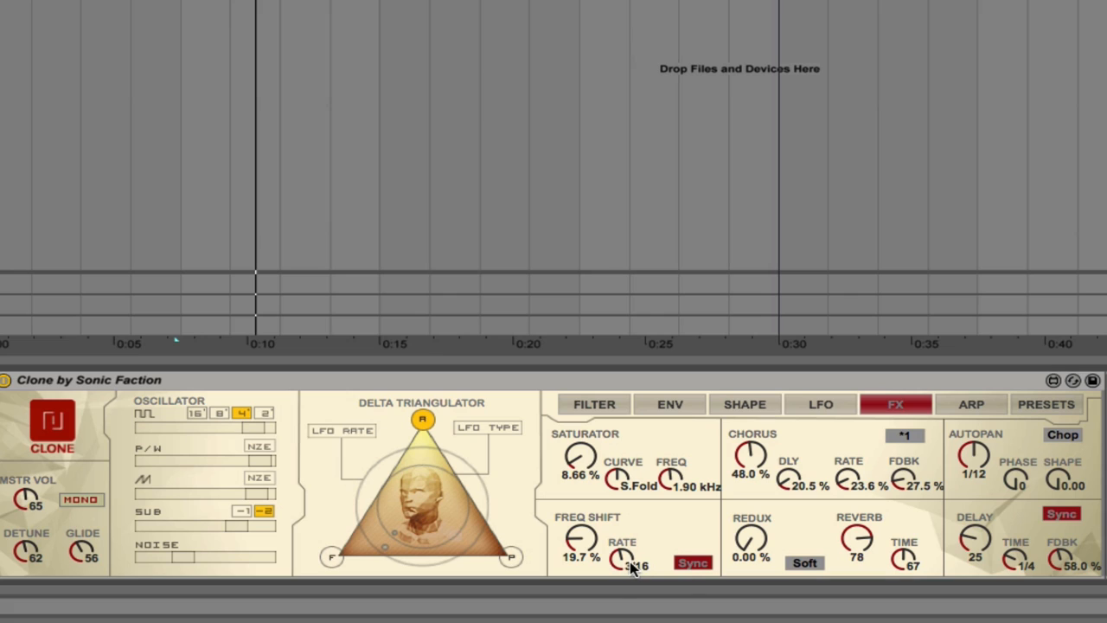
click(693, 563)
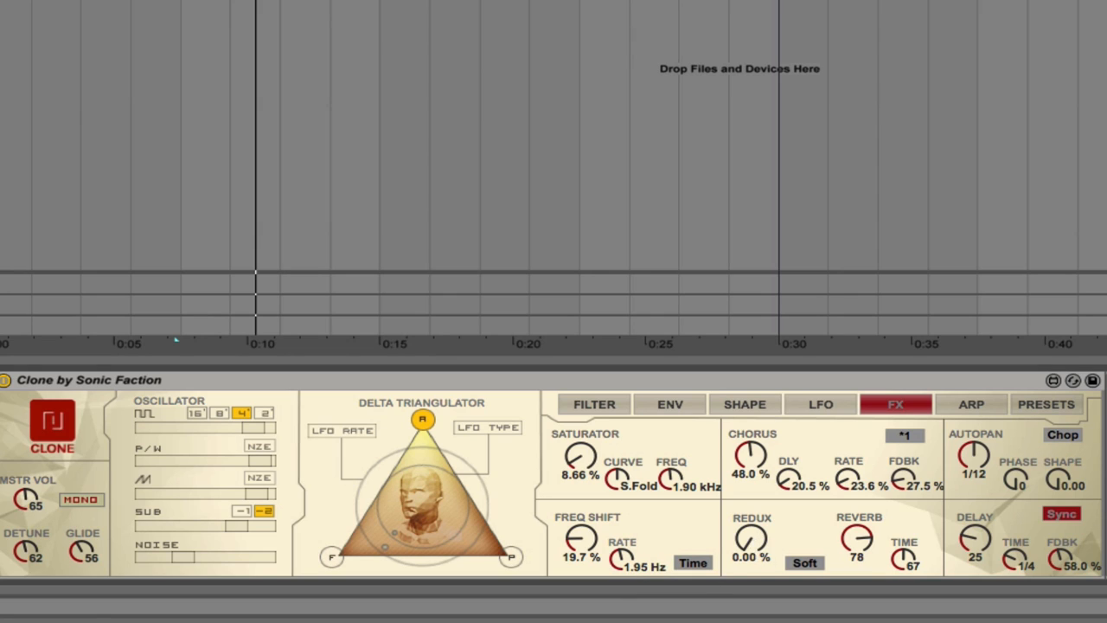
Set redux to Soft at about 1.57%, lengthen reverb time, and show the presets page
click(804, 562)
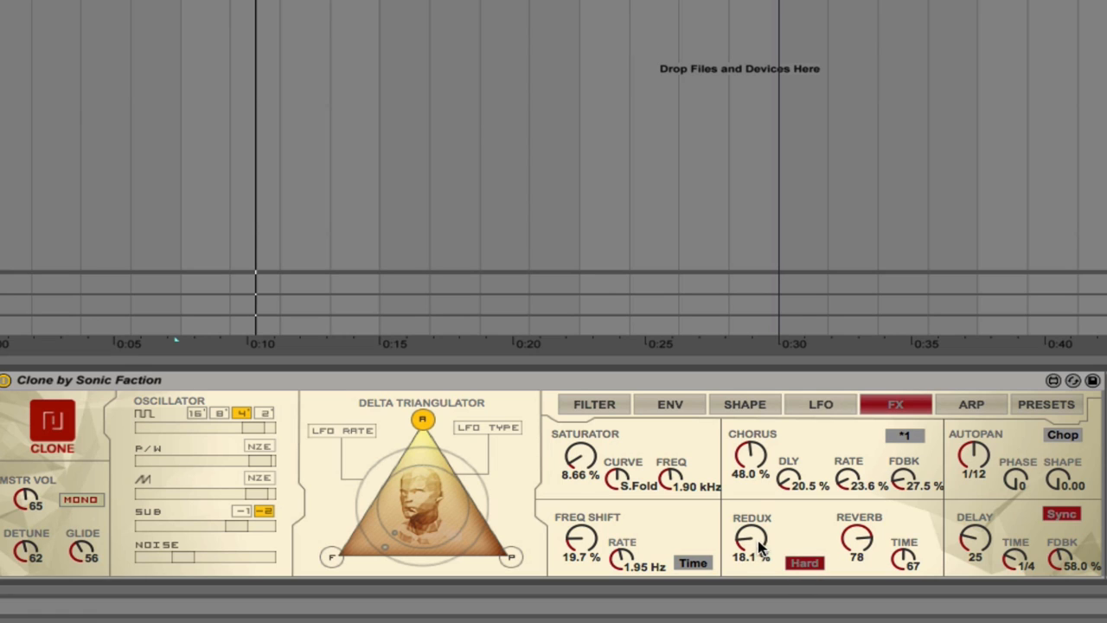
drag(750, 541, 750, 532)
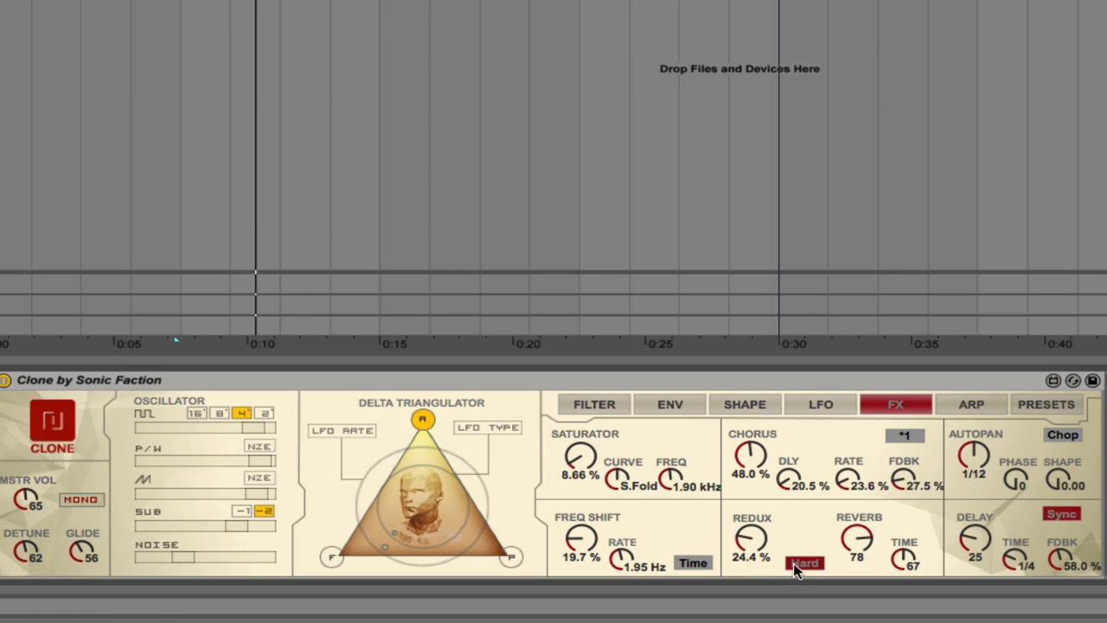
click(804, 562)
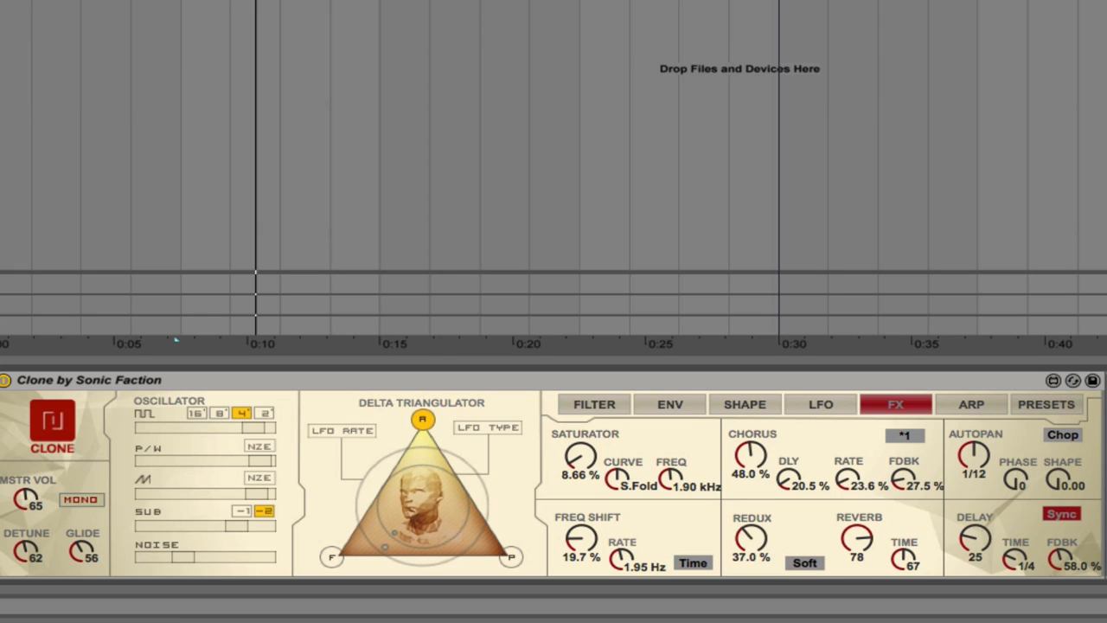
drag(750, 538, 749, 511)
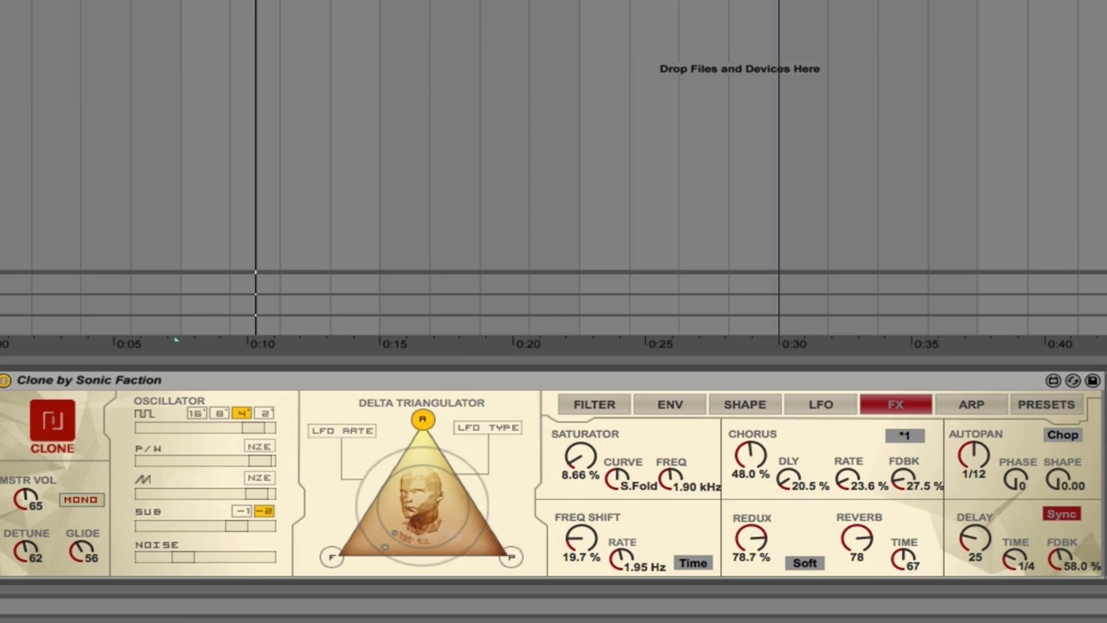
drag(746, 536, 742, 571)
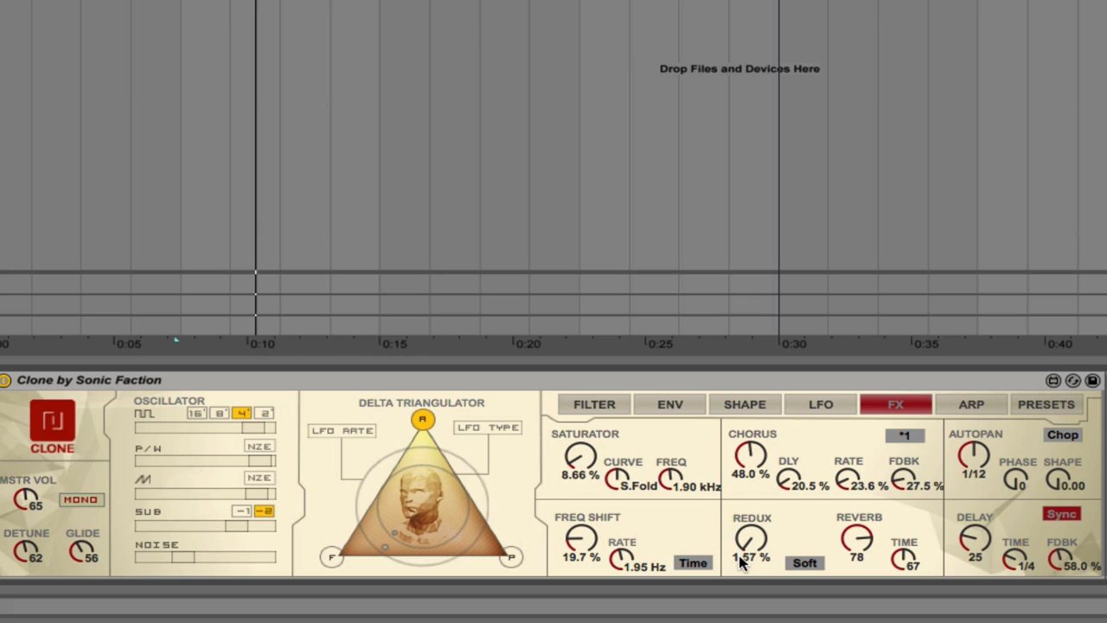
mouse_move(882, 562)
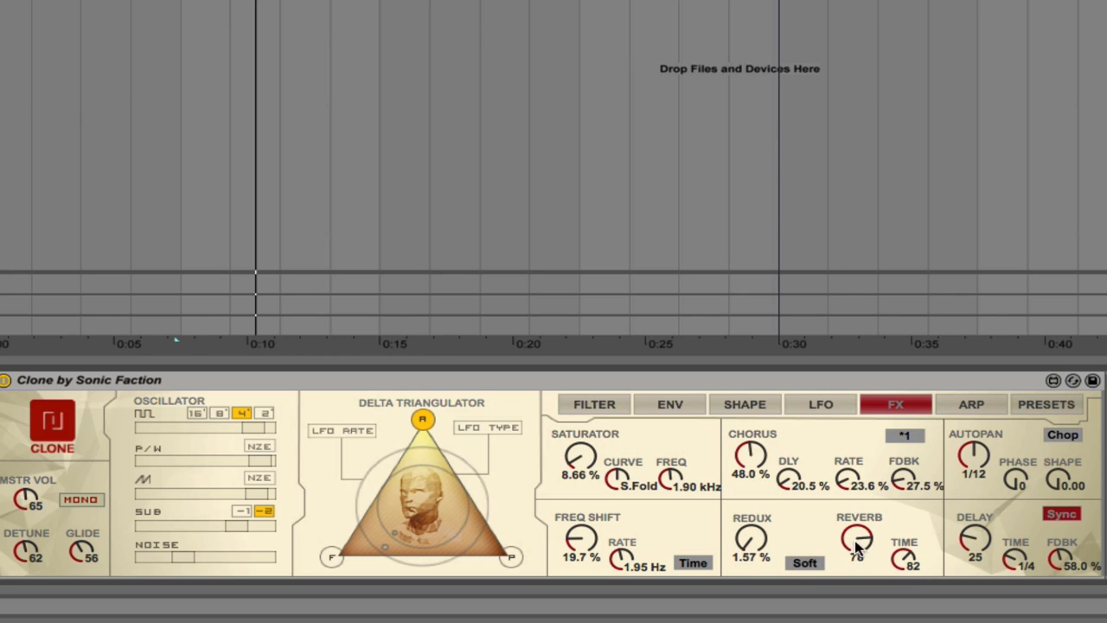
drag(856, 541, 856, 554)
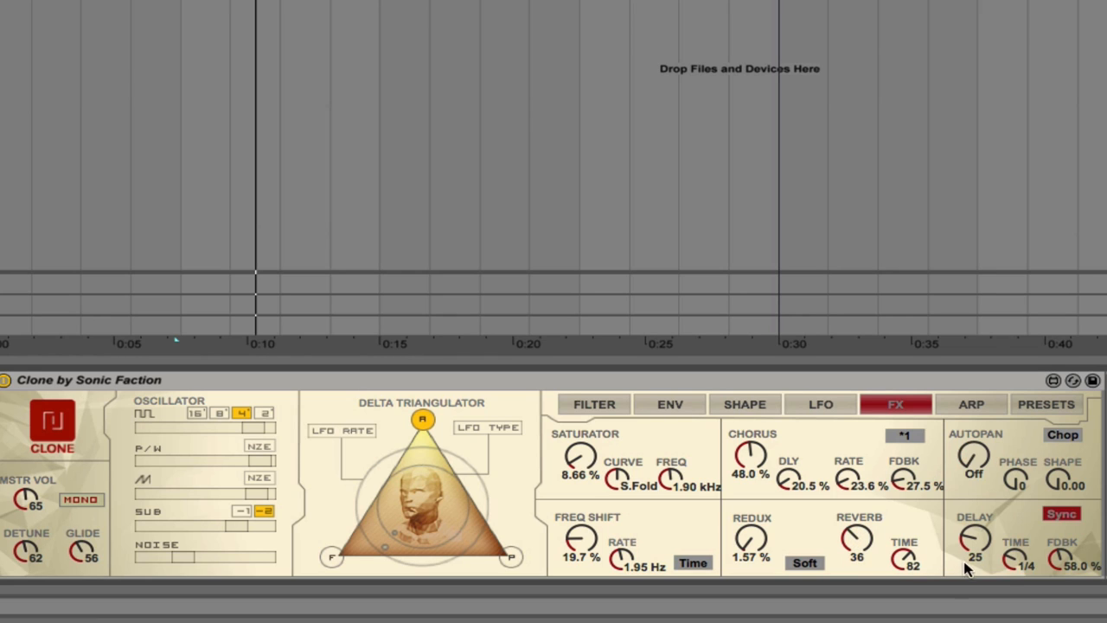
click(1046, 404)
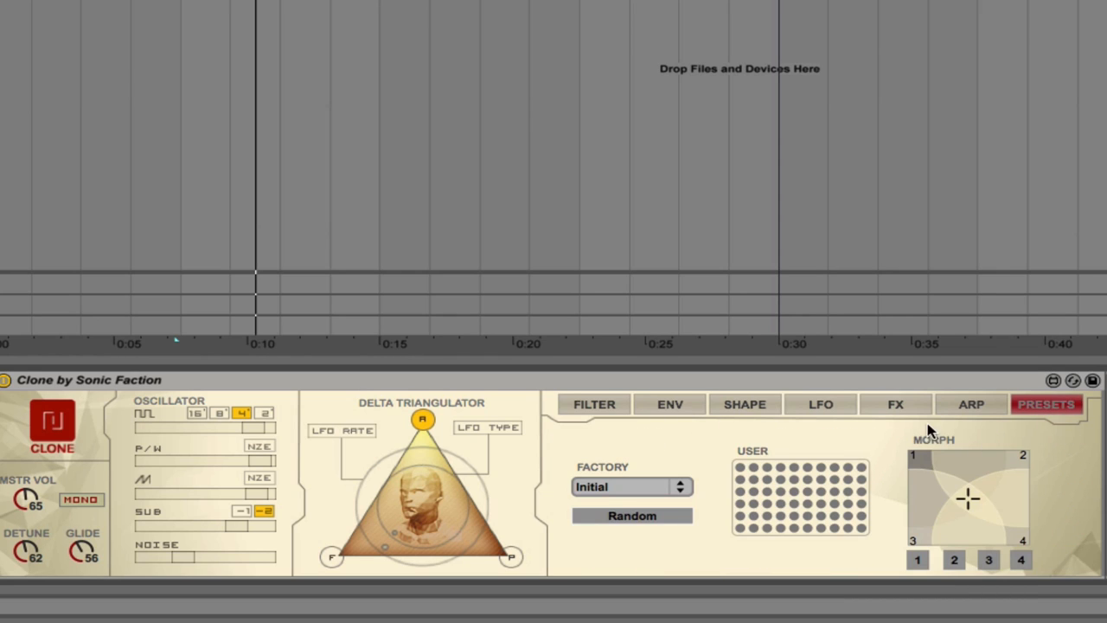
Open Clone's Factory preset dropdown to browse the factory presets
click(630, 487)
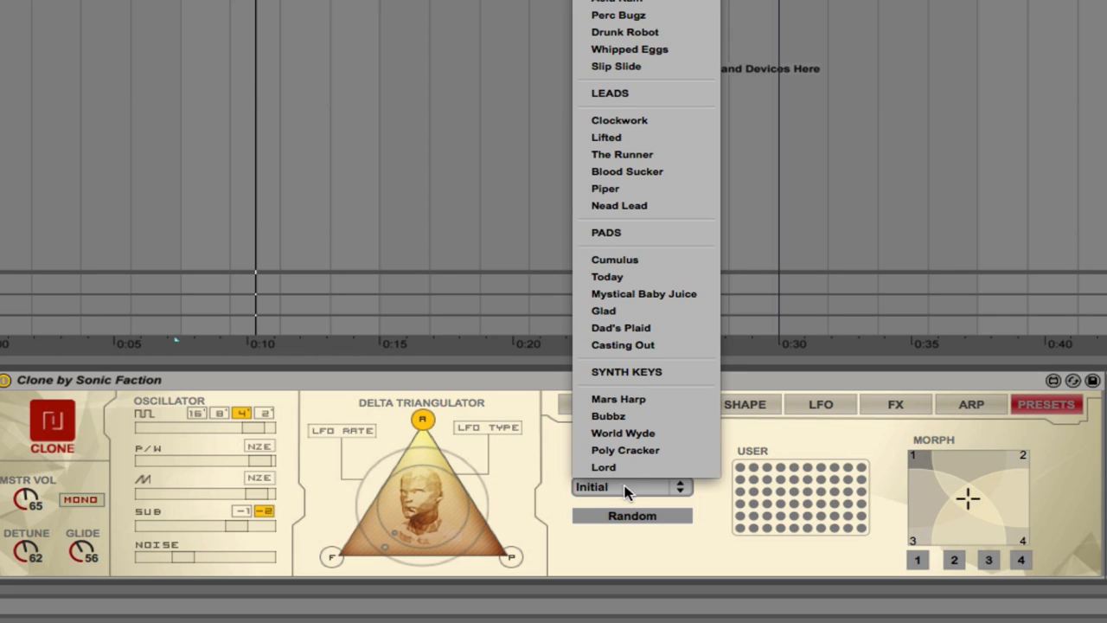
mouse_move(618, 249)
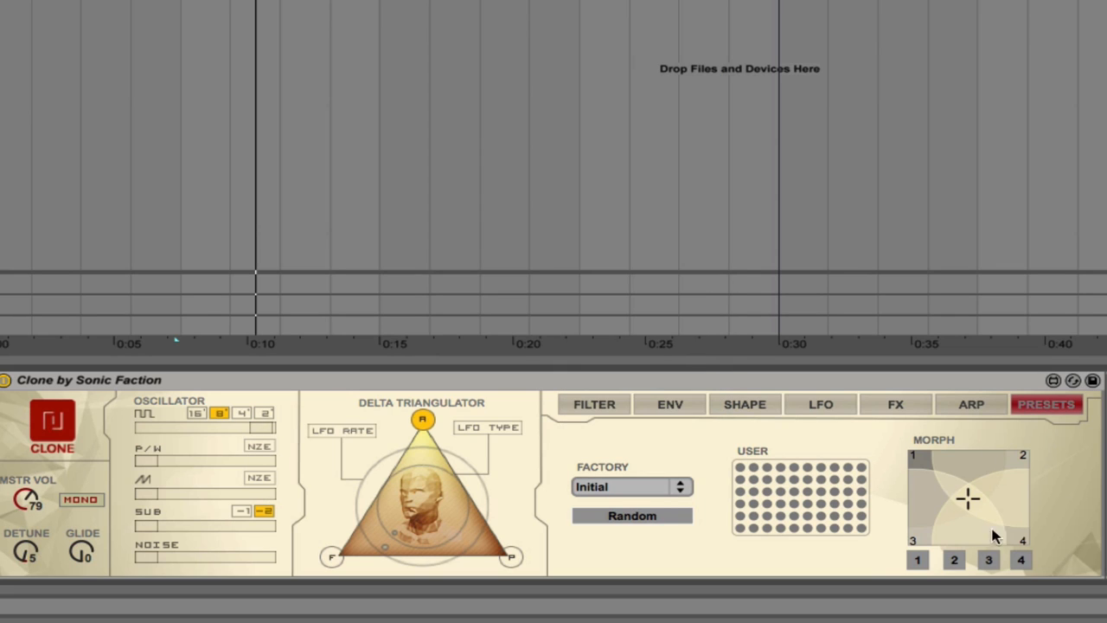
mouse_move(972, 472)
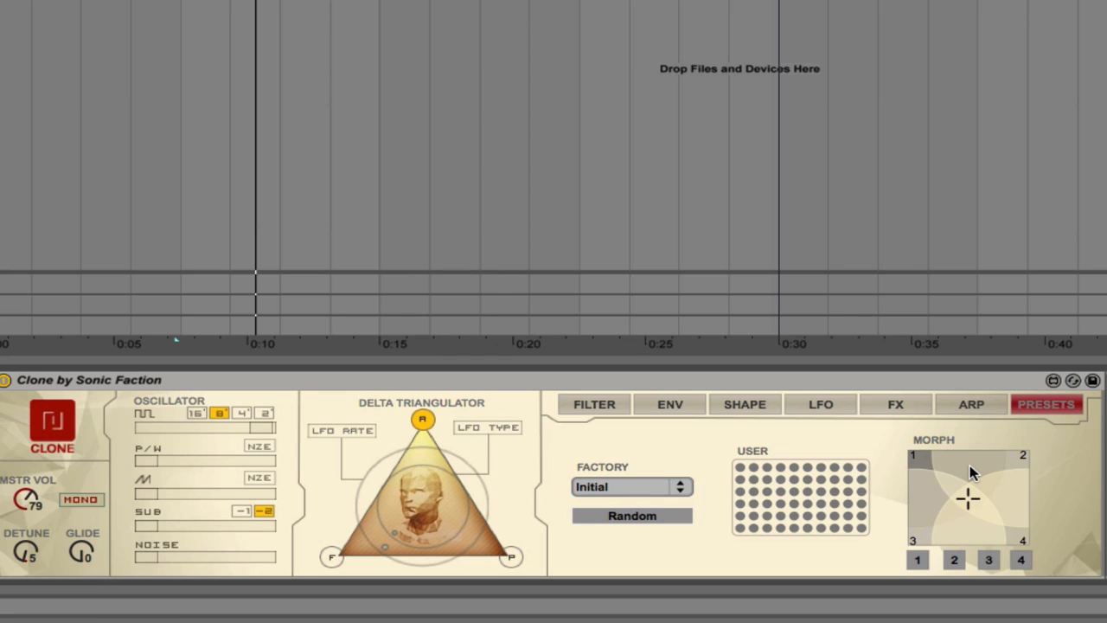
mouse_move(869, 544)
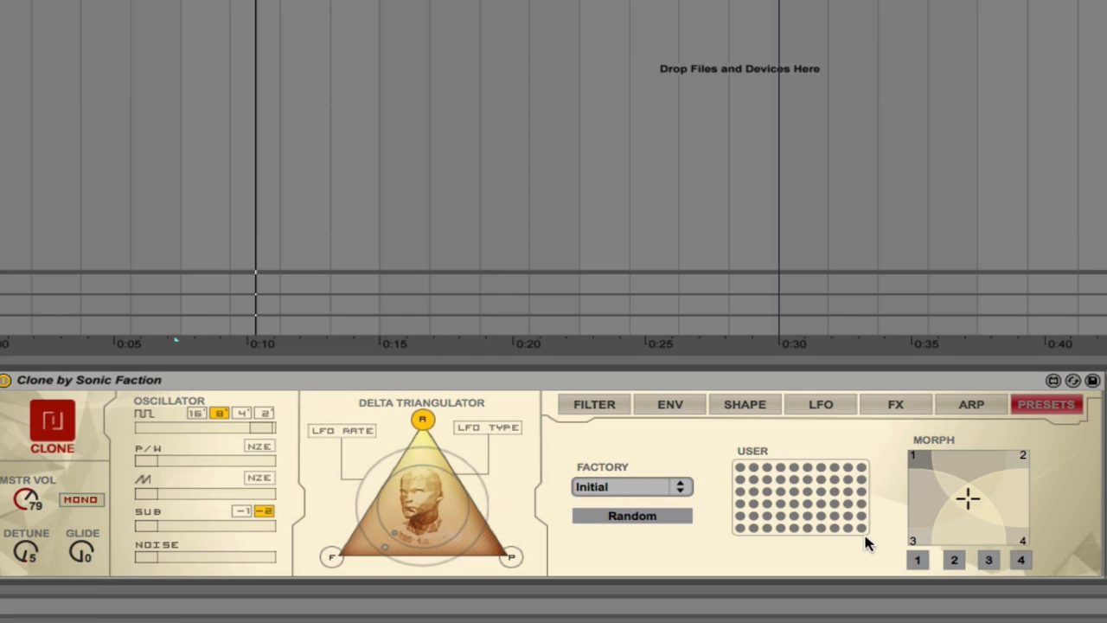
mouse_move(975, 571)
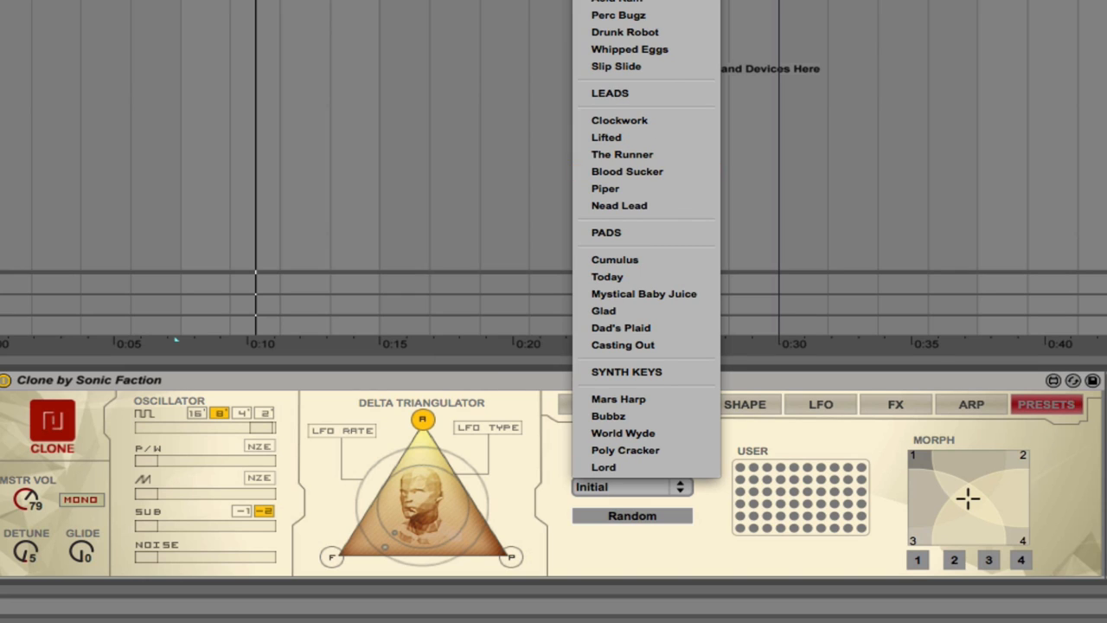
Load Hoarder into morph slot 1 and Class Action into morph slot 2
click(614, 417)
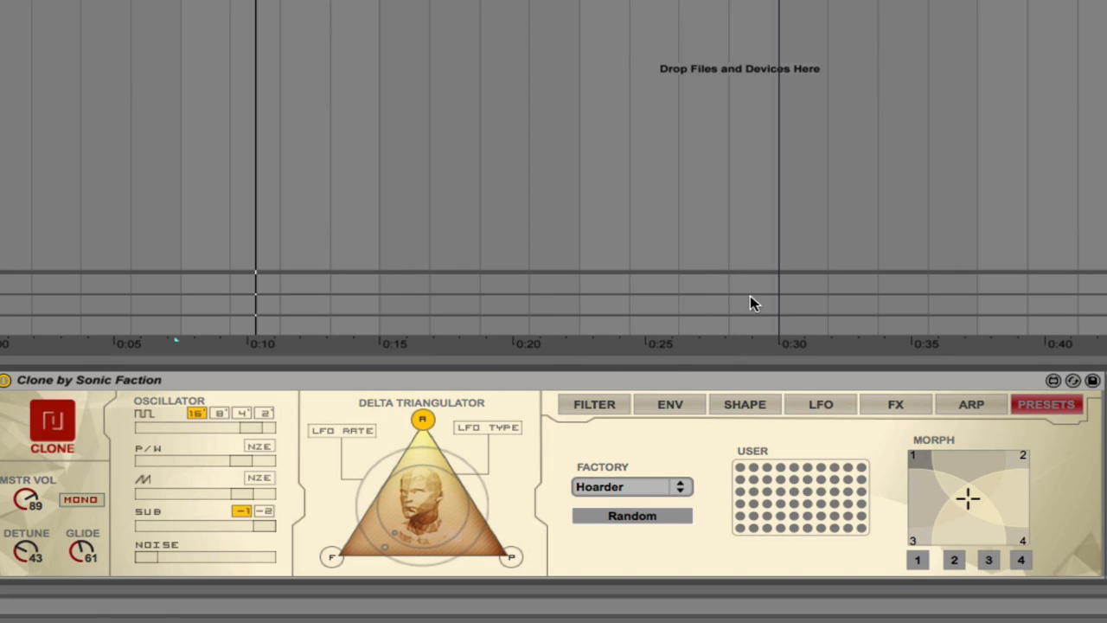
mouse_move(551, 460)
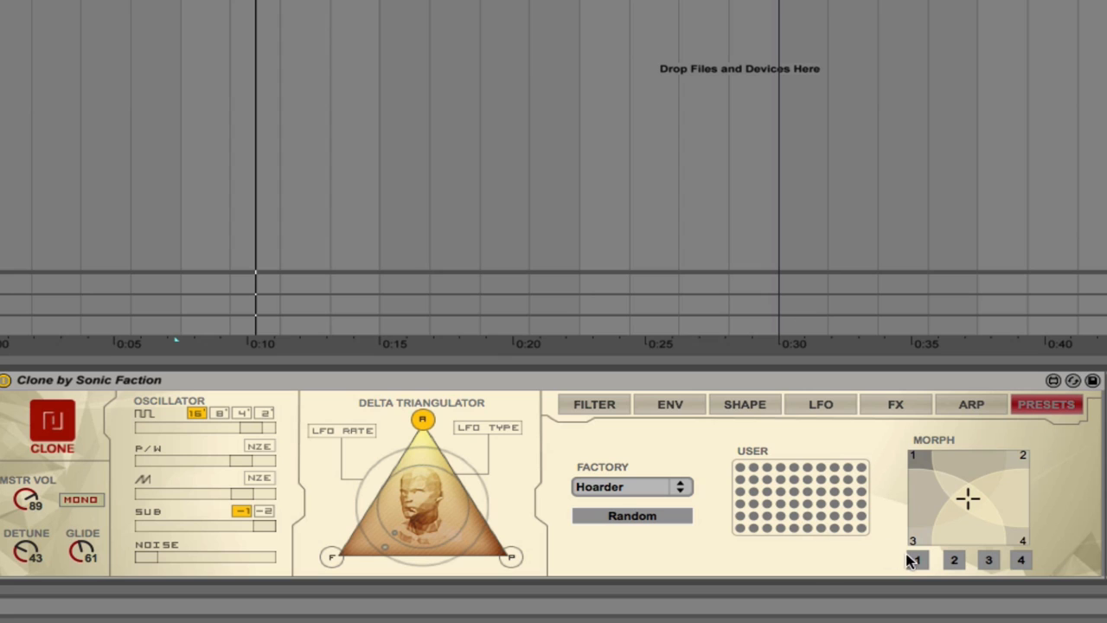
click(918, 560)
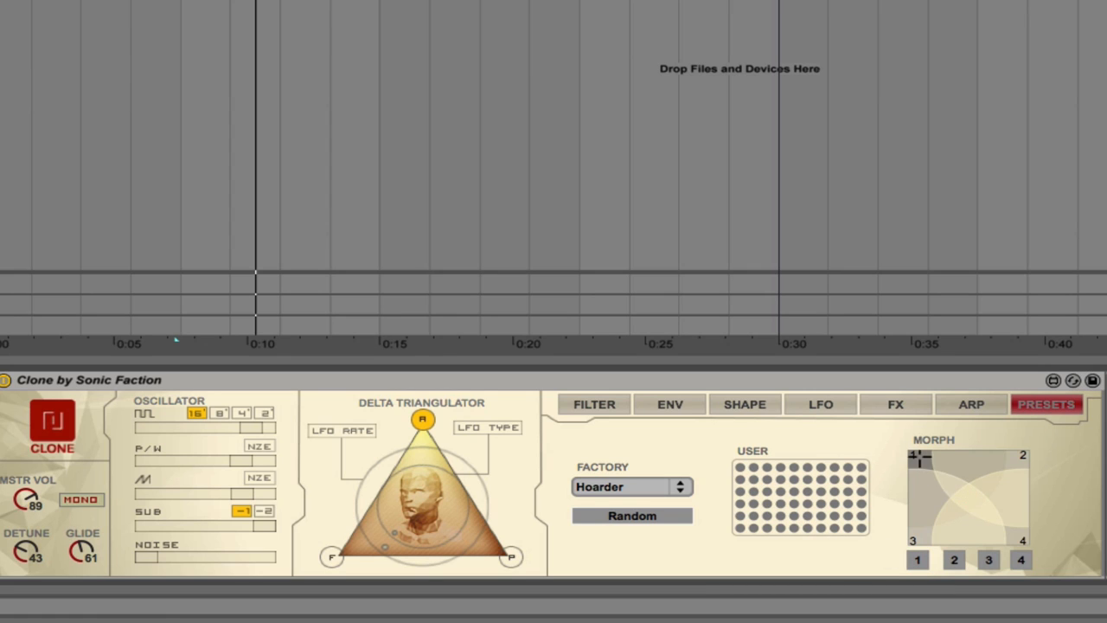
mouse_move(938, 485)
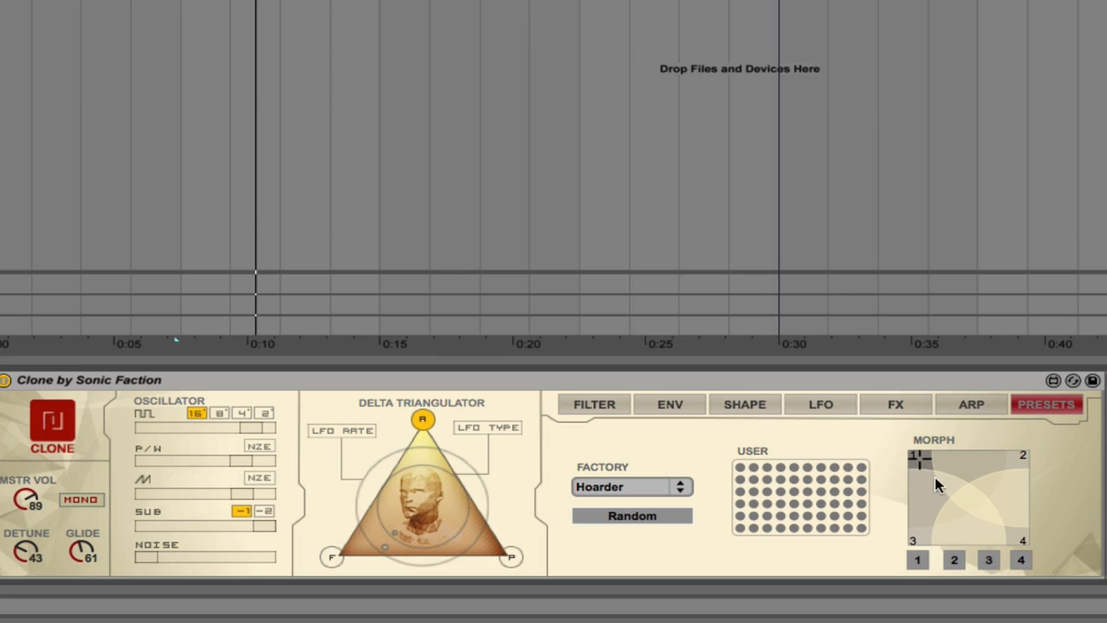
click(632, 486)
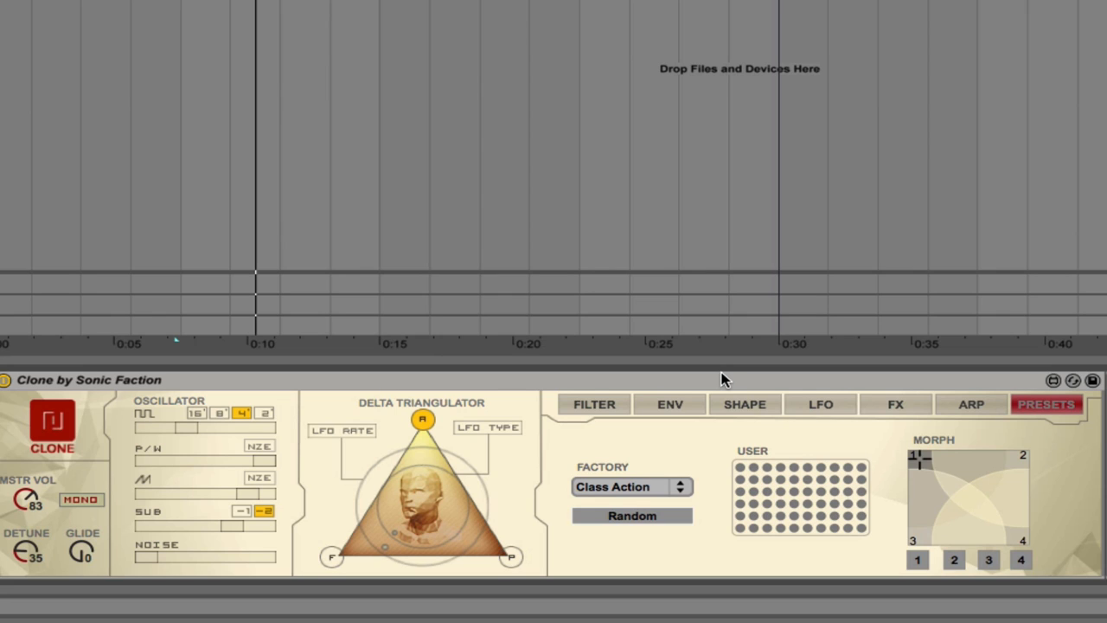
mouse_move(692, 385)
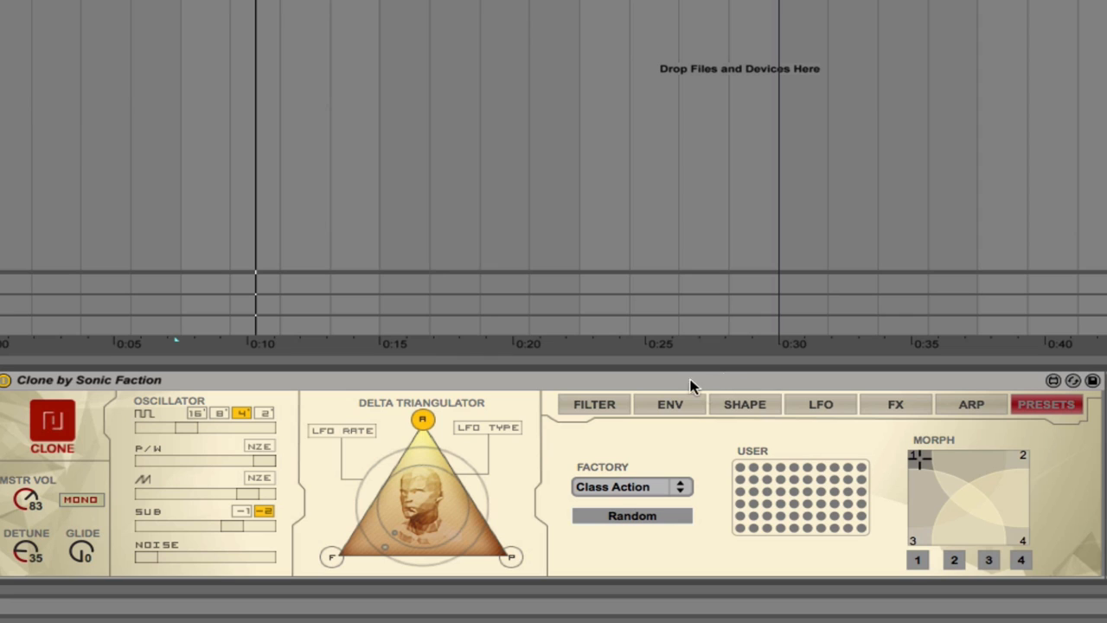
click(954, 560)
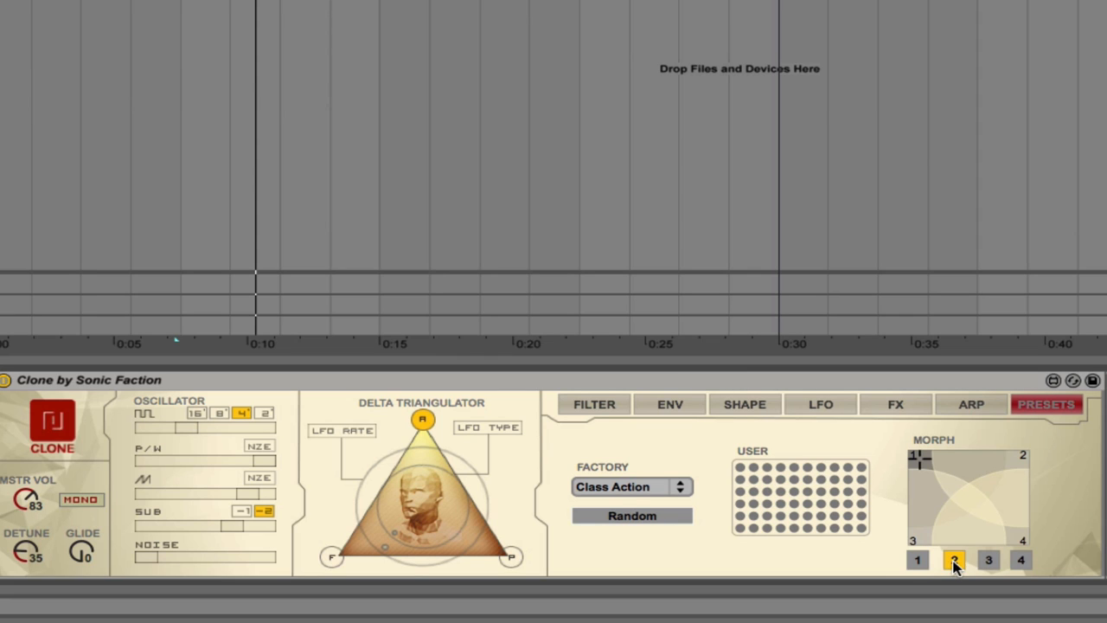
Load the Moop preset, then Despise, storing Despise in morph slot 4
click(632, 486)
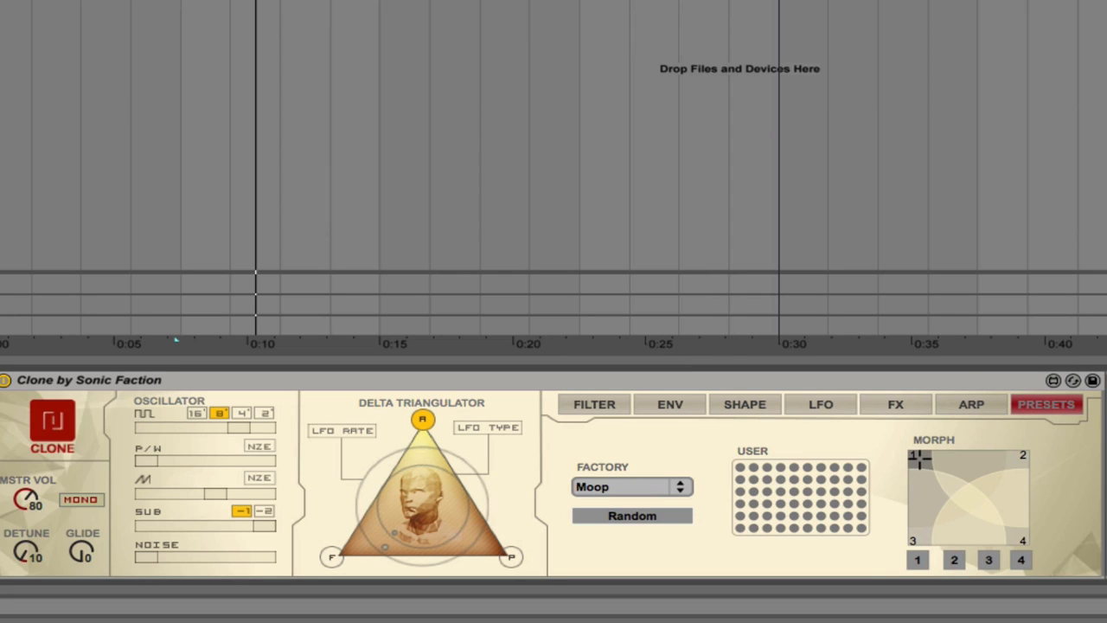
mouse_move(820, 483)
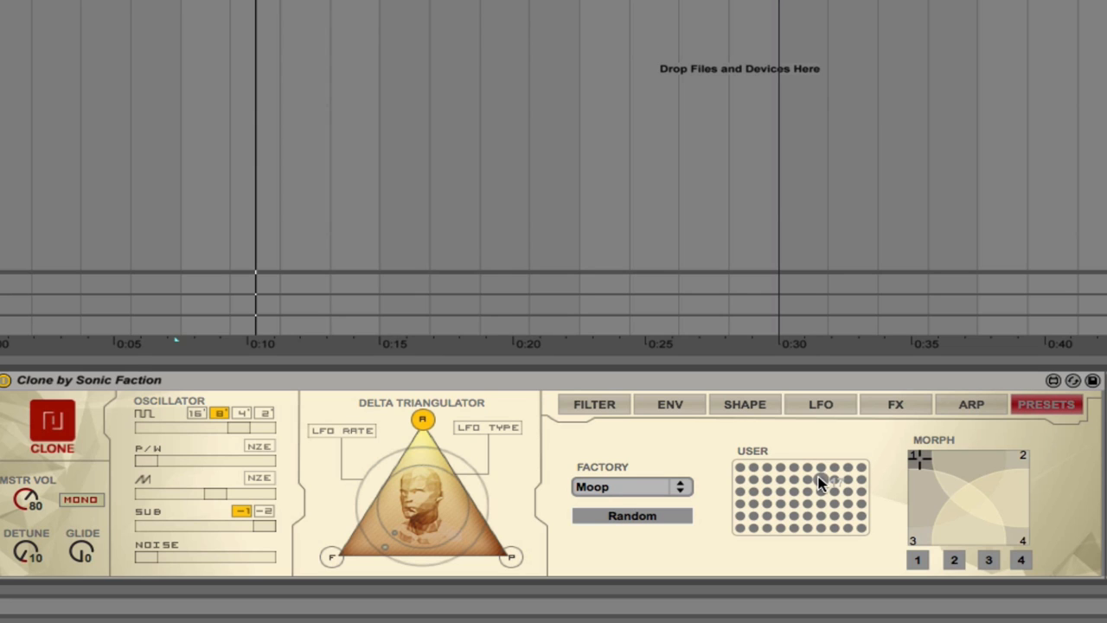
click(632, 486)
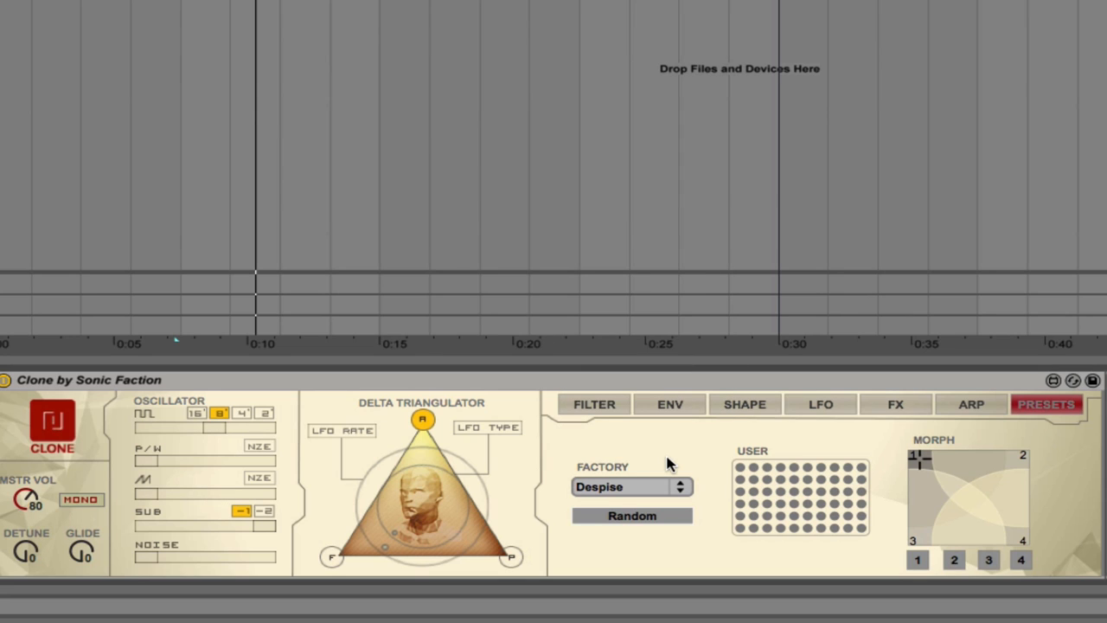
click(1021, 560)
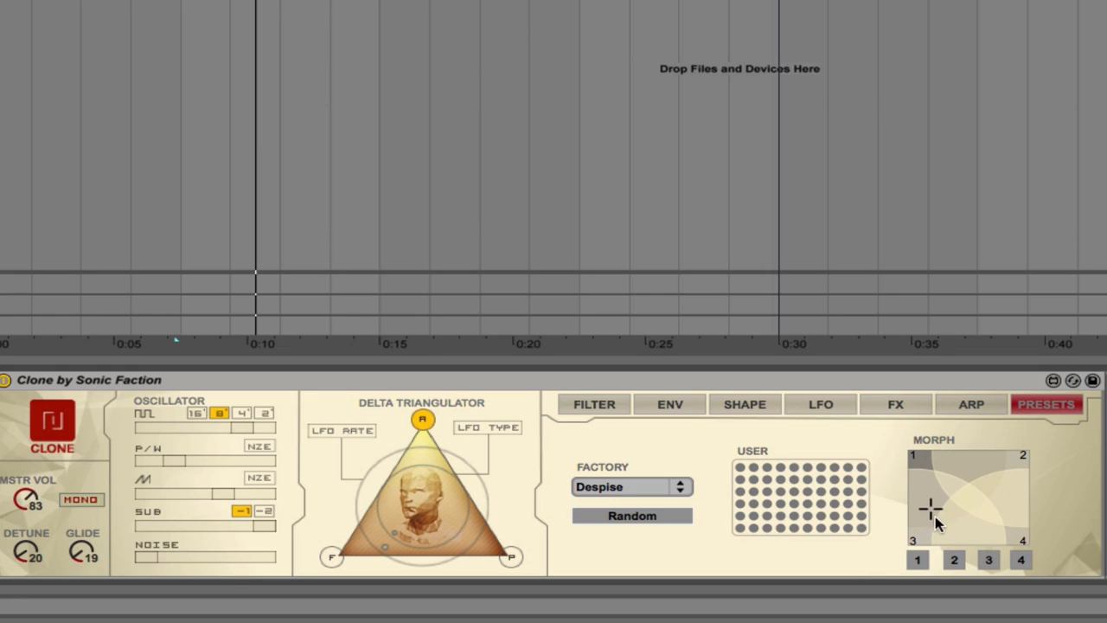
Drag the MORPH pad crosshair to blend between the four stored bass presets
drag(930, 506, 971, 525)
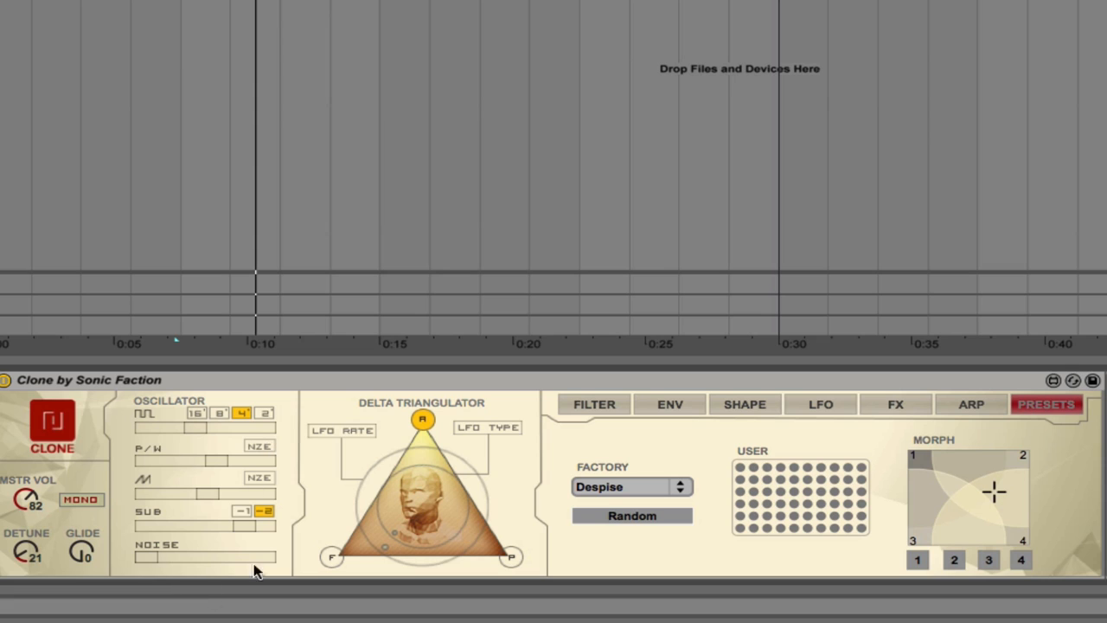
mouse_move(940, 534)
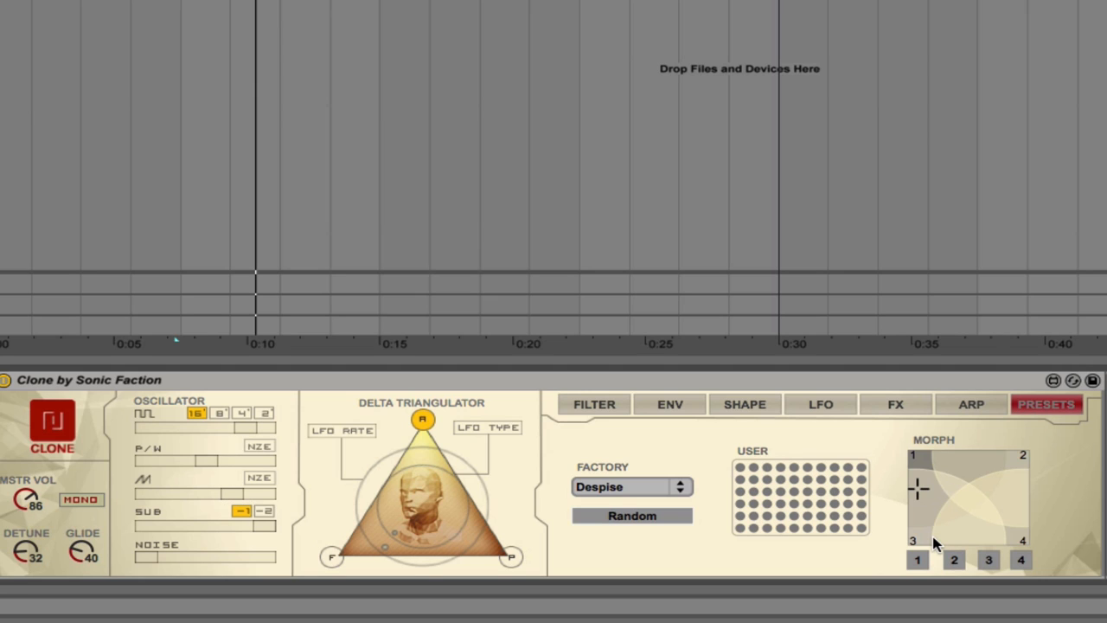
mouse_move(966, 510)
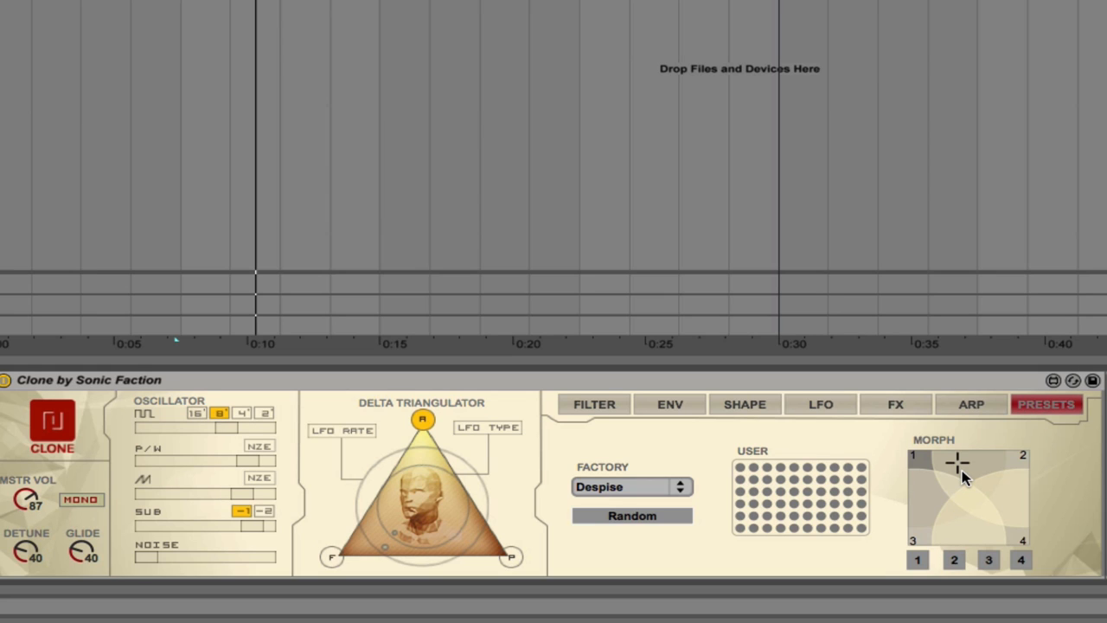
mouse_move(961, 540)
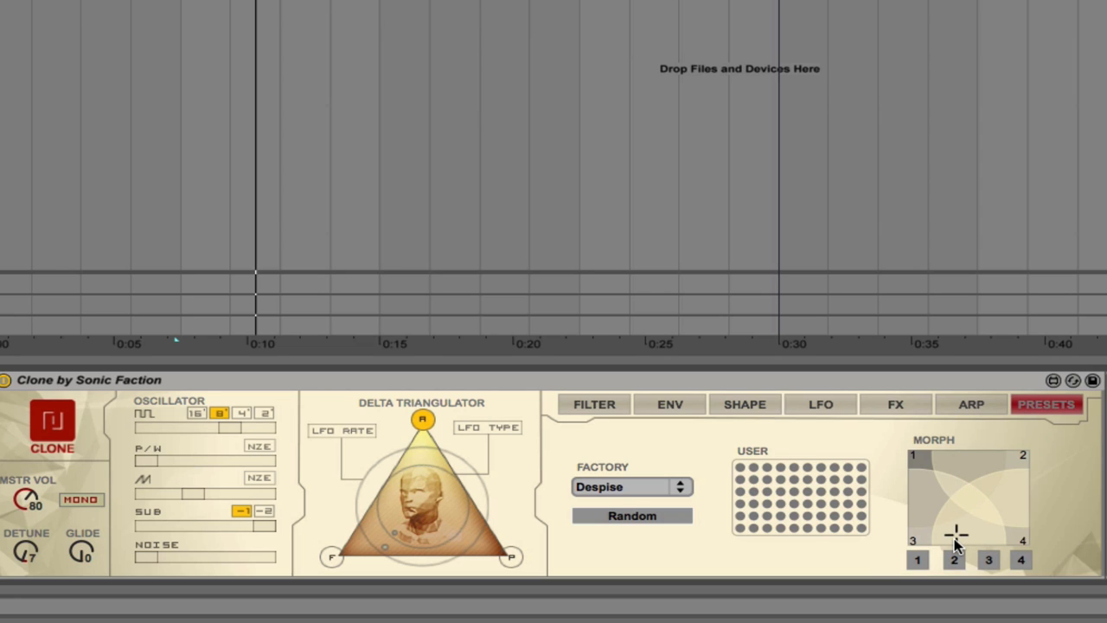
mouse_move(982, 528)
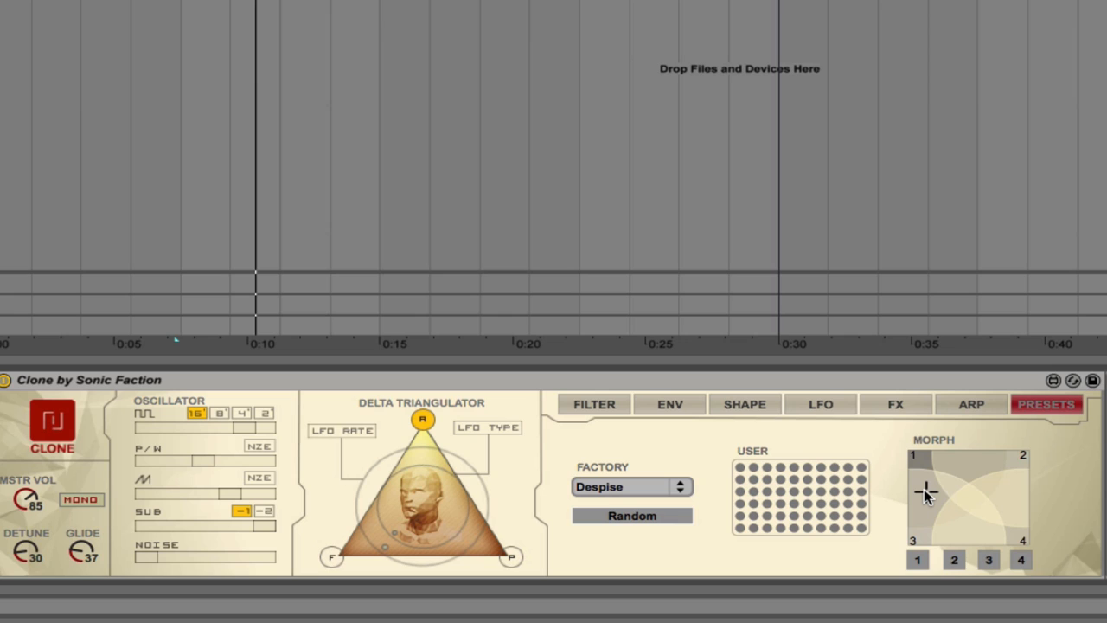
mouse_move(947, 506)
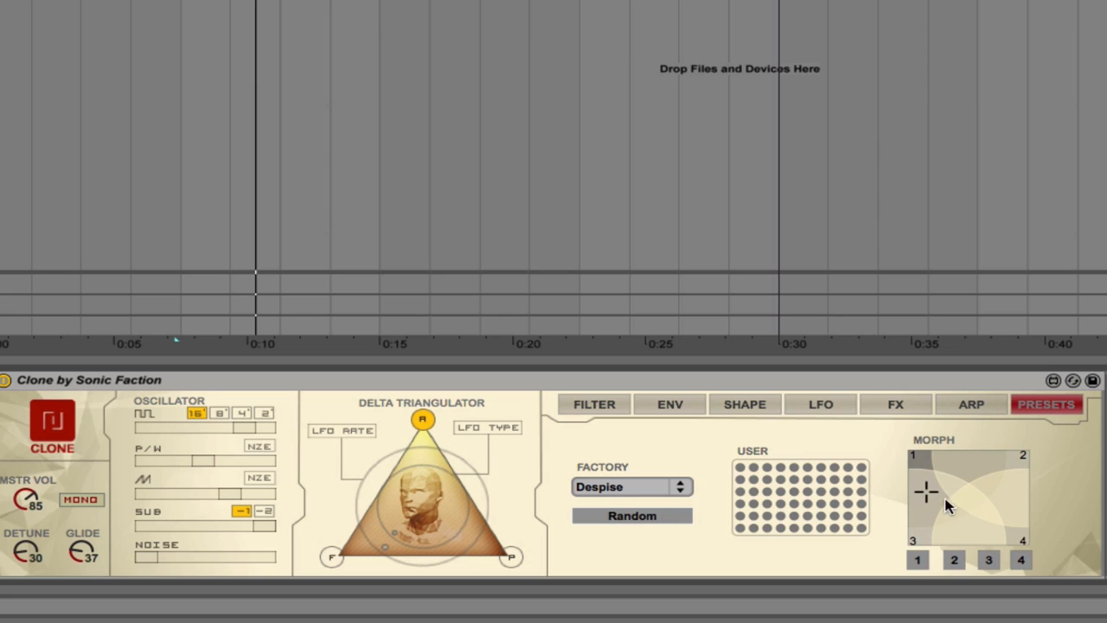
mouse_move(952, 493)
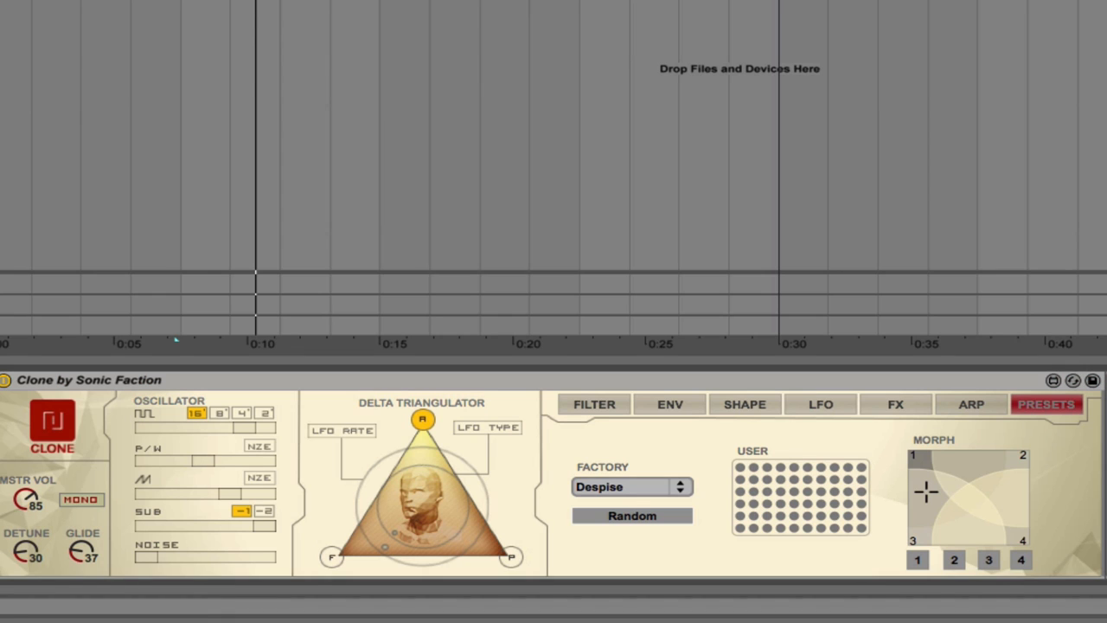
mouse_move(480, 409)
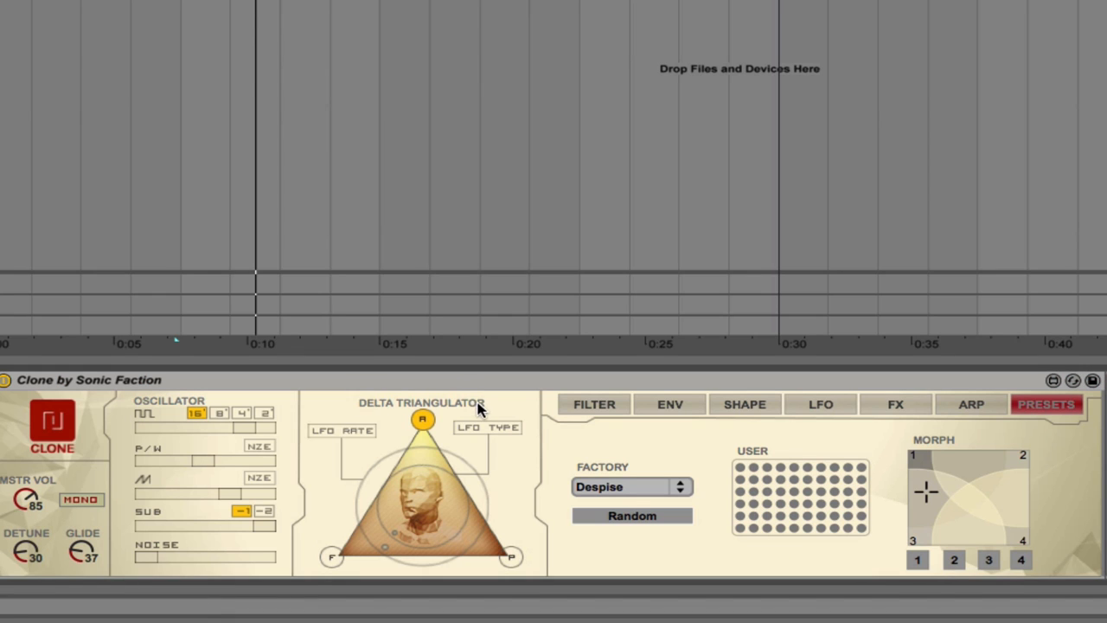
mouse_move(314, 507)
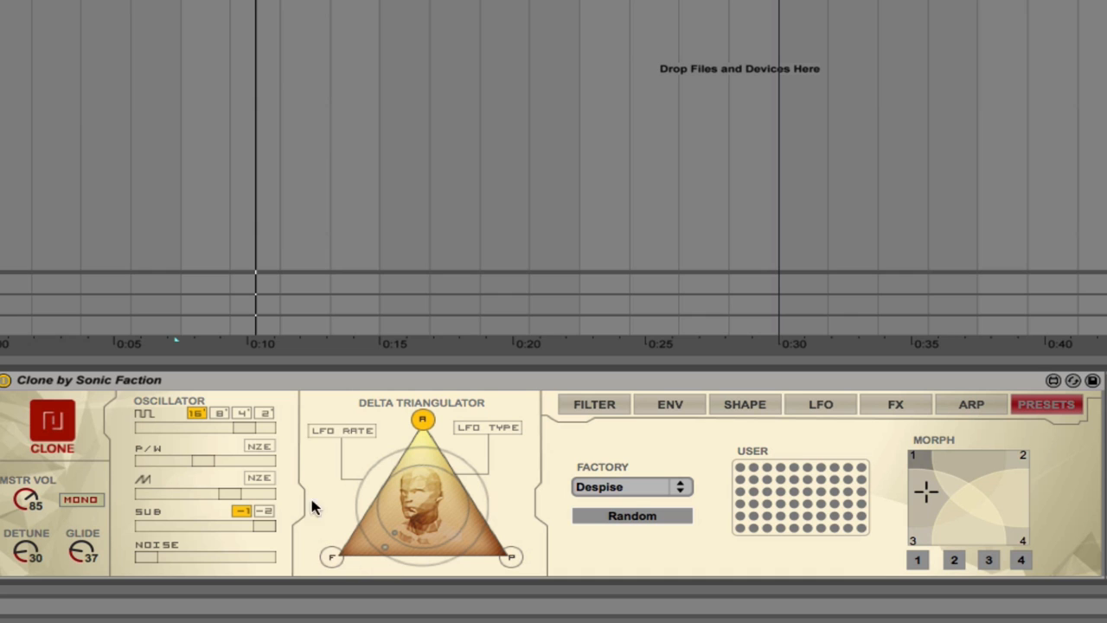
mouse_move(365, 437)
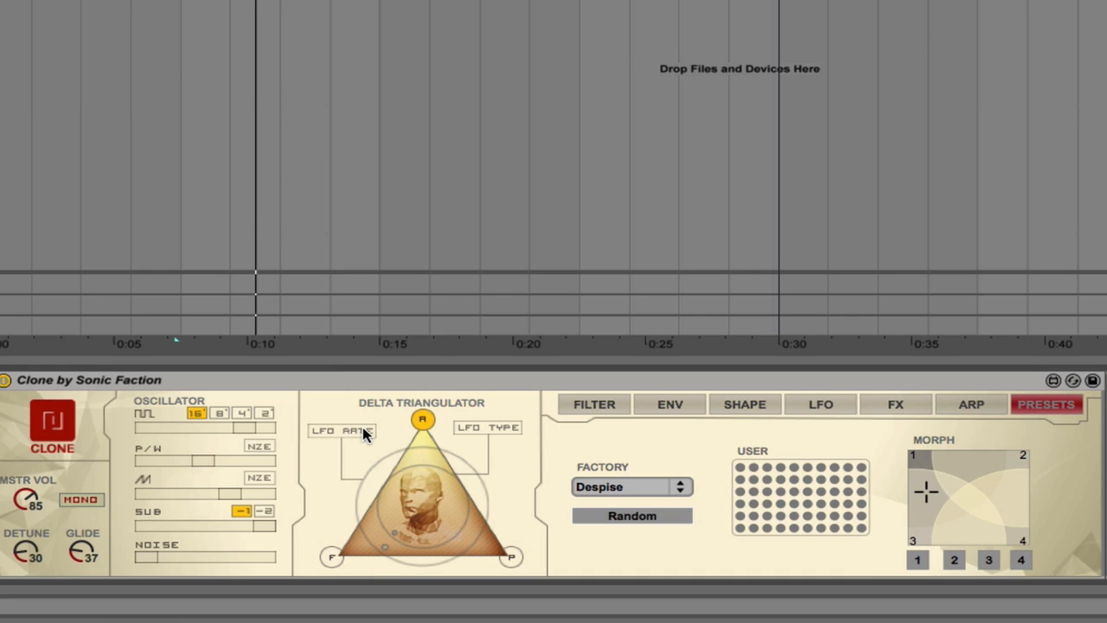
mouse_move(372, 441)
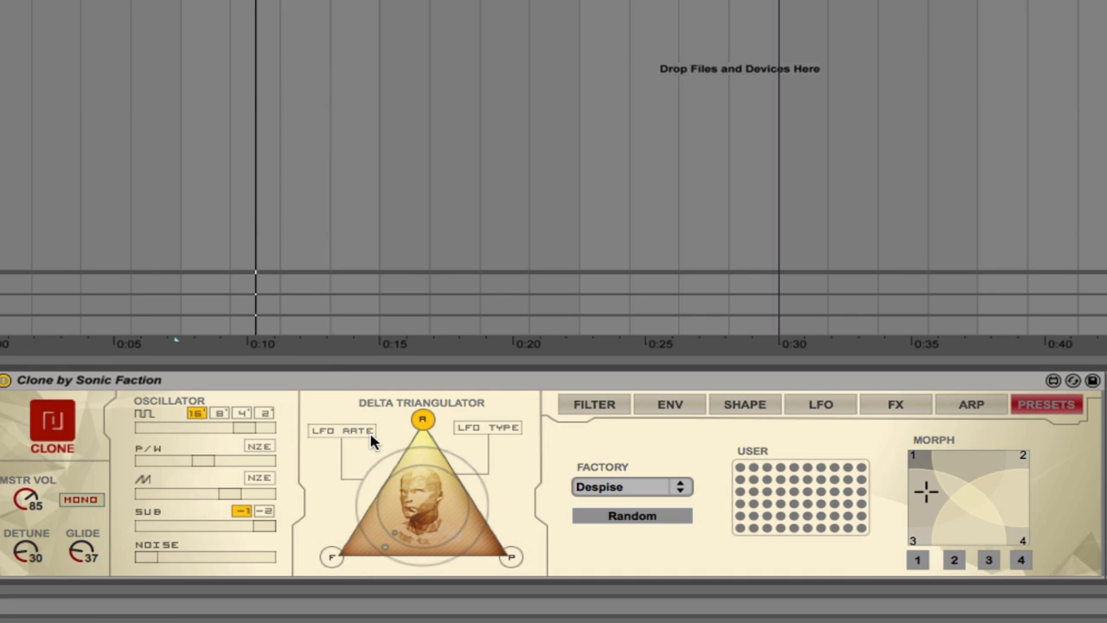